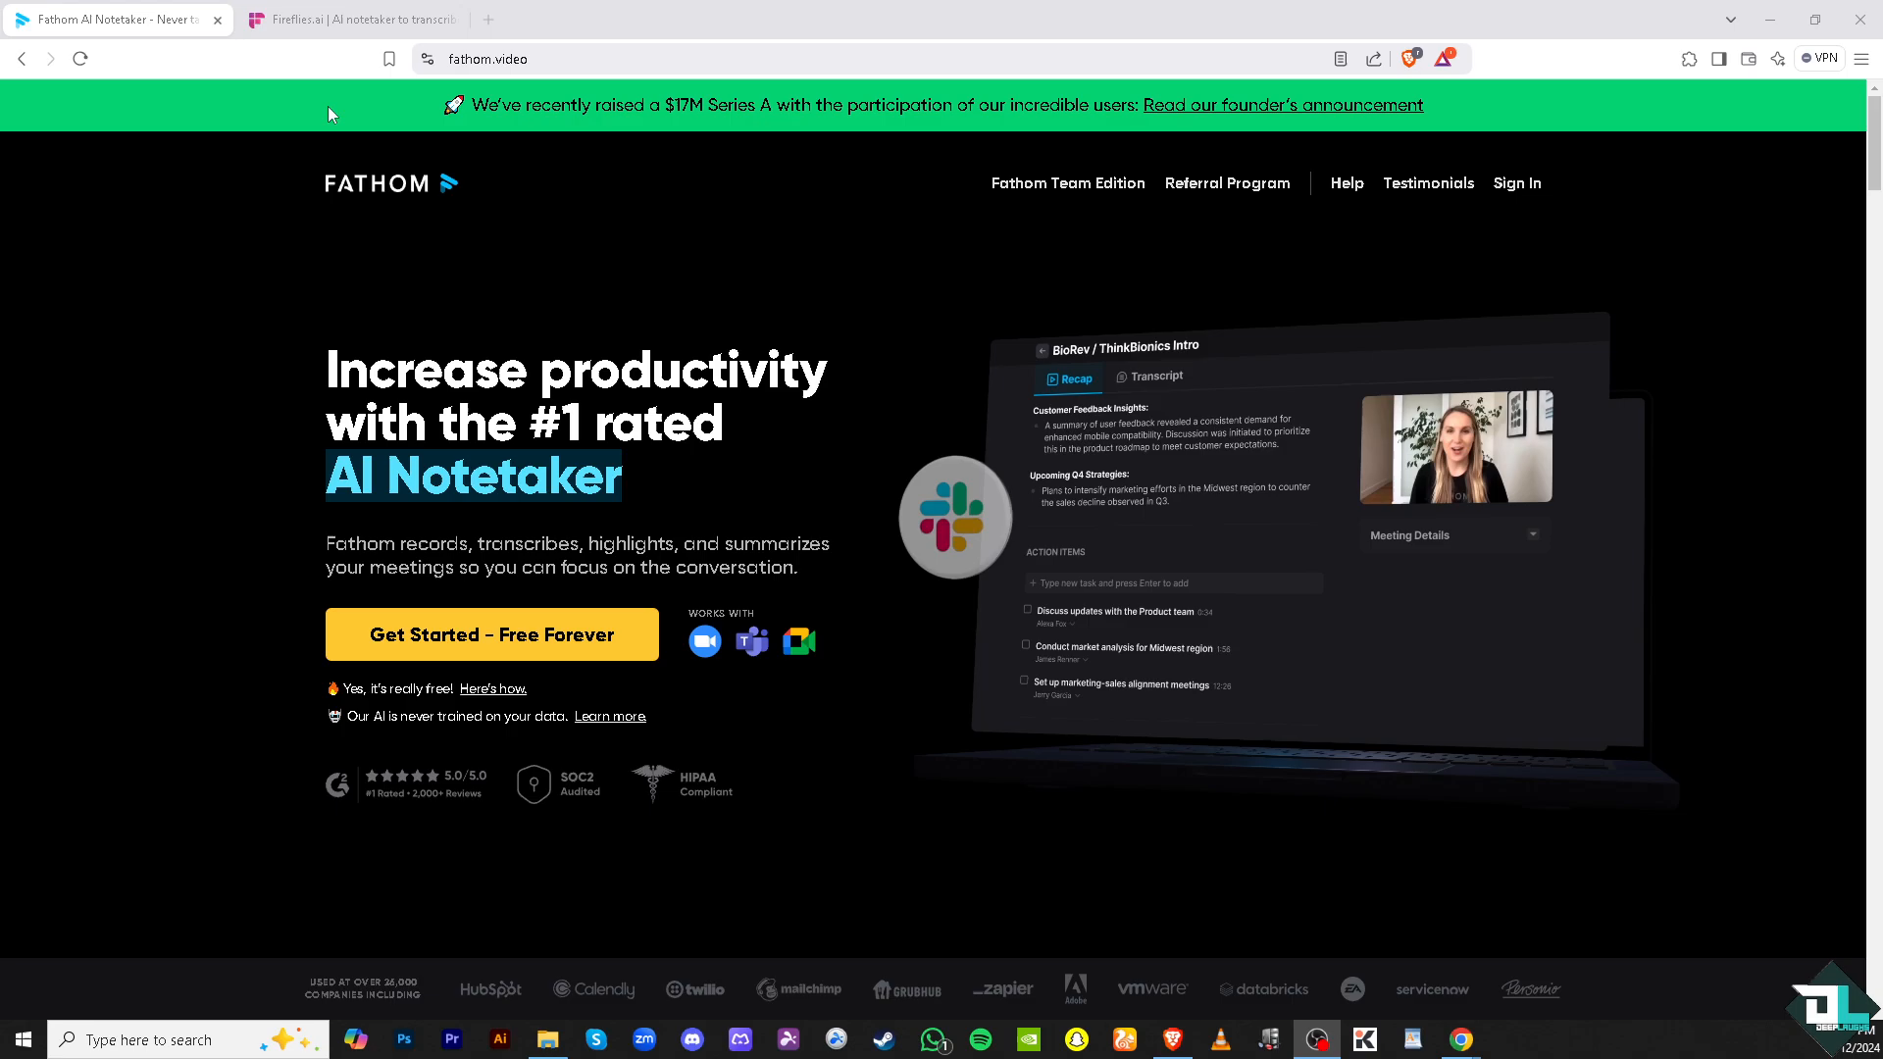
- Glance at the Fireflies.ai homepage, then begin Fathom's free sign-up with a Google account and continue through consent
click(349, 19)
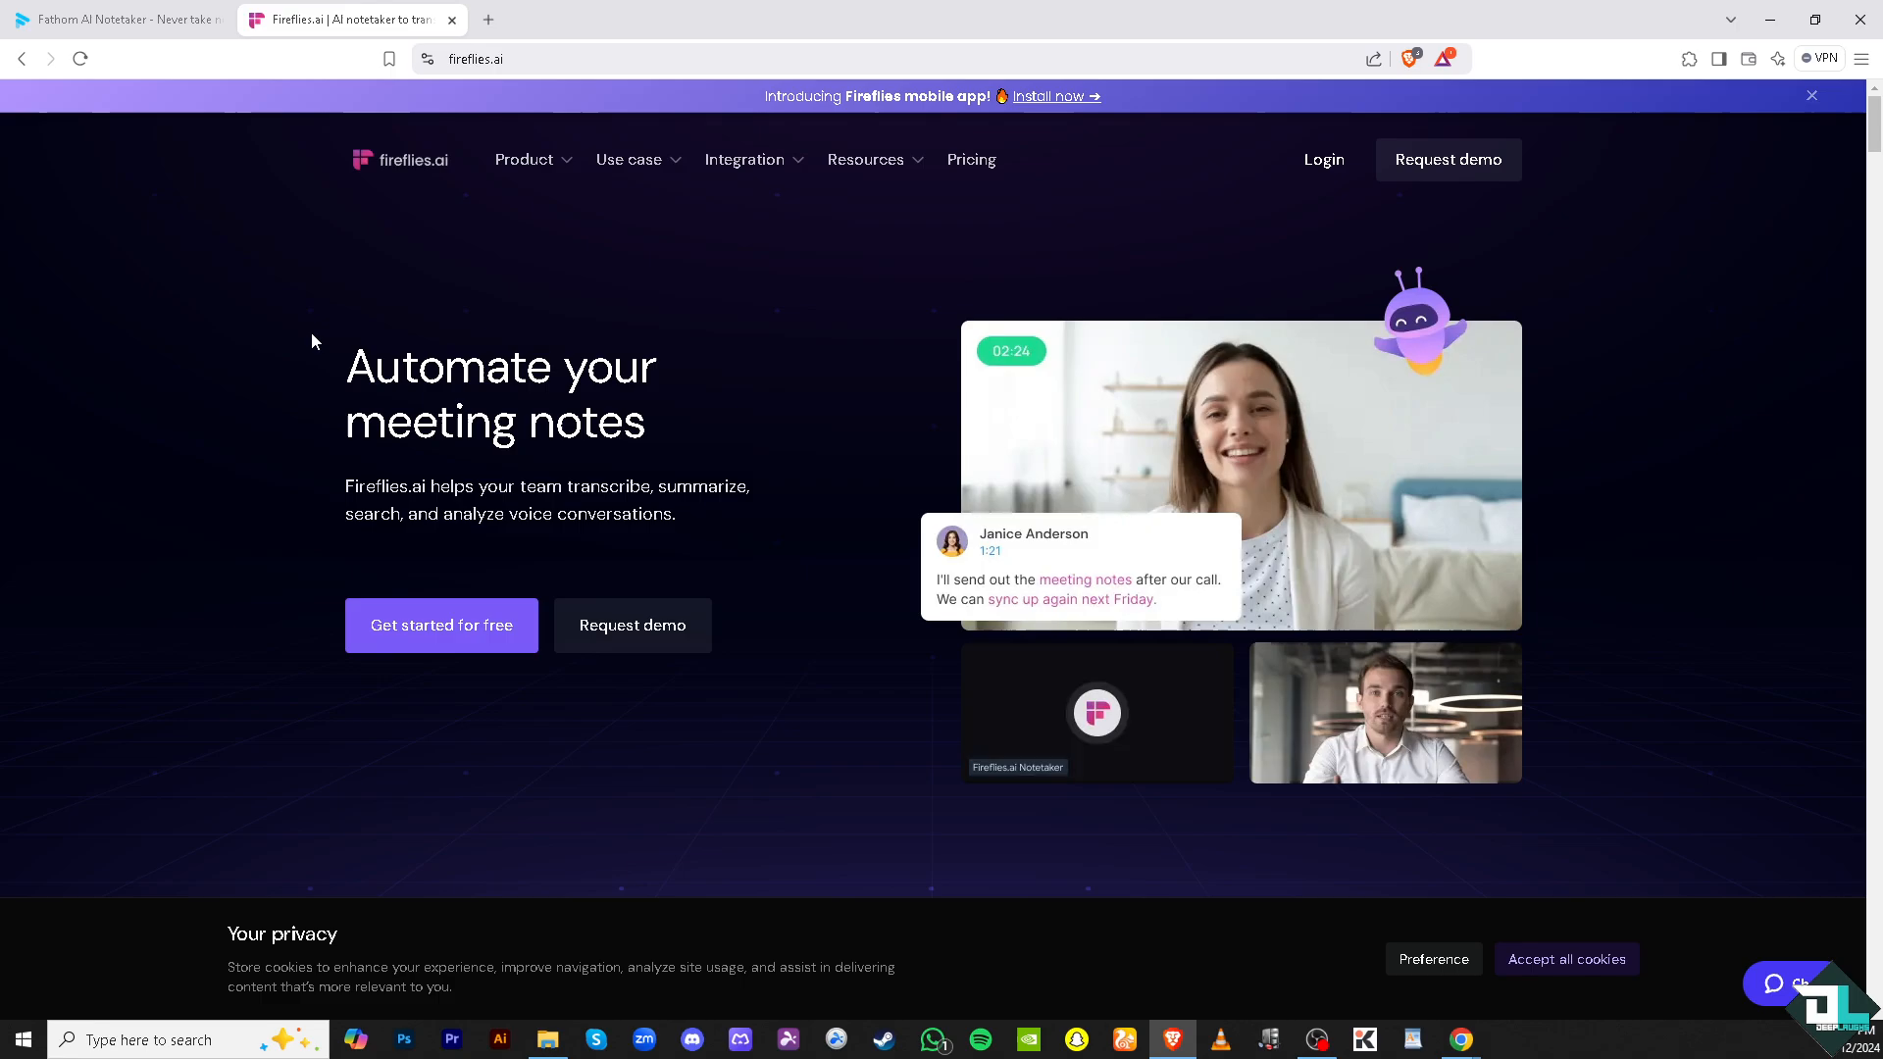
mouse_move(120, 435)
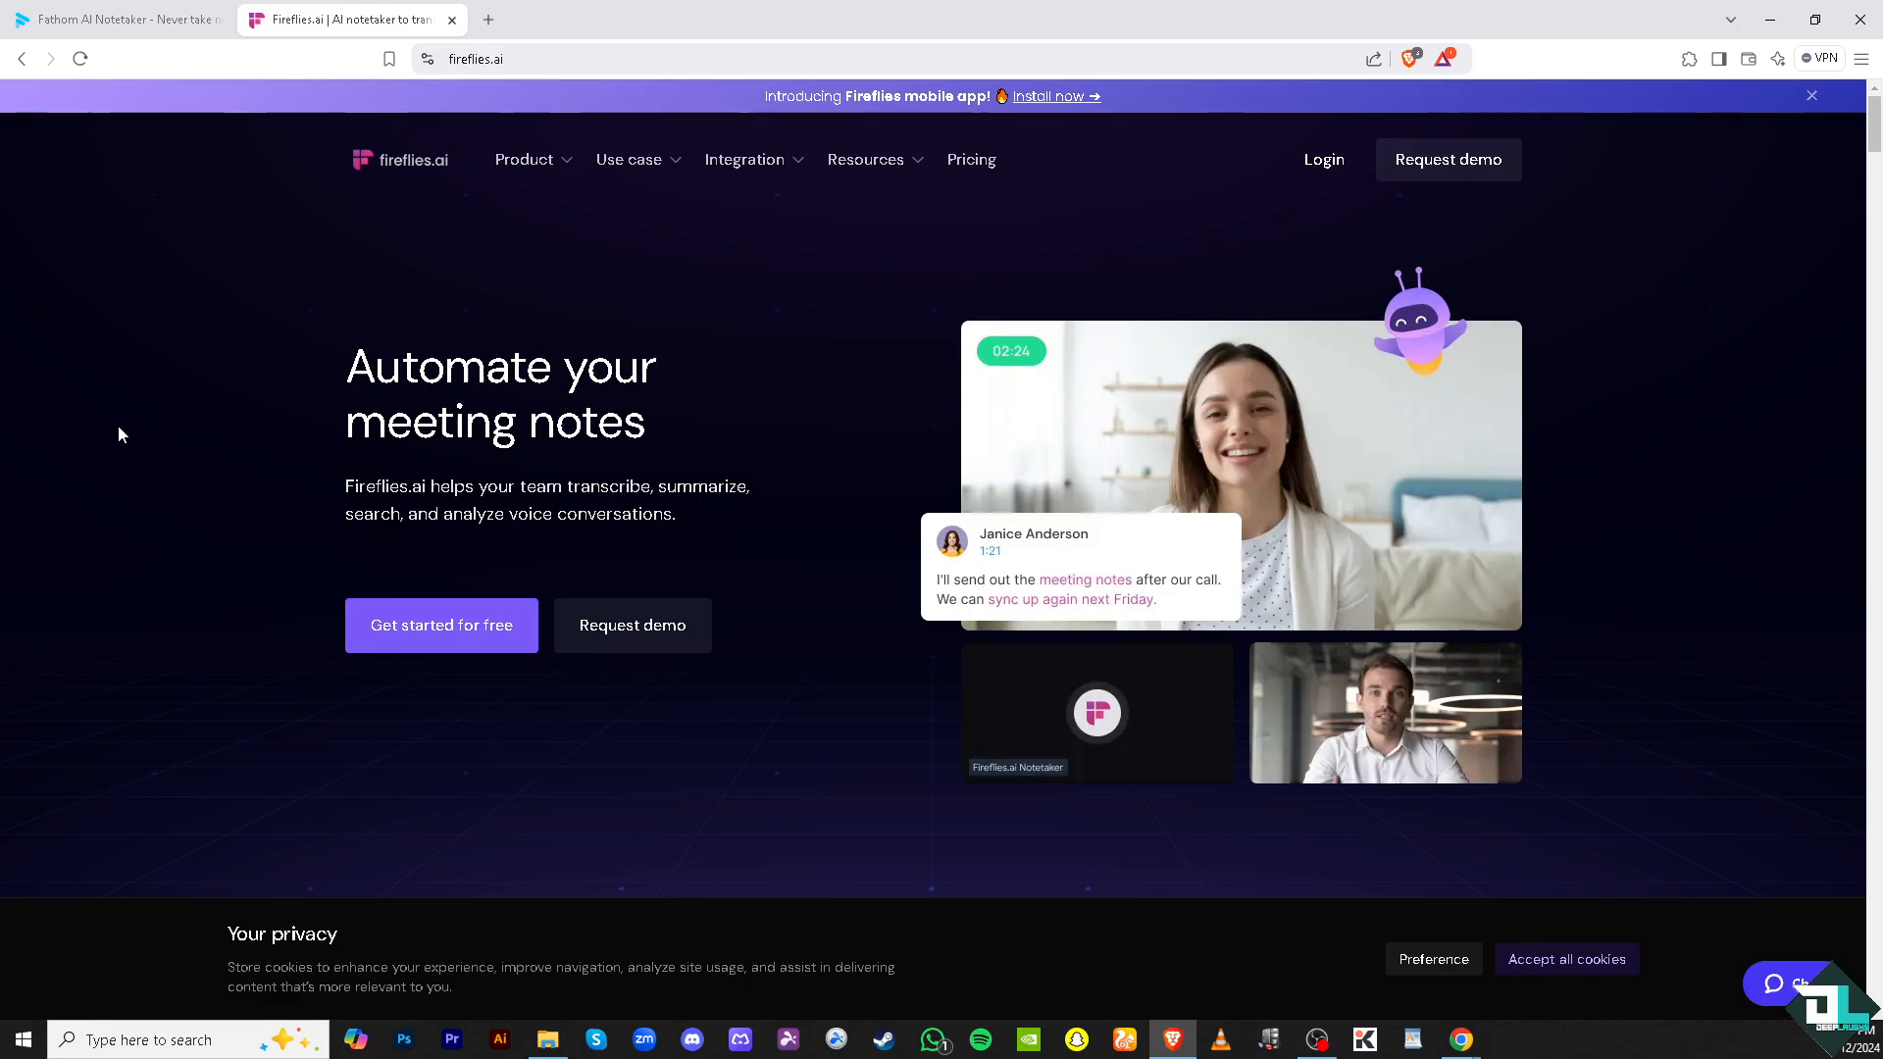
click(114, 19)
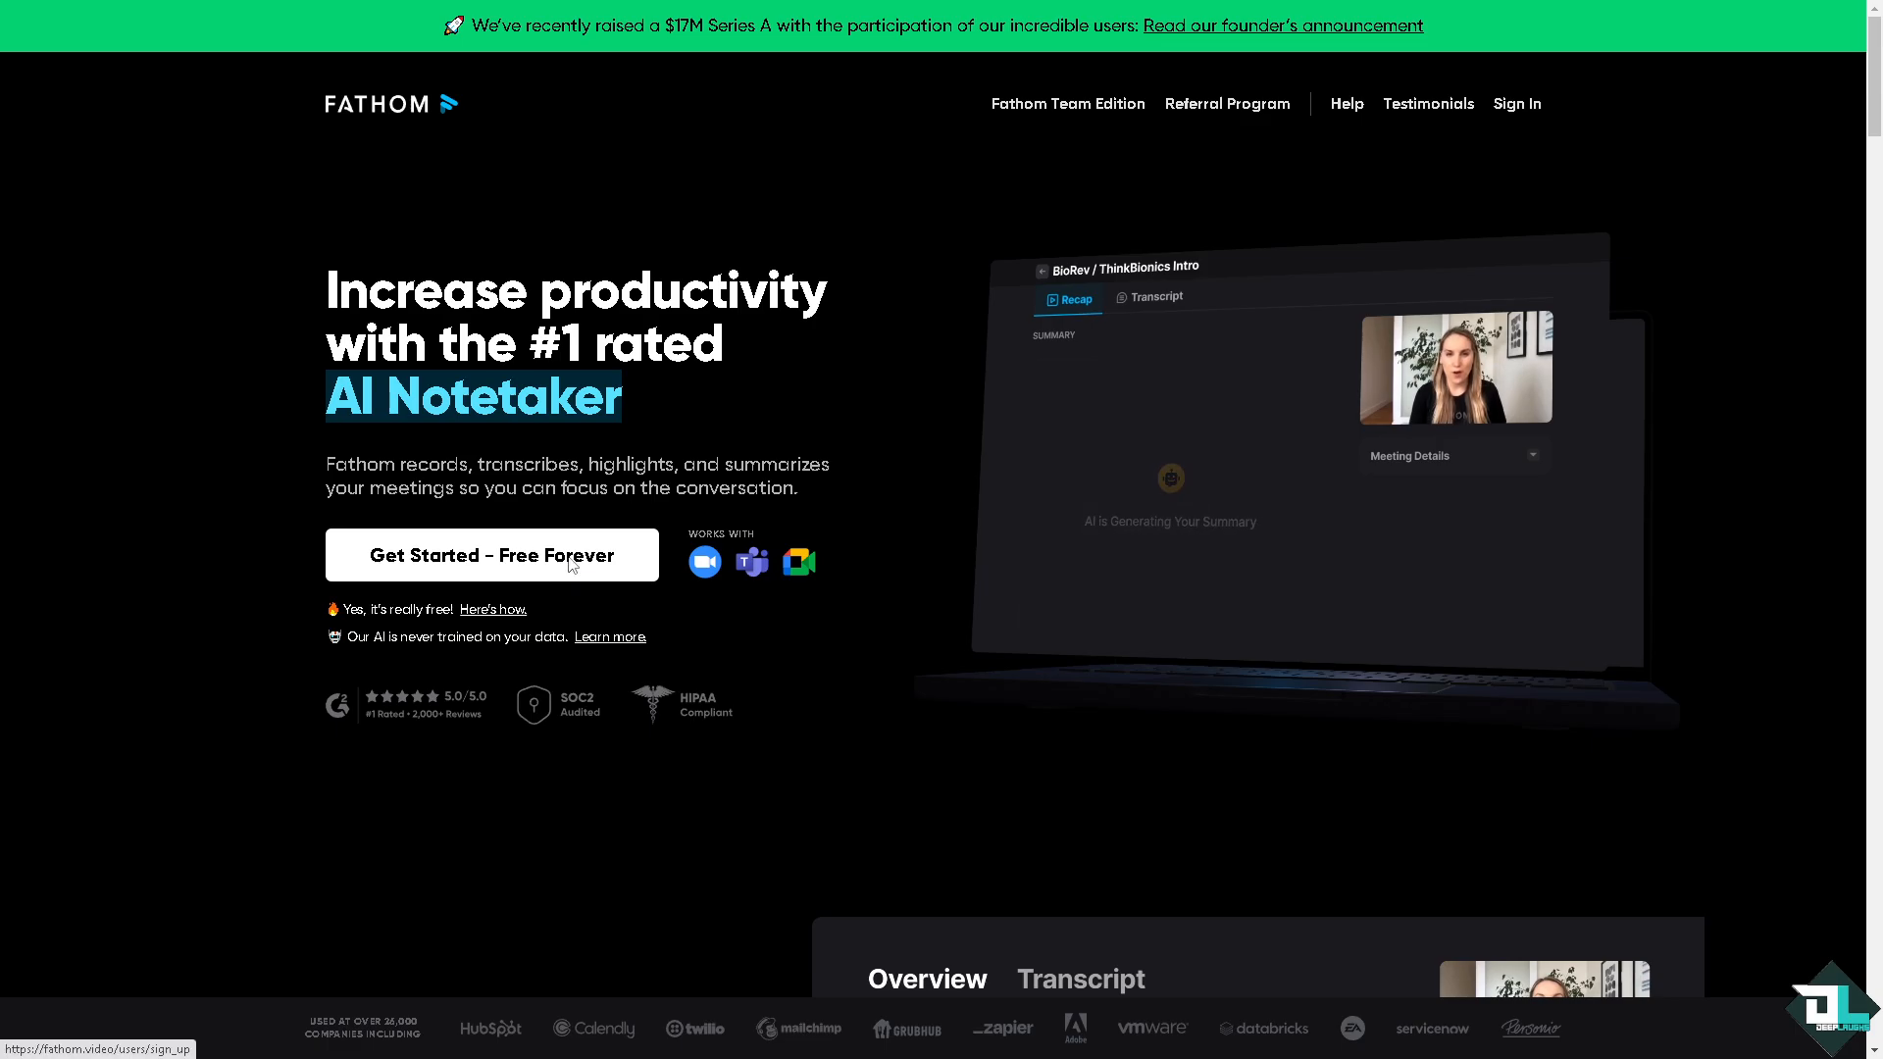
click(491, 555)
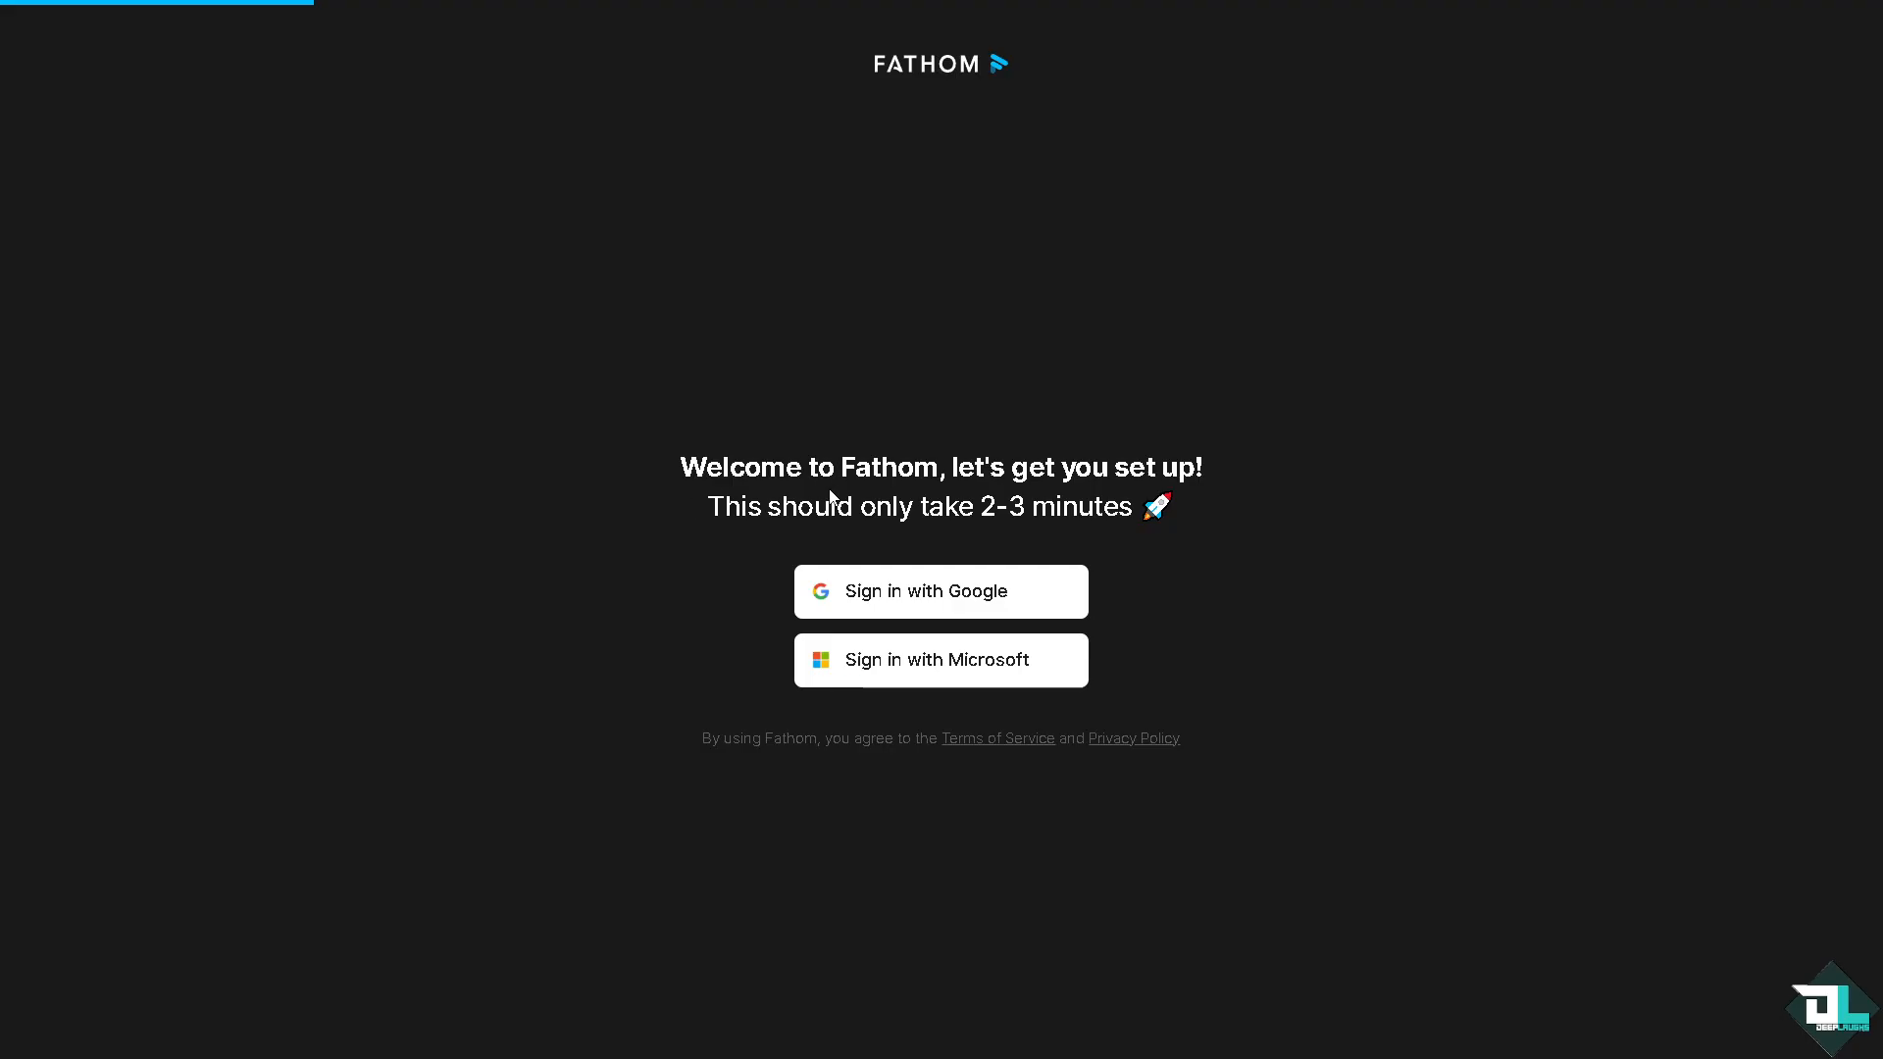
mouse_move(380, 559)
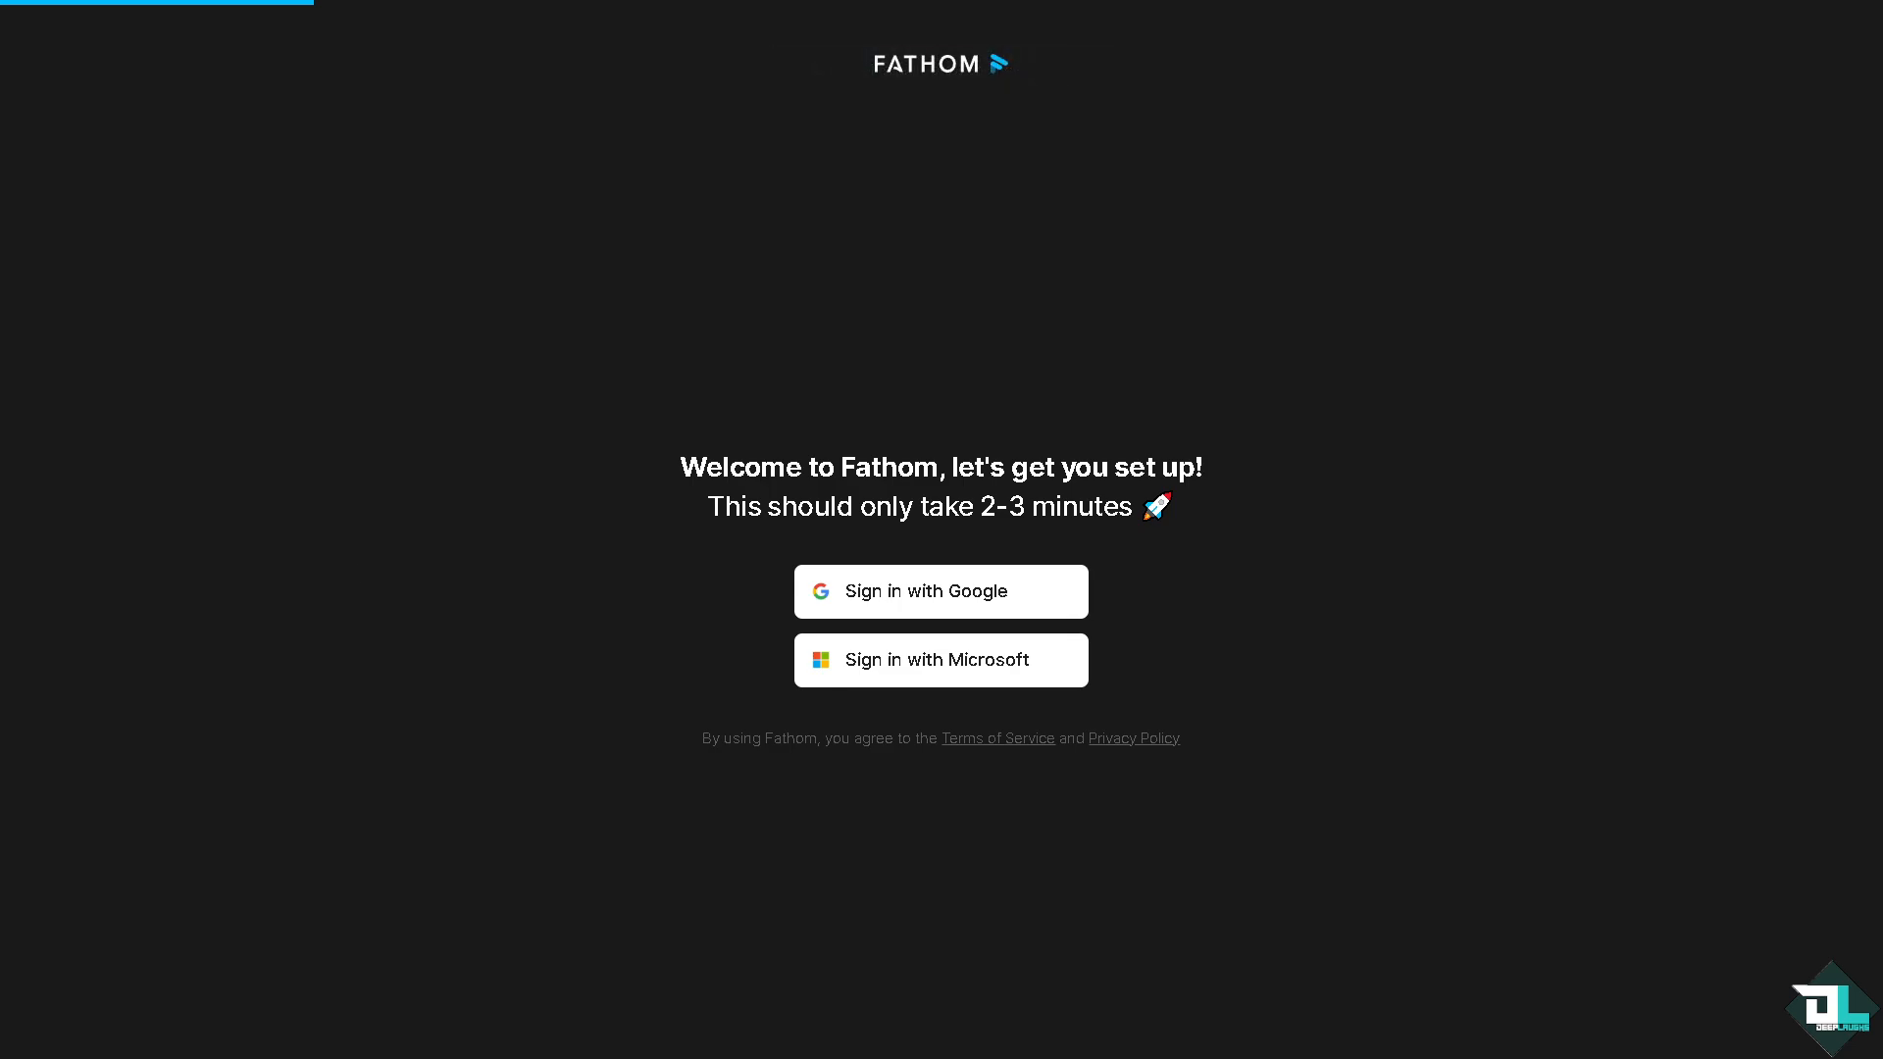
click(940, 590)
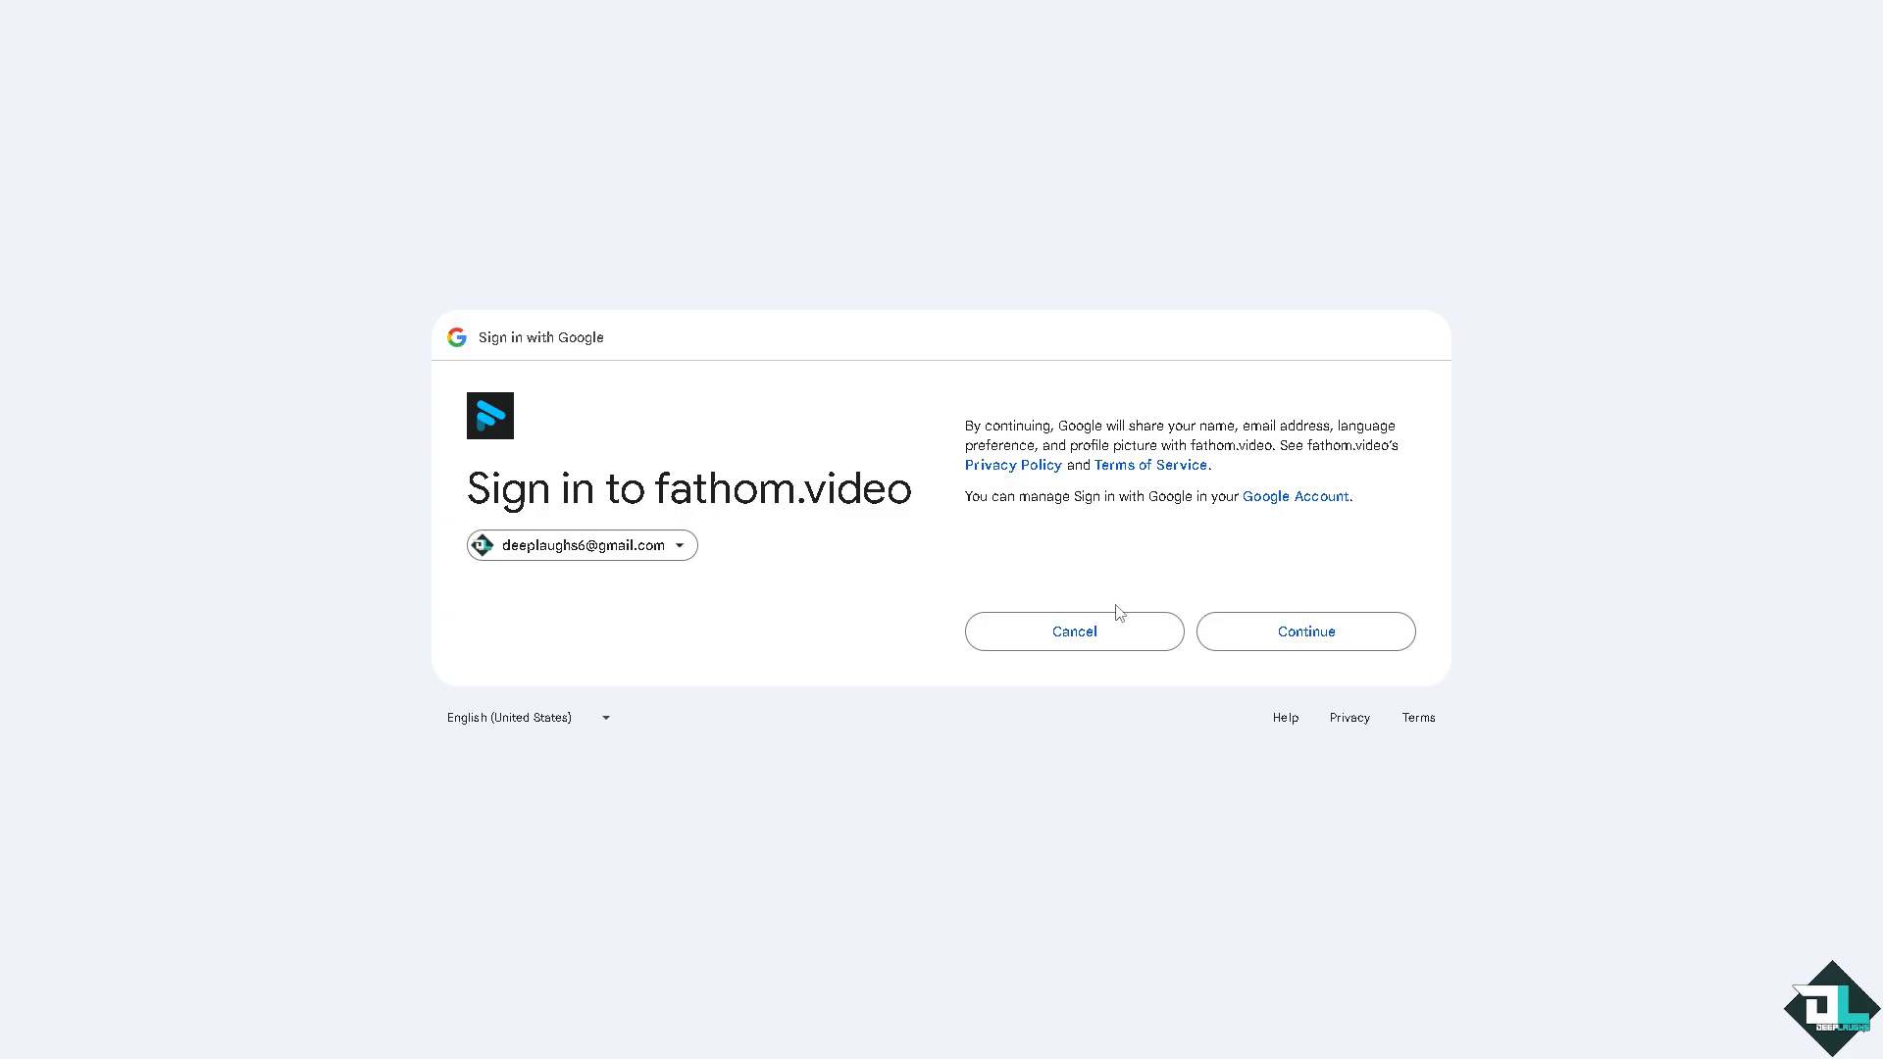
click(1306, 631)
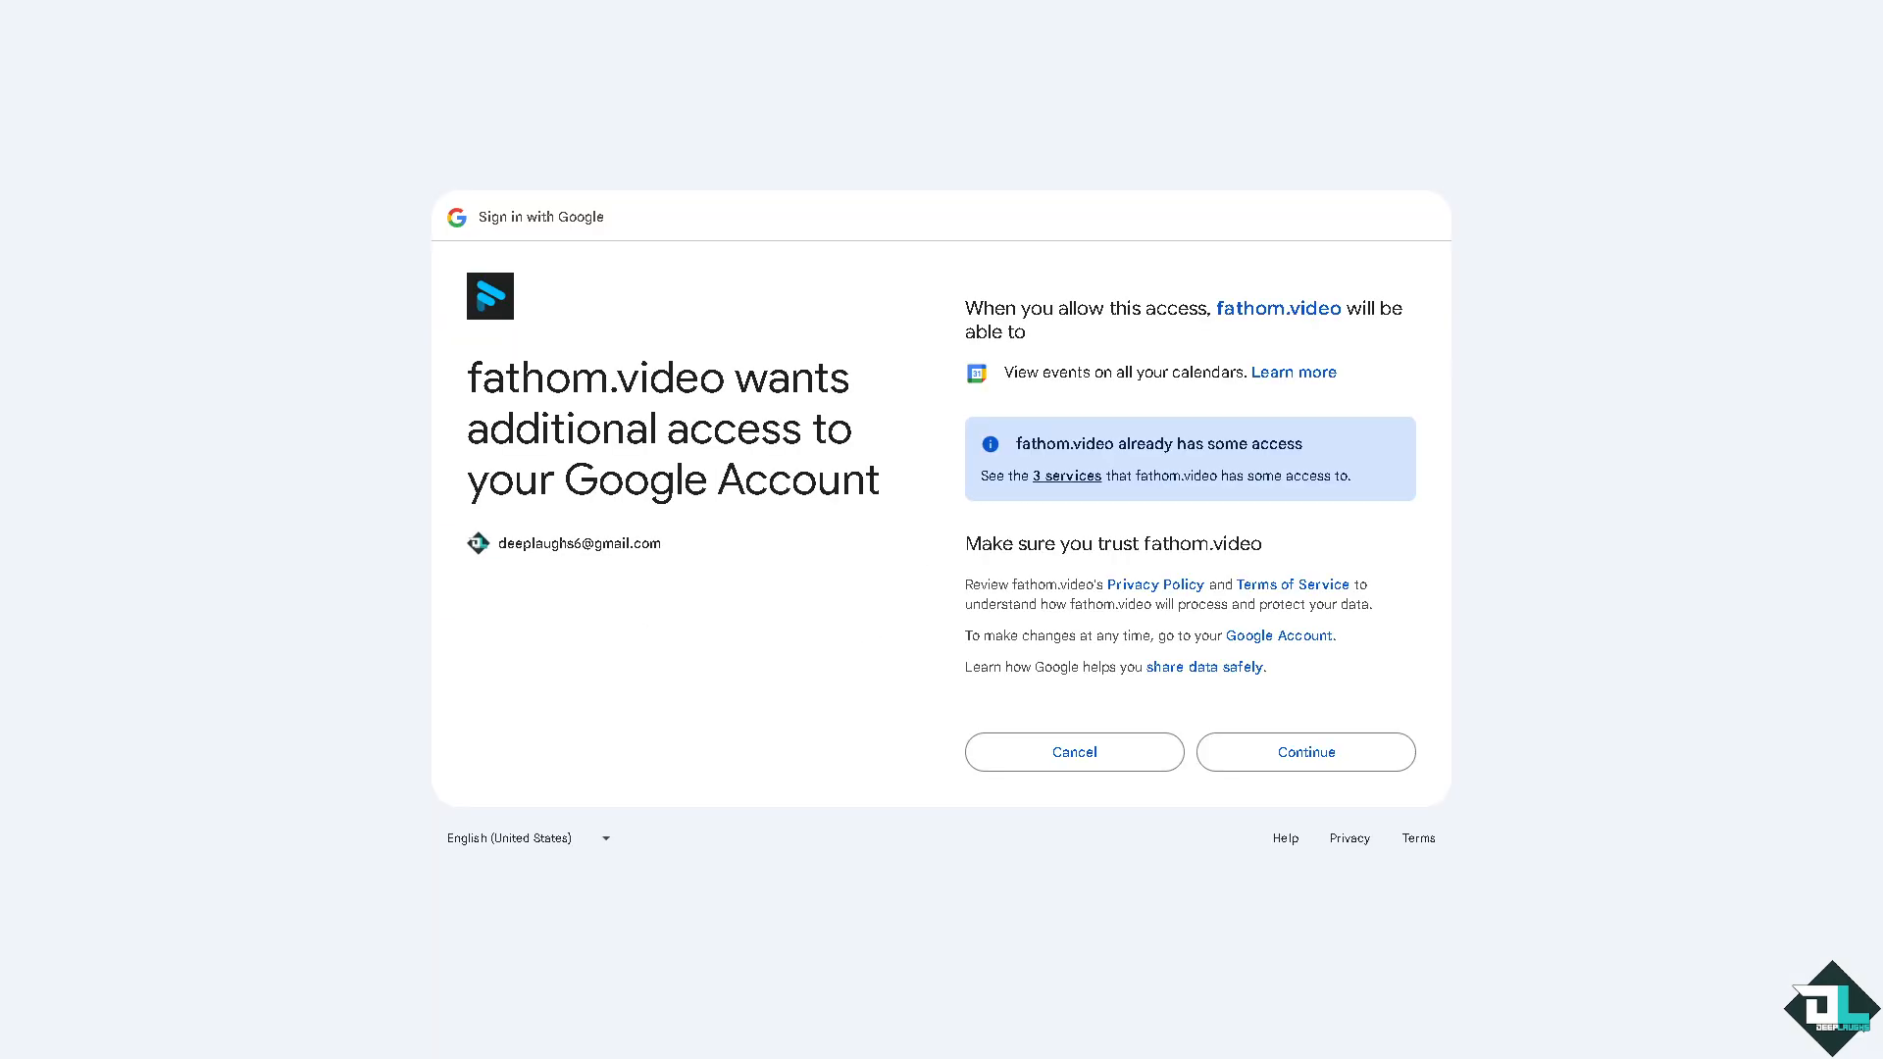
mouse_move(716, 673)
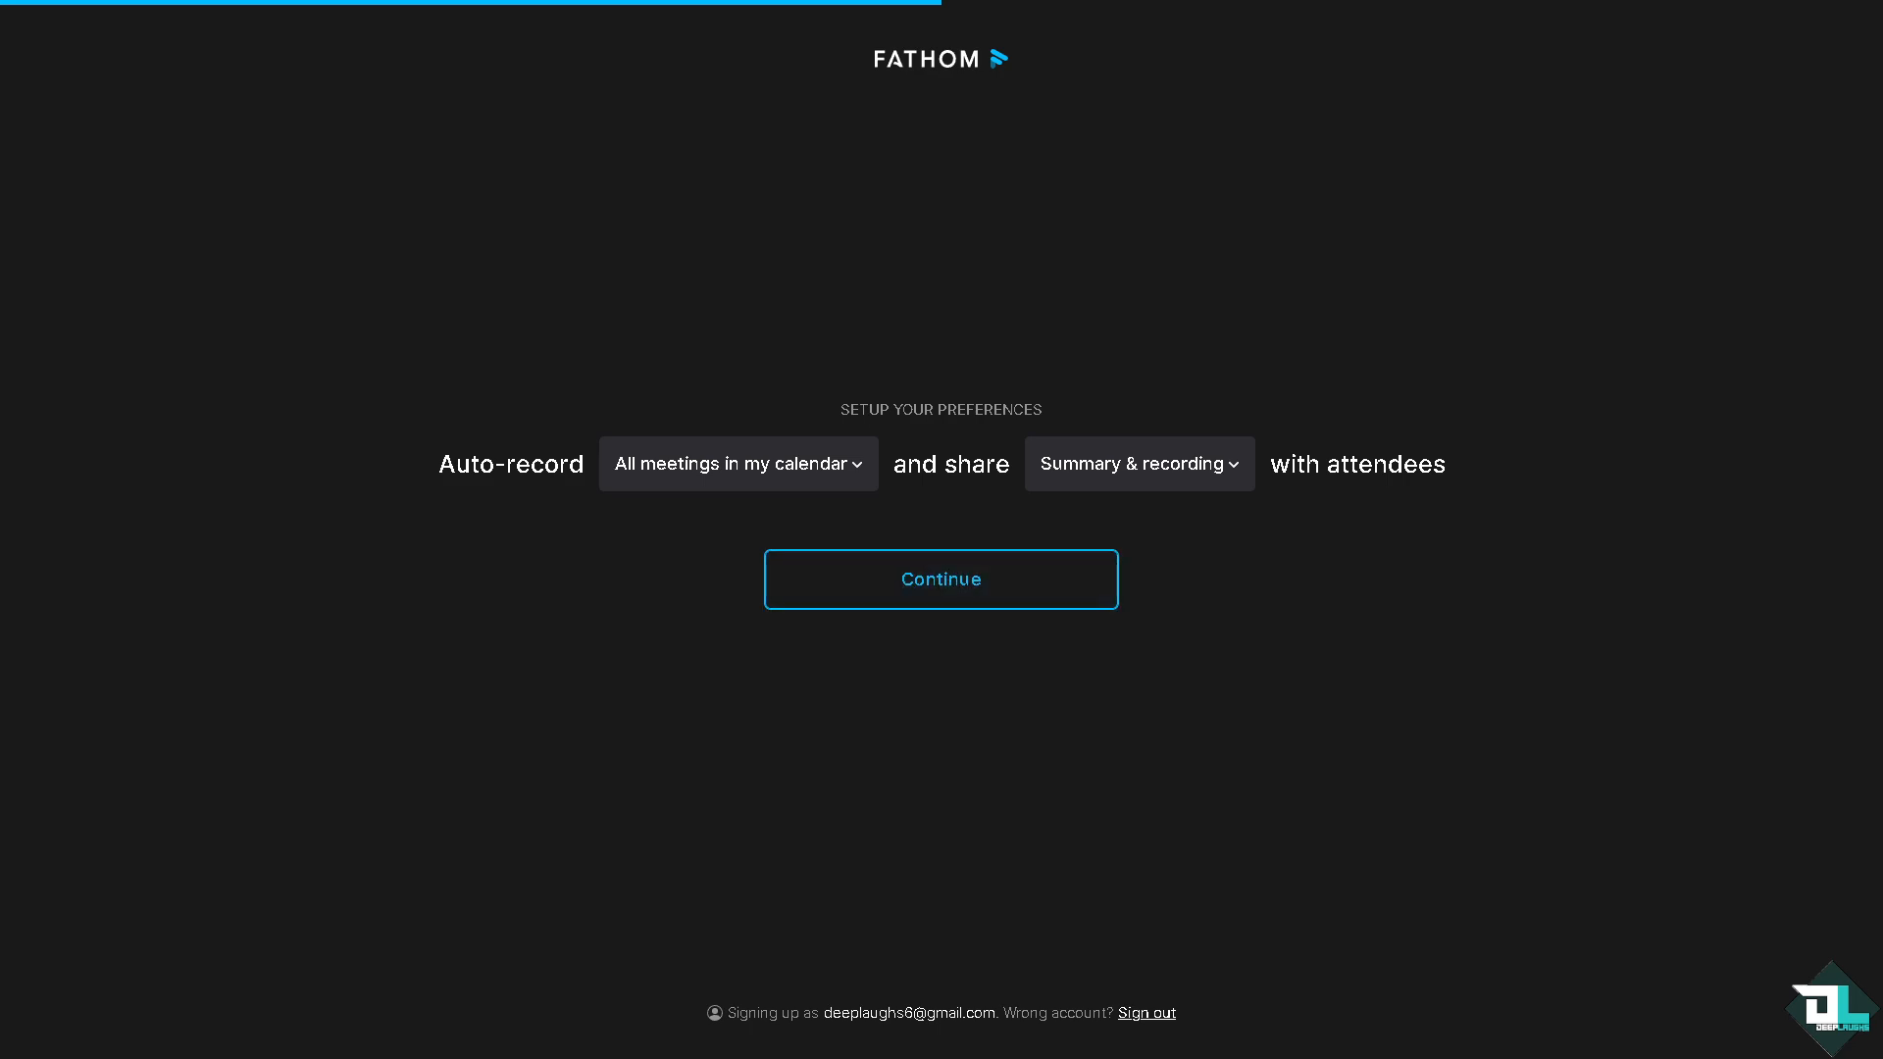
- Accept auto-record preferences, set department Other, CRM Other, role individual contributor, and pass the Windows download step
click(939, 579)
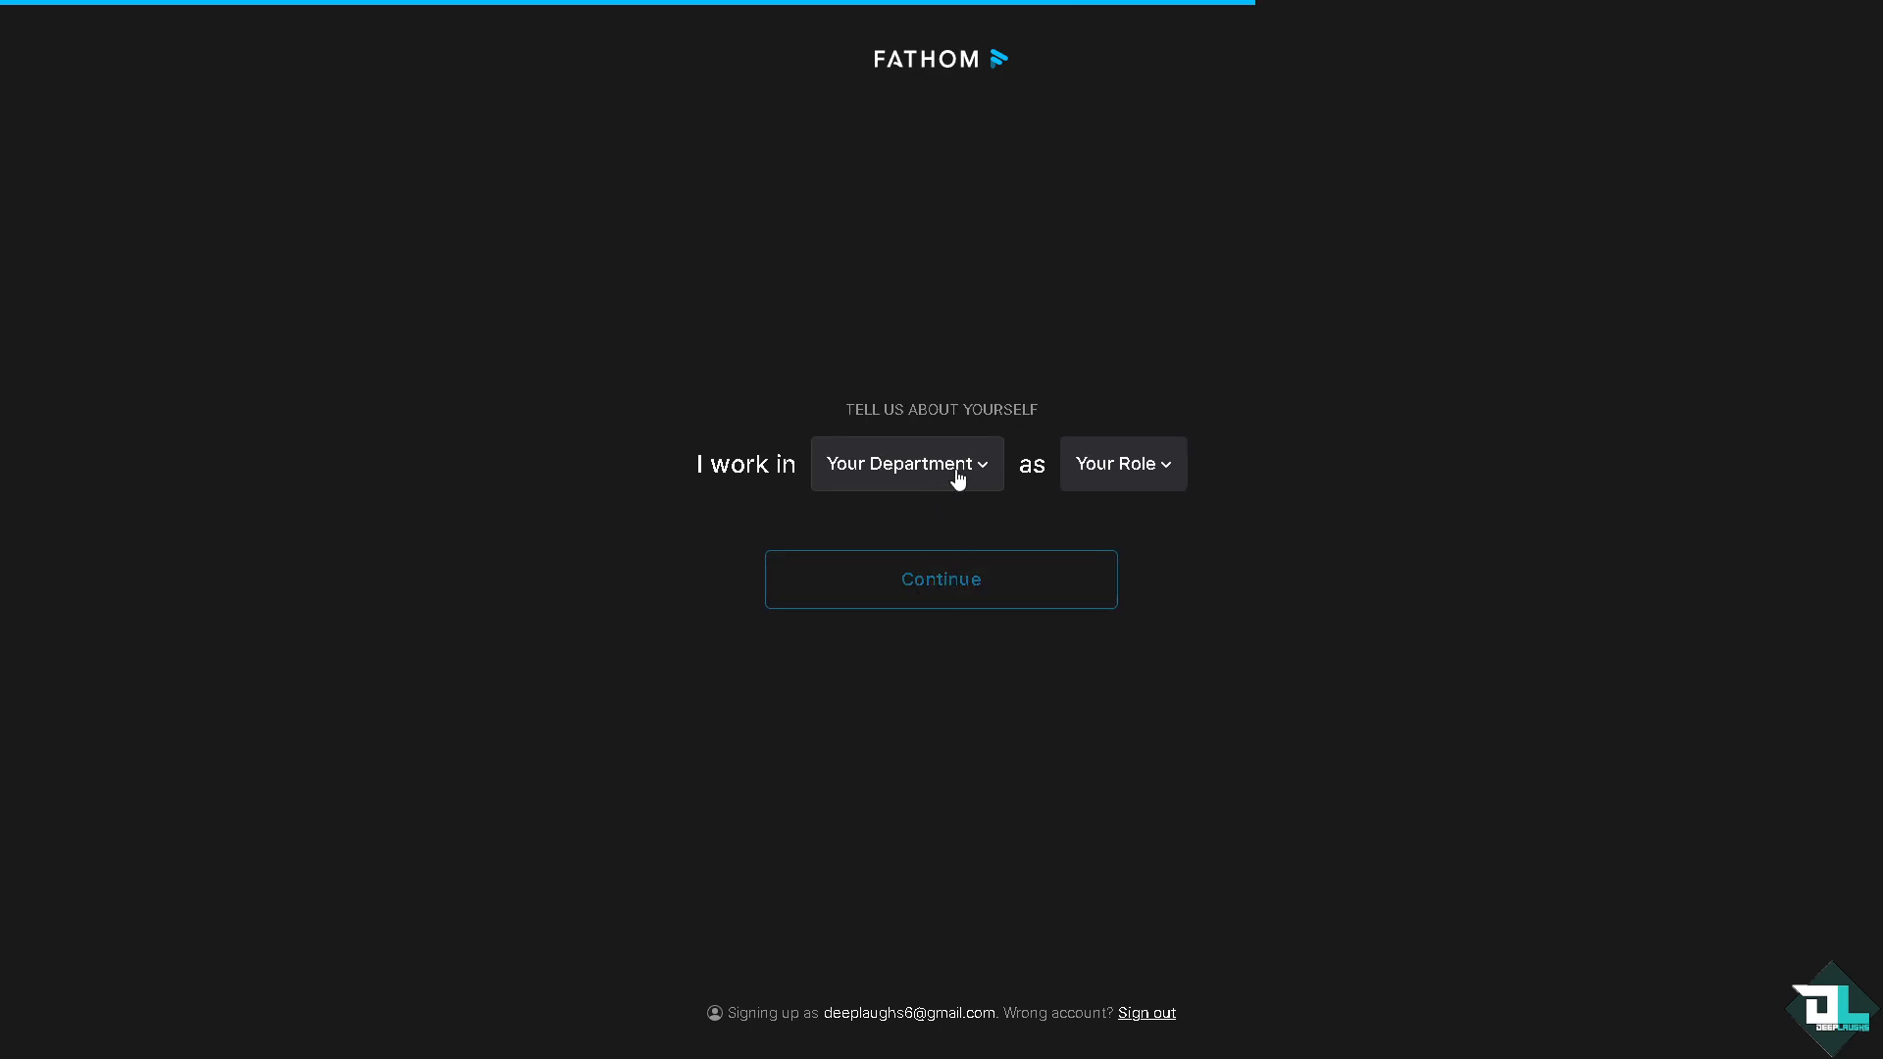
click(906, 463)
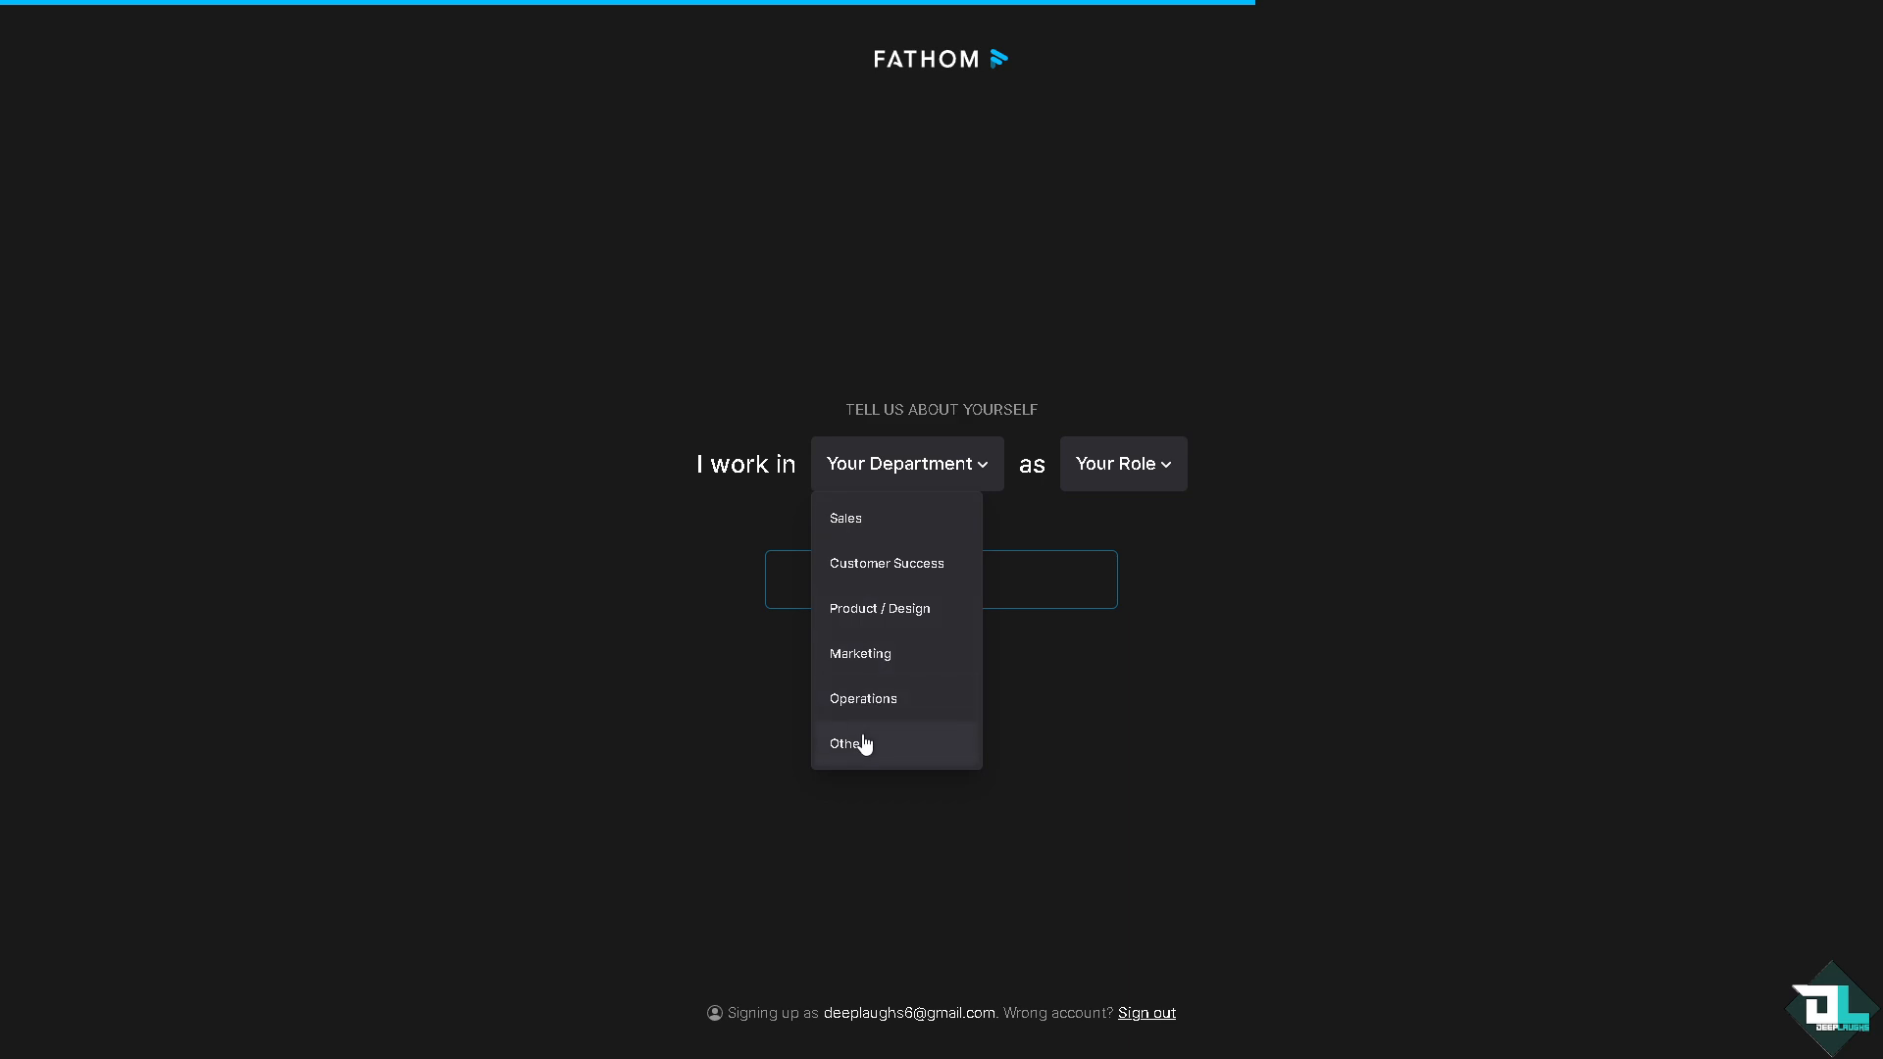
click(849, 743)
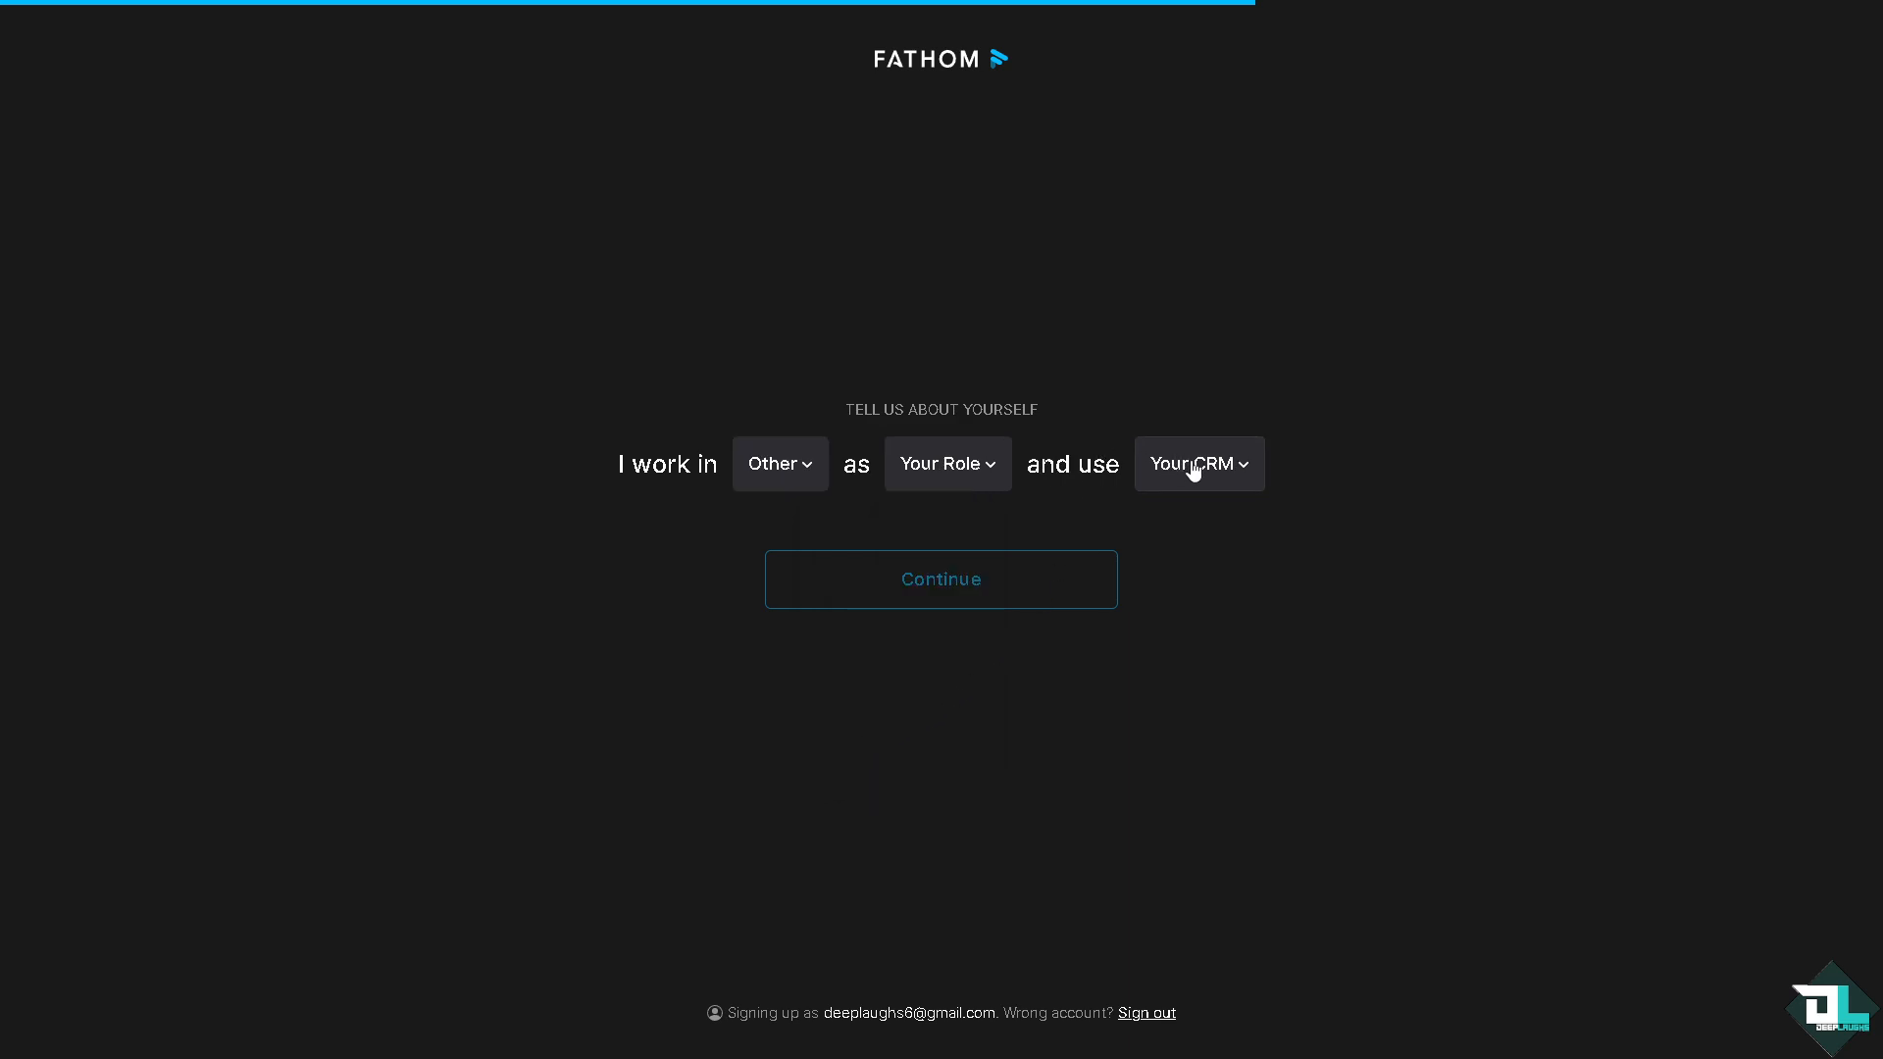
click(1196, 463)
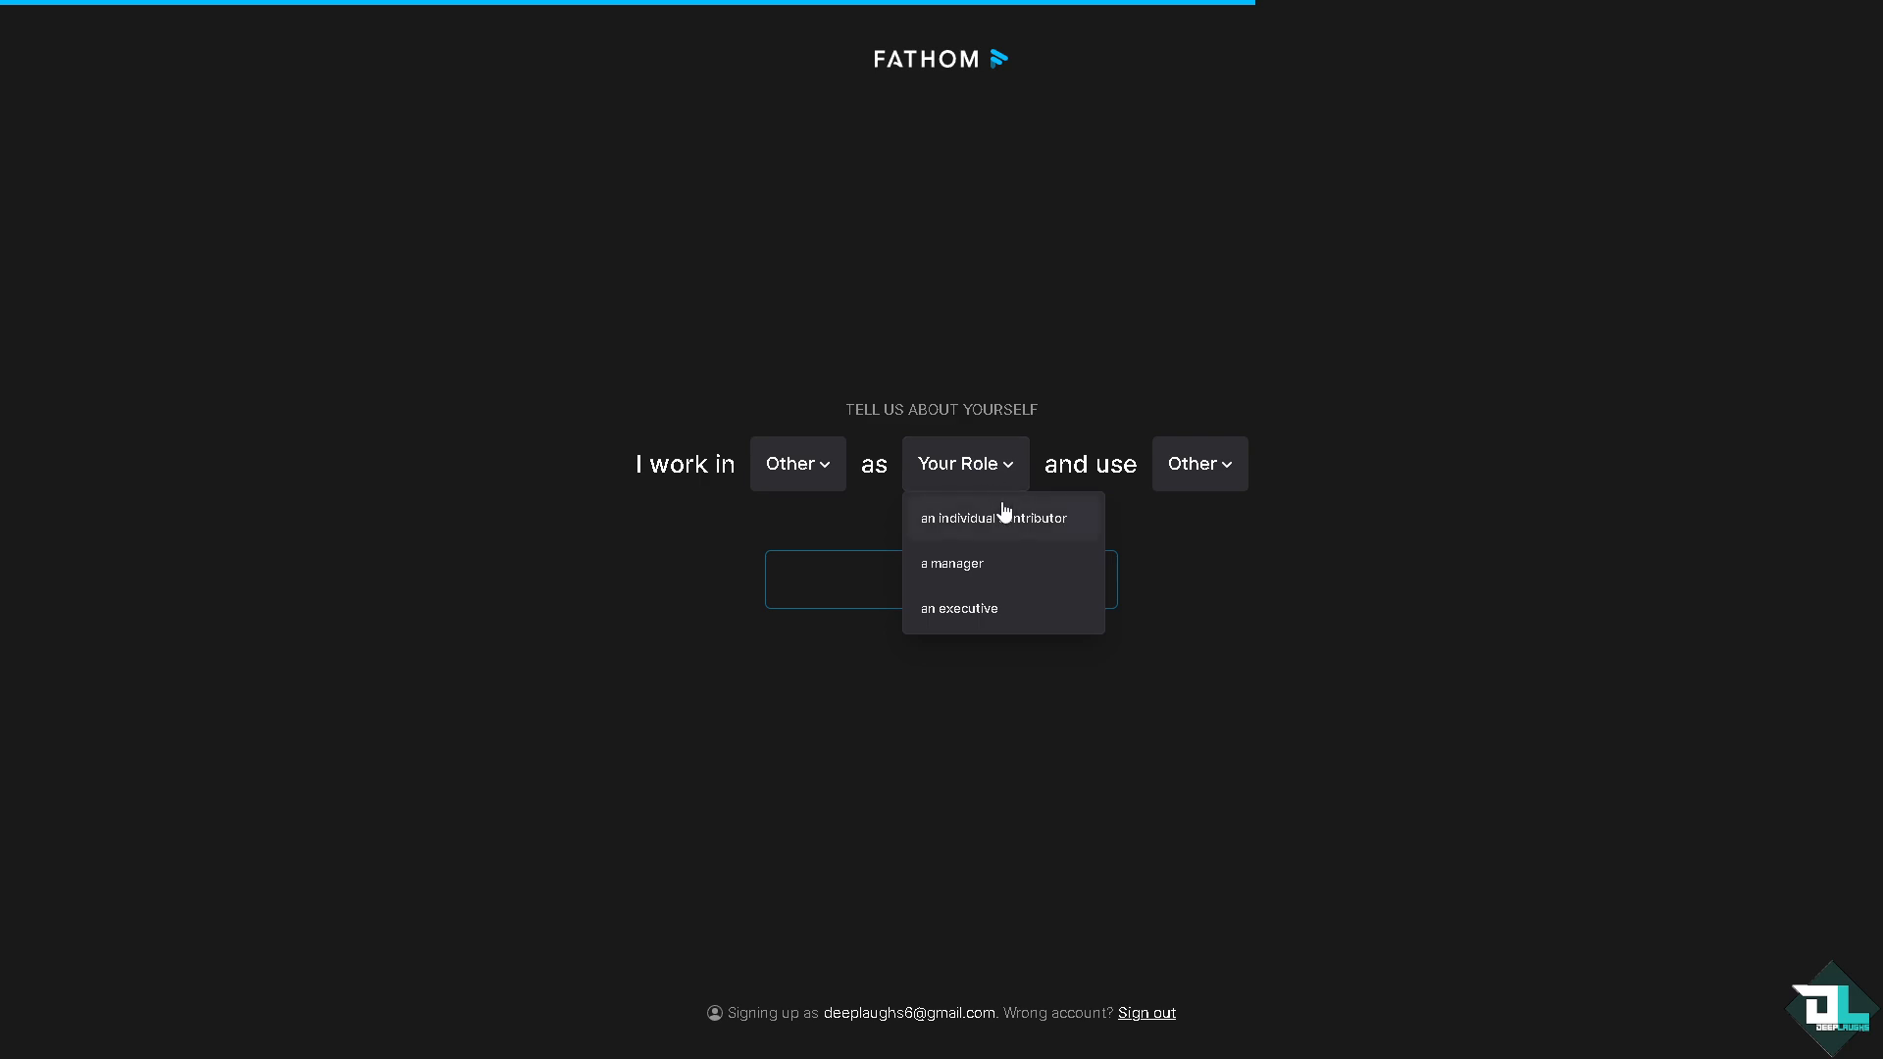
click(989, 518)
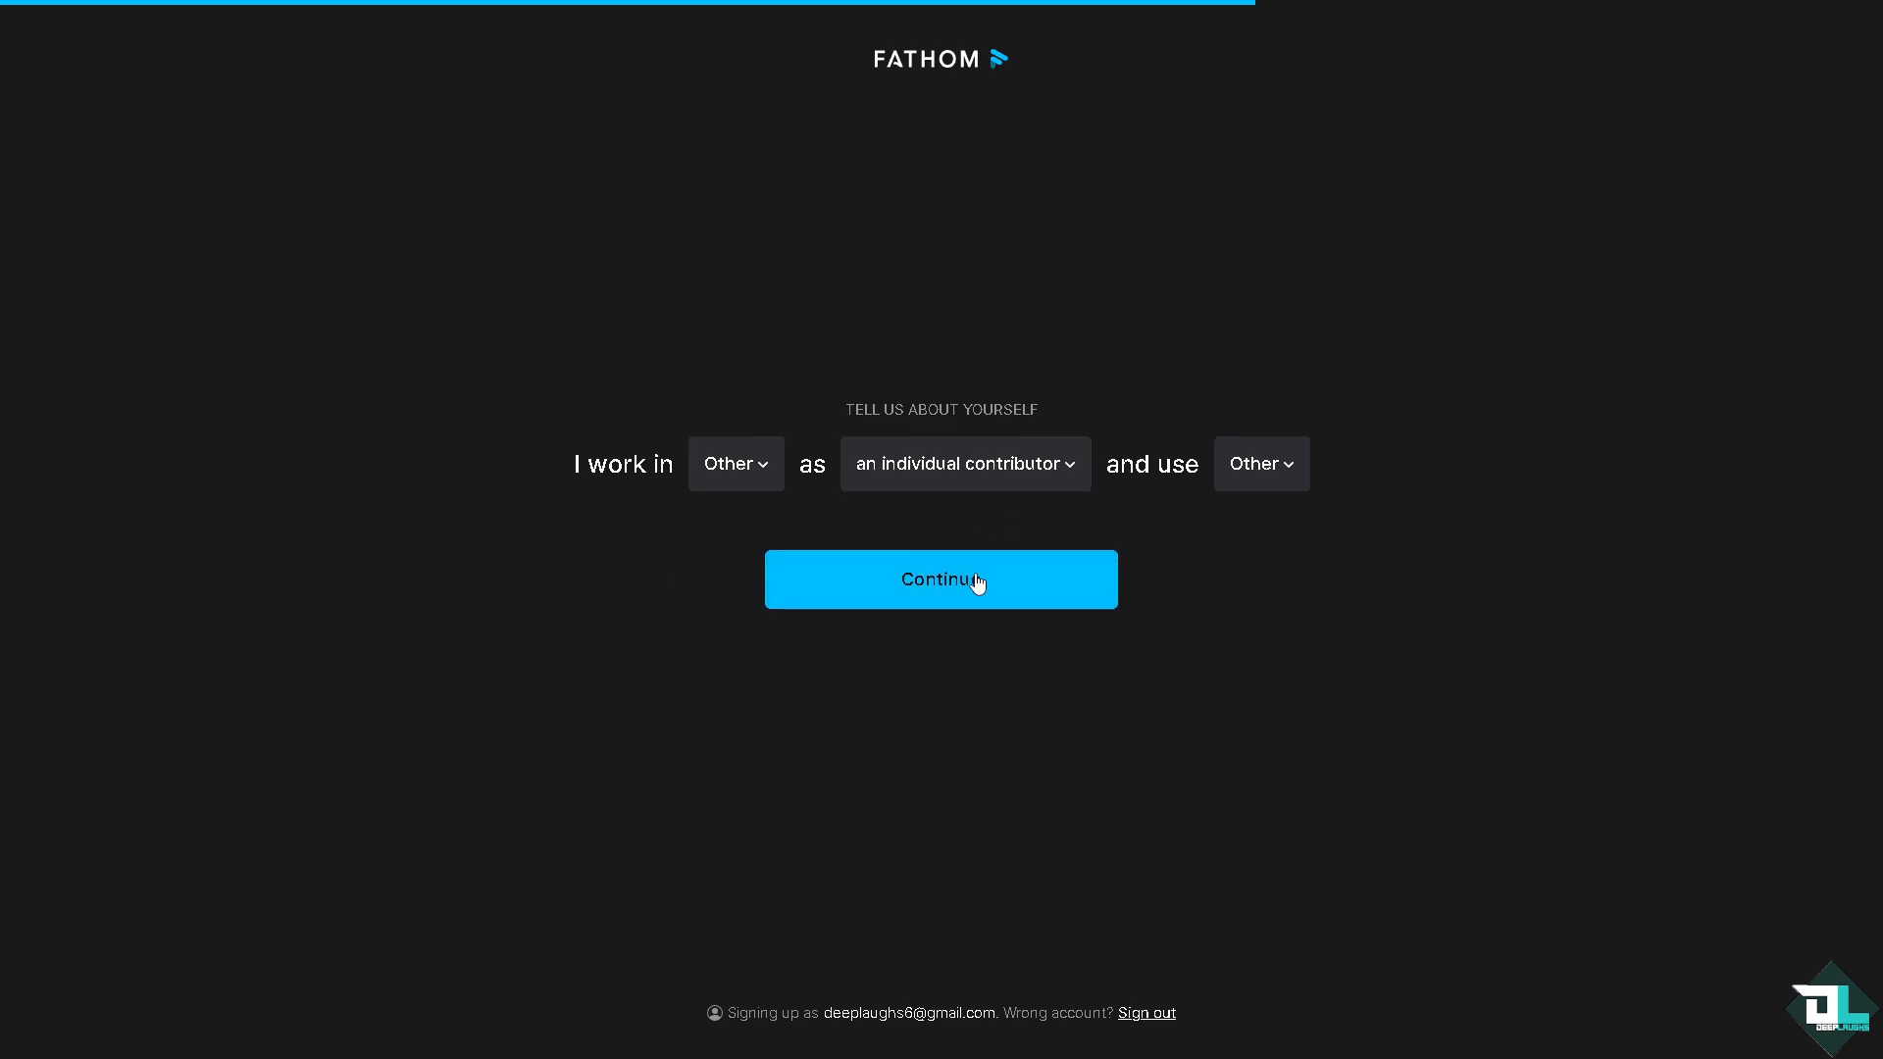
click(939, 578)
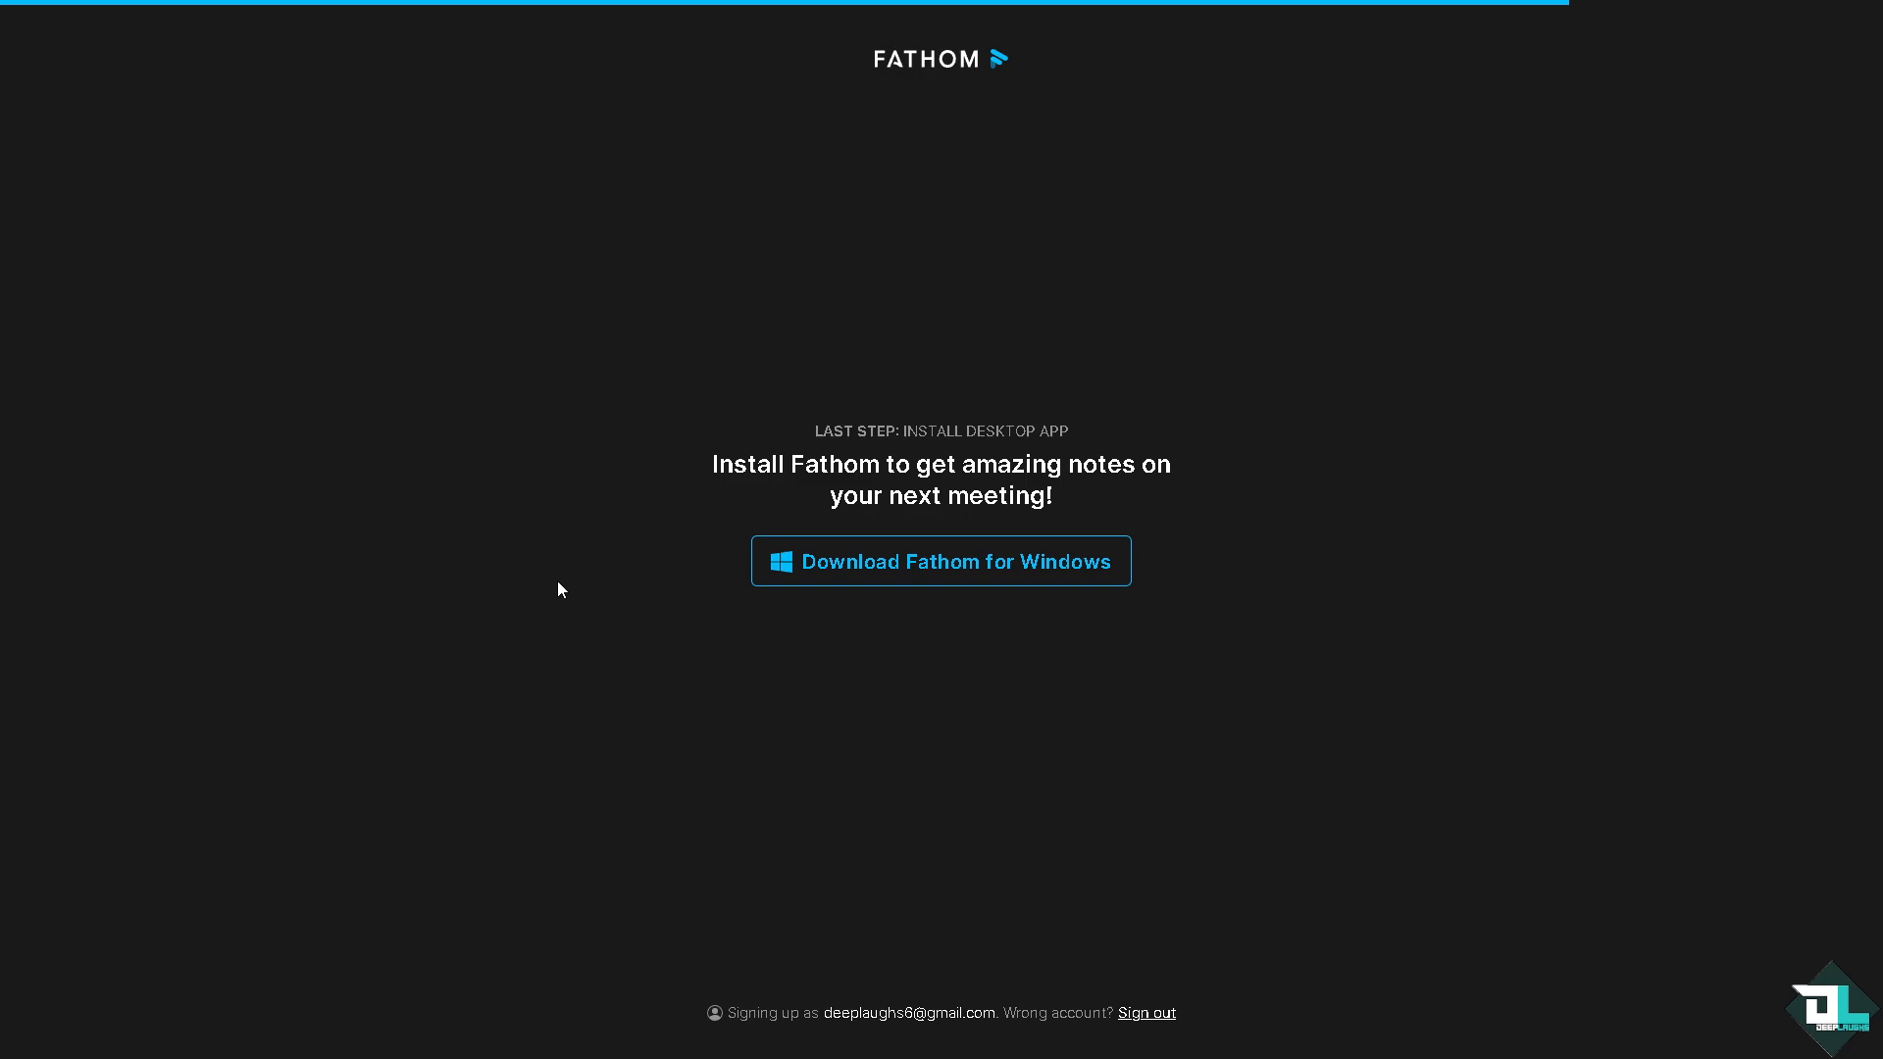
click(939, 561)
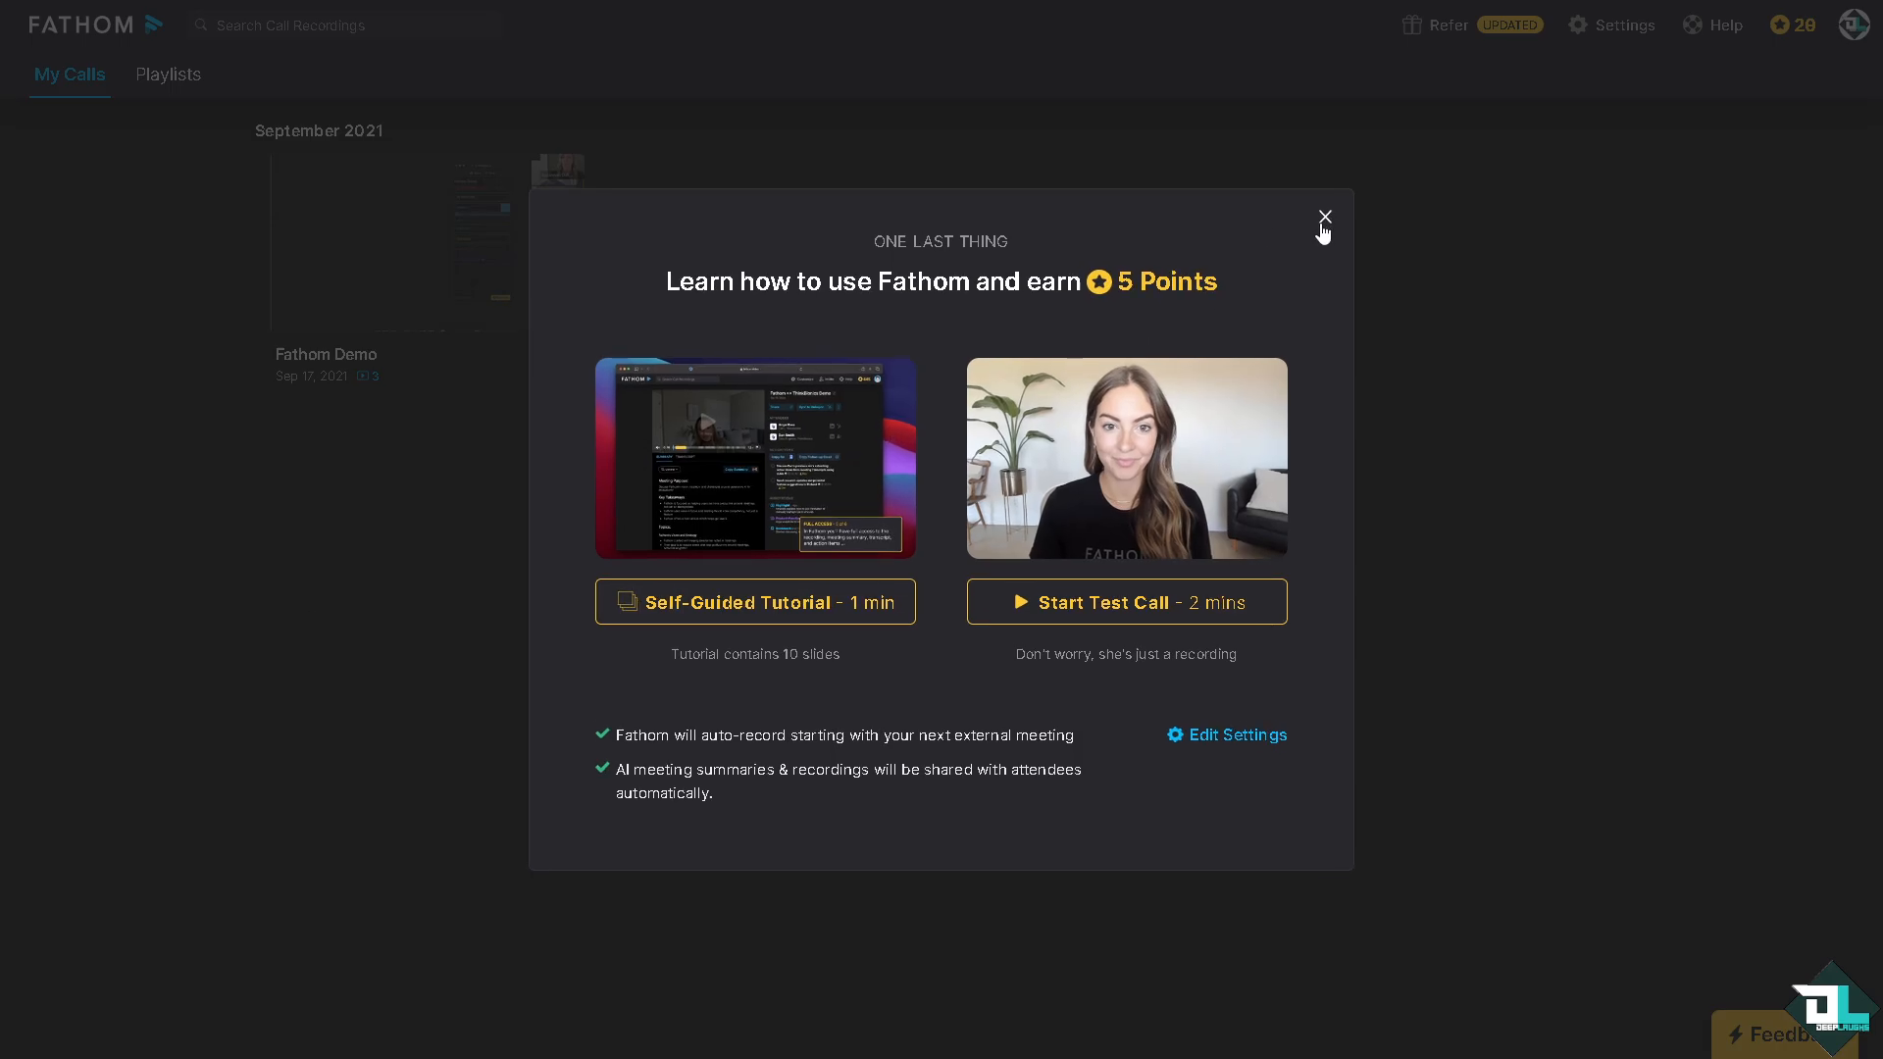
- Dismiss the tutorial offer and open the Fathom Demo call recording
click(1324, 218)
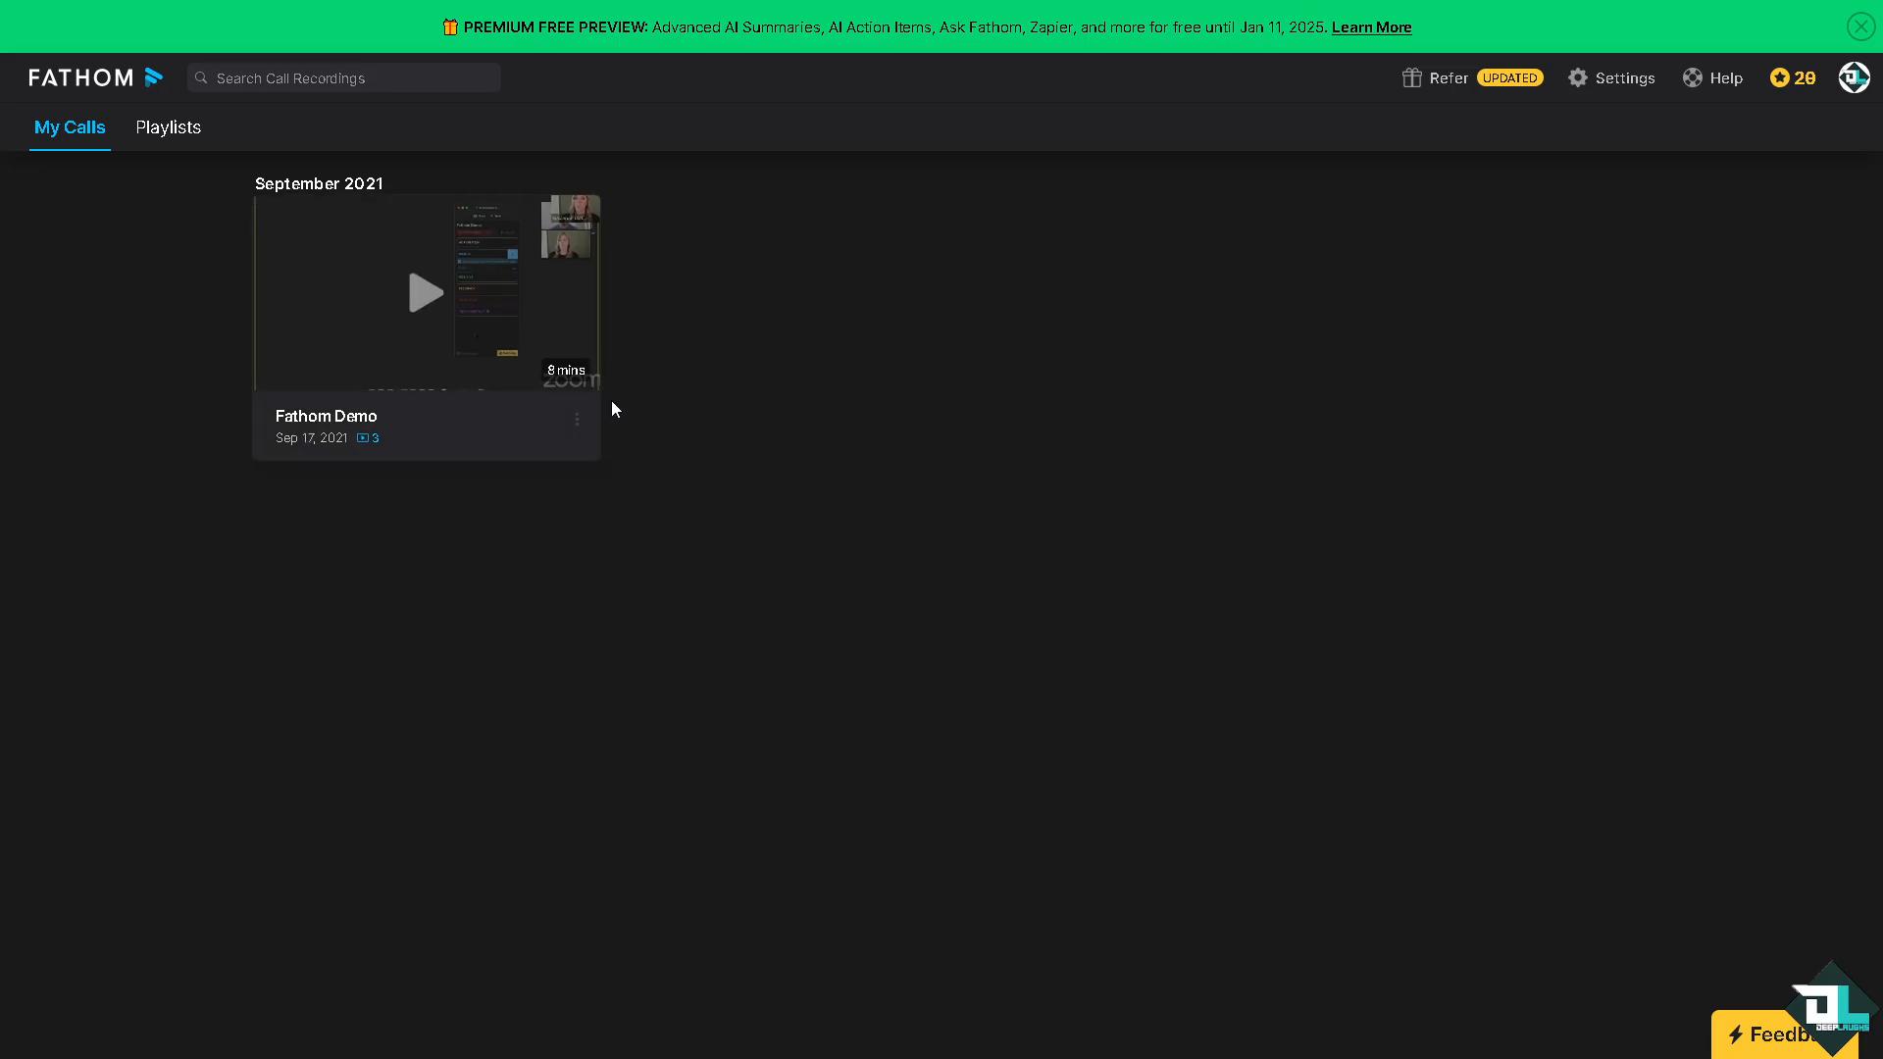
click(426, 293)
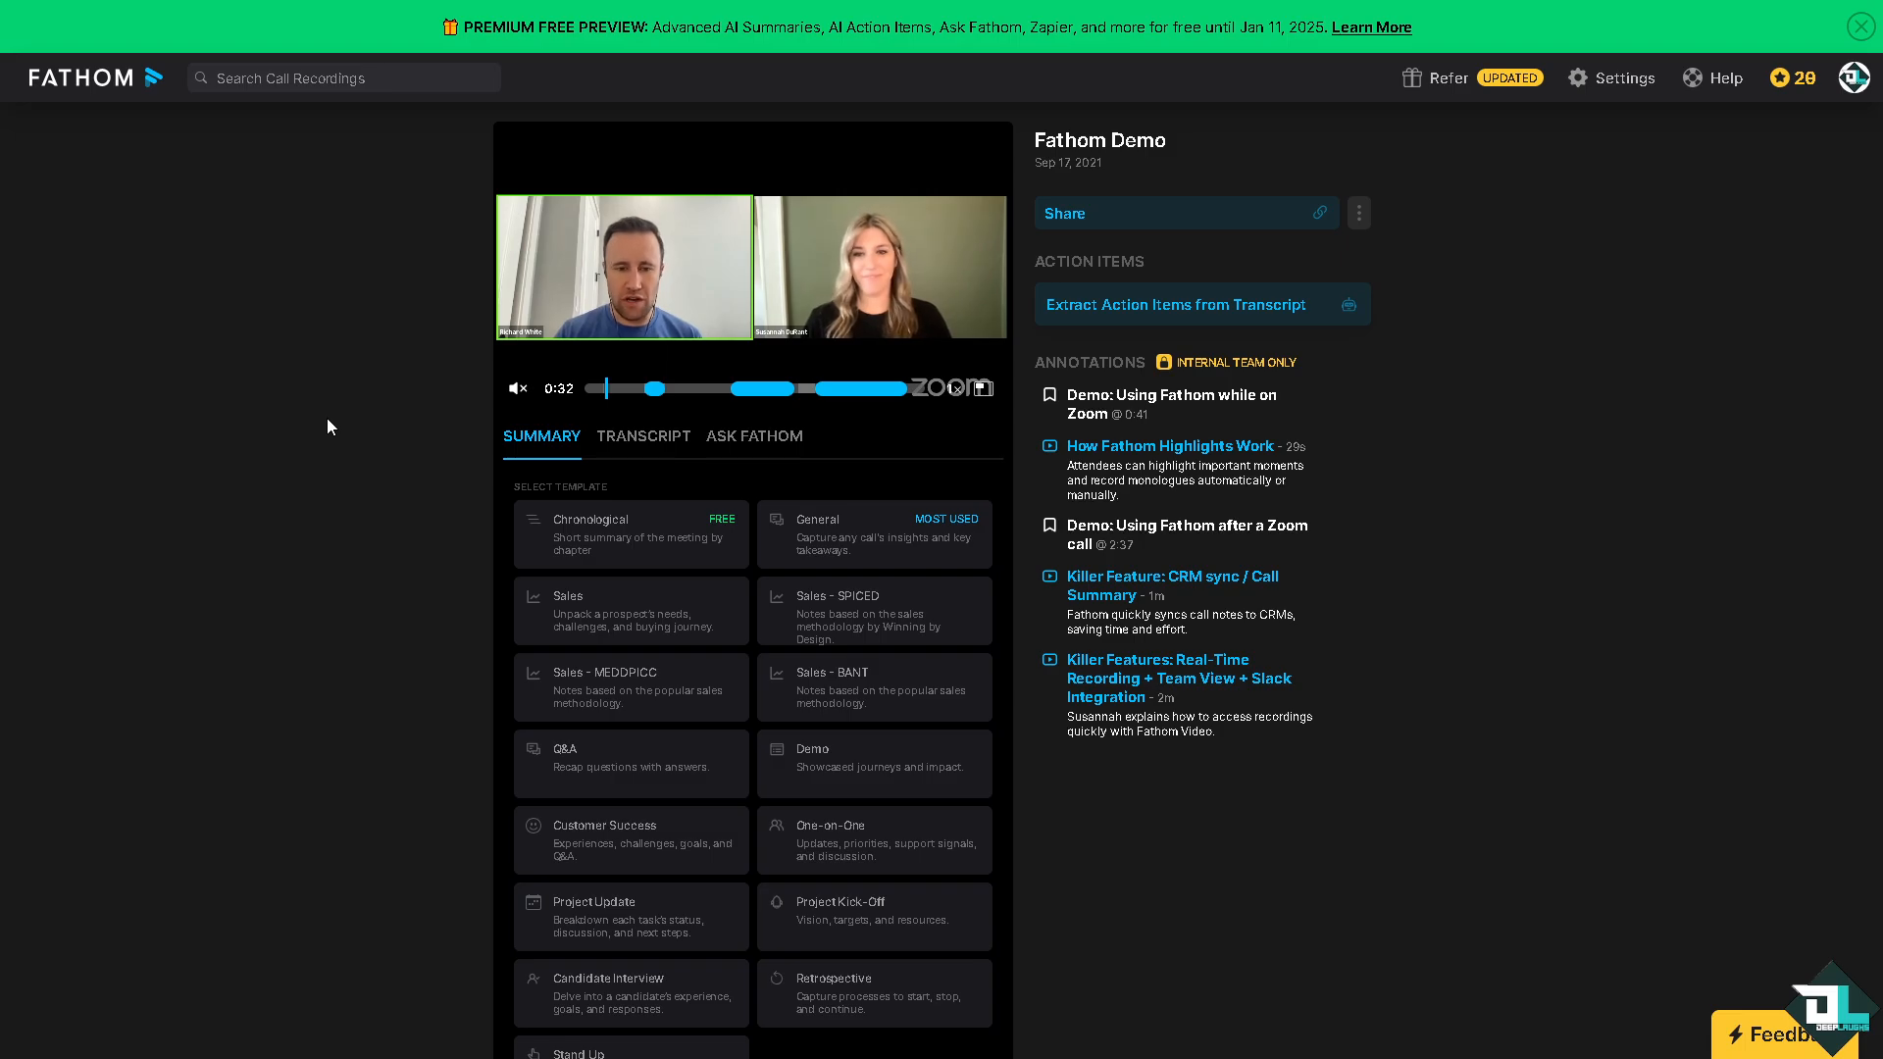
mouse_move(296, 431)
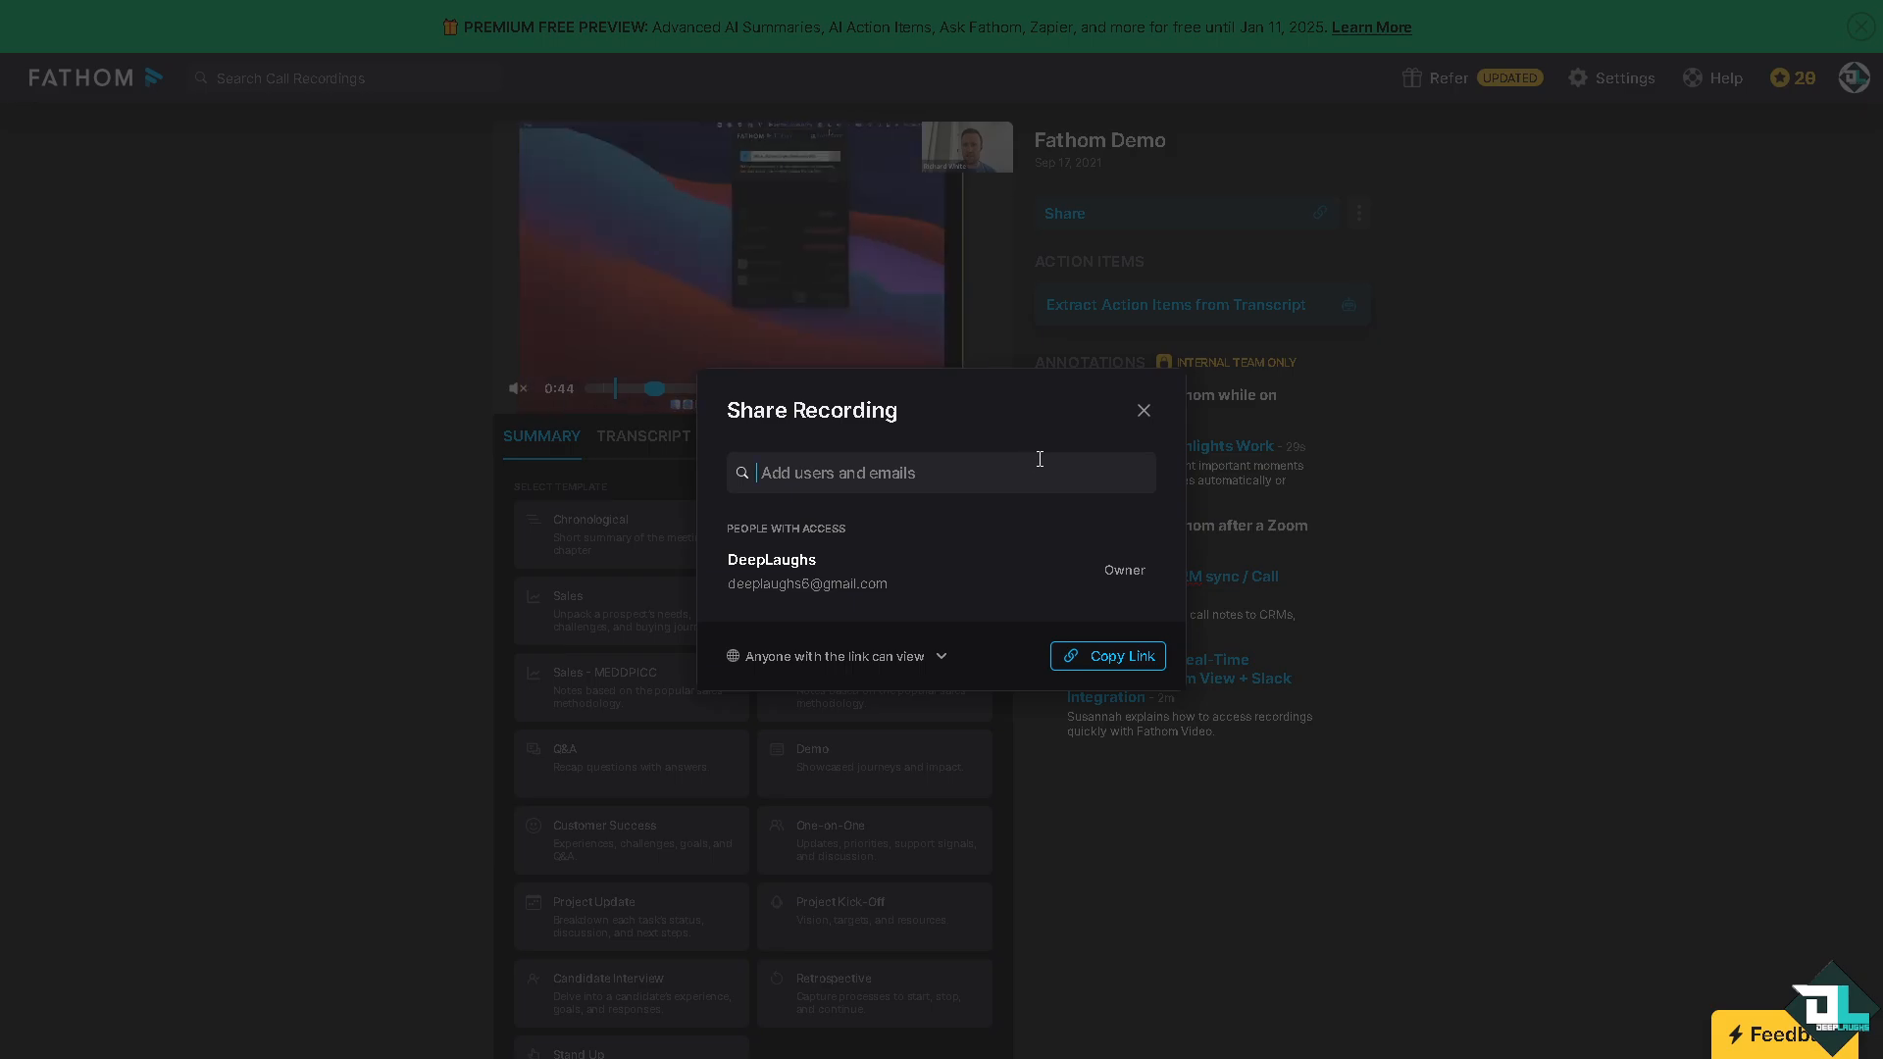
- View the Fathom Demo call's Share Recording dialog before moving to Settings
click(1142, 410)
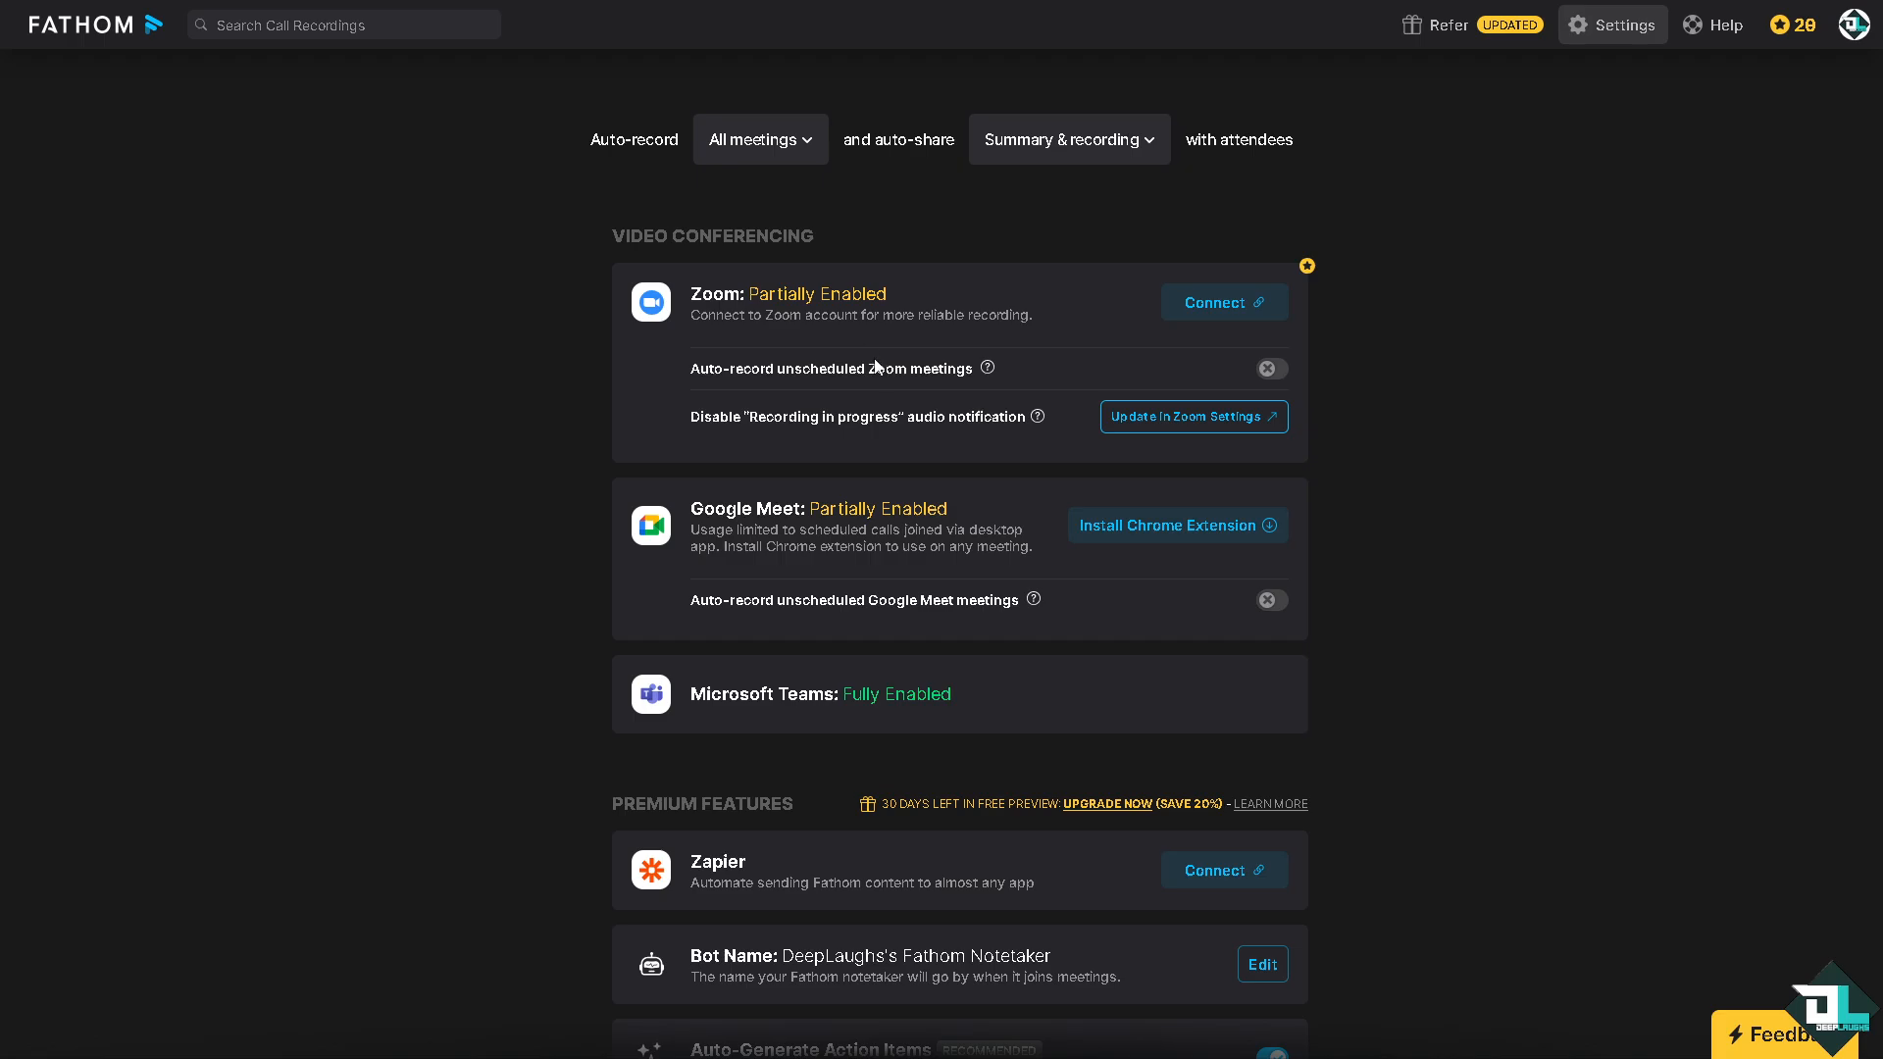
mouse_move(800, 686)
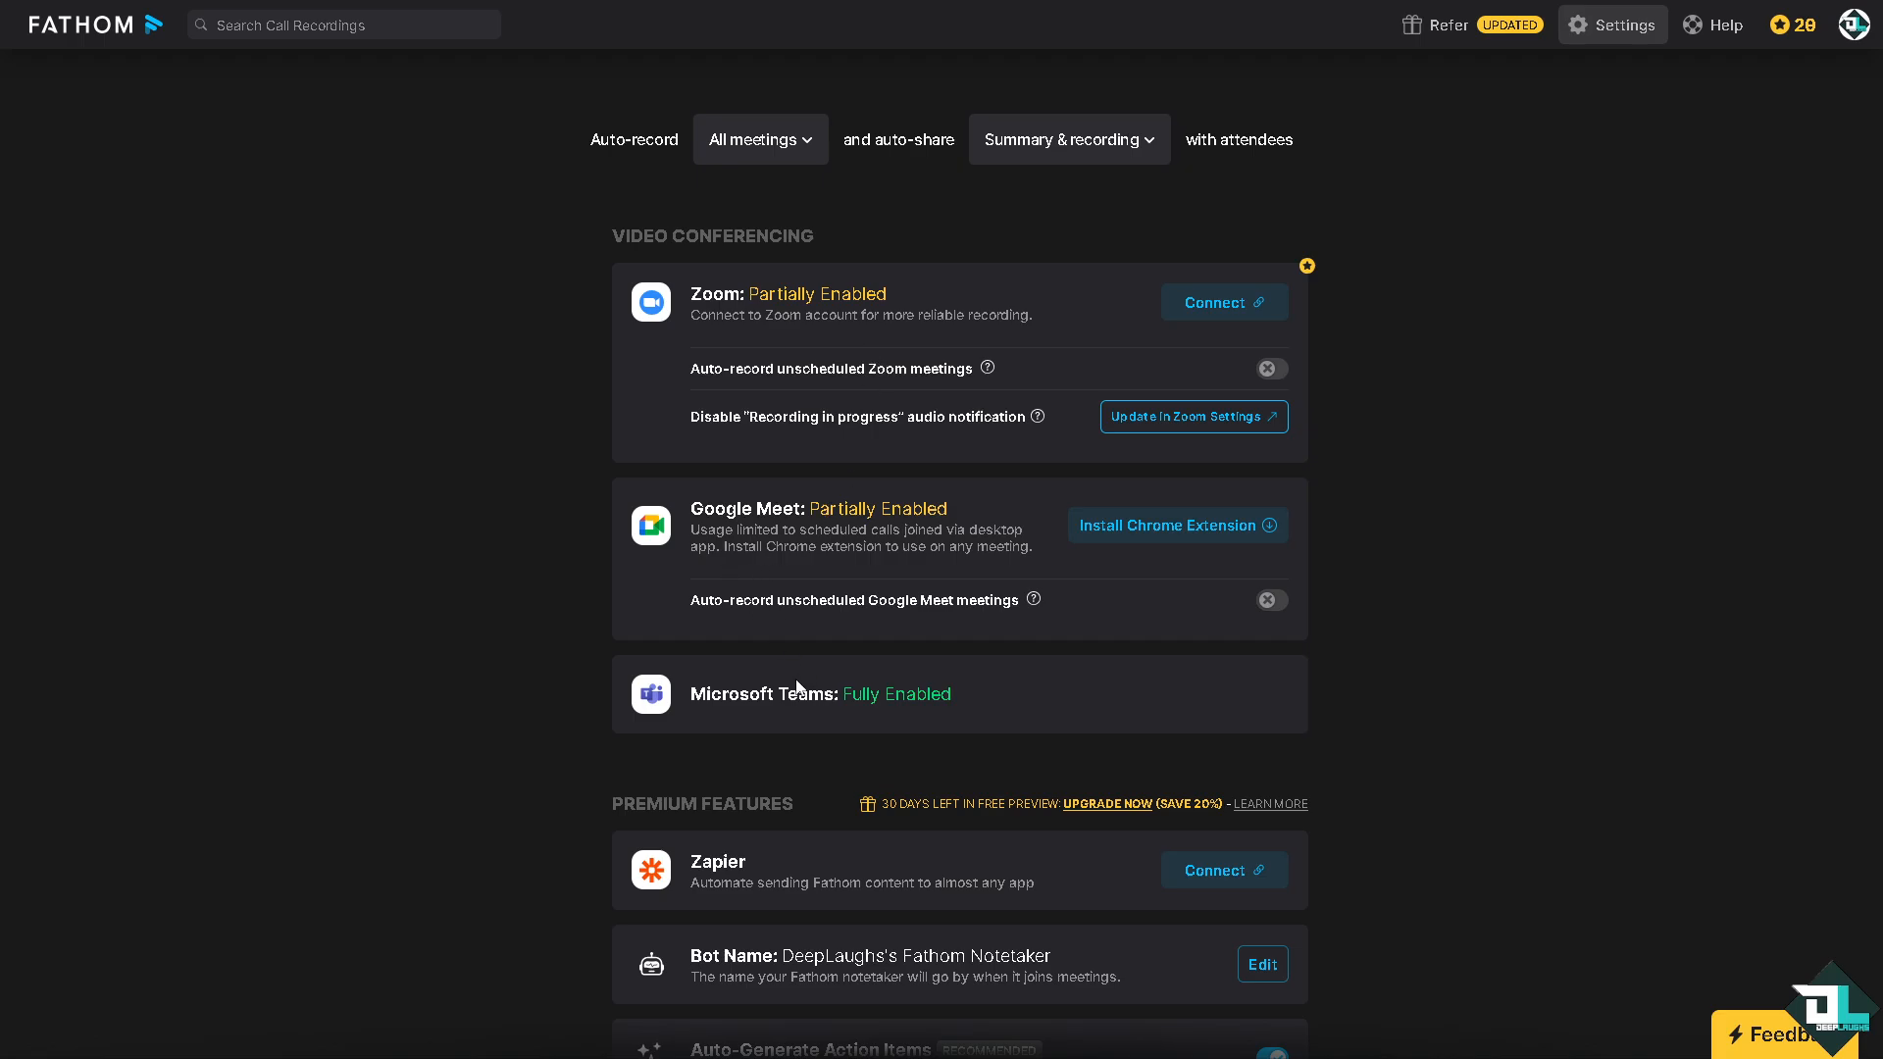
- Review Settings, checking default recording access and keeping it as anyone-with-link, down to app installs and highlights
scroll(down, 3)
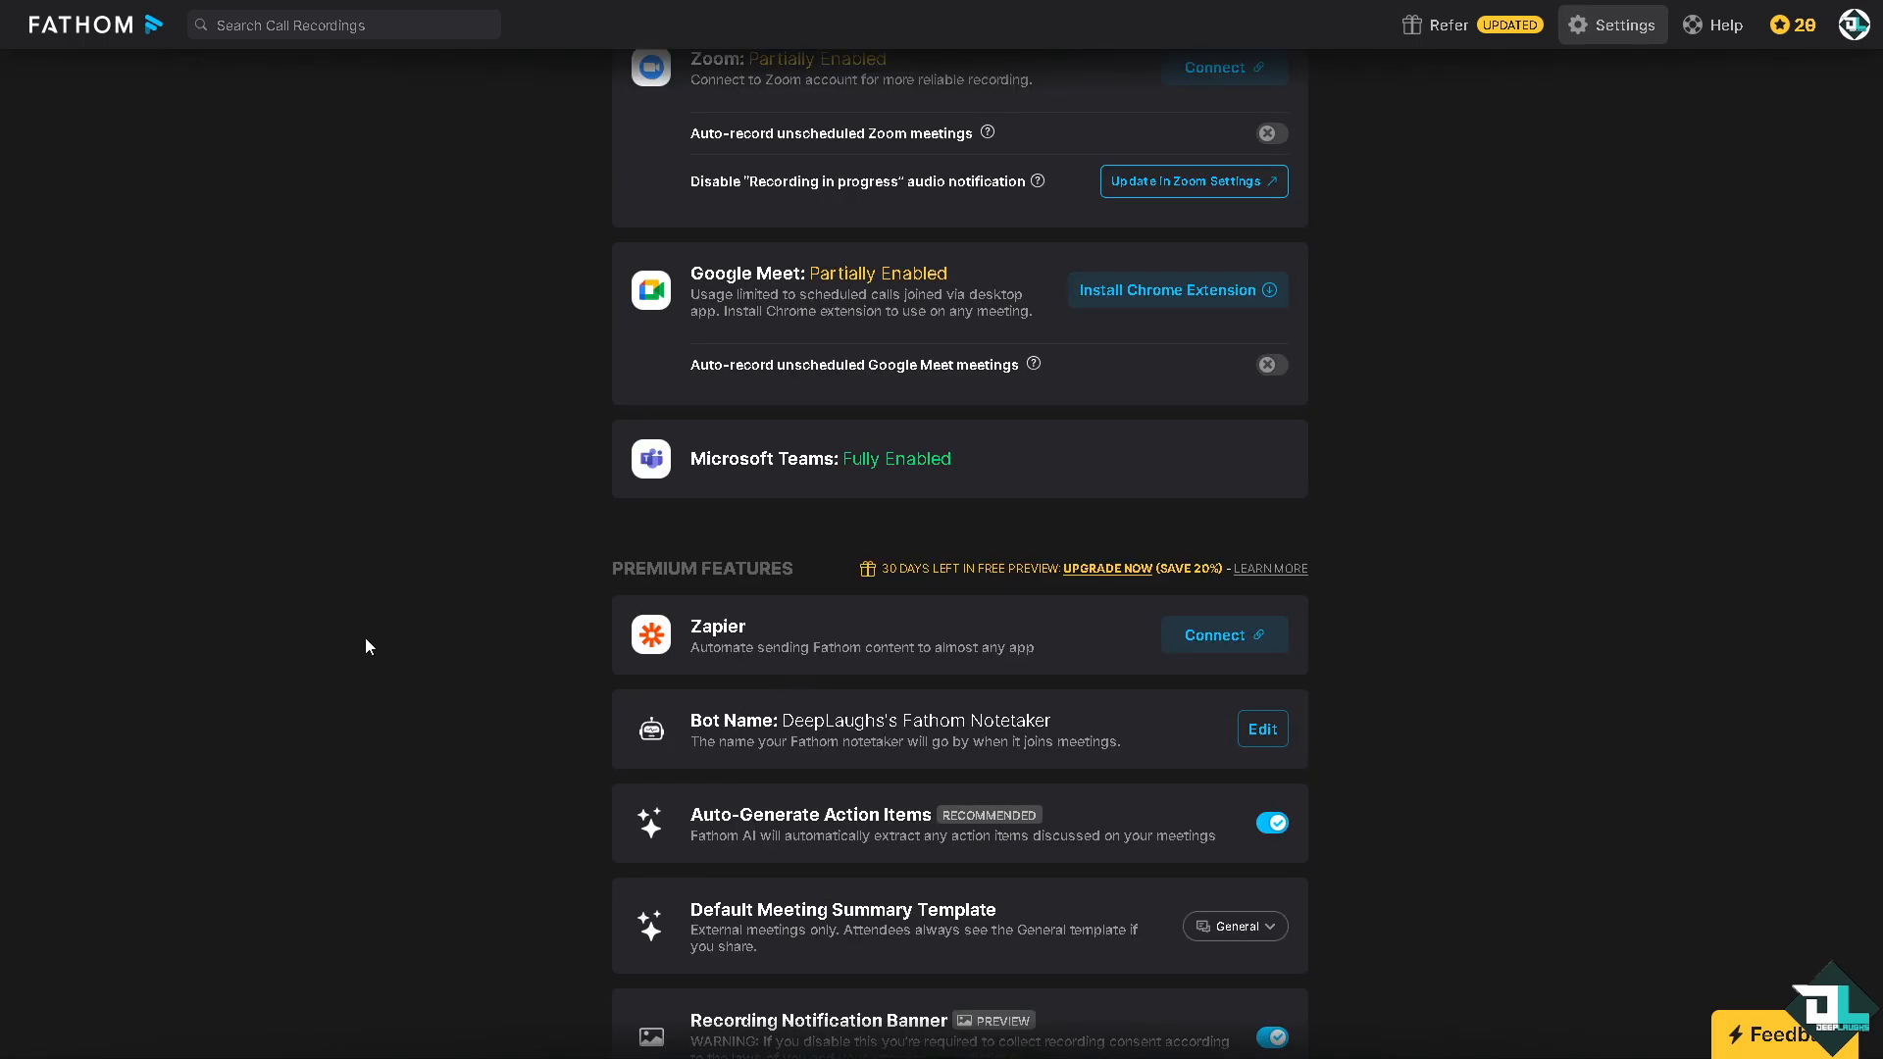
scroll(down, 3)
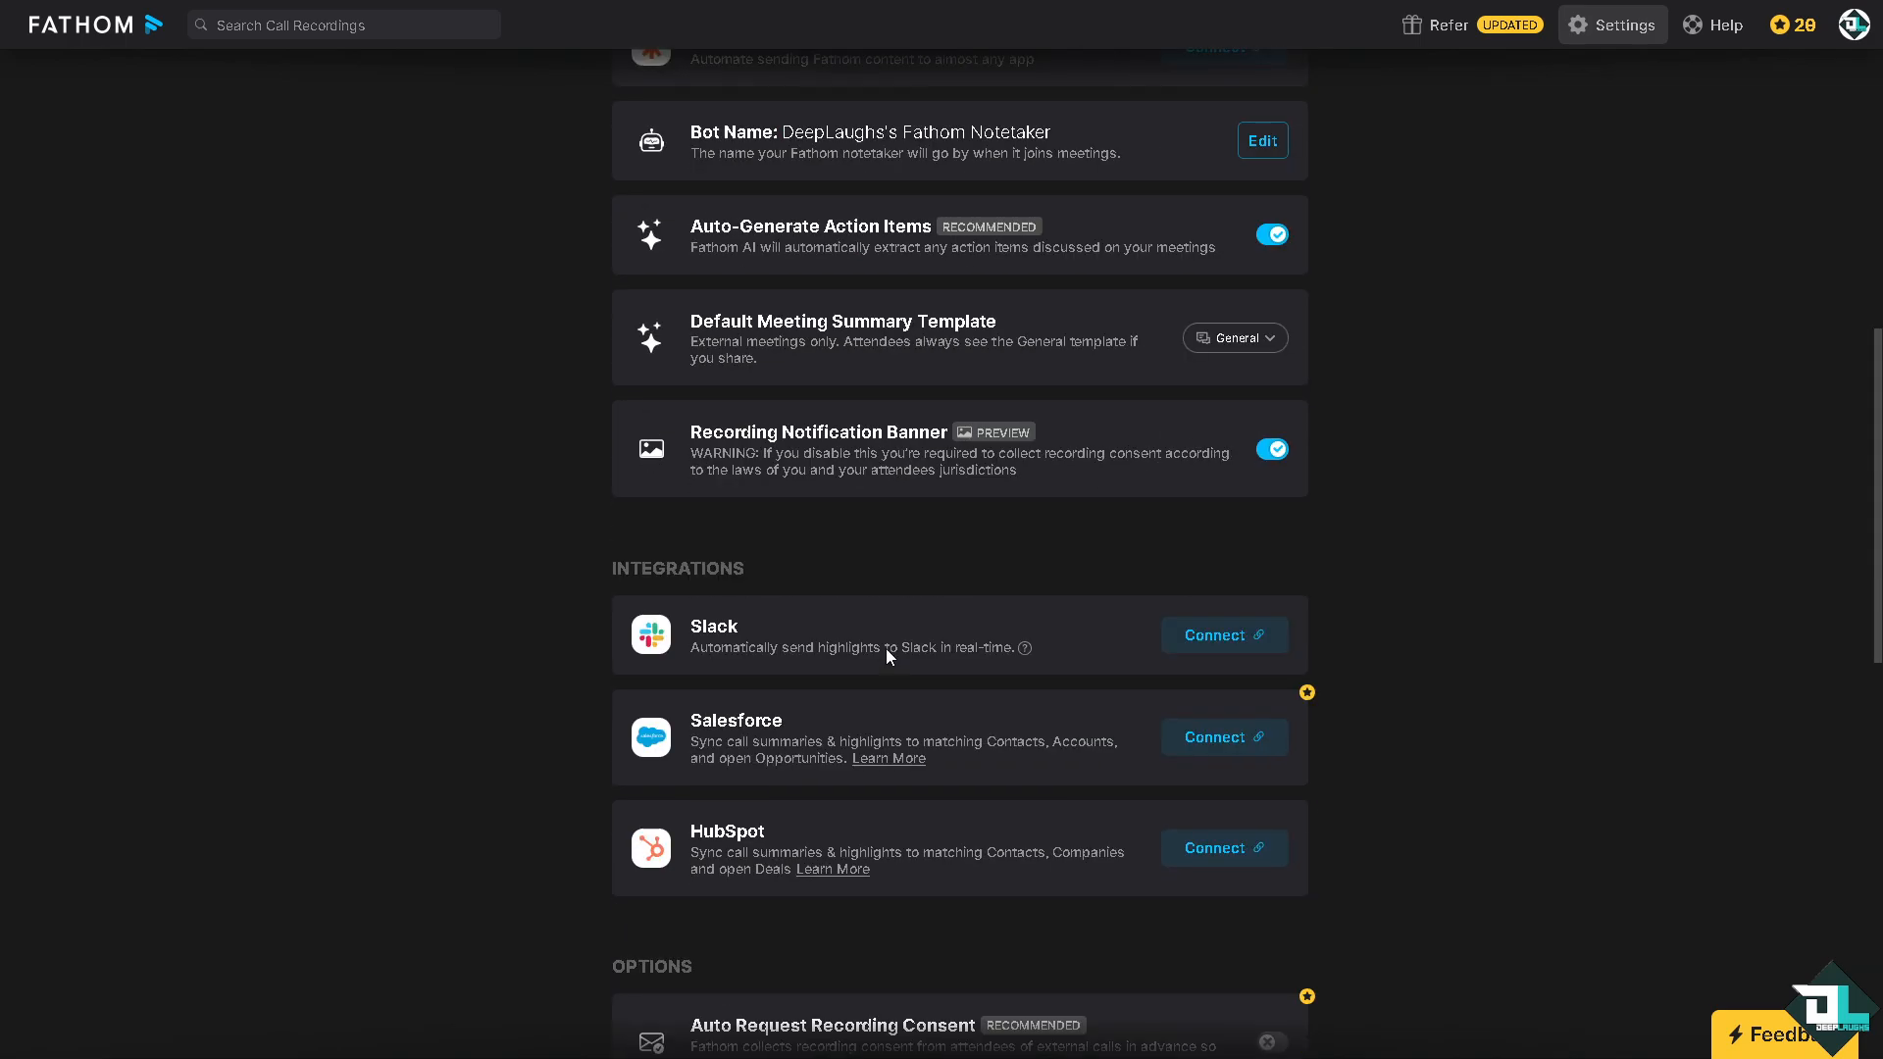
scroll(down, 3)
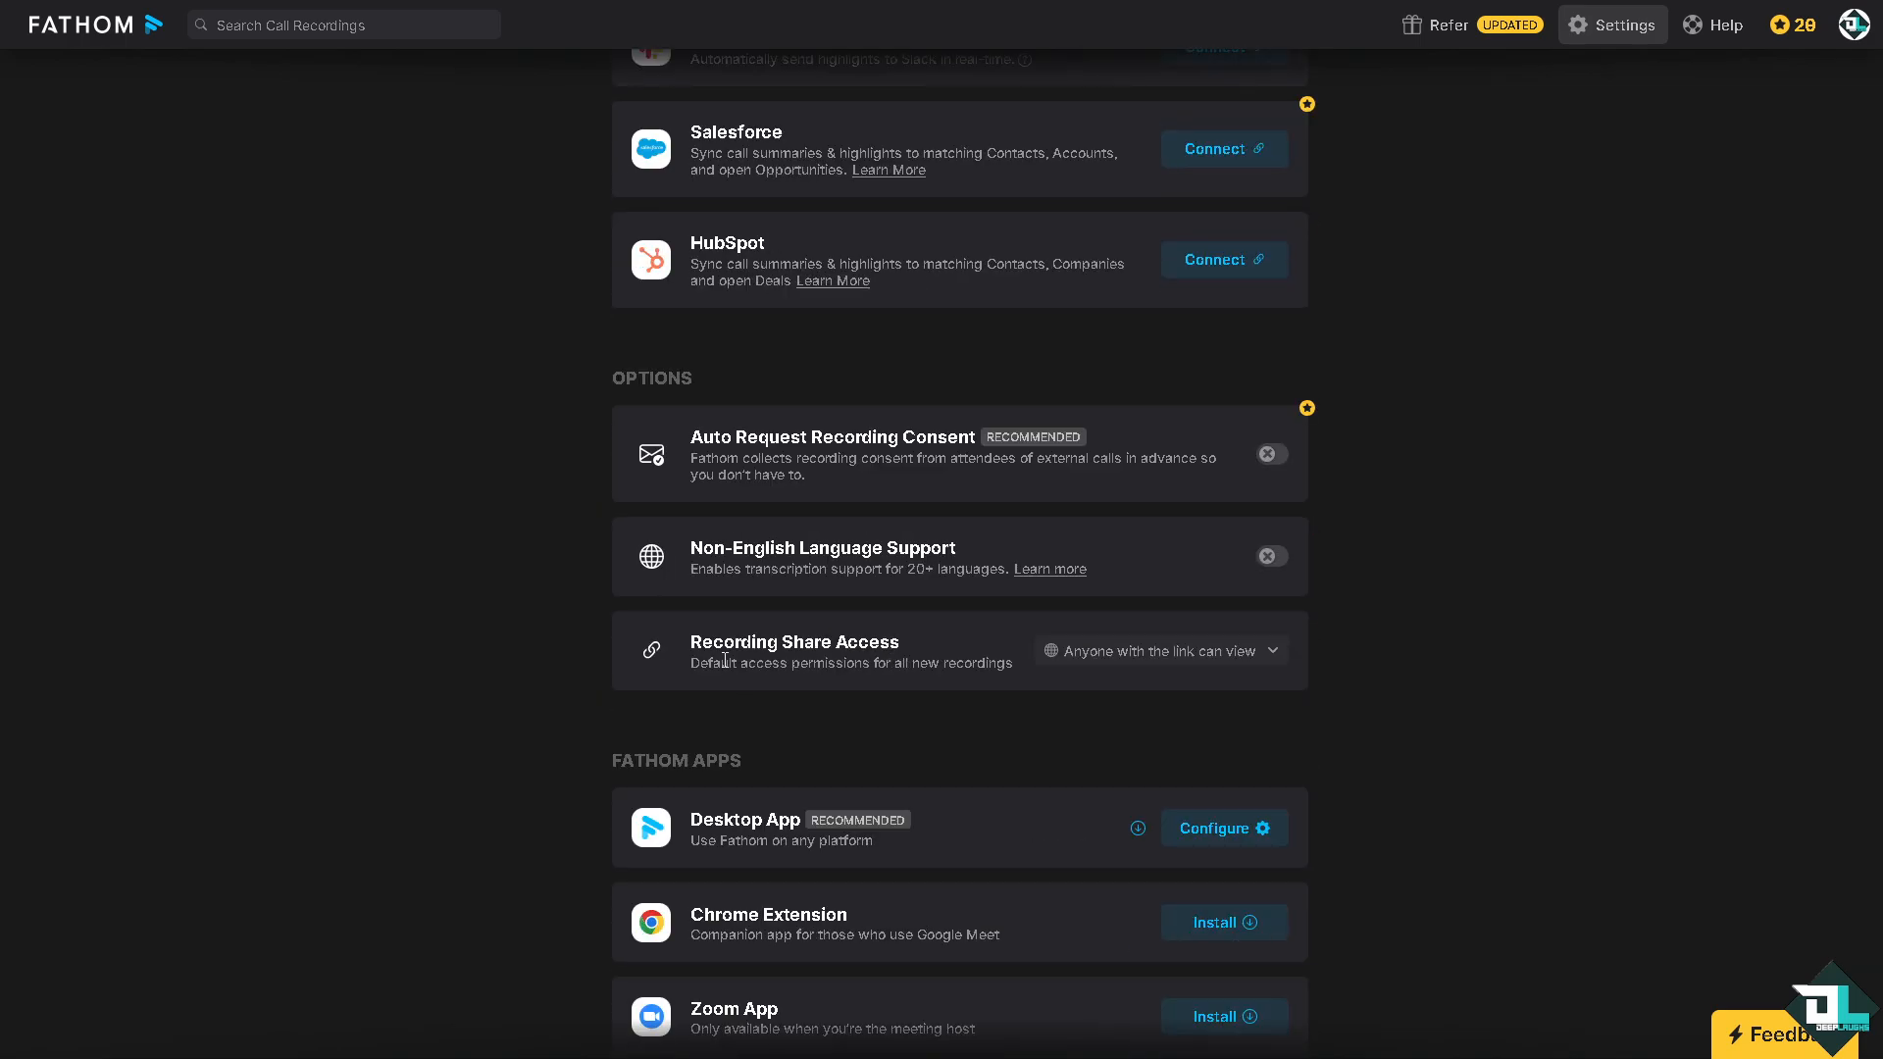
mouse_move(825, 661)
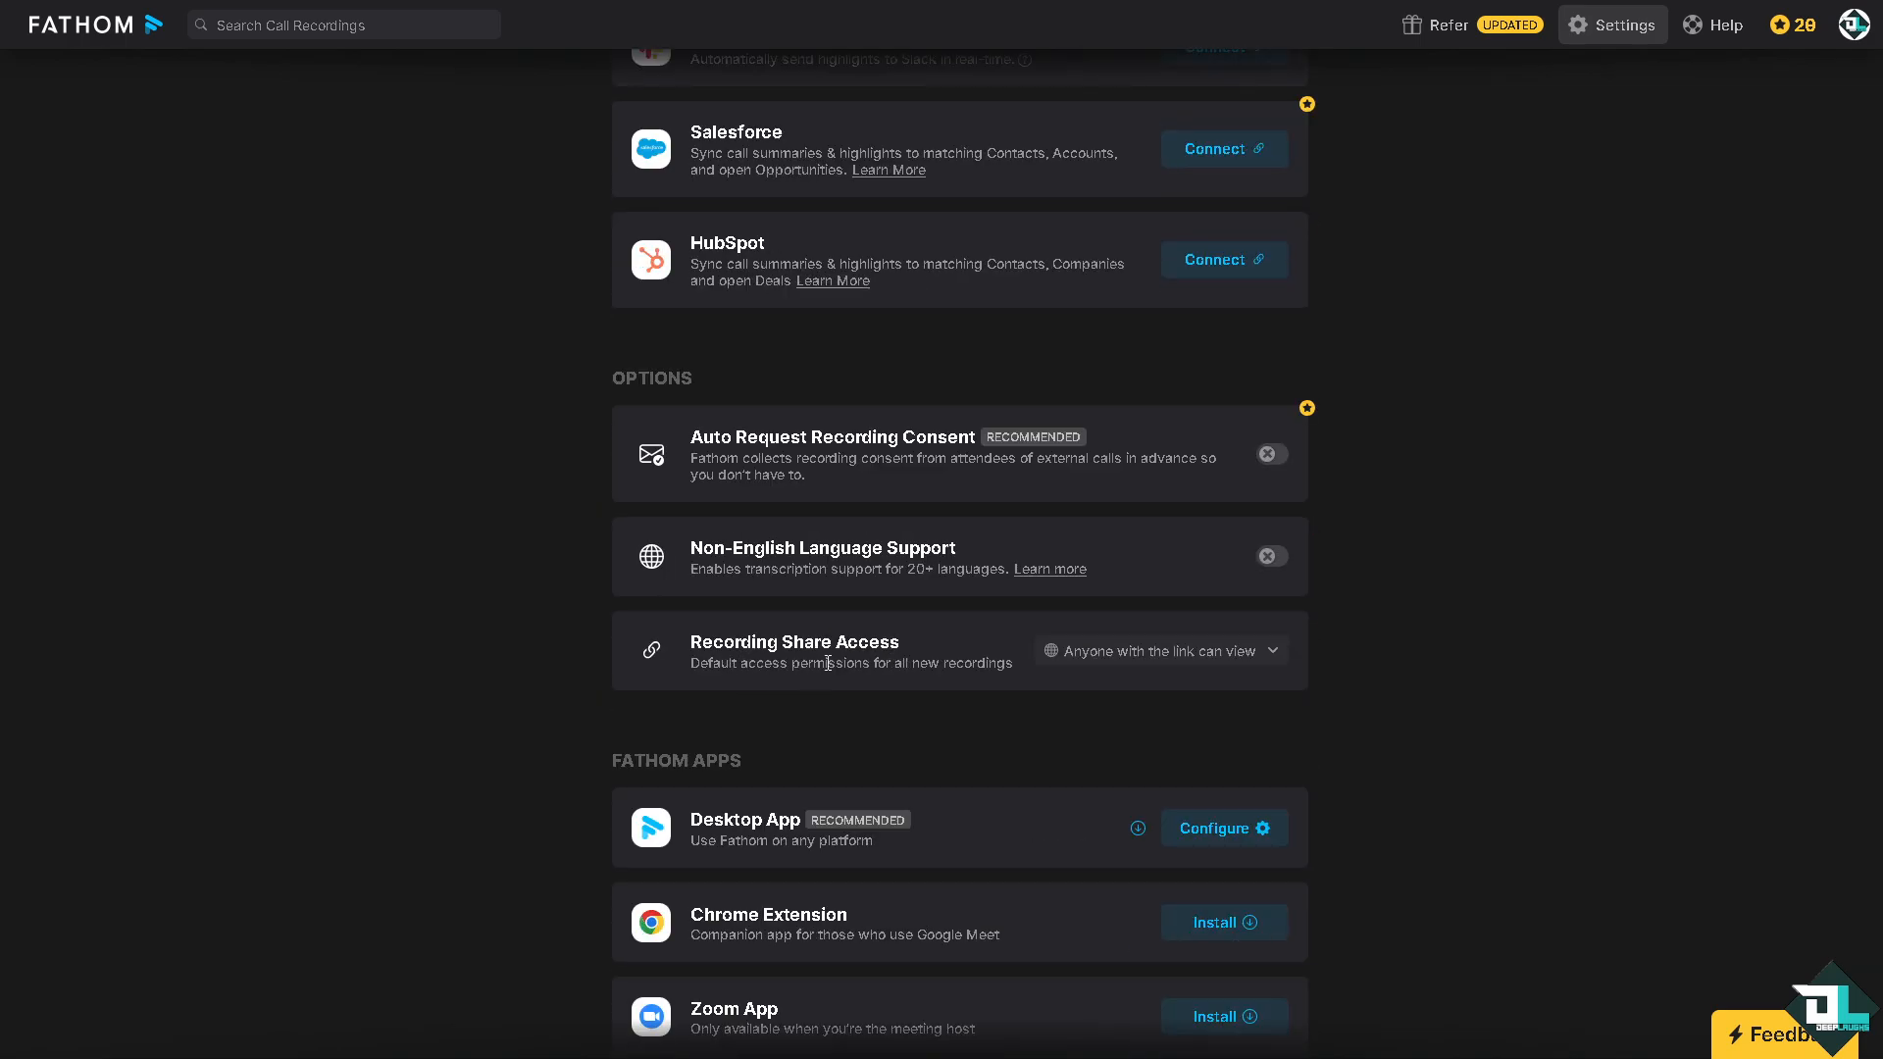
click(1159, 650)
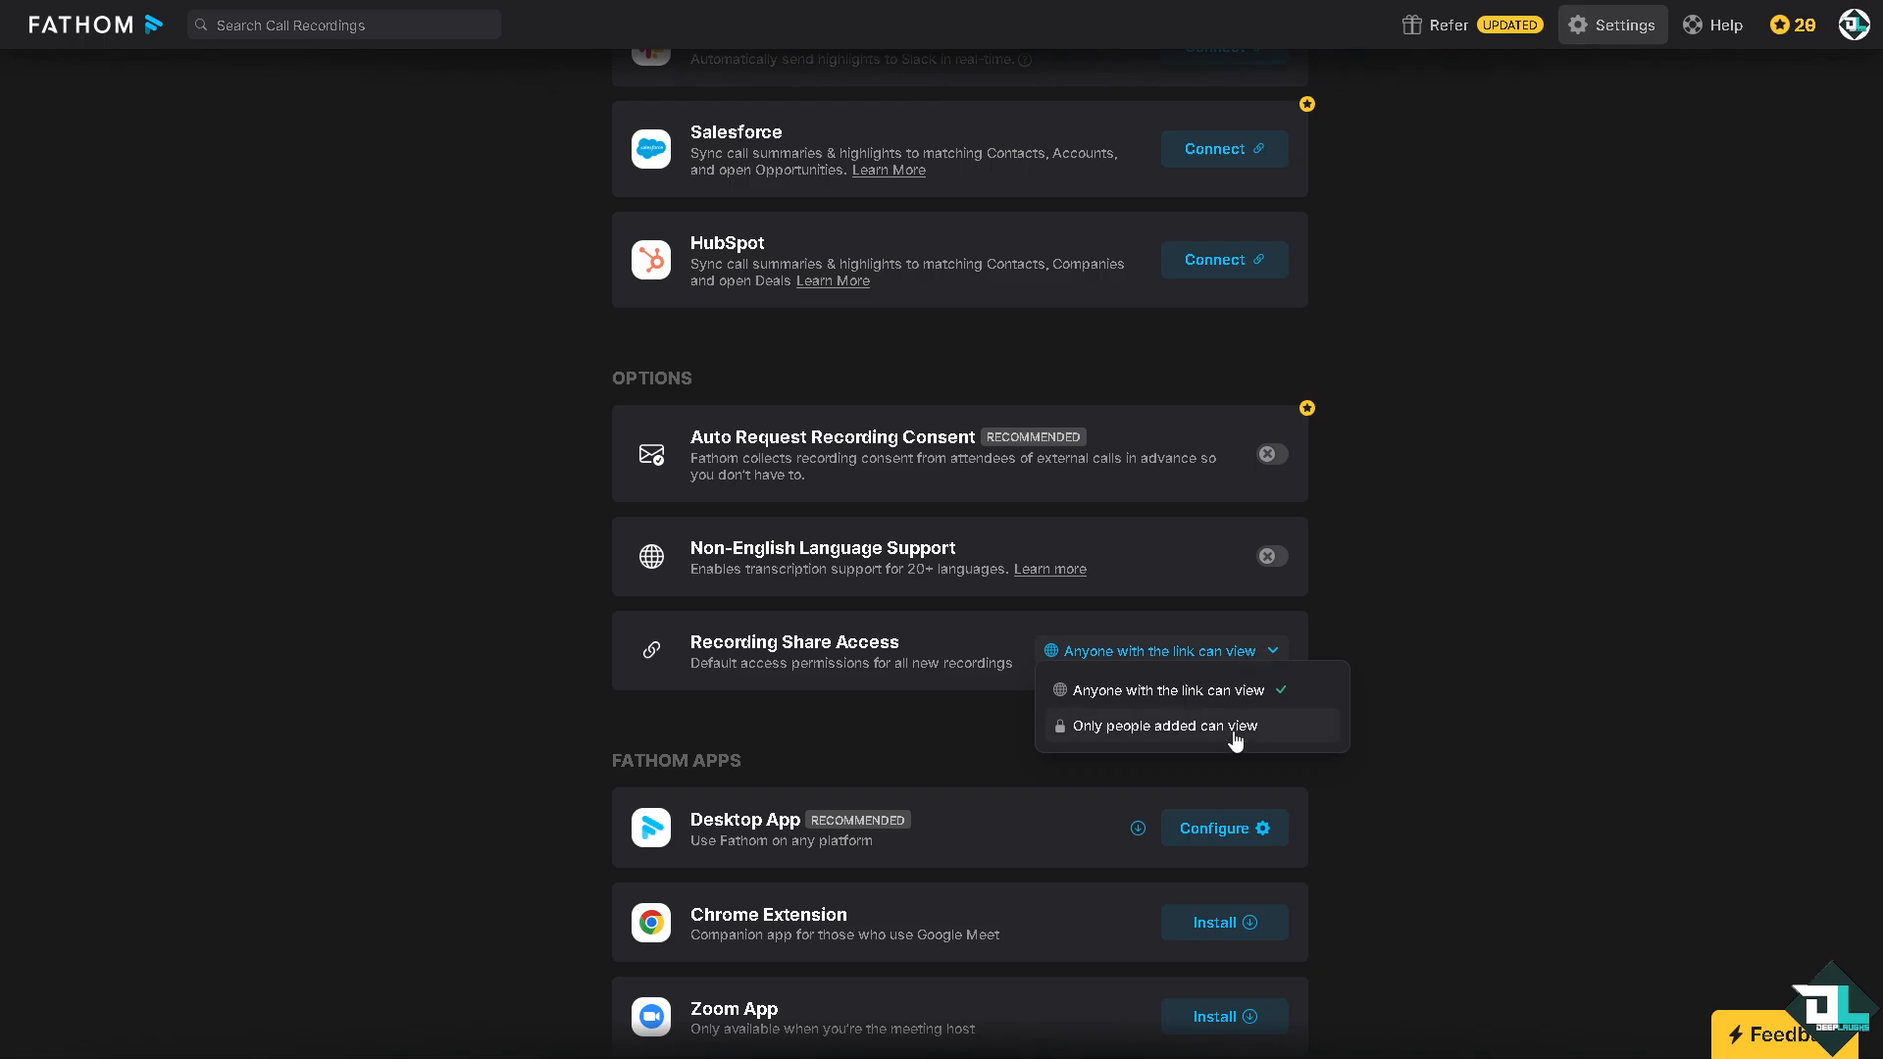
mouse_move(1204, 733)
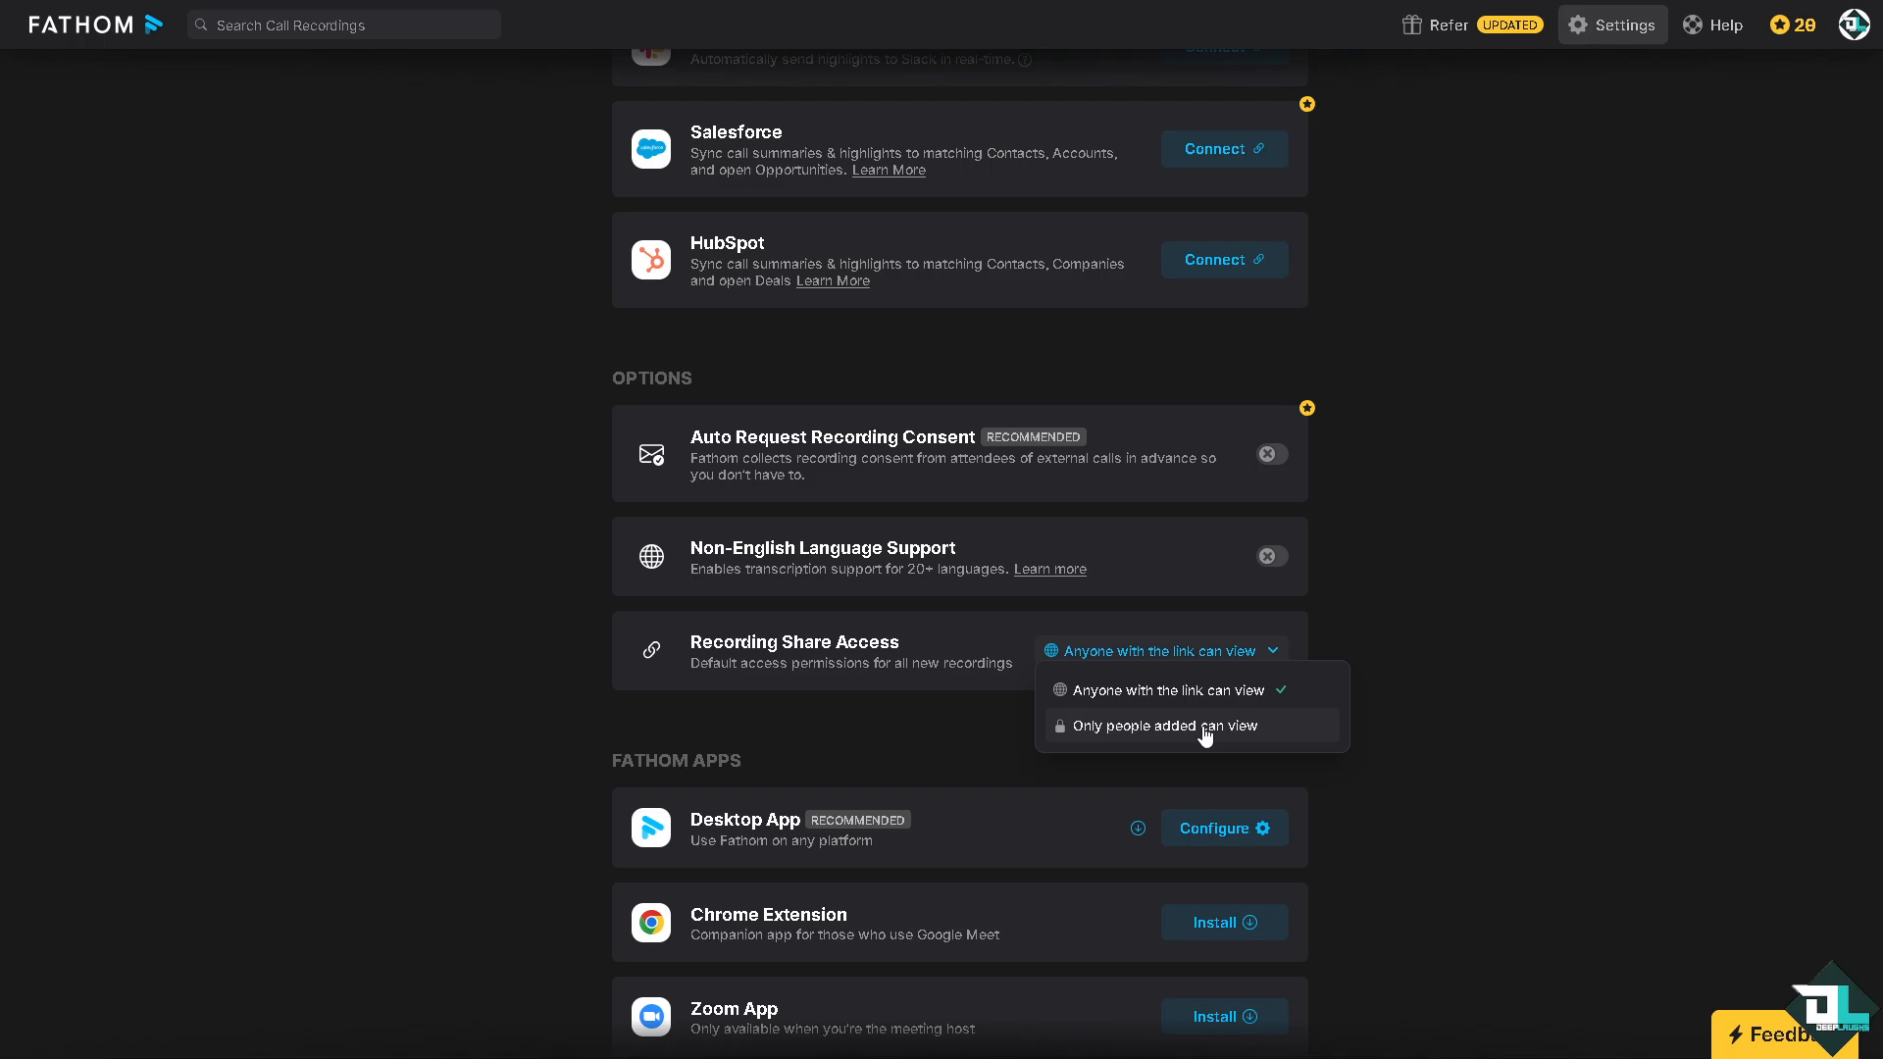
mouse_move(1222, 708)
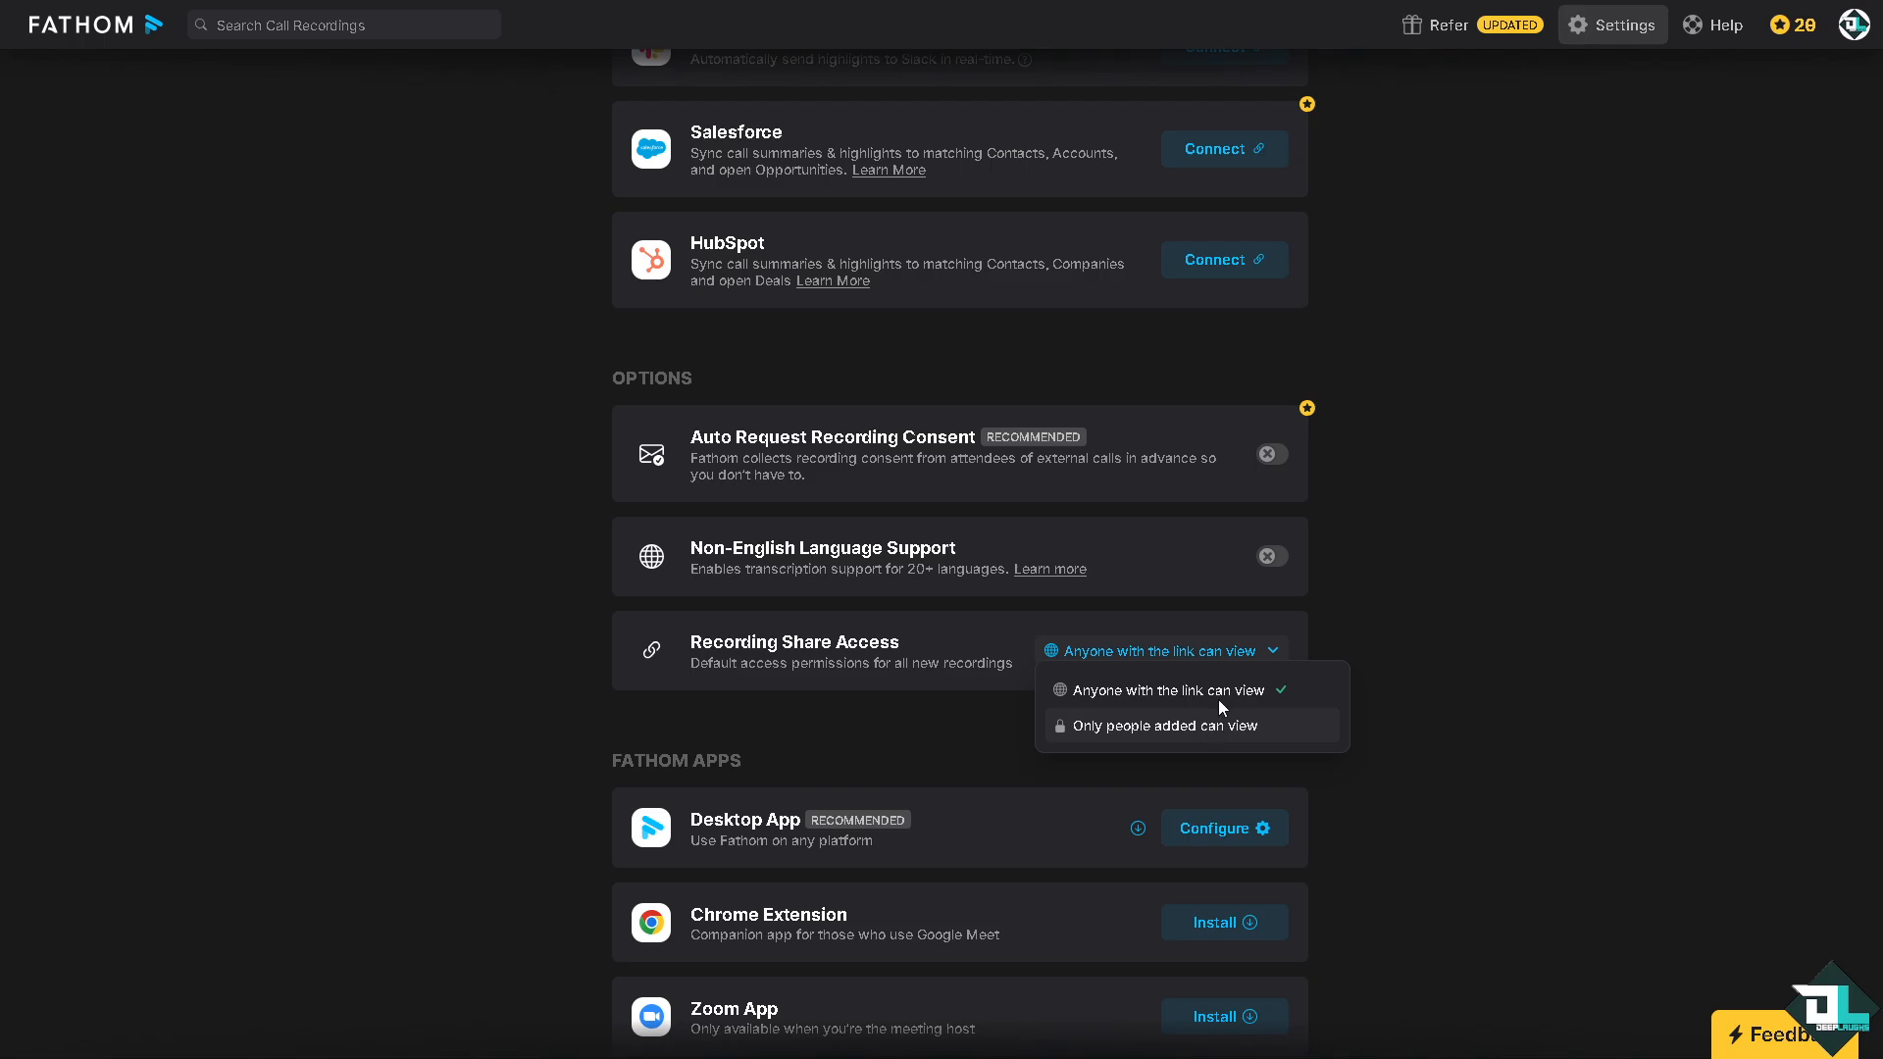
mouse_move(1151, 698)
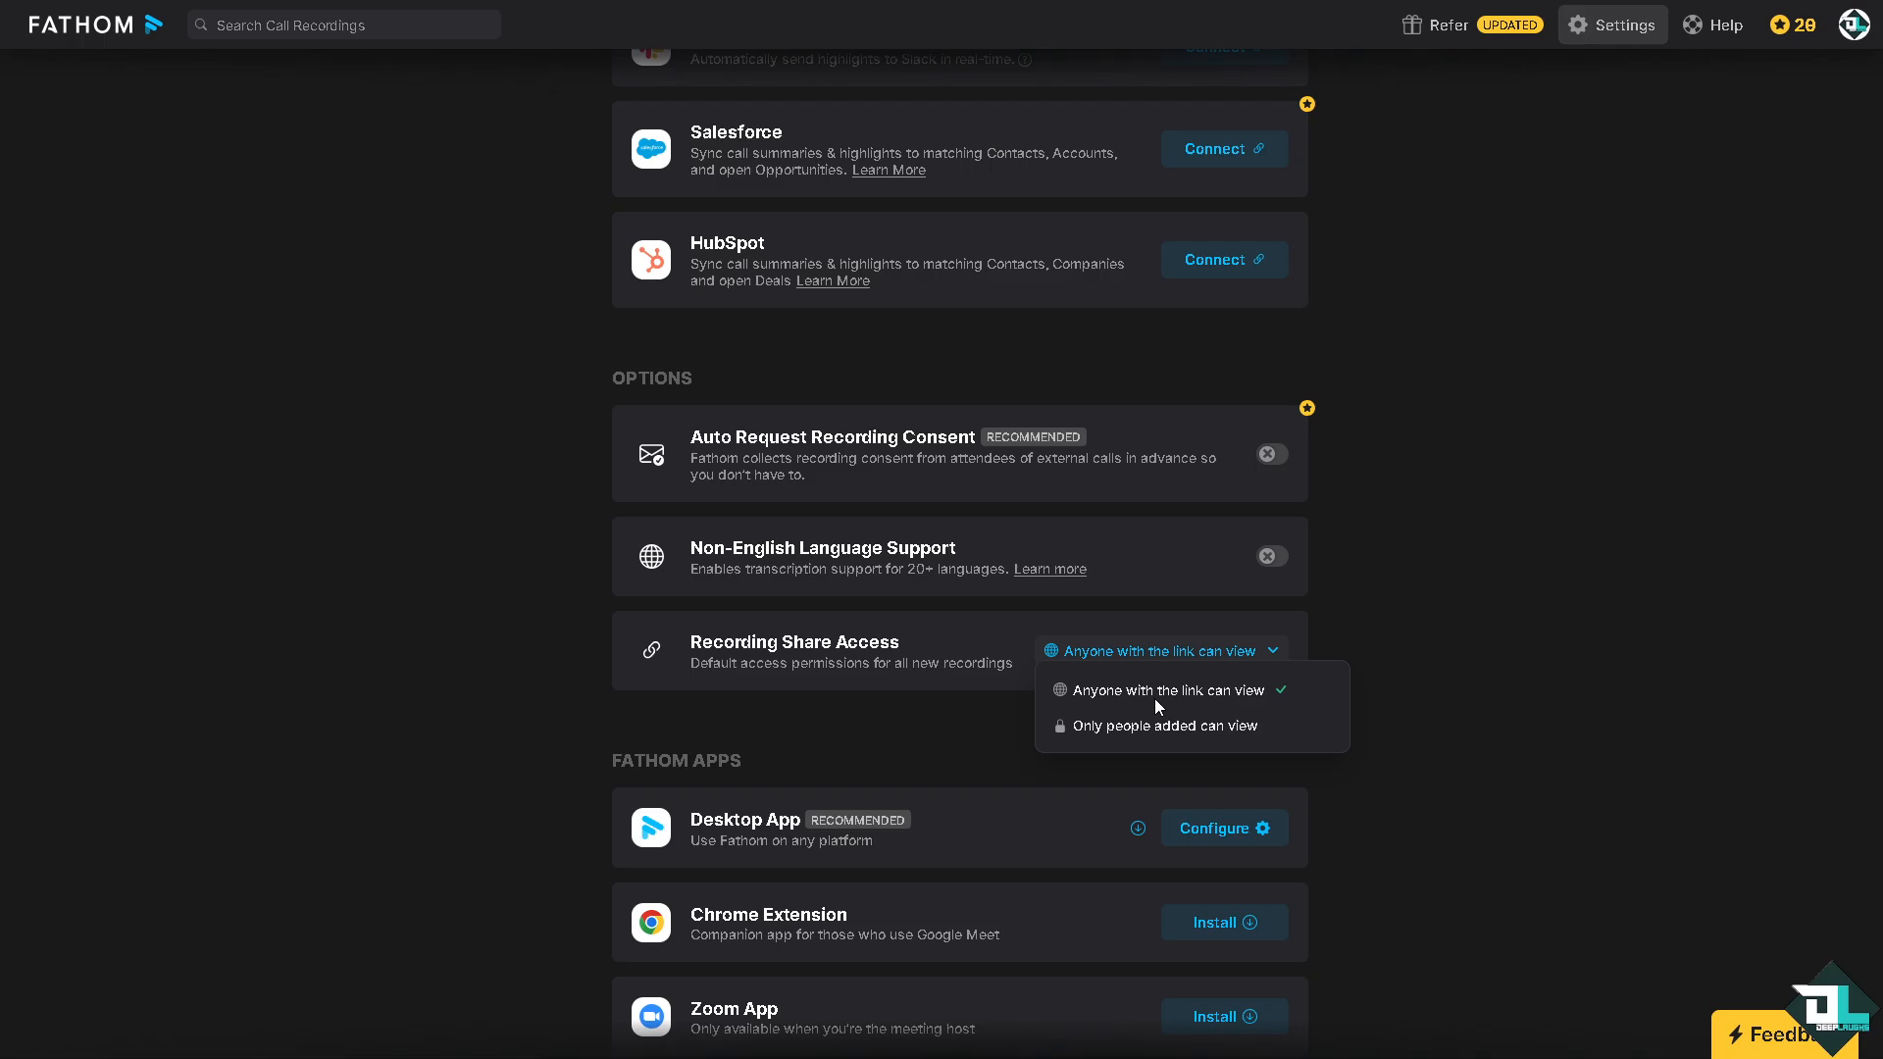
scroll(down, 3)
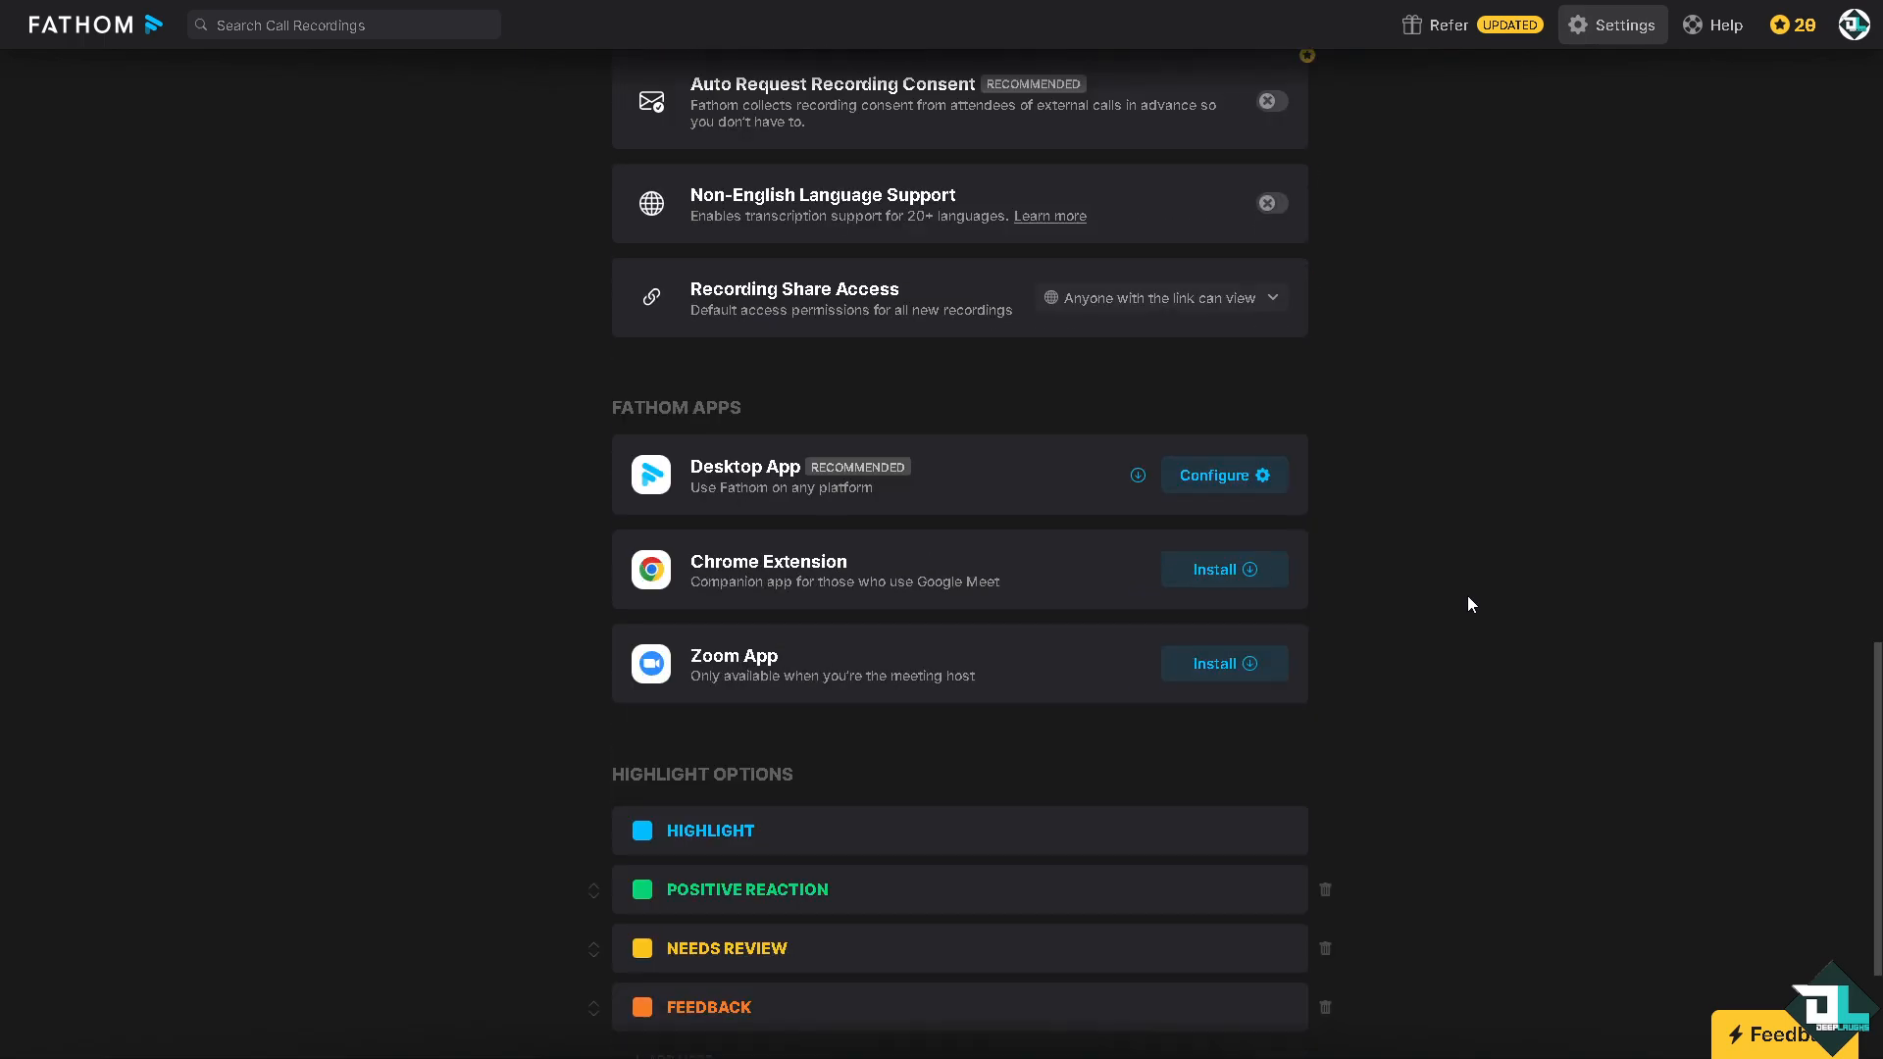
scroll(down, 3)
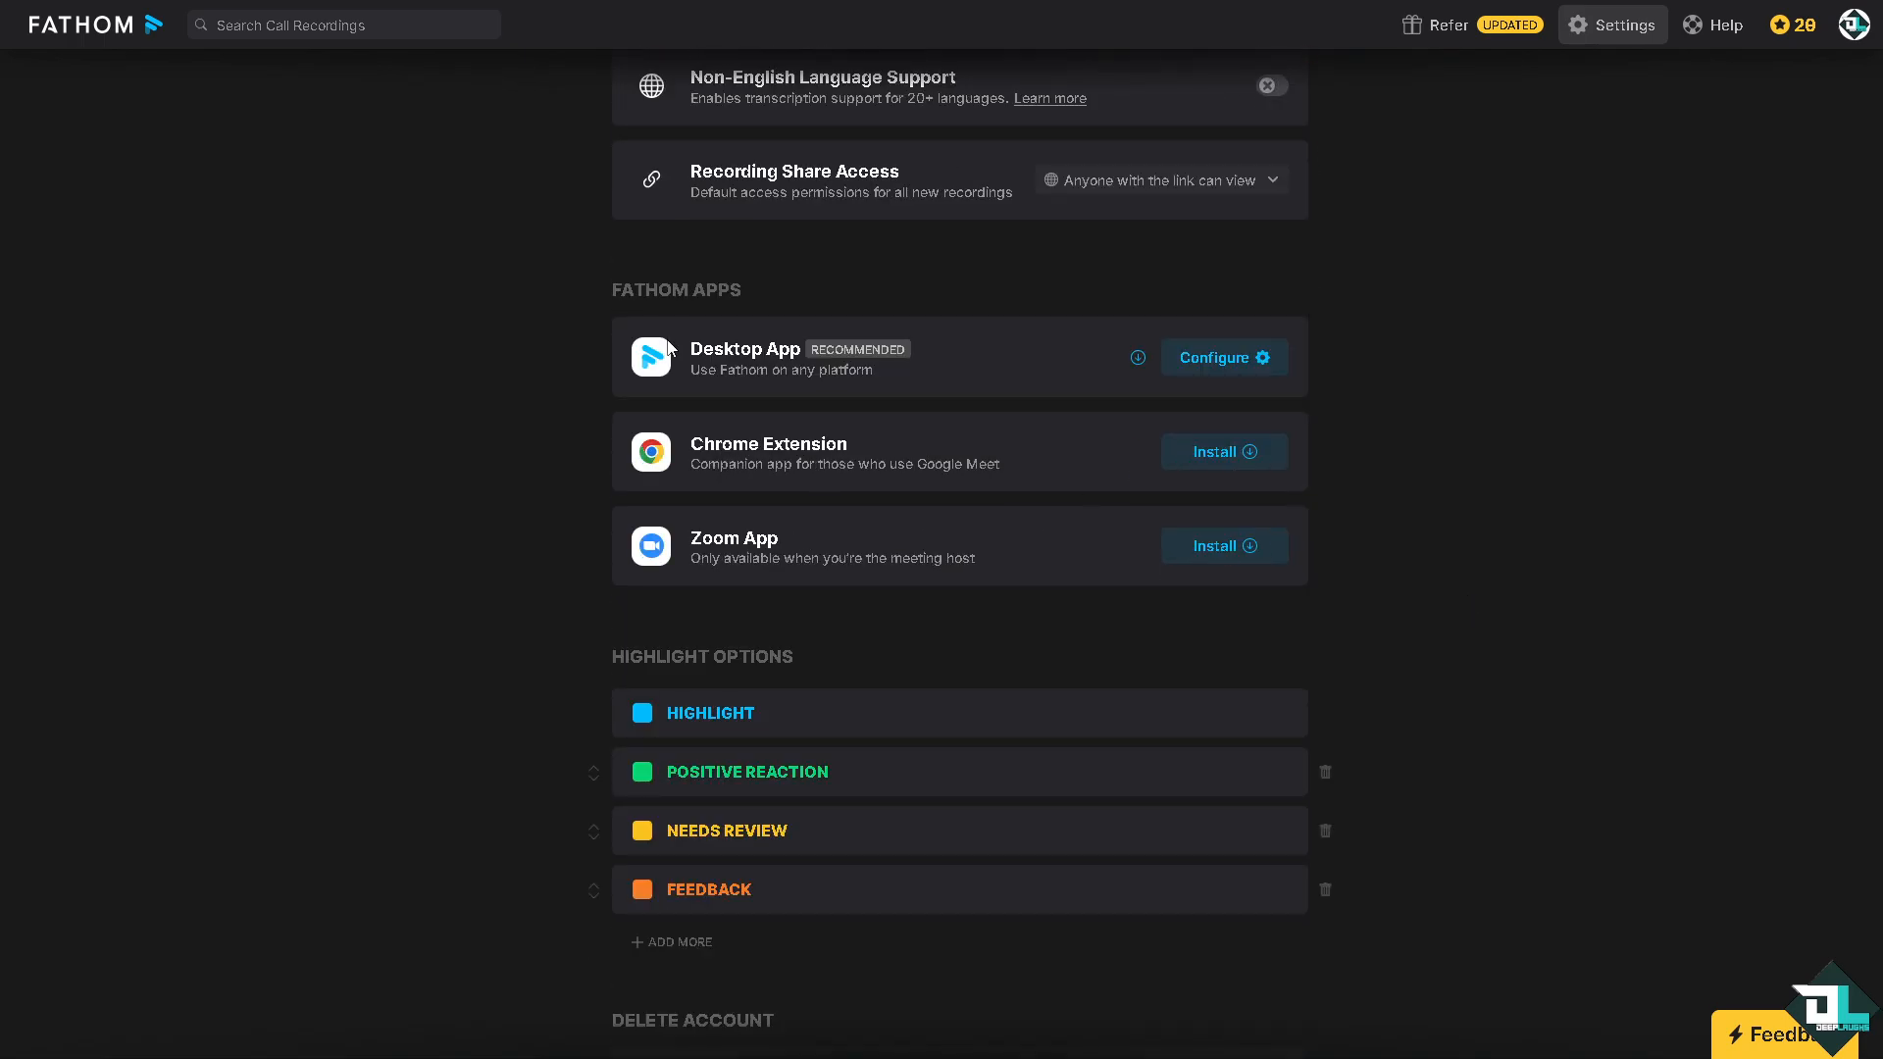
mouse_move(731, 349)
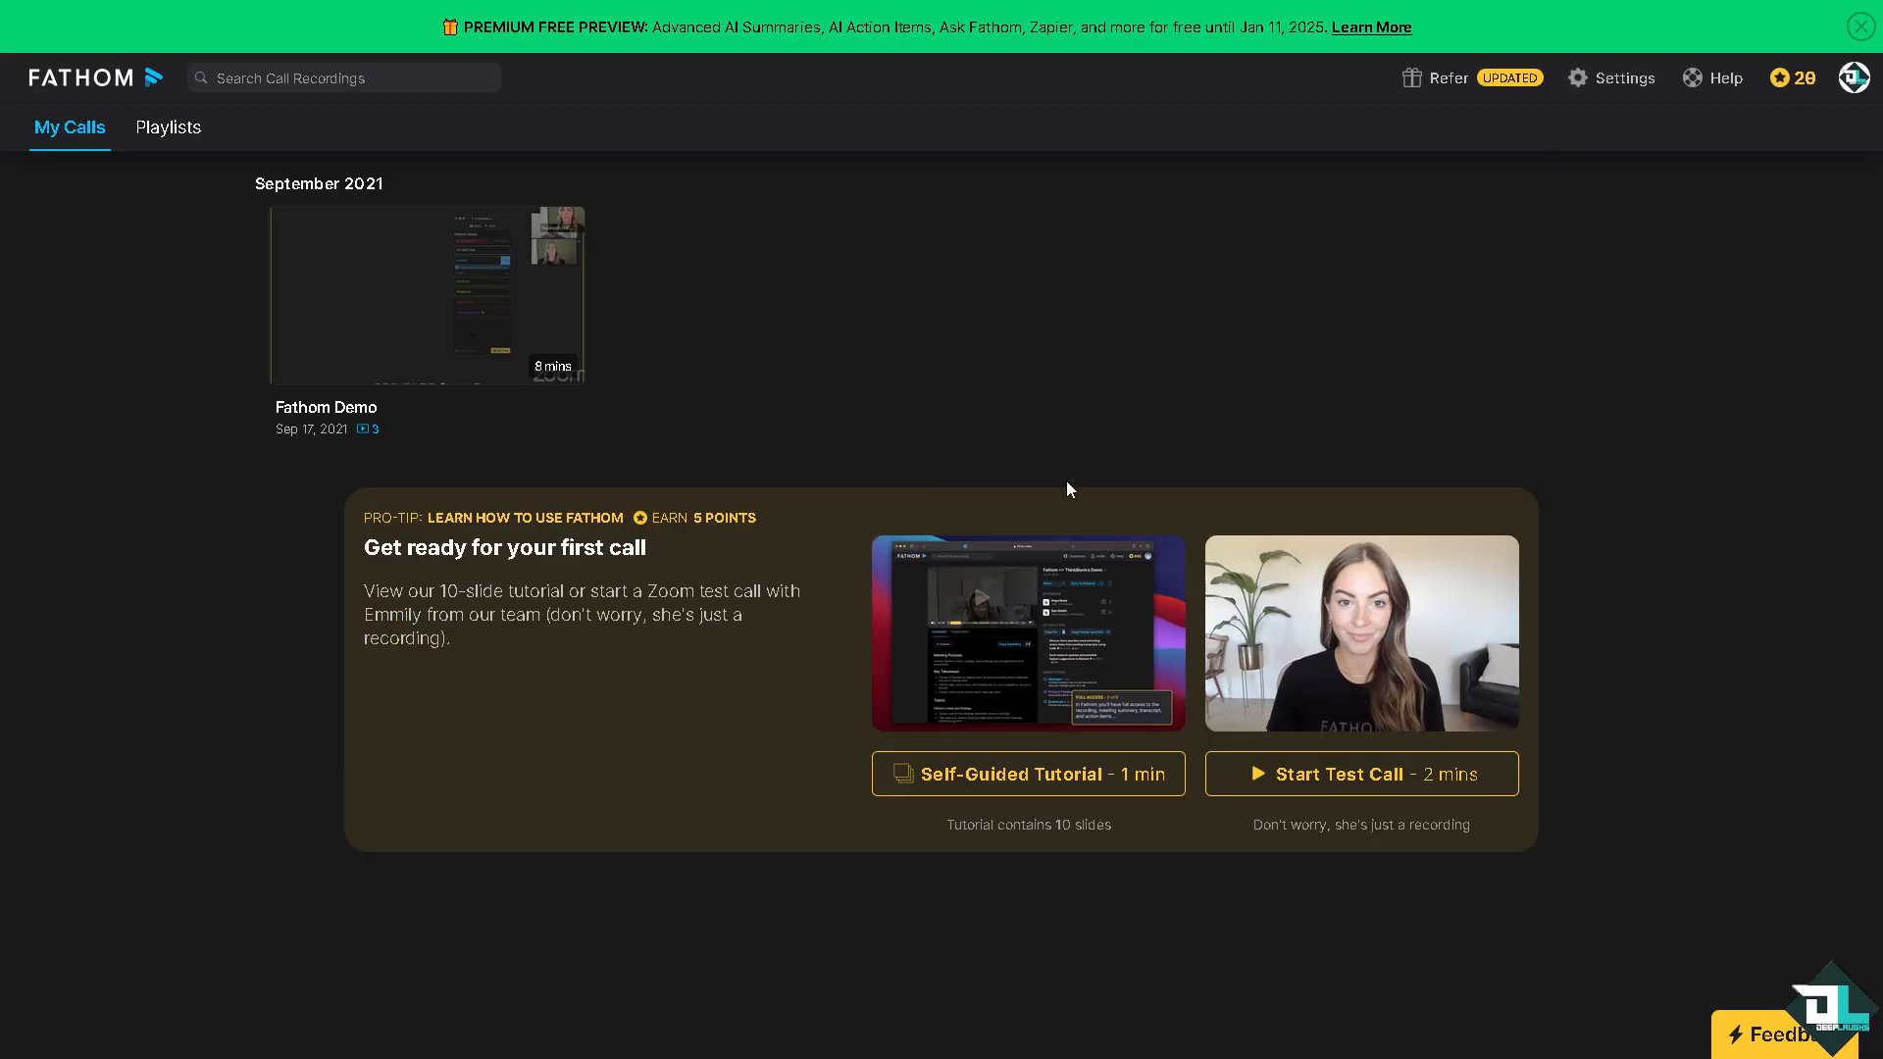
mouse_move(824, 385)
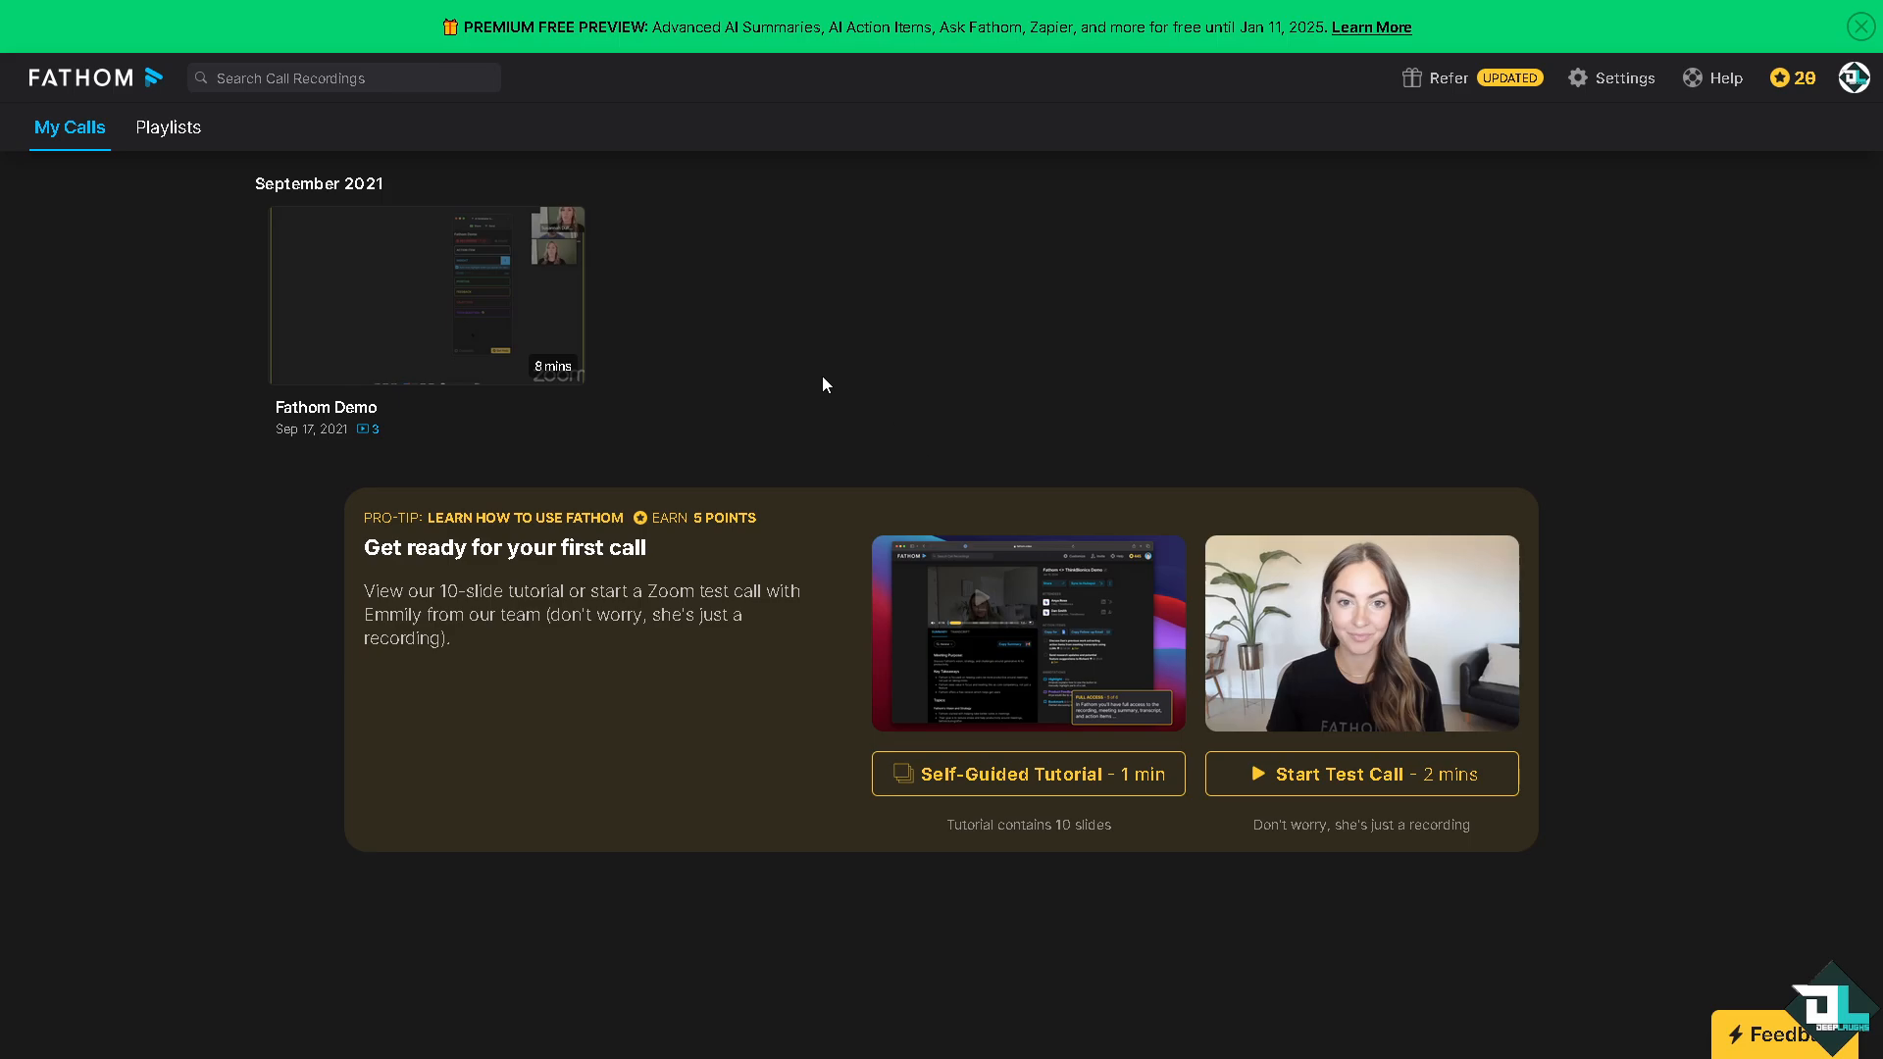
mouse_move(632, 372)
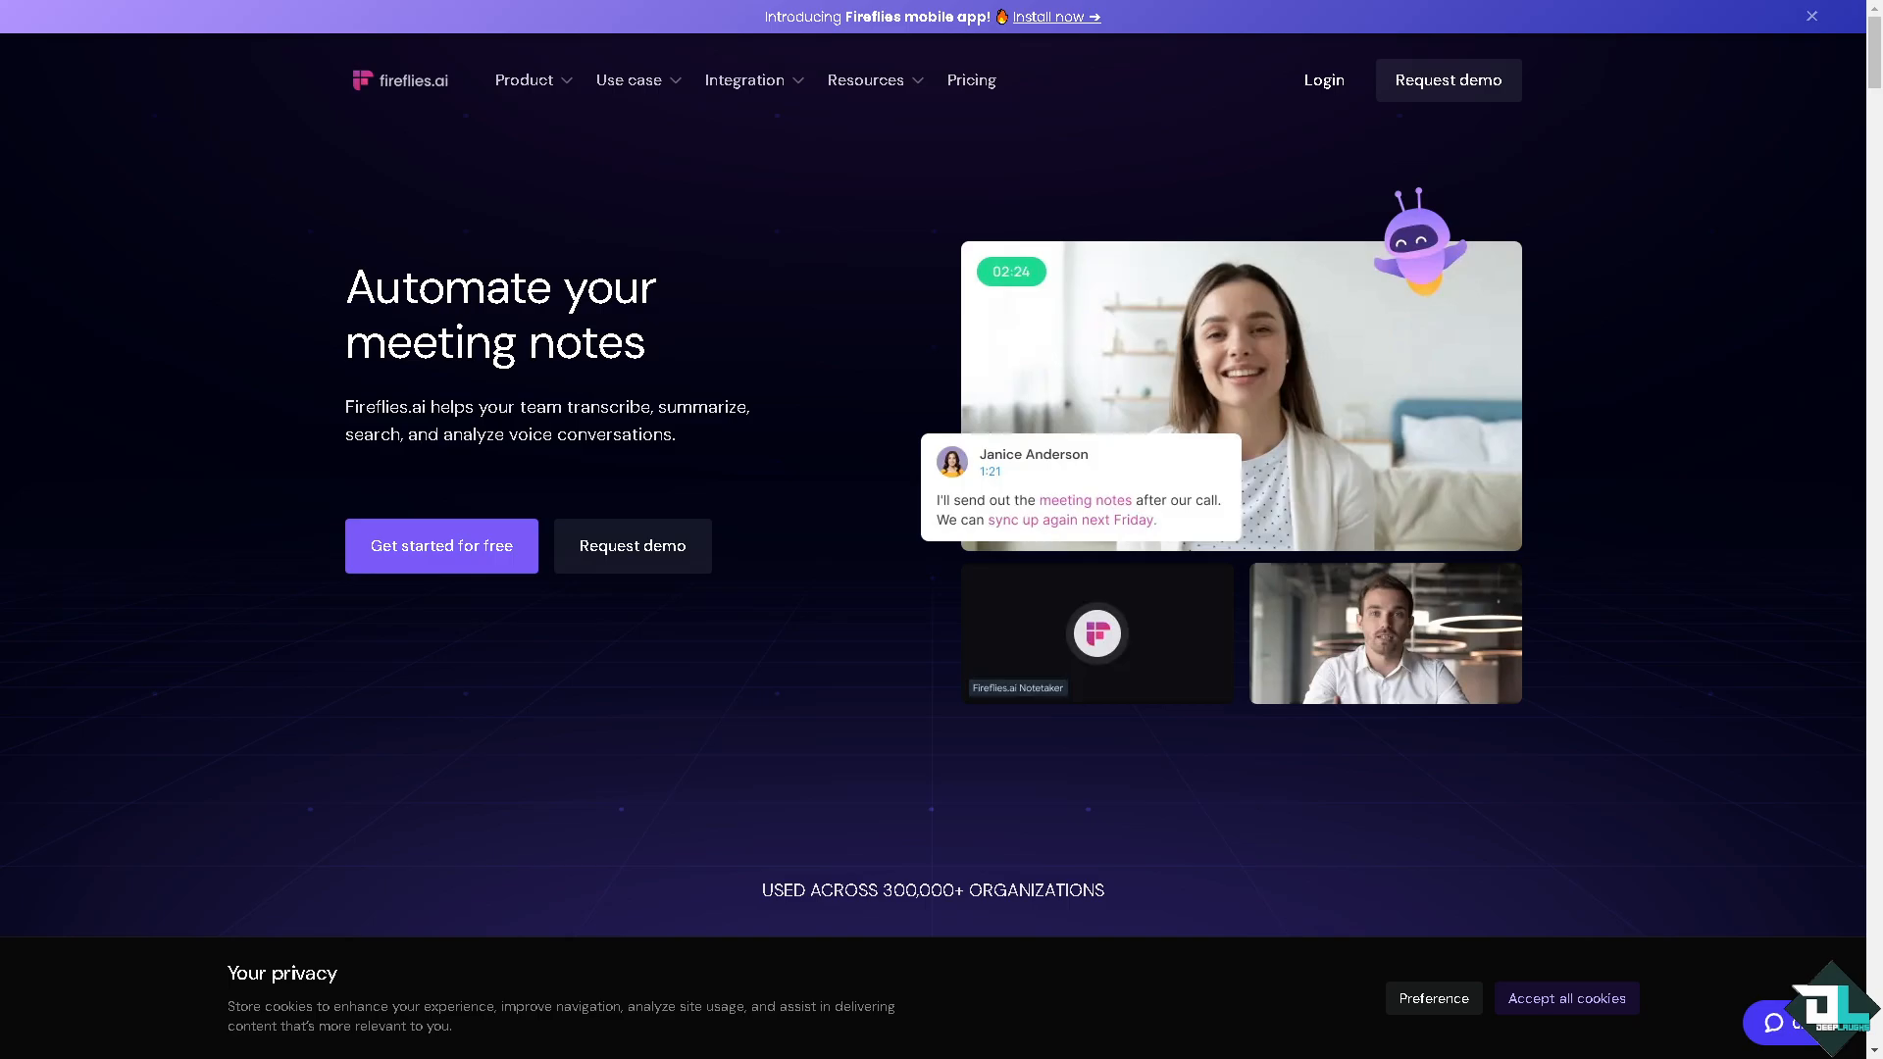
mouse_move(751, 269)
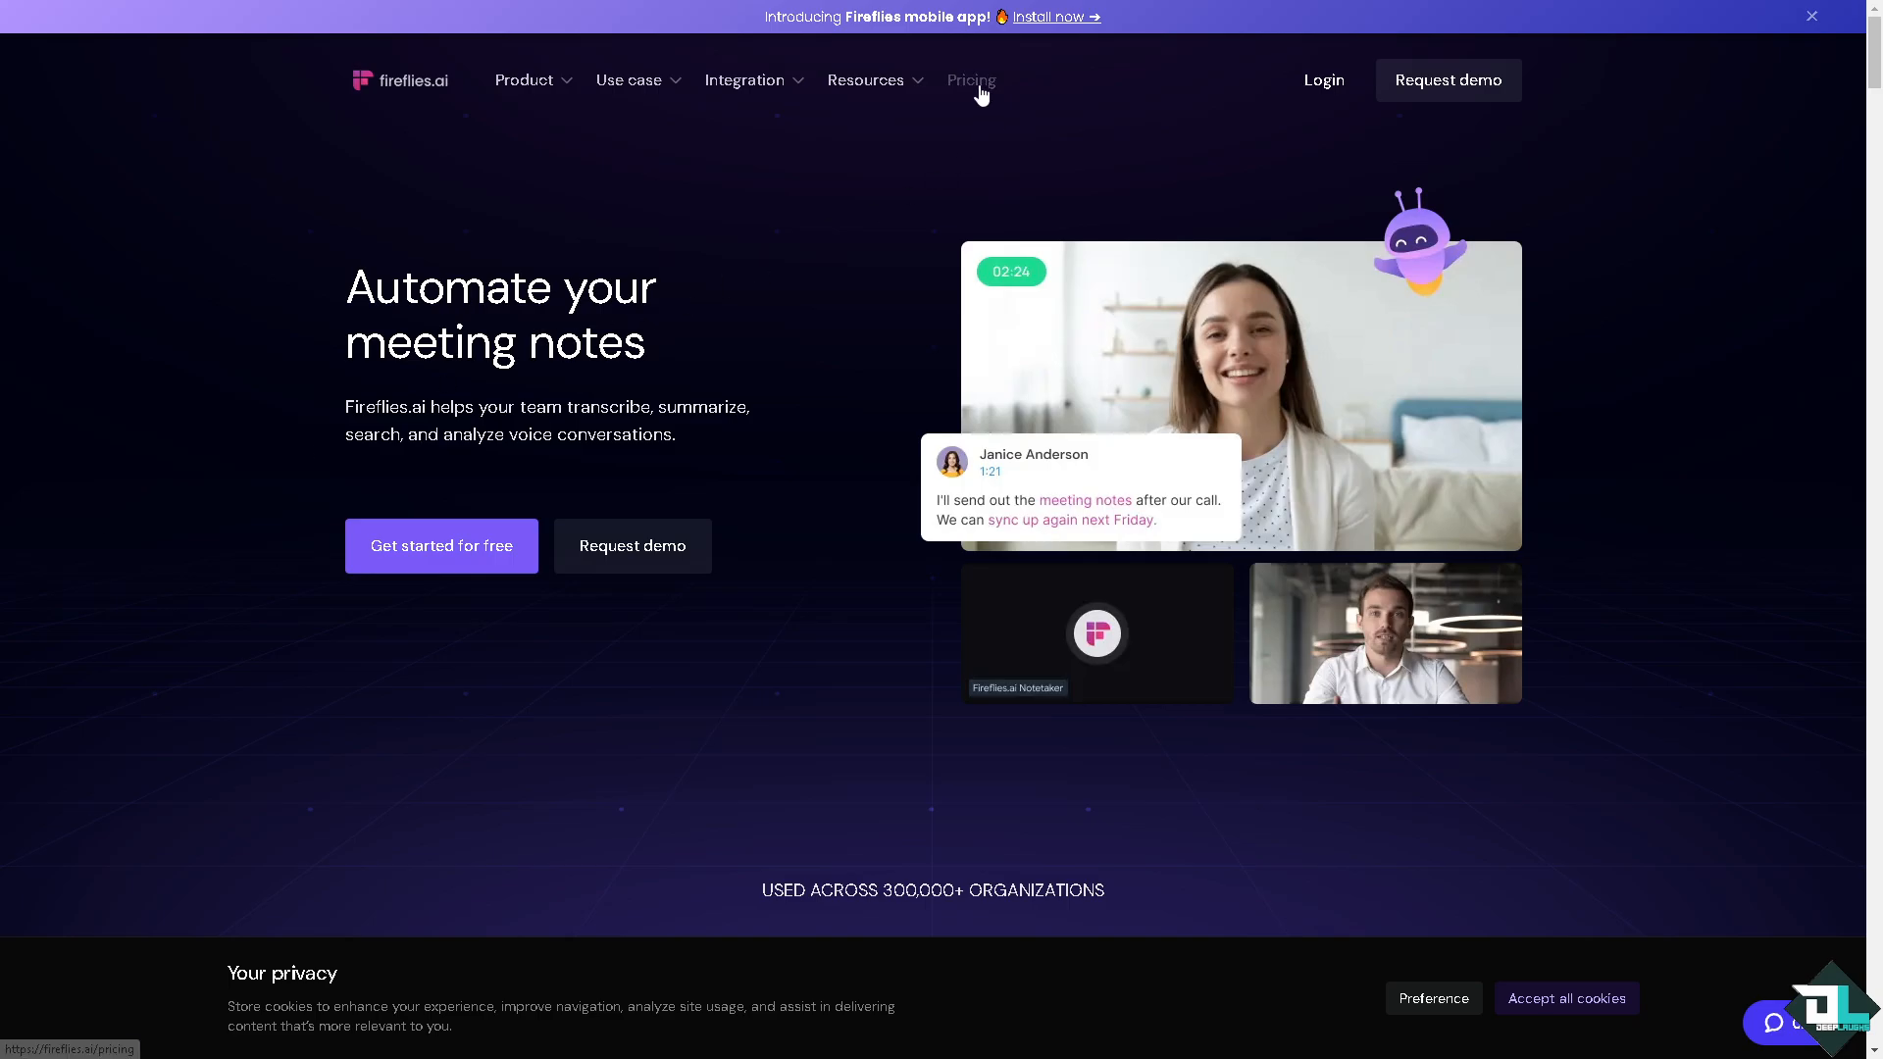
- Compare the Free, Pro, Business and Enterprise plan cards, then start signing up for the Free plan
click(970, 79)
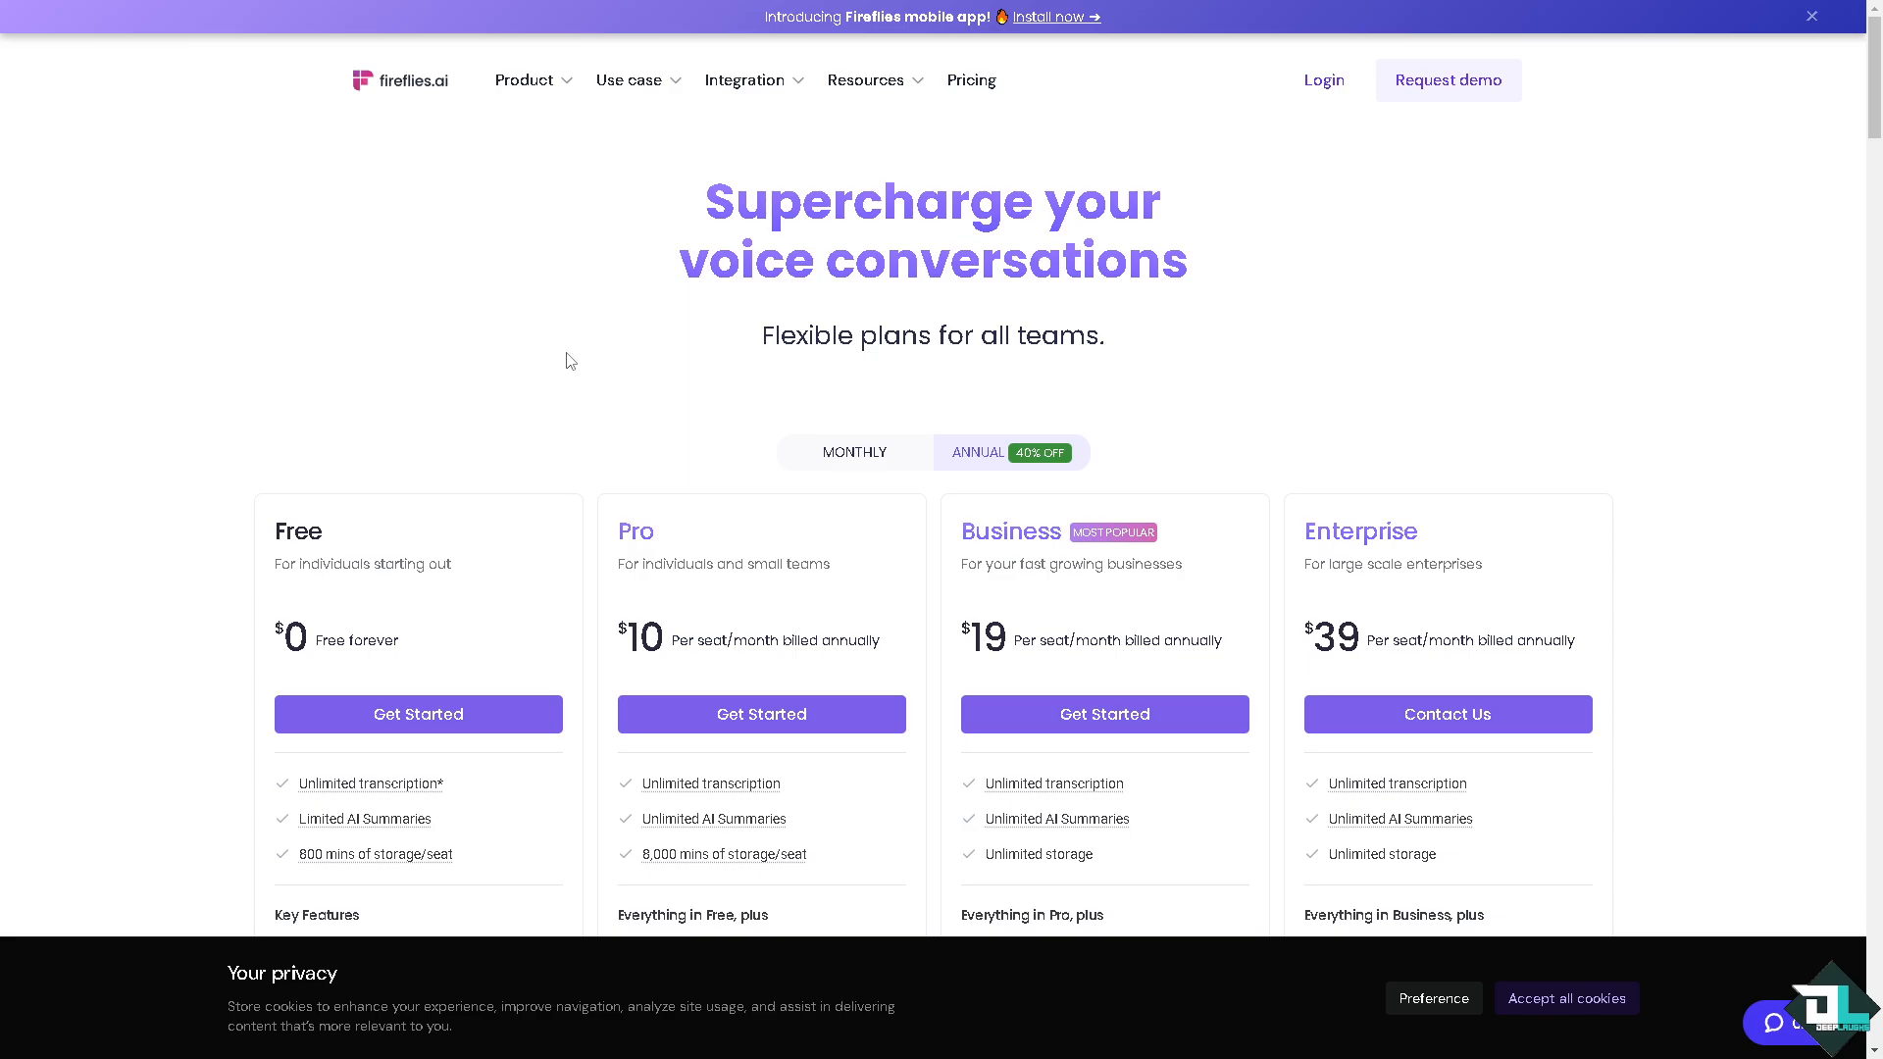
mouse_move(490, 406)
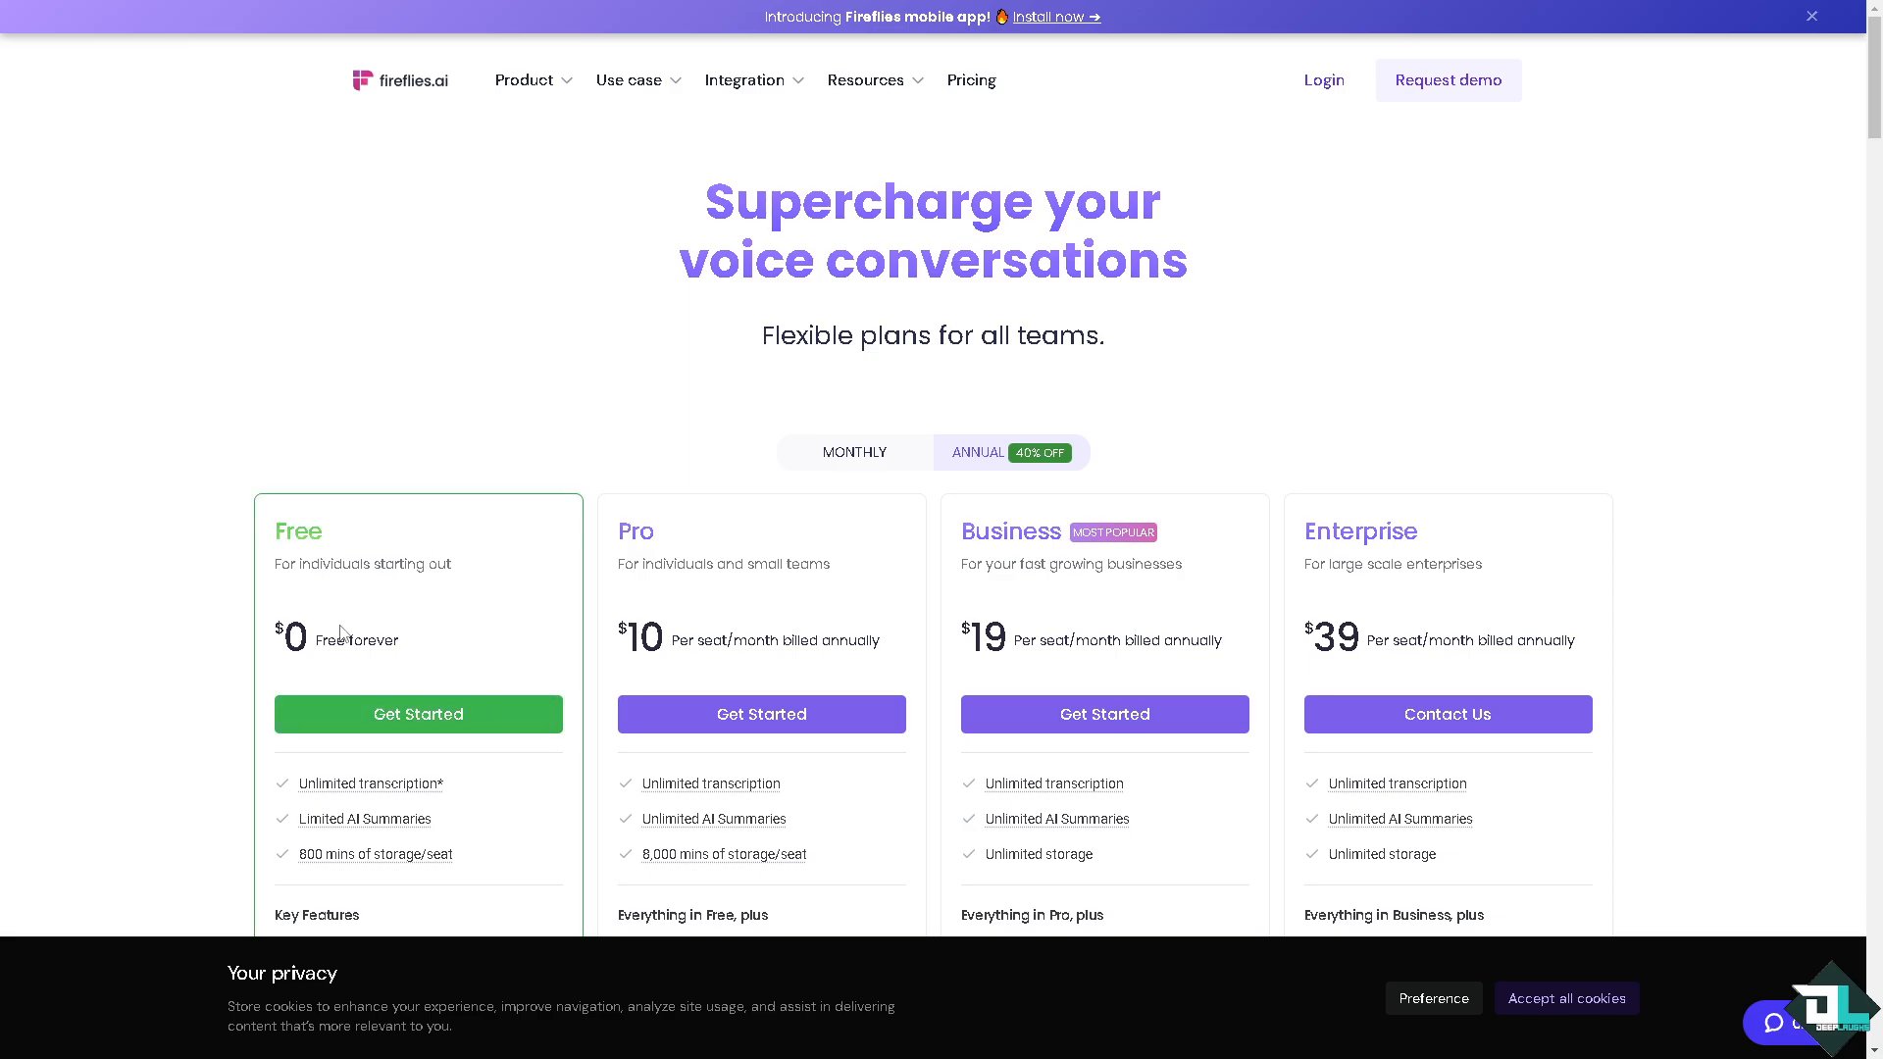
scroll(down, 3)
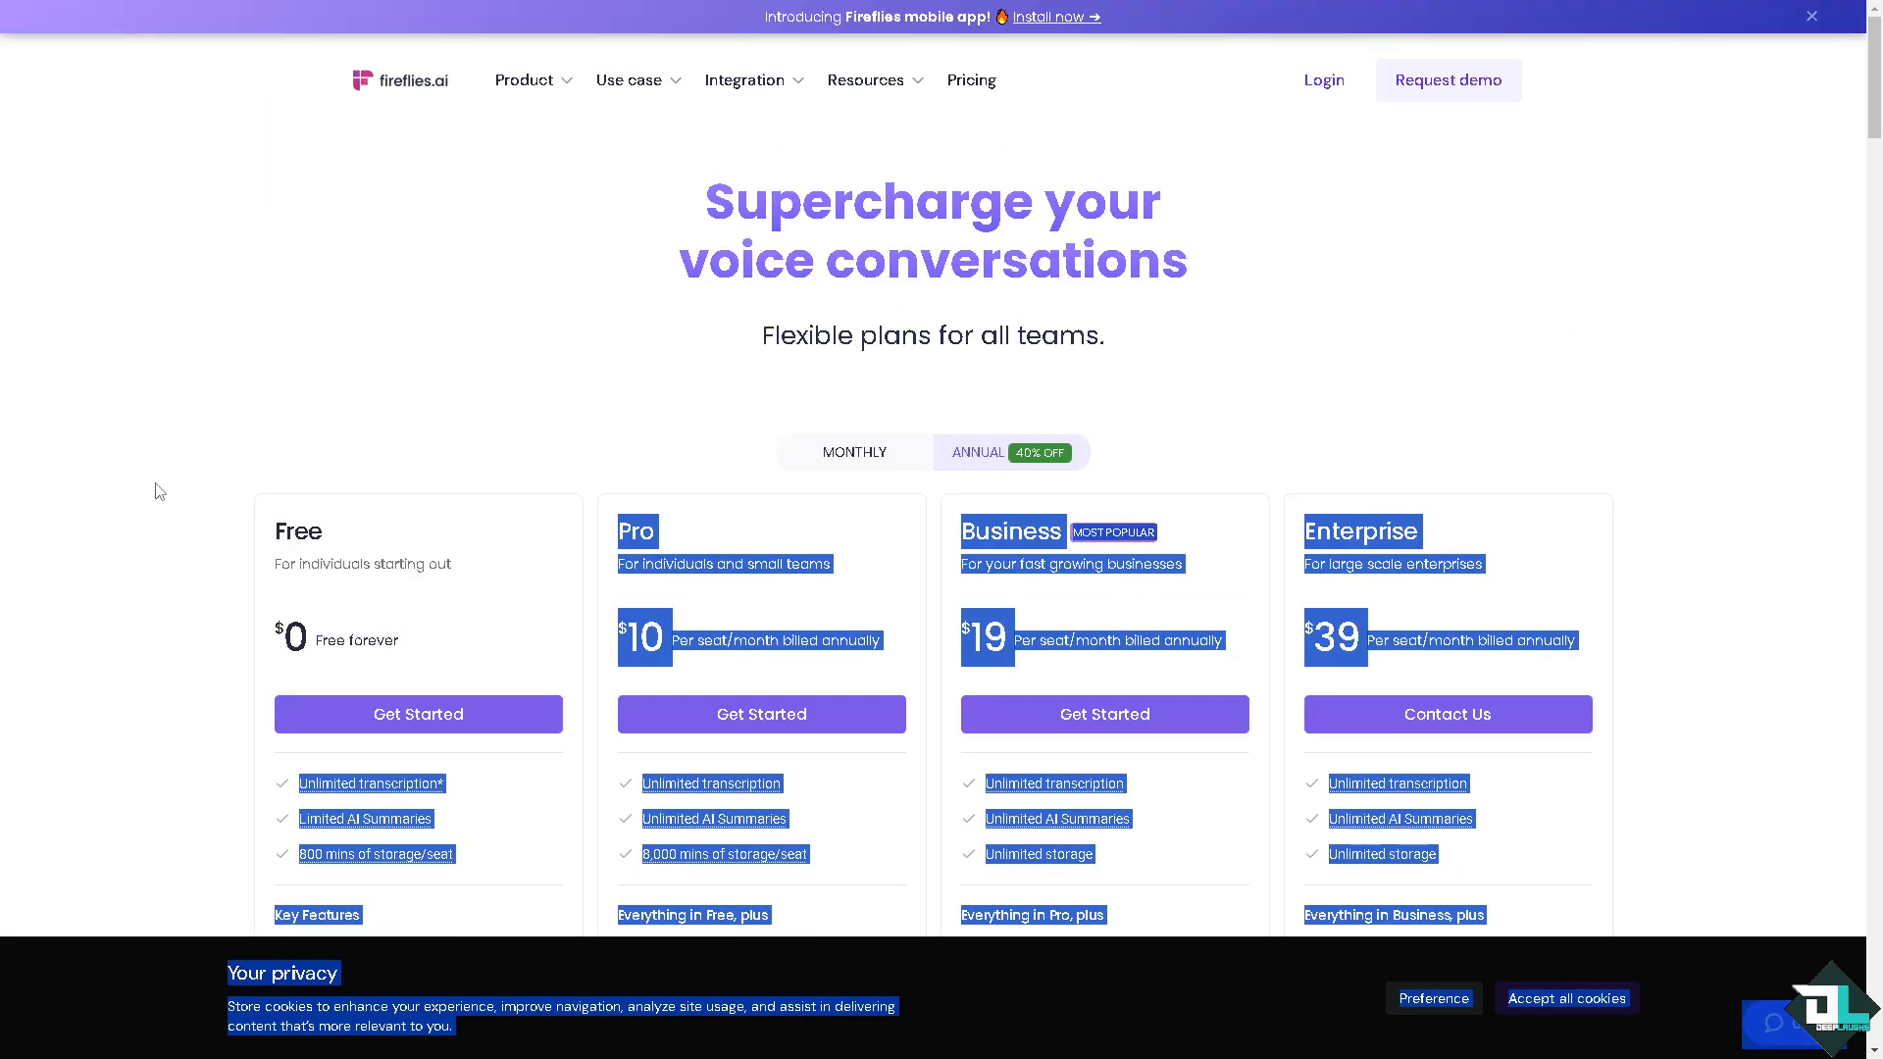
scroll(down, 3)
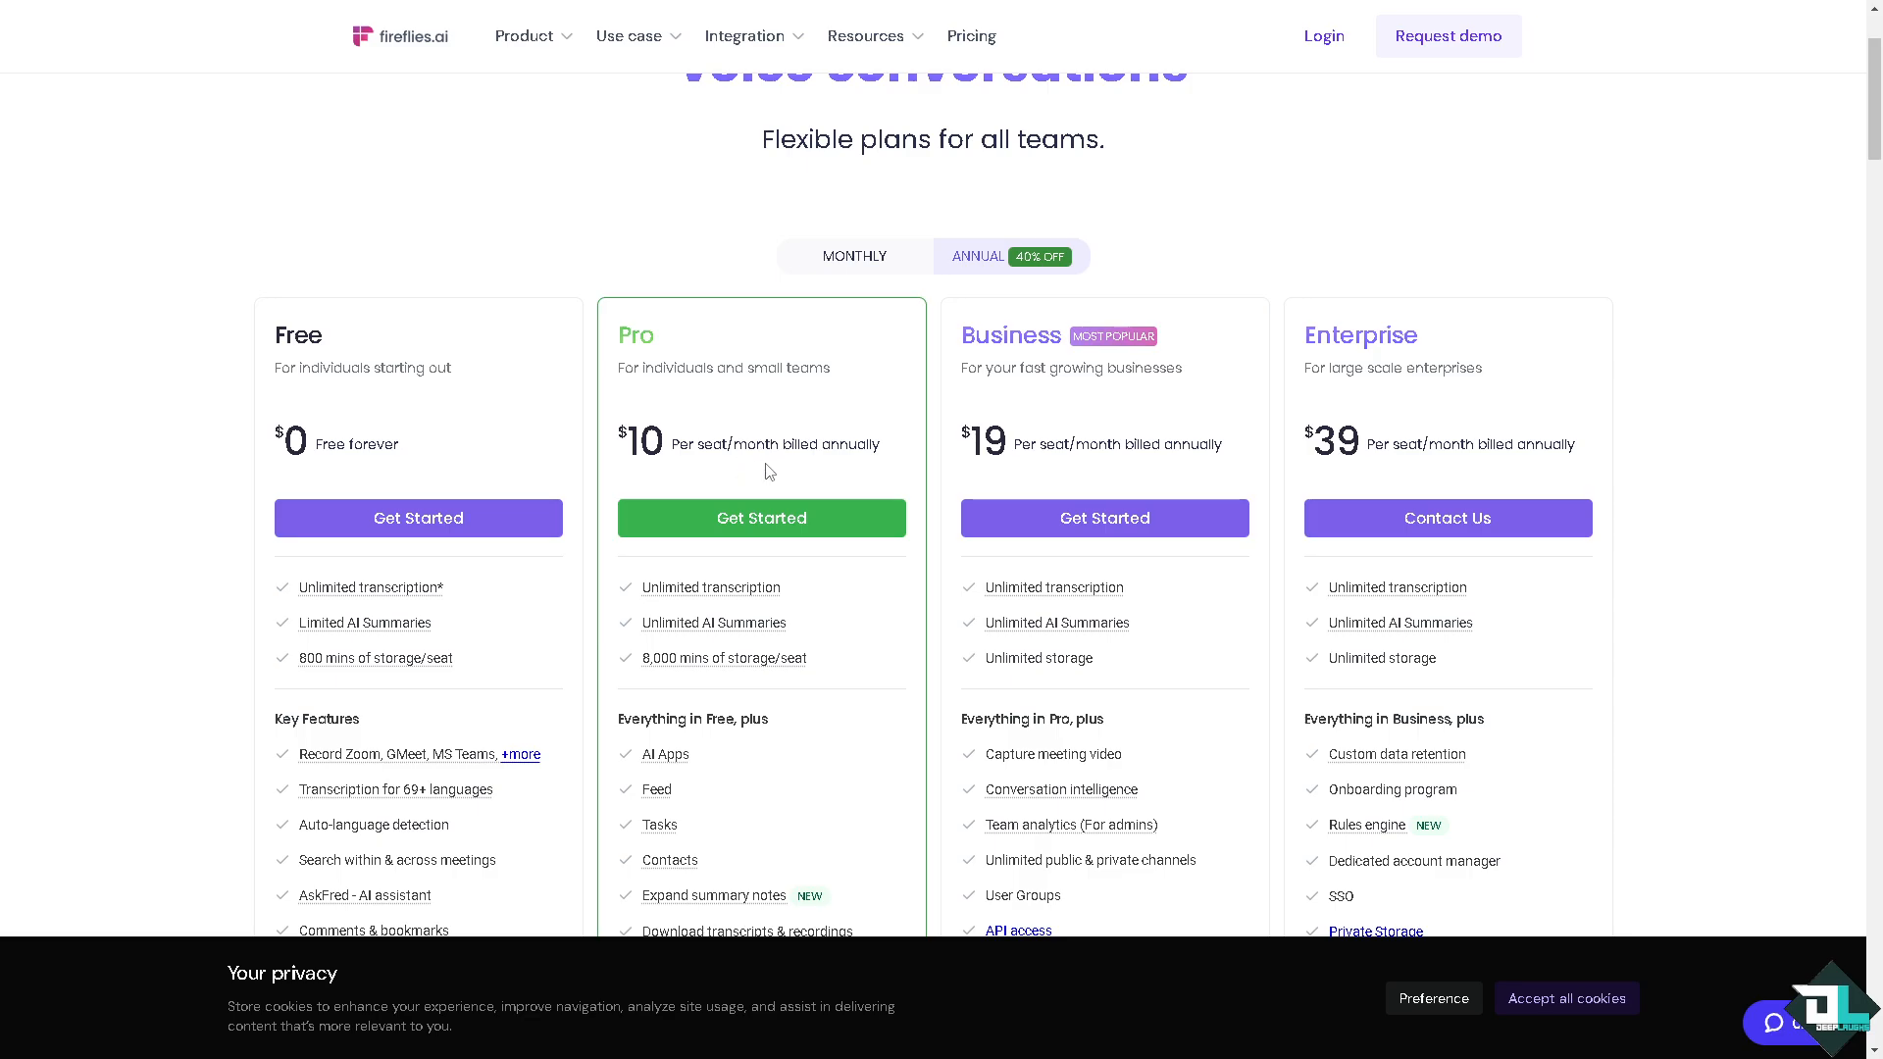
scroll(down, 3)
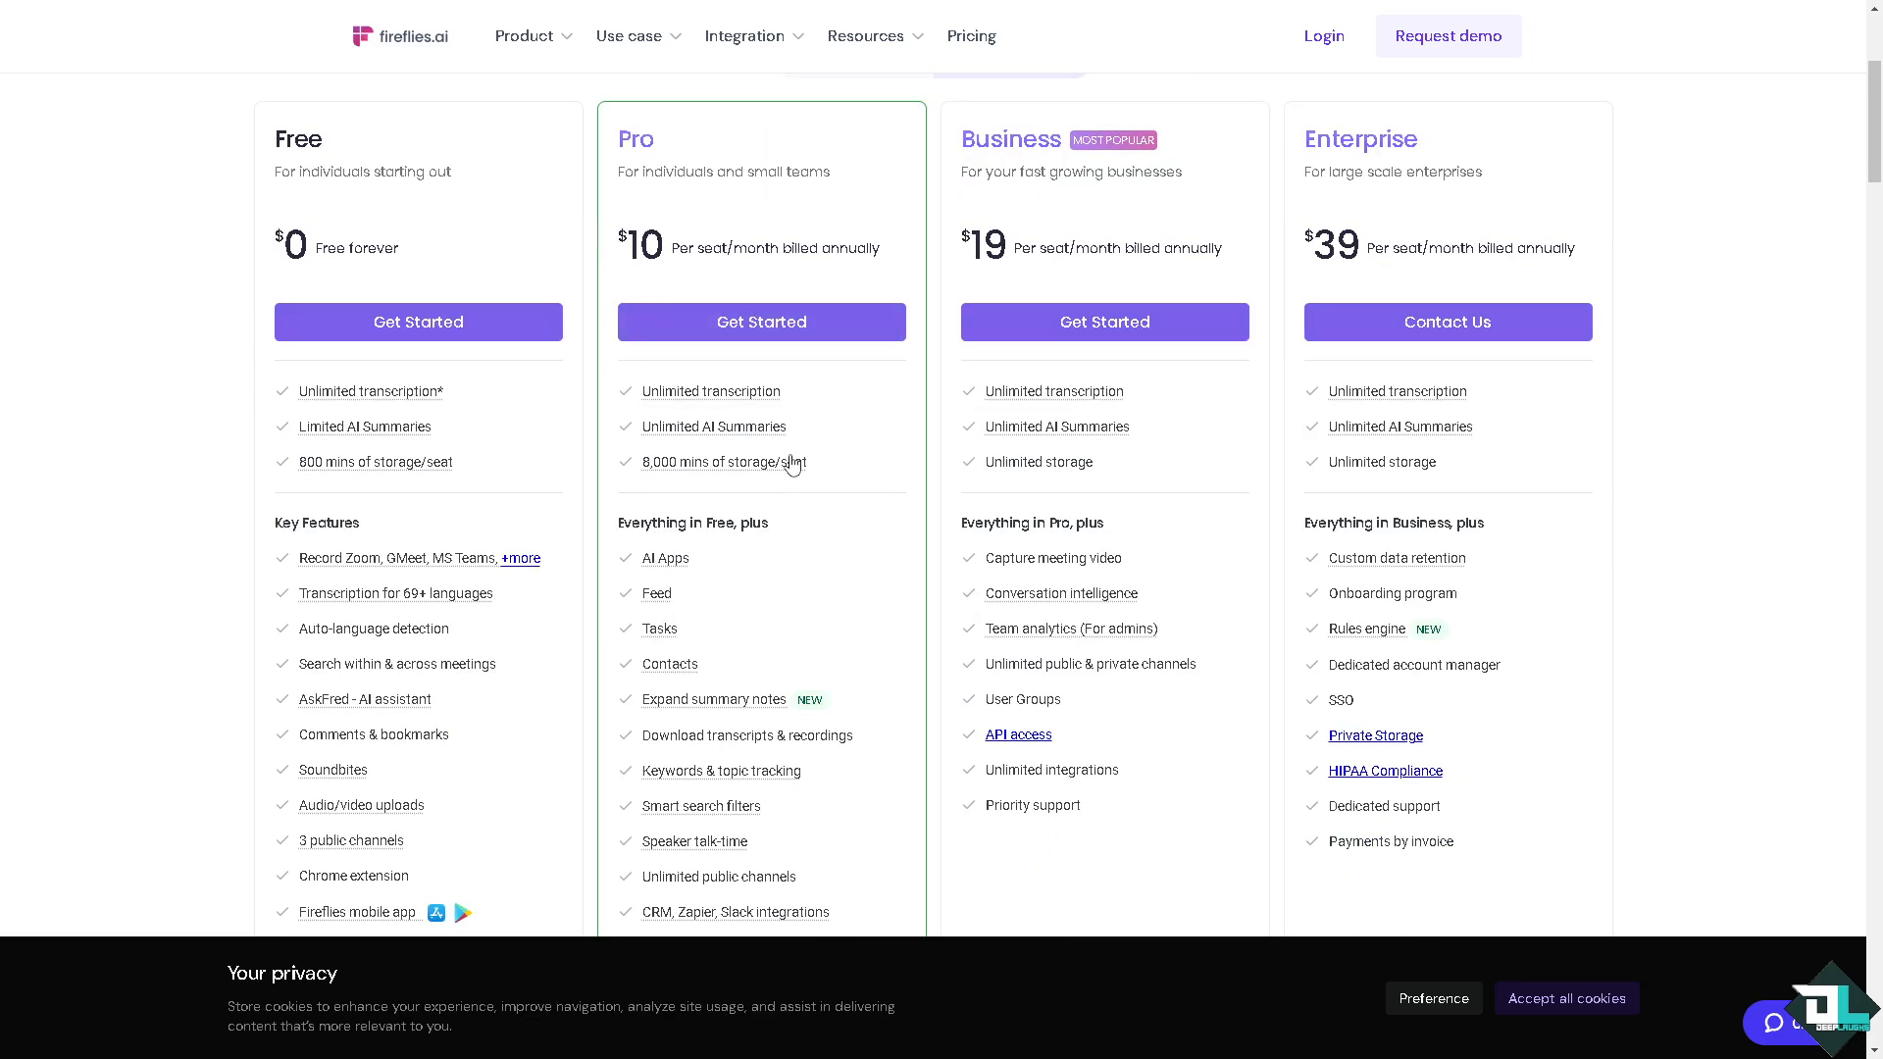
mouse_move(825, 517)
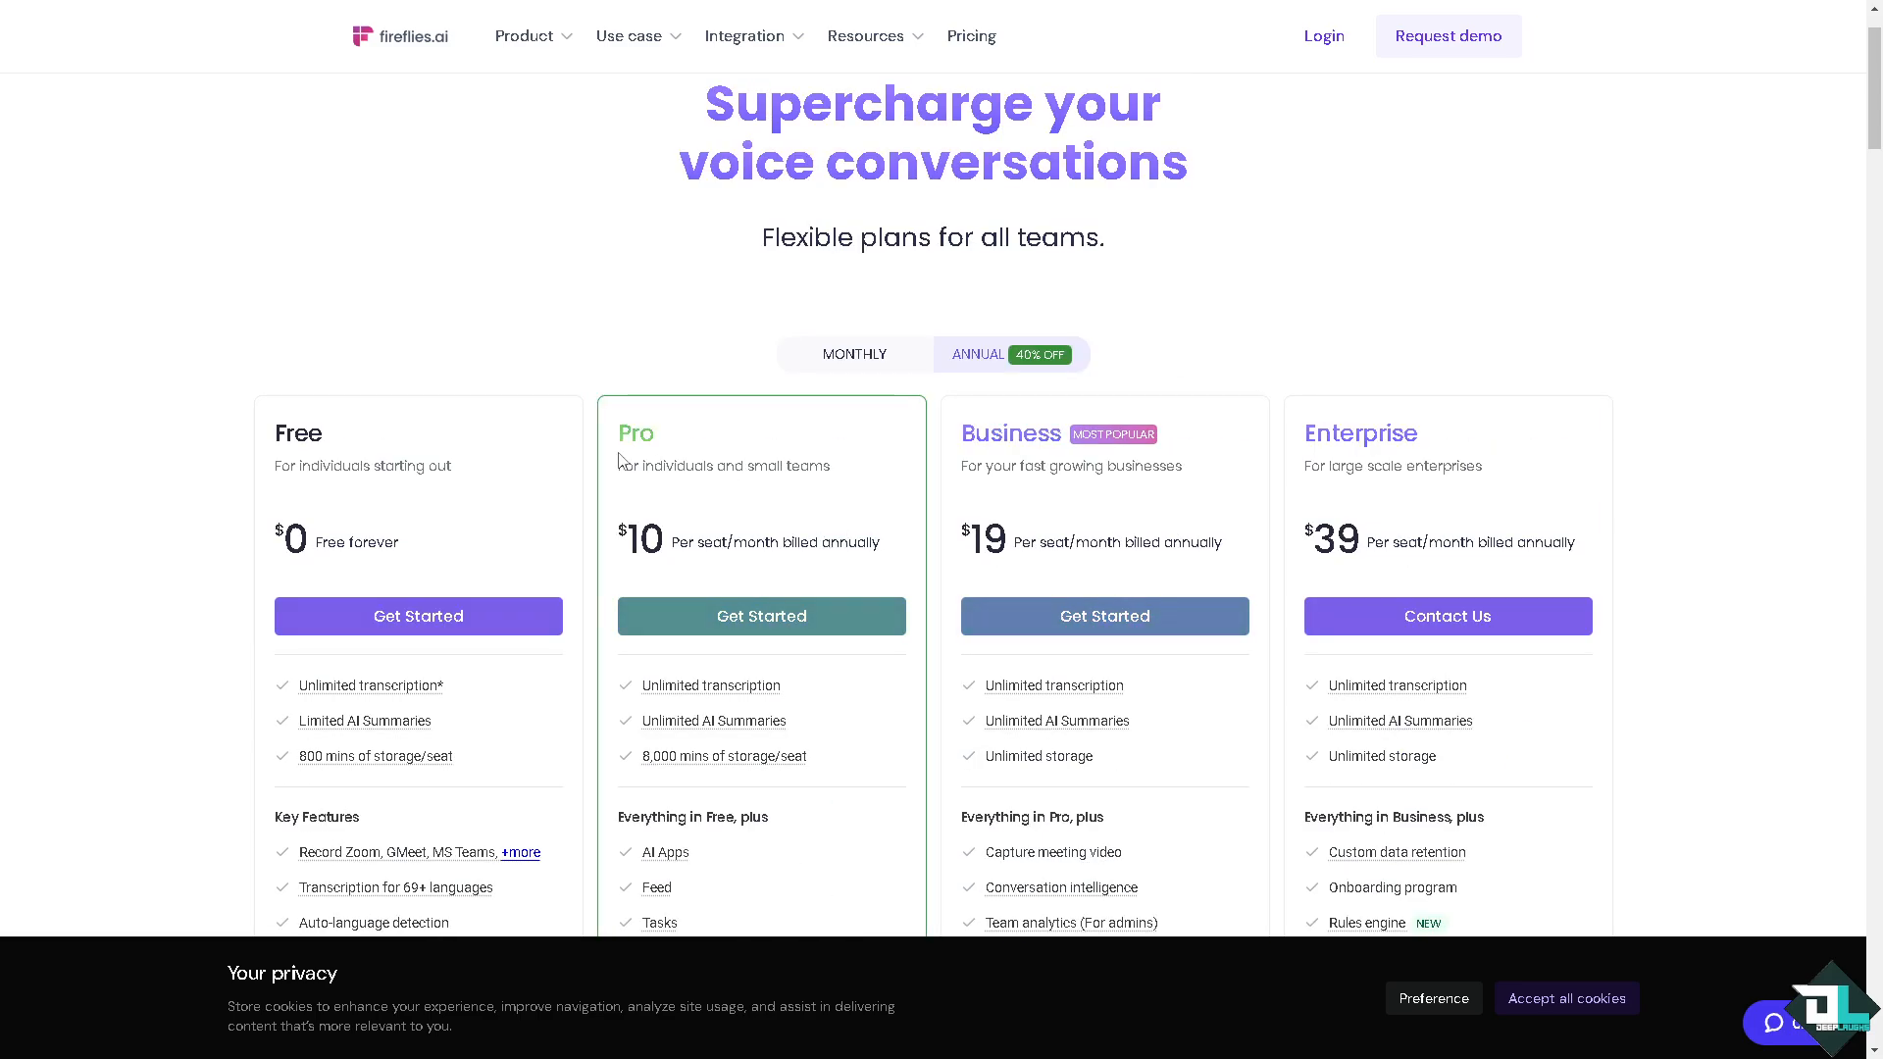
mouse_move(1111, 600)
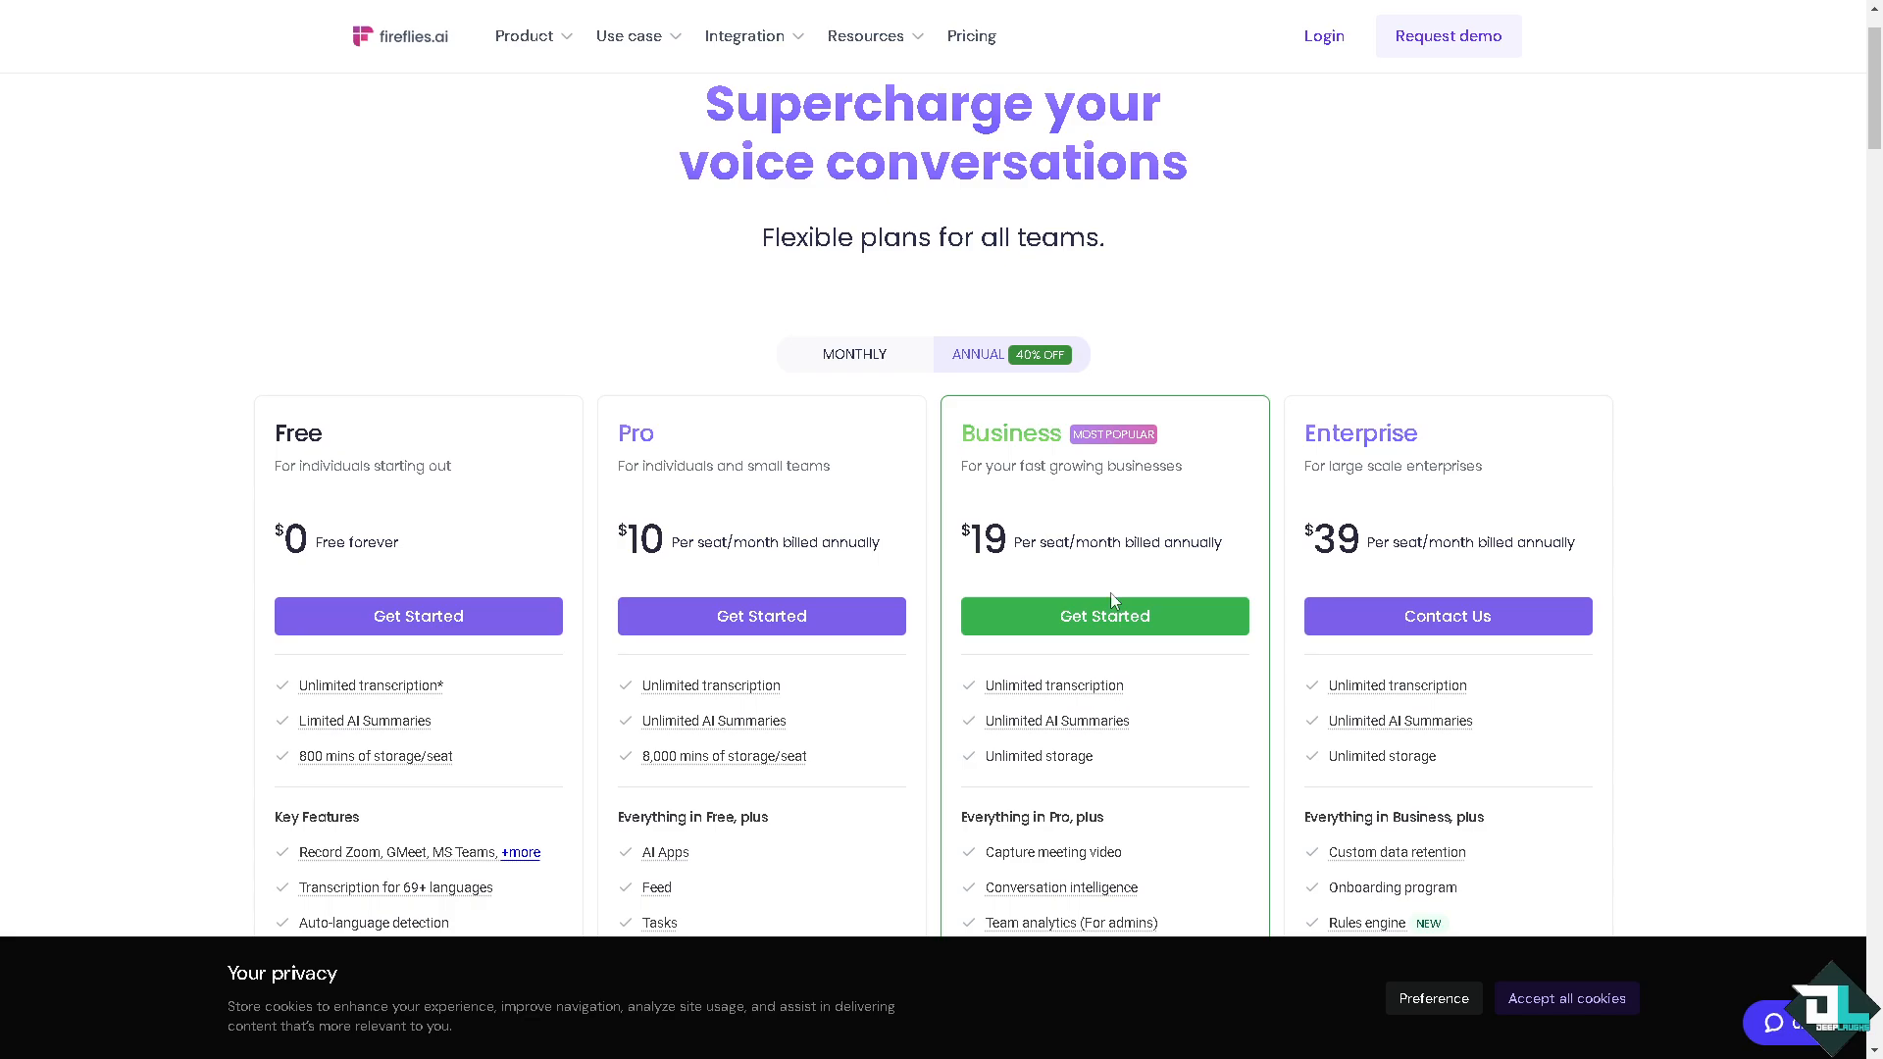
scroll(down, 3)
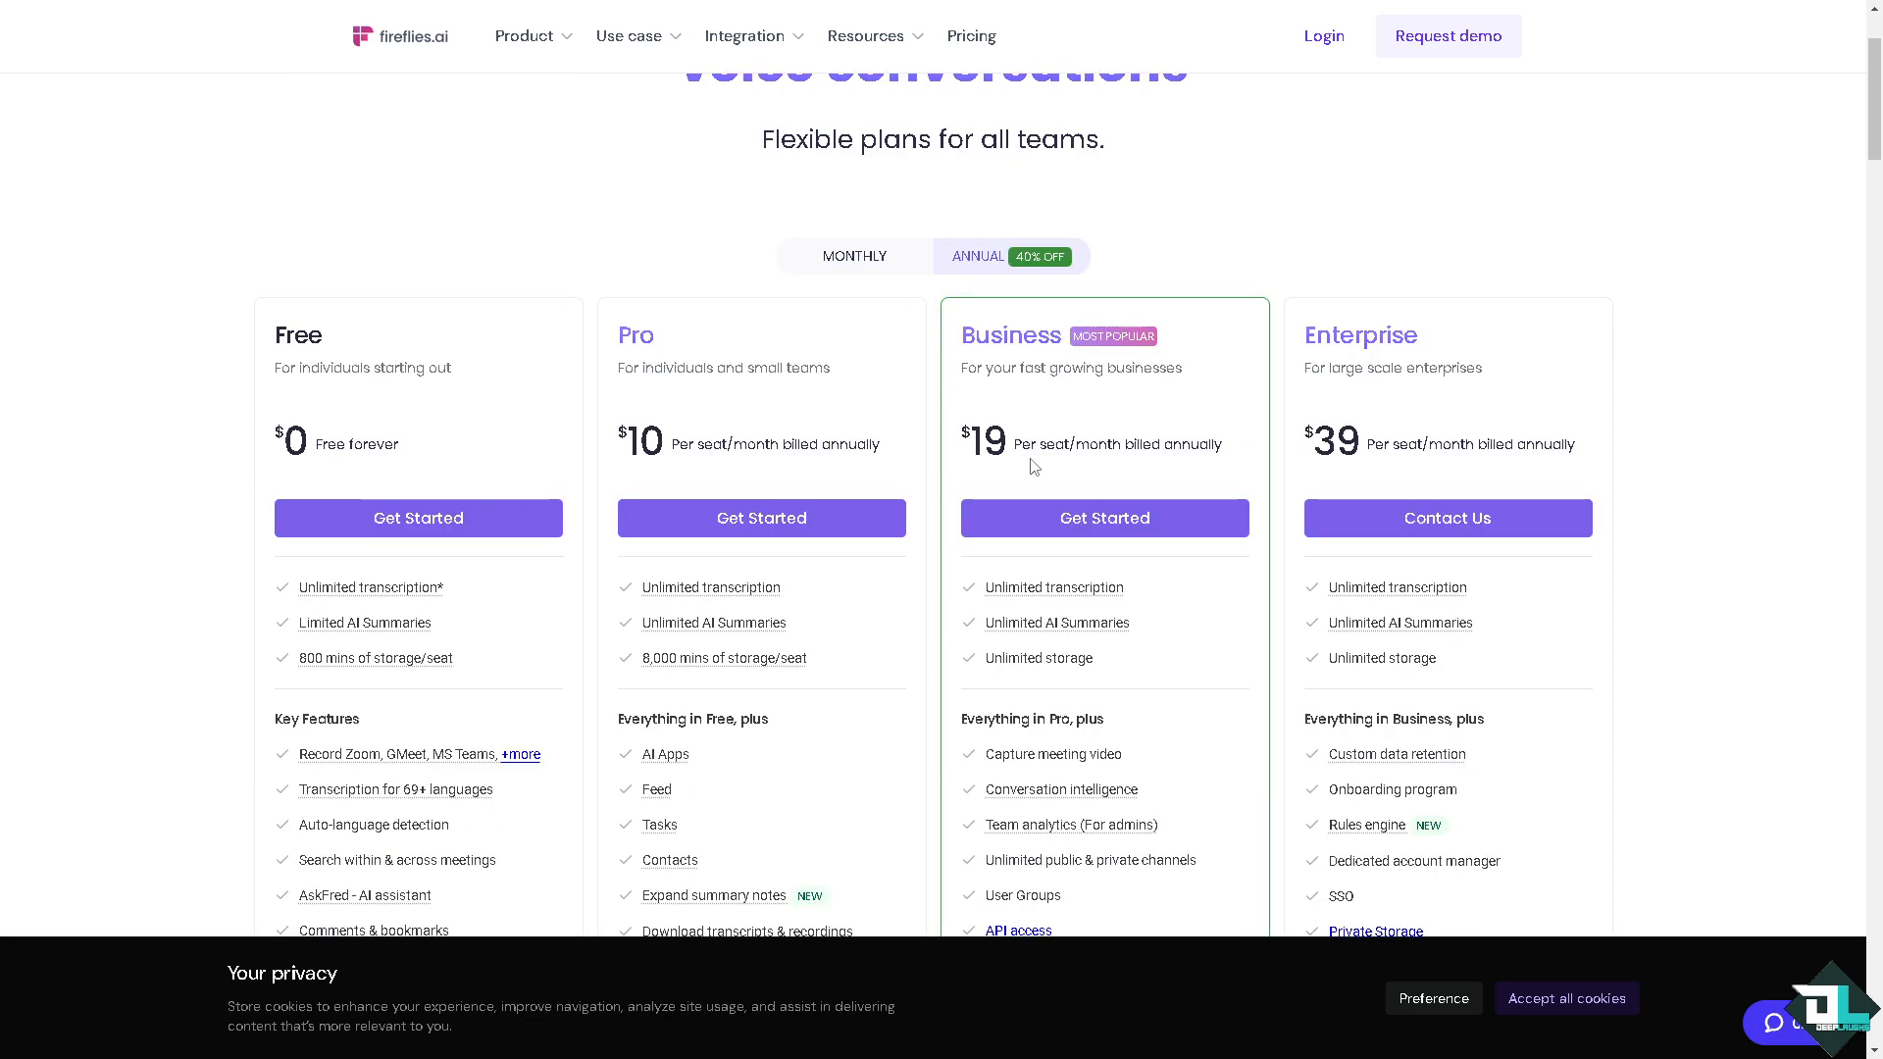
mouse_move(1338, 324)
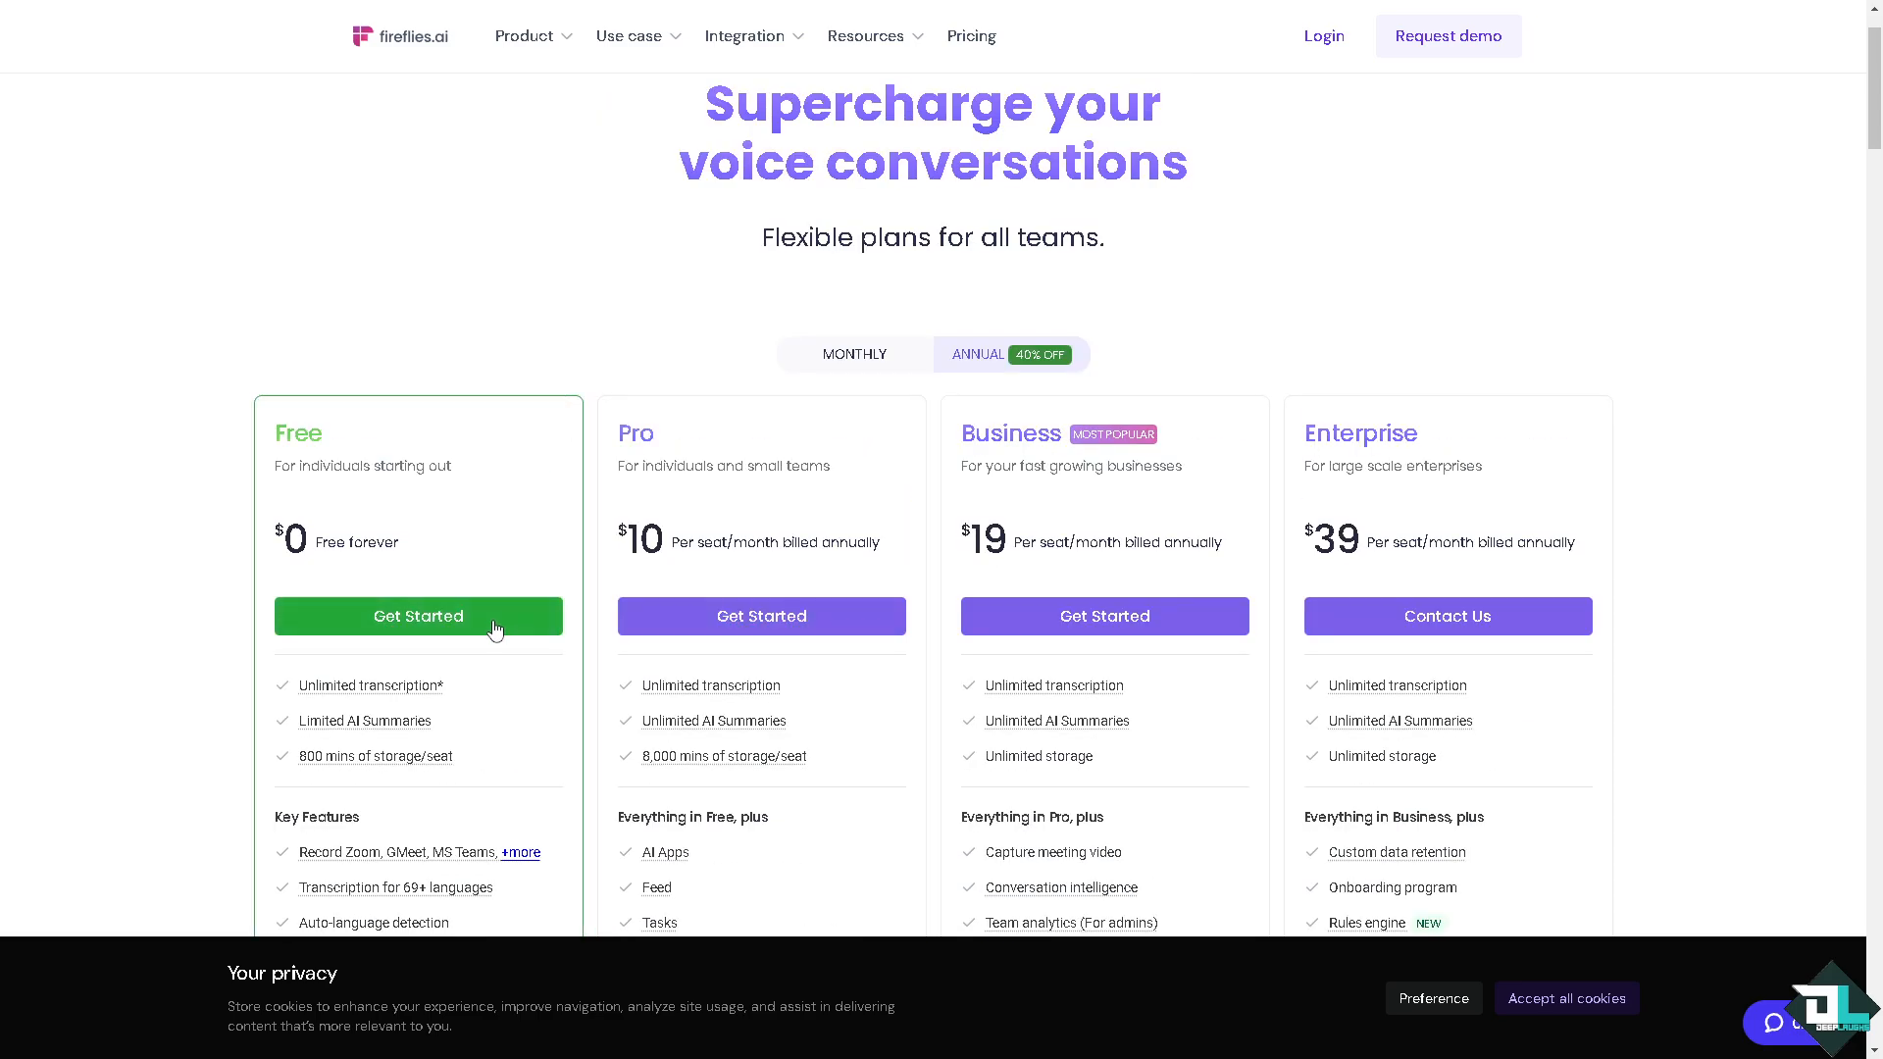
click(417, 616)
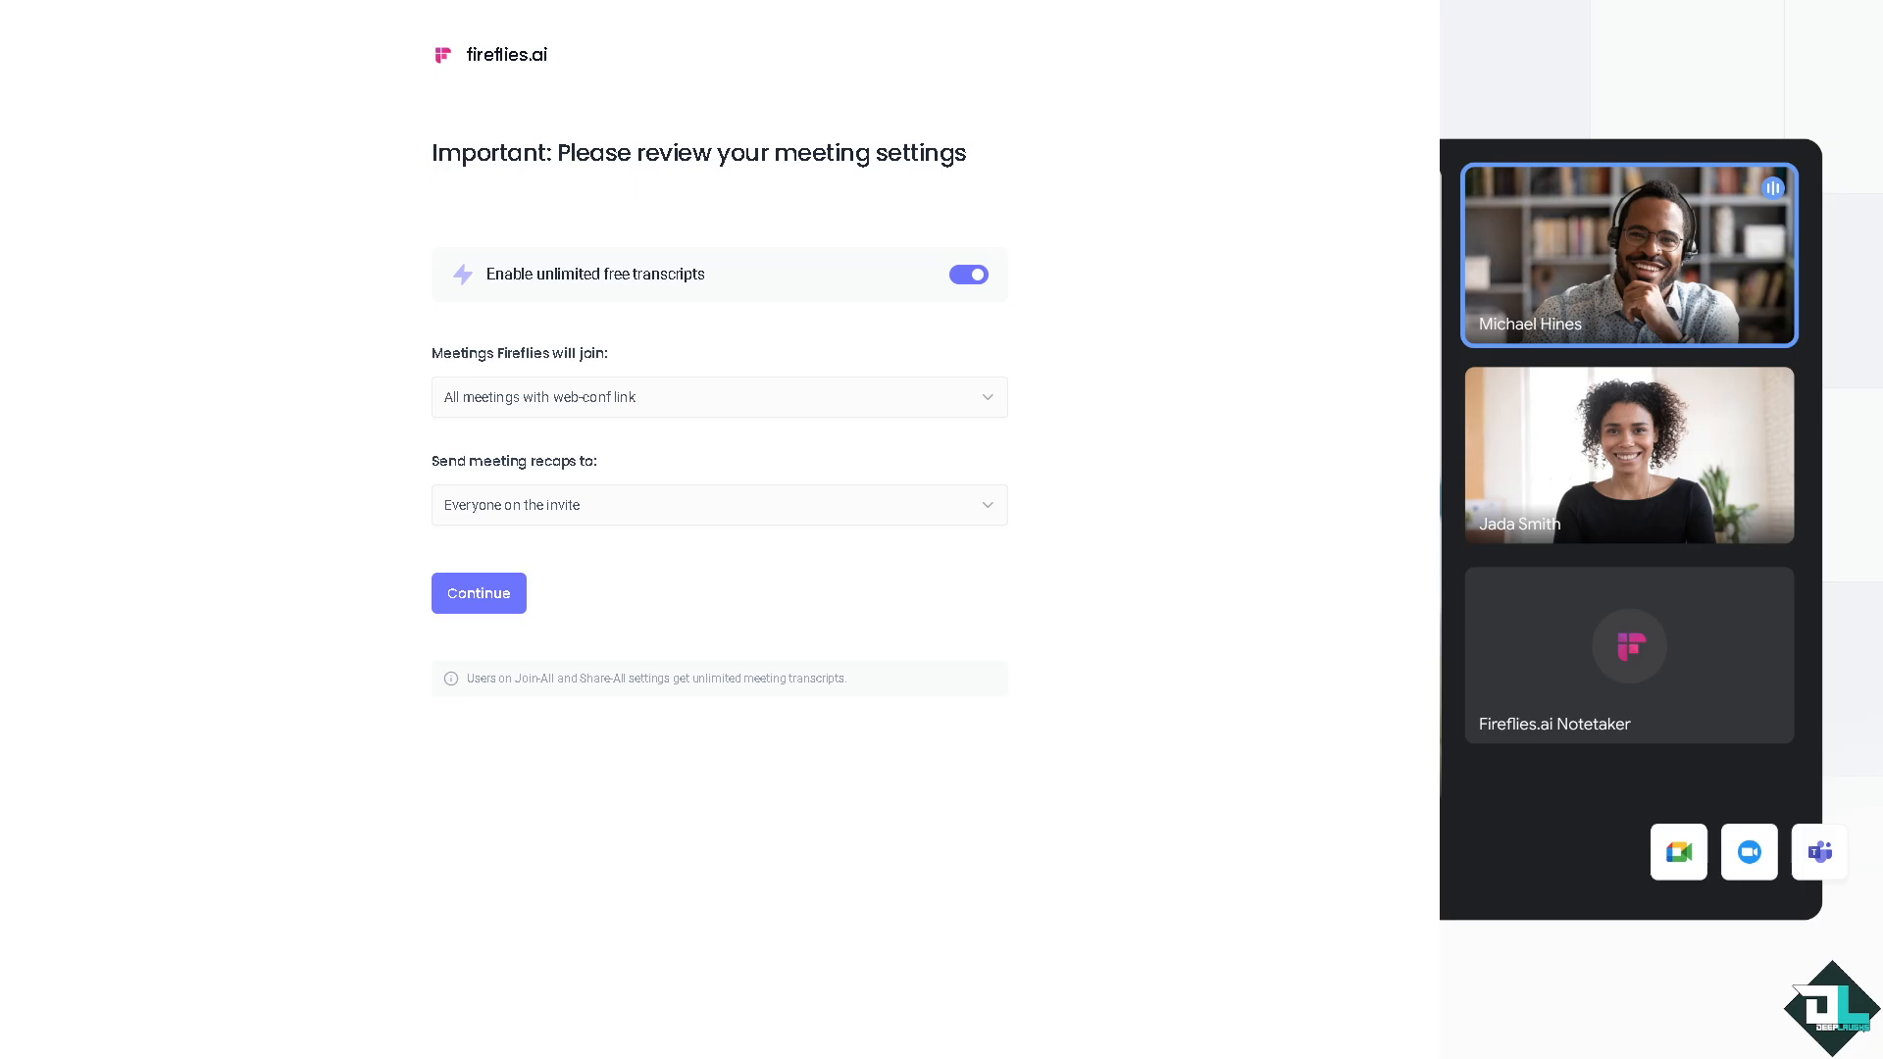
- Accept the suggested meeting settings, enter 'Deep' in the invite field and finish the invite-teammates step
click(478, 592)
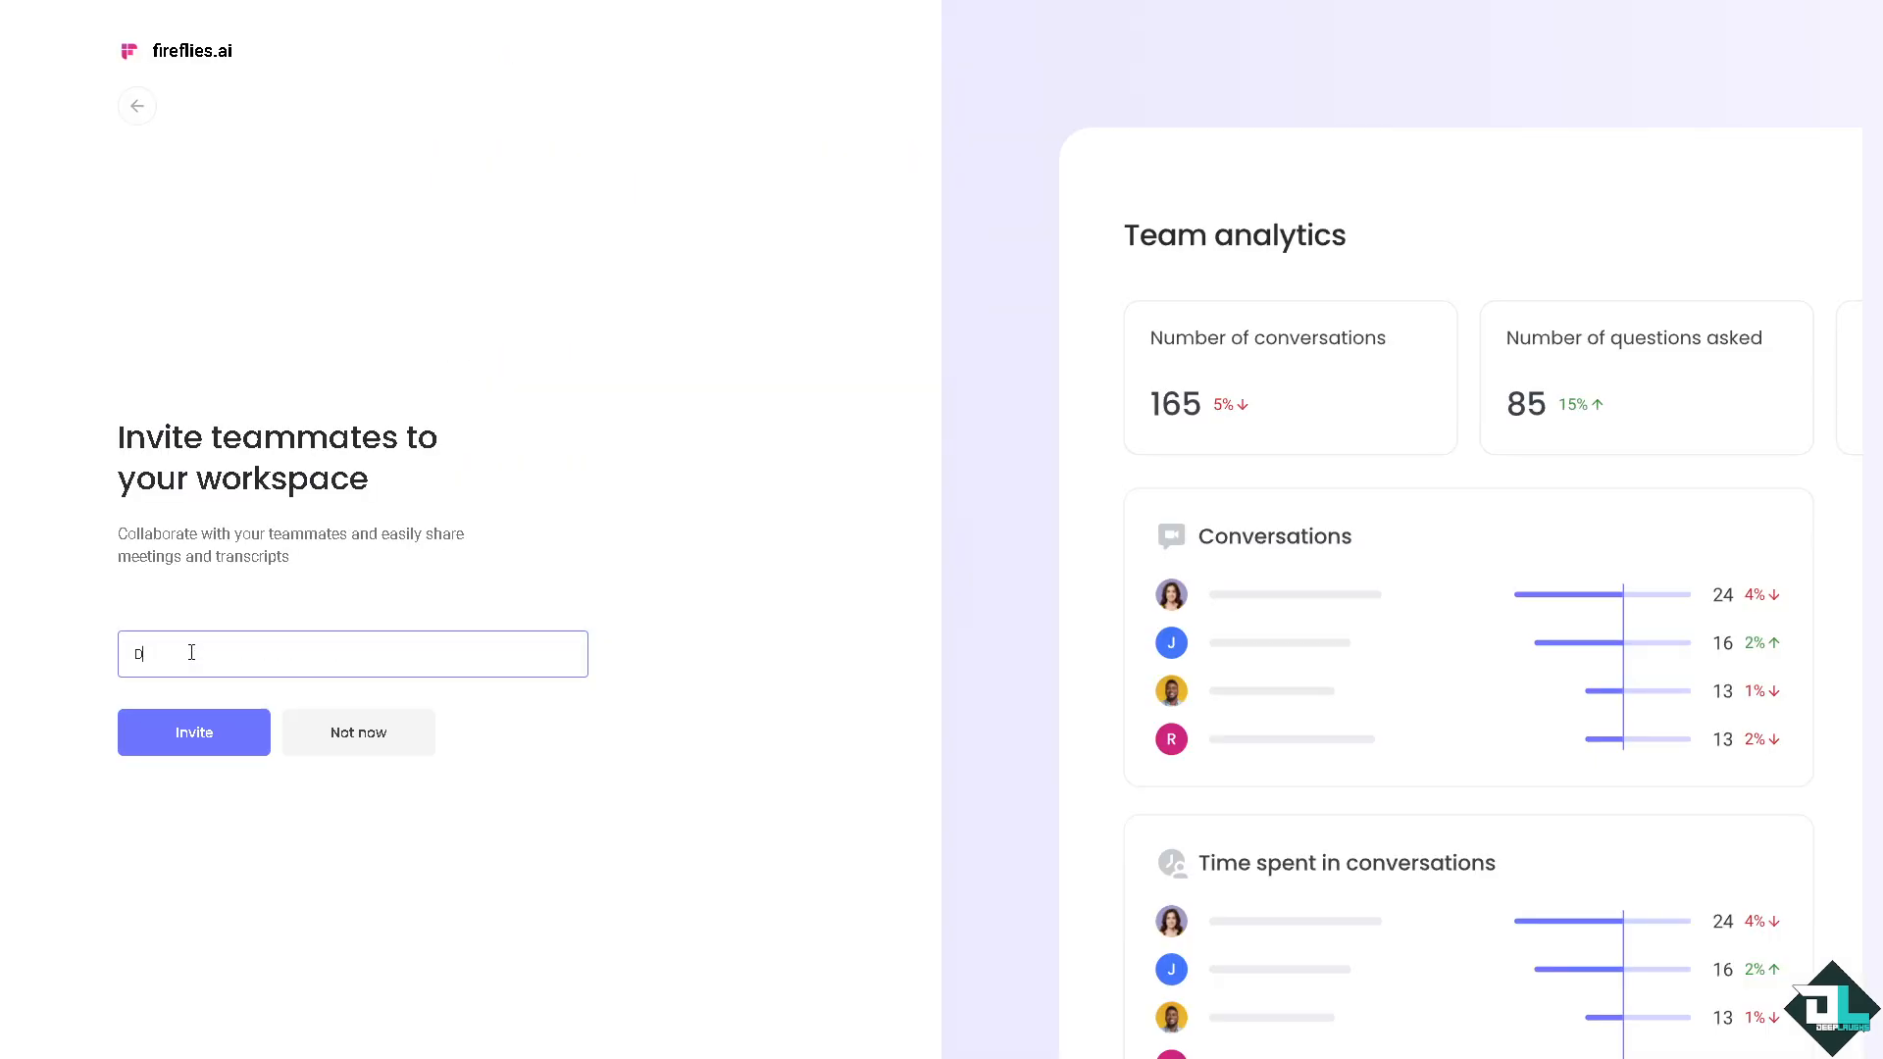
text(Deep)
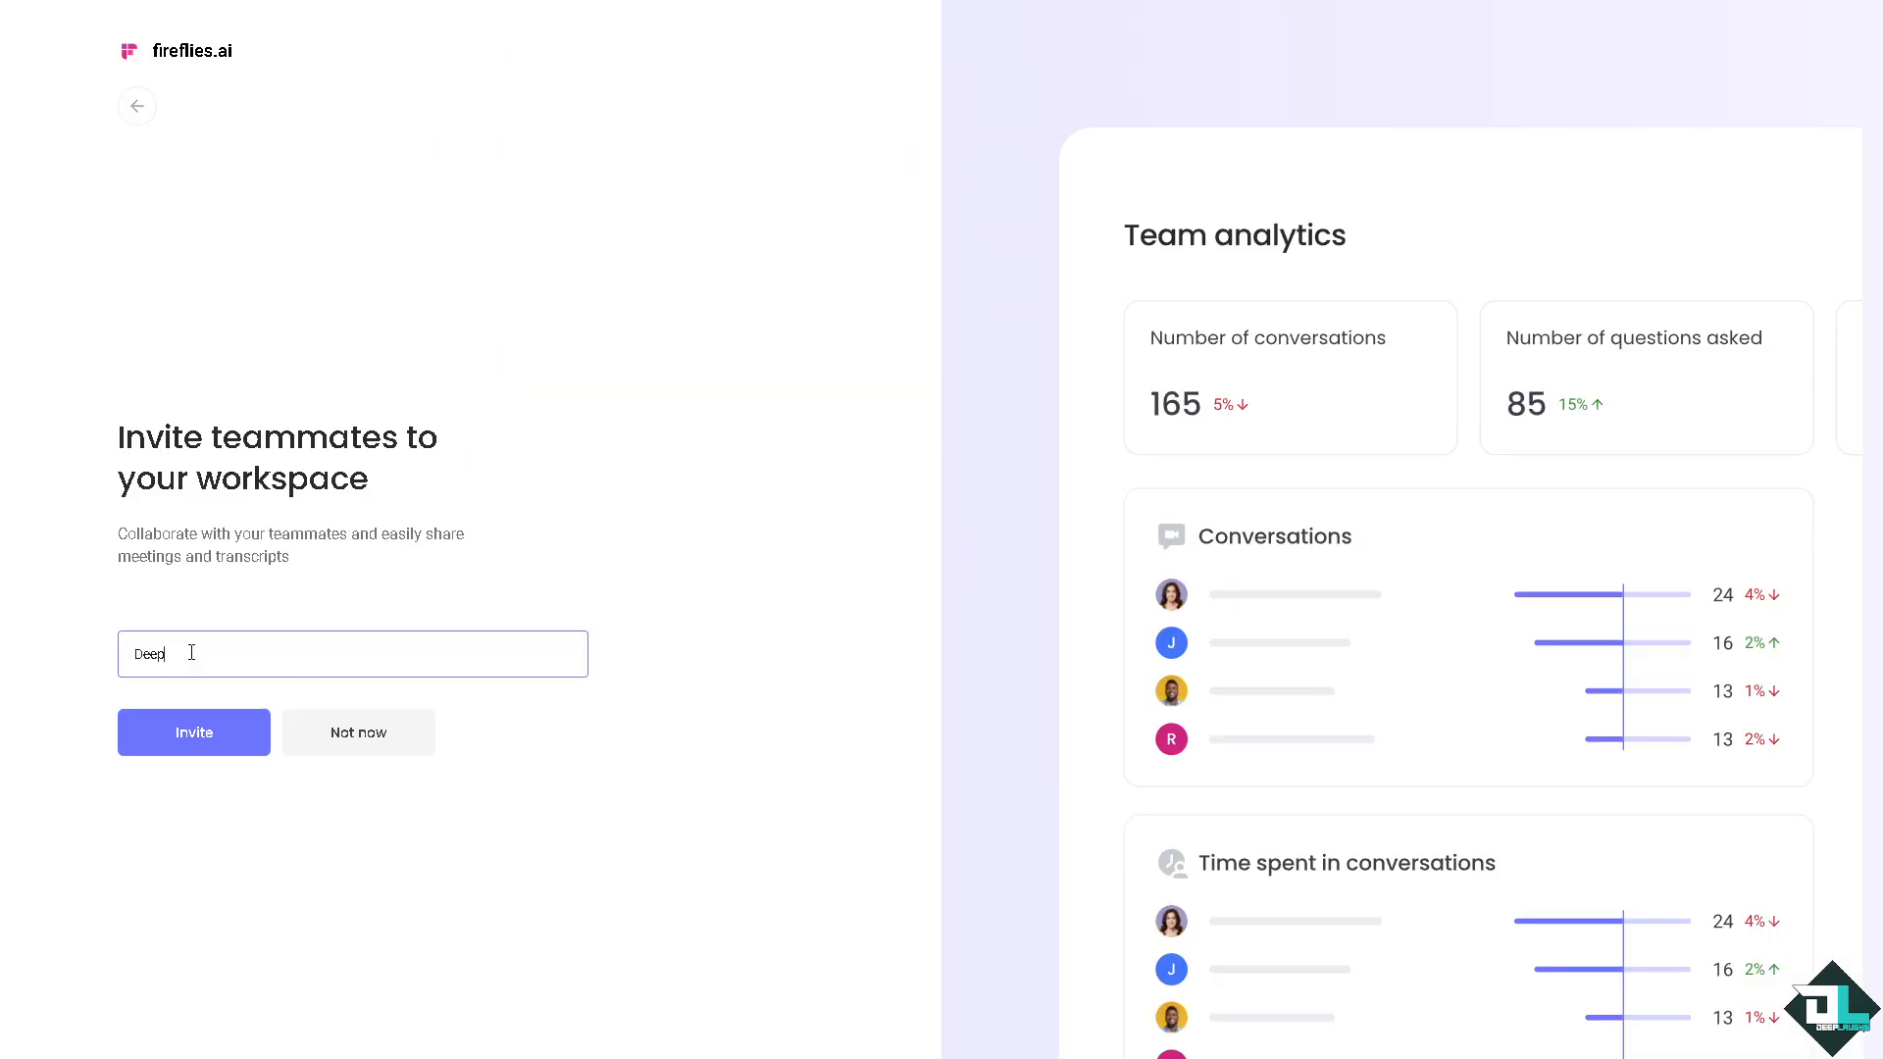
click(357, 732)
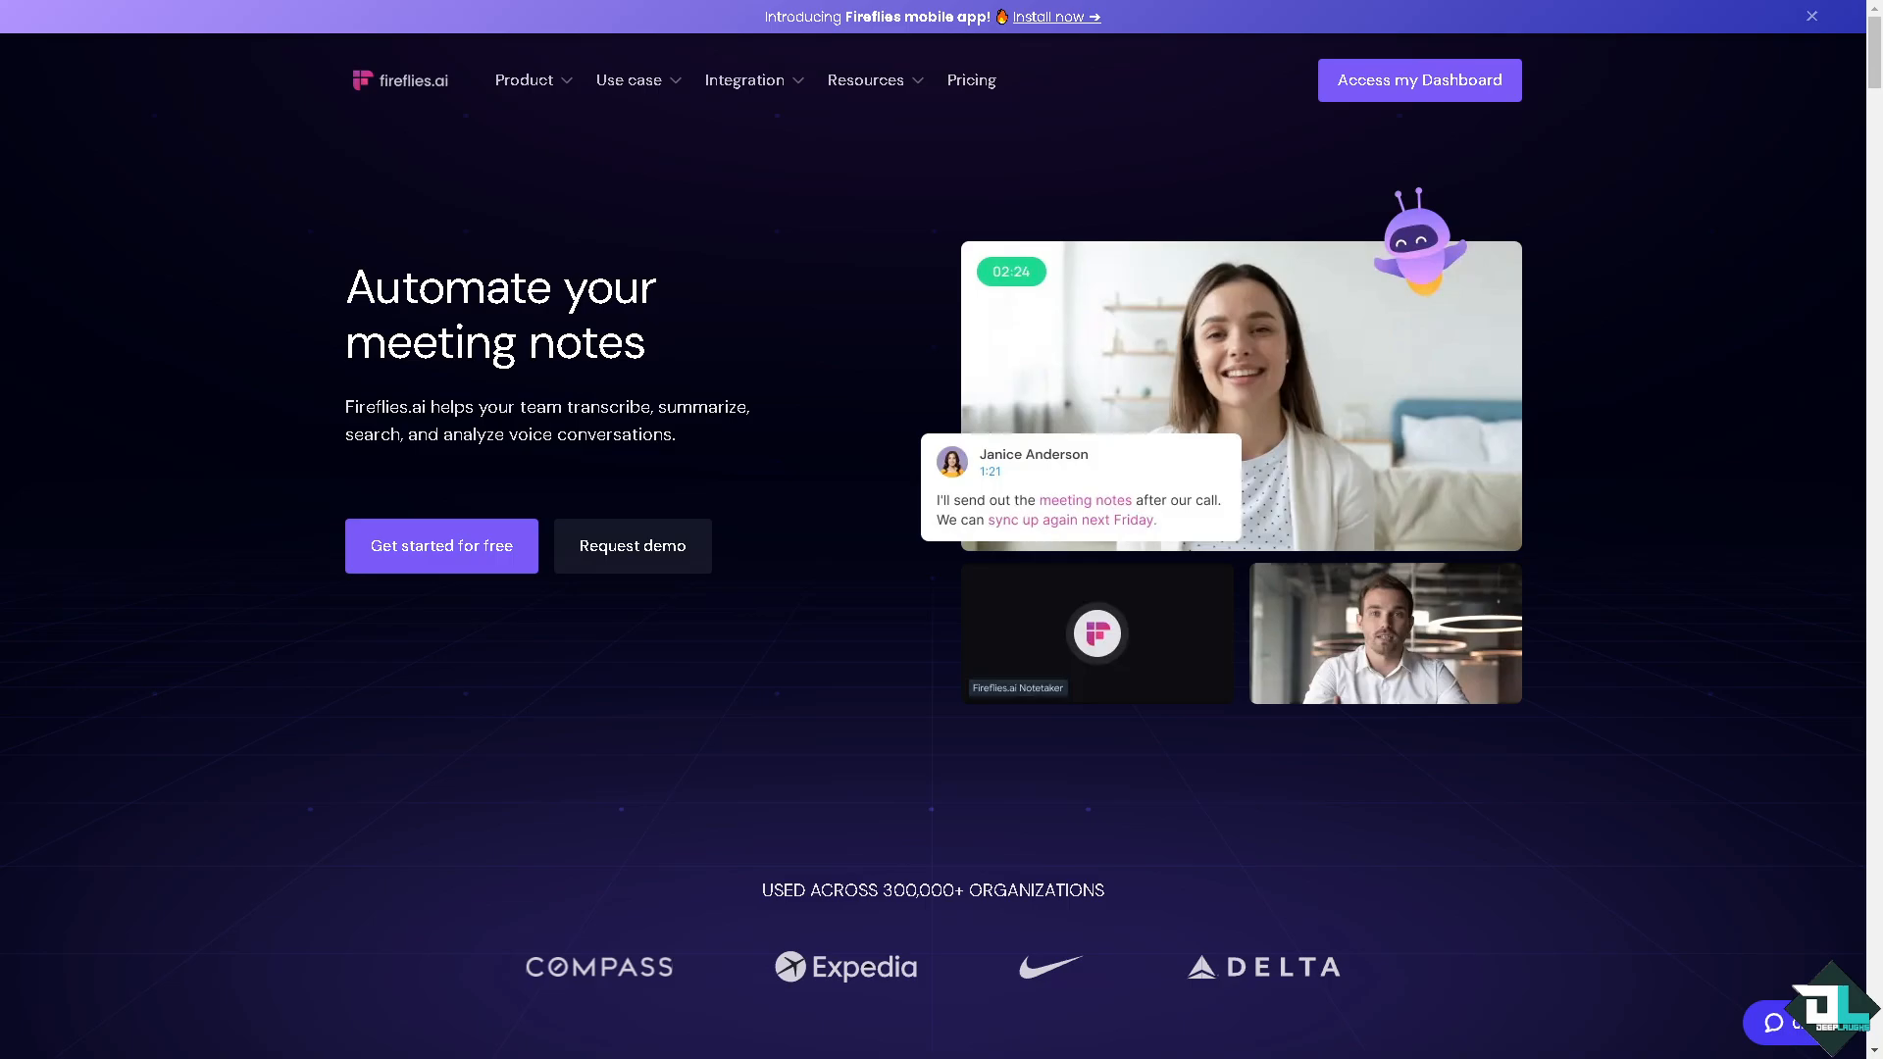
- Browse the Integration menu's video conferencing, calendar, CRM and storage categories, then go to the Fireflies apps page
click(745, 78)
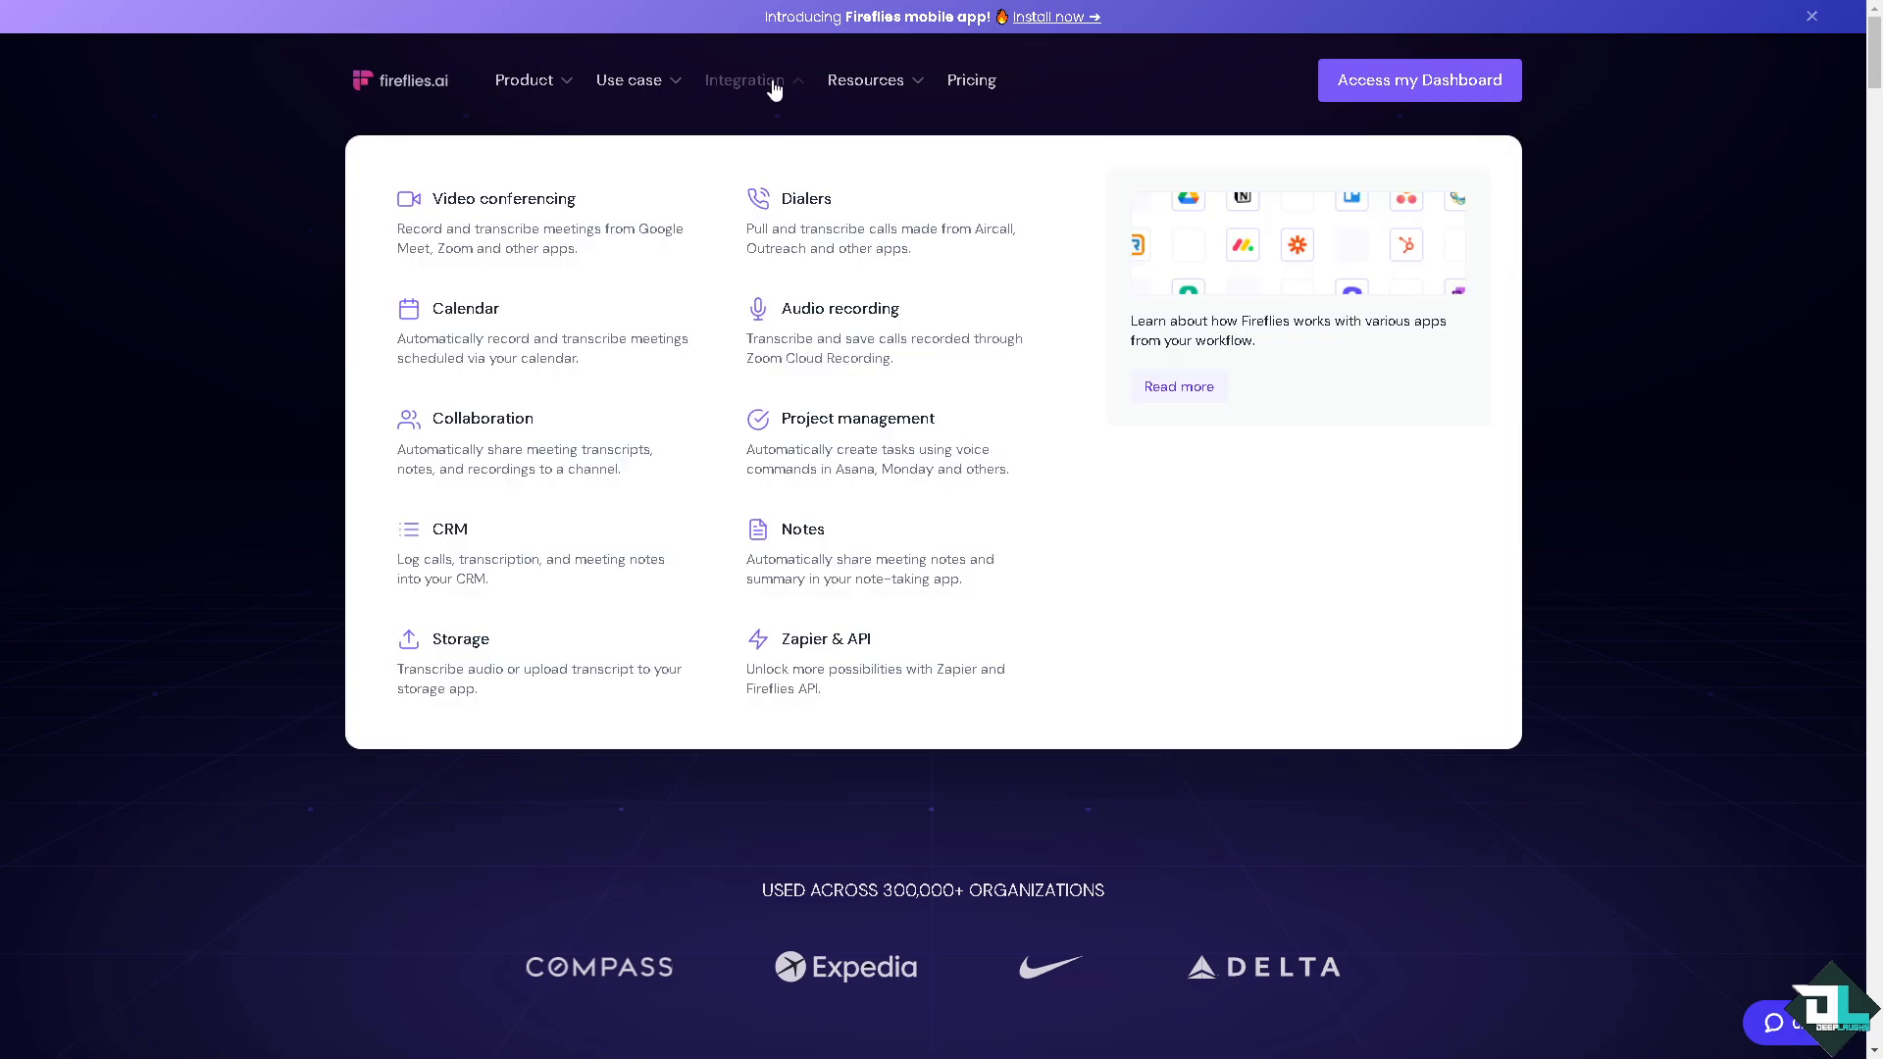
click(745, 78)
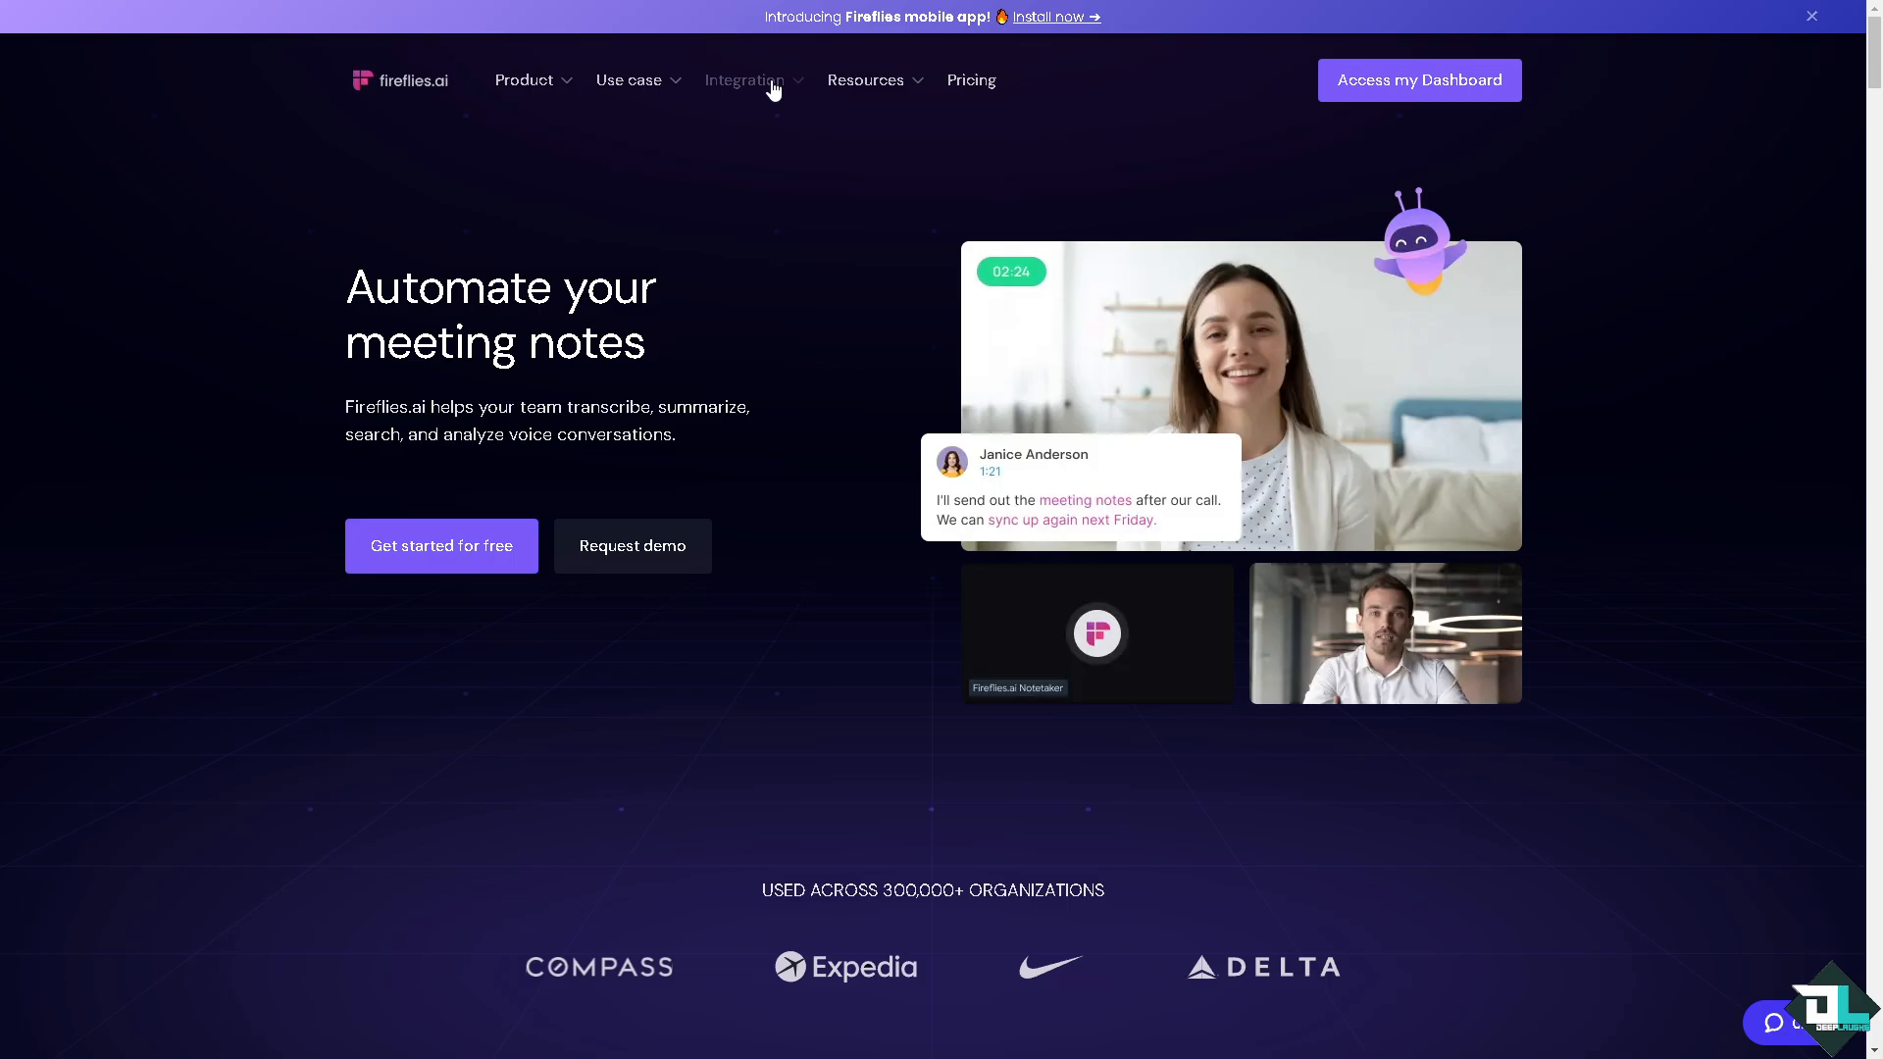
click(745, 78)
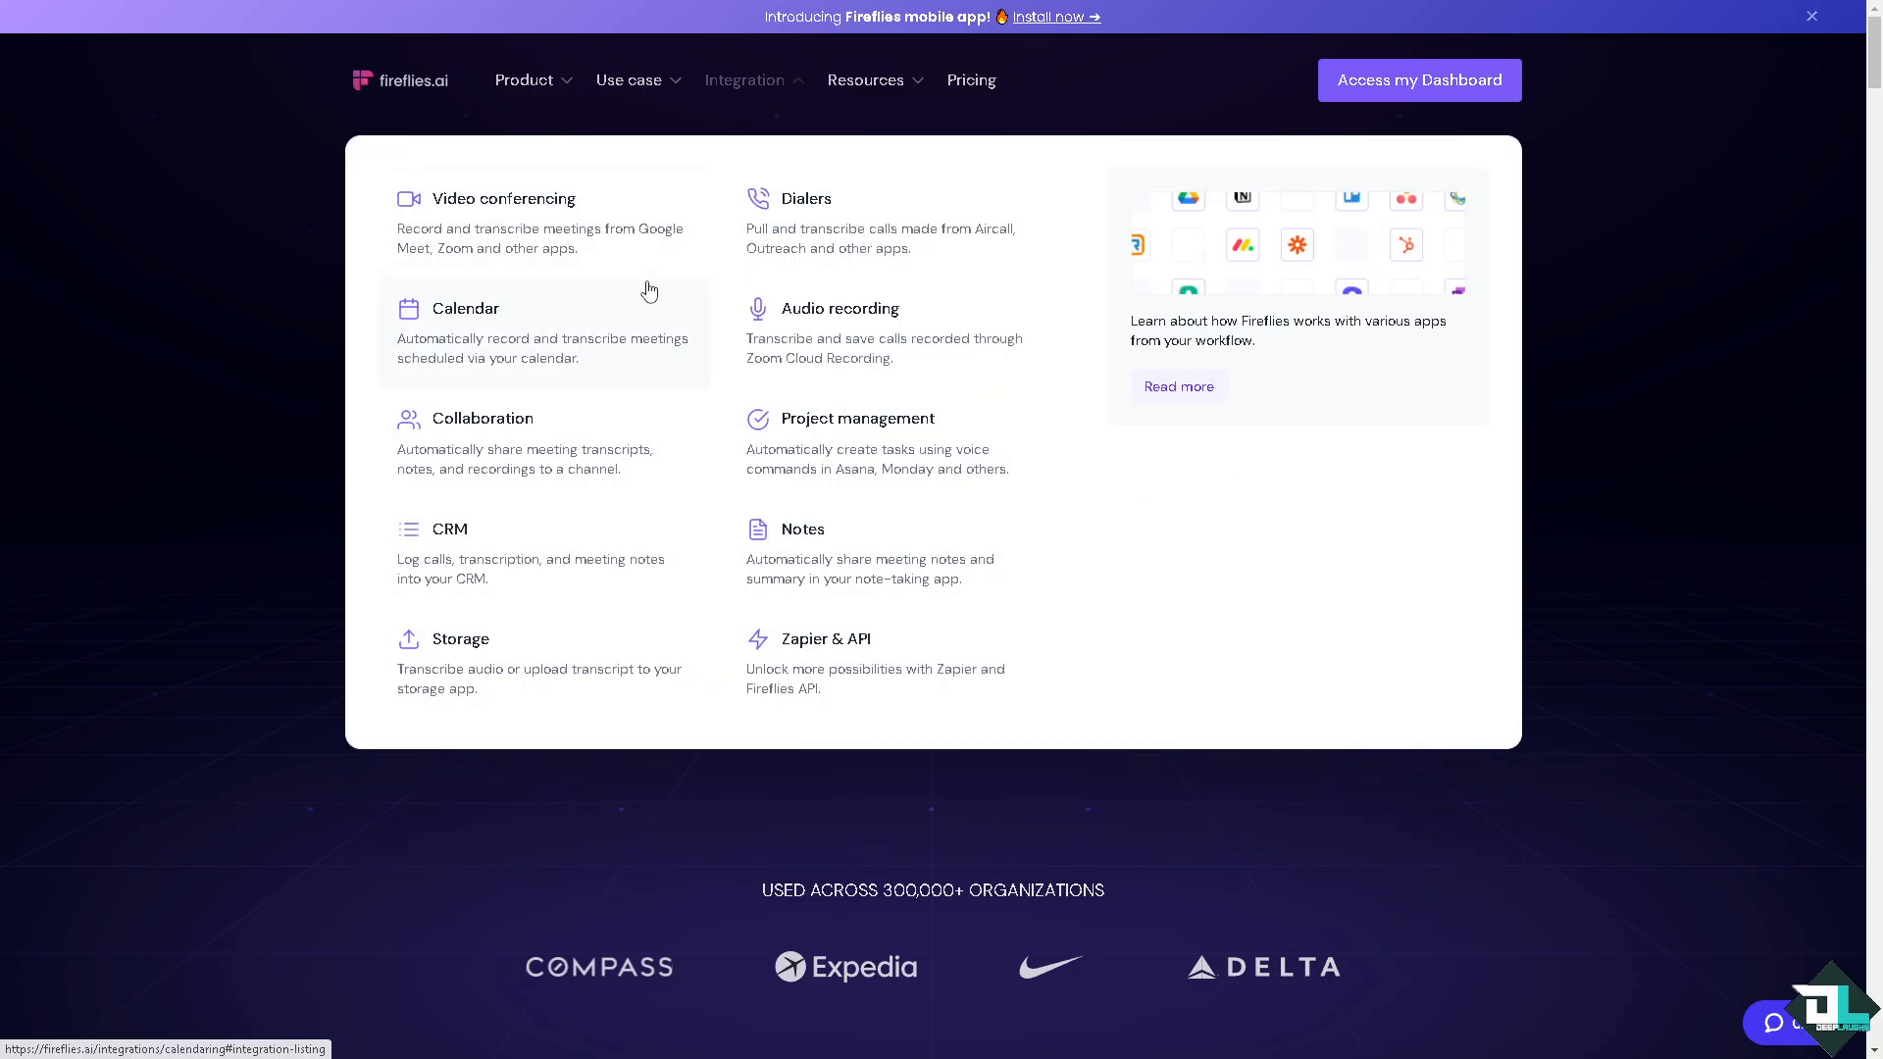
mouse_move(574, 292)
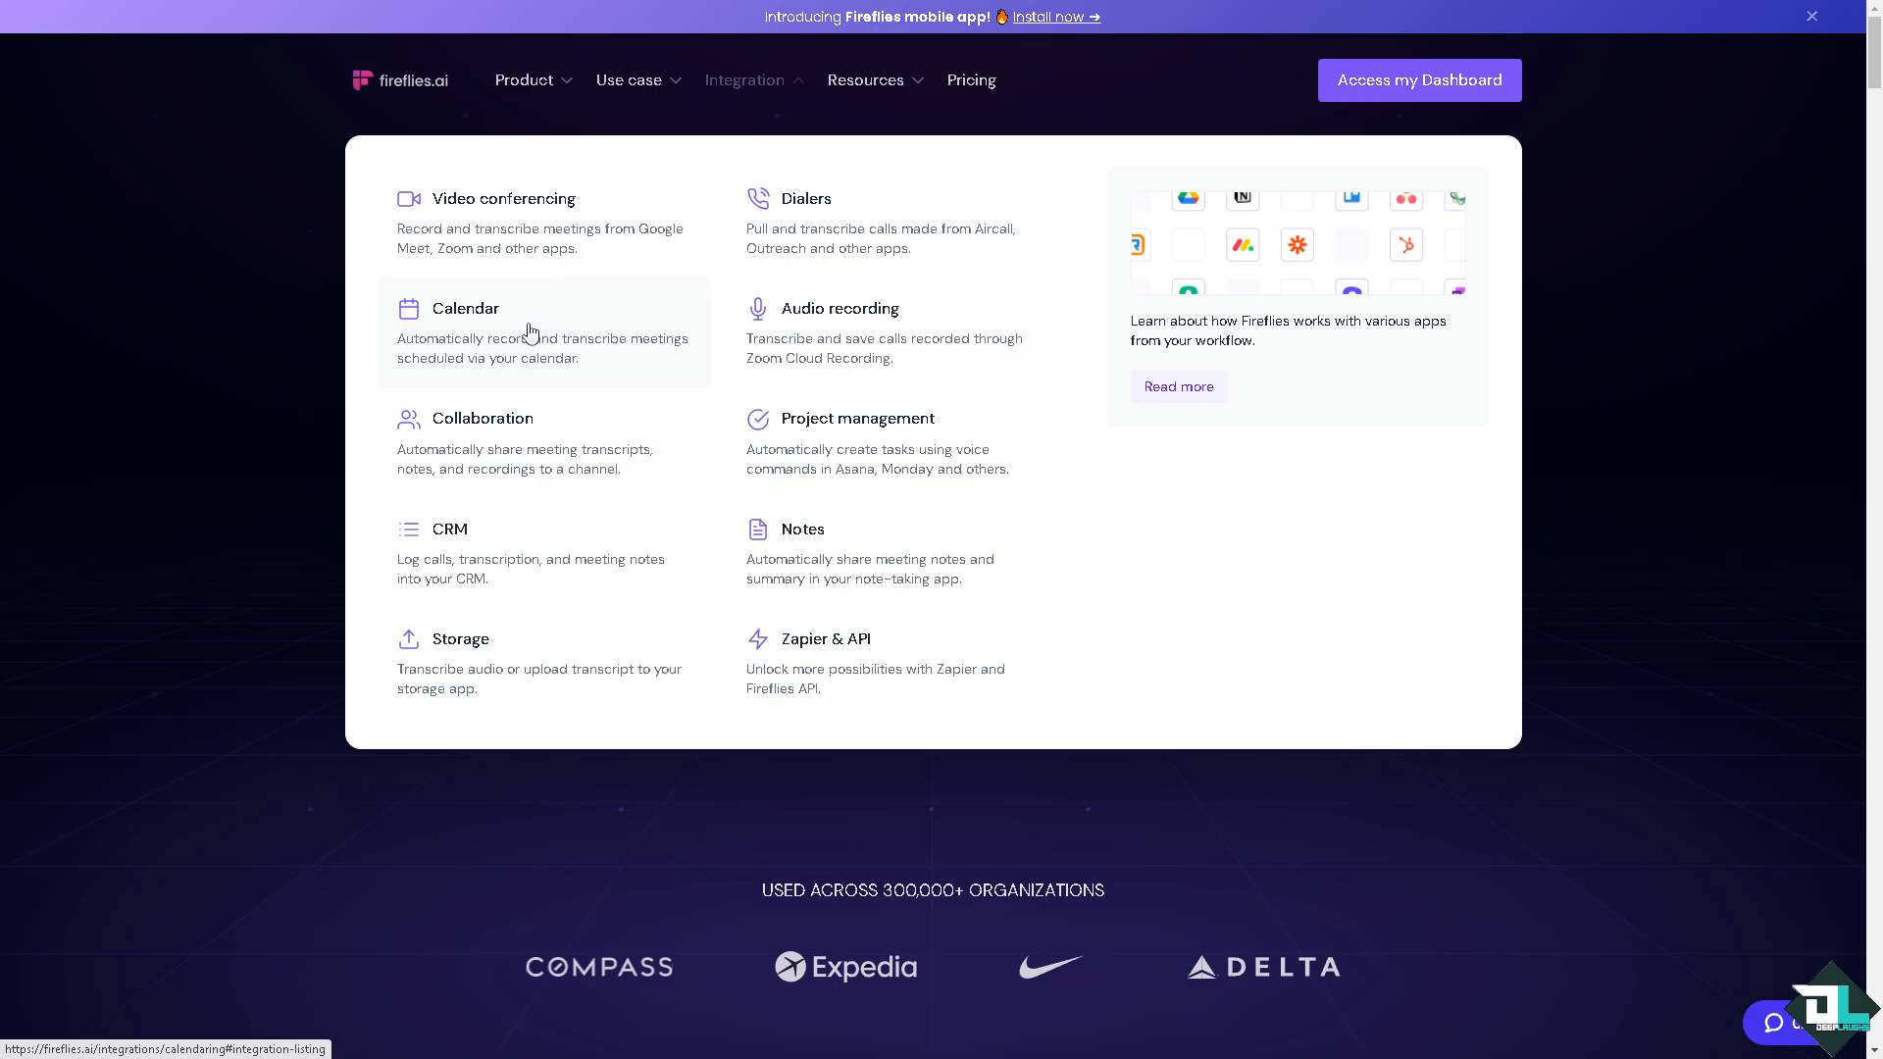
mouse_move(541, 563)
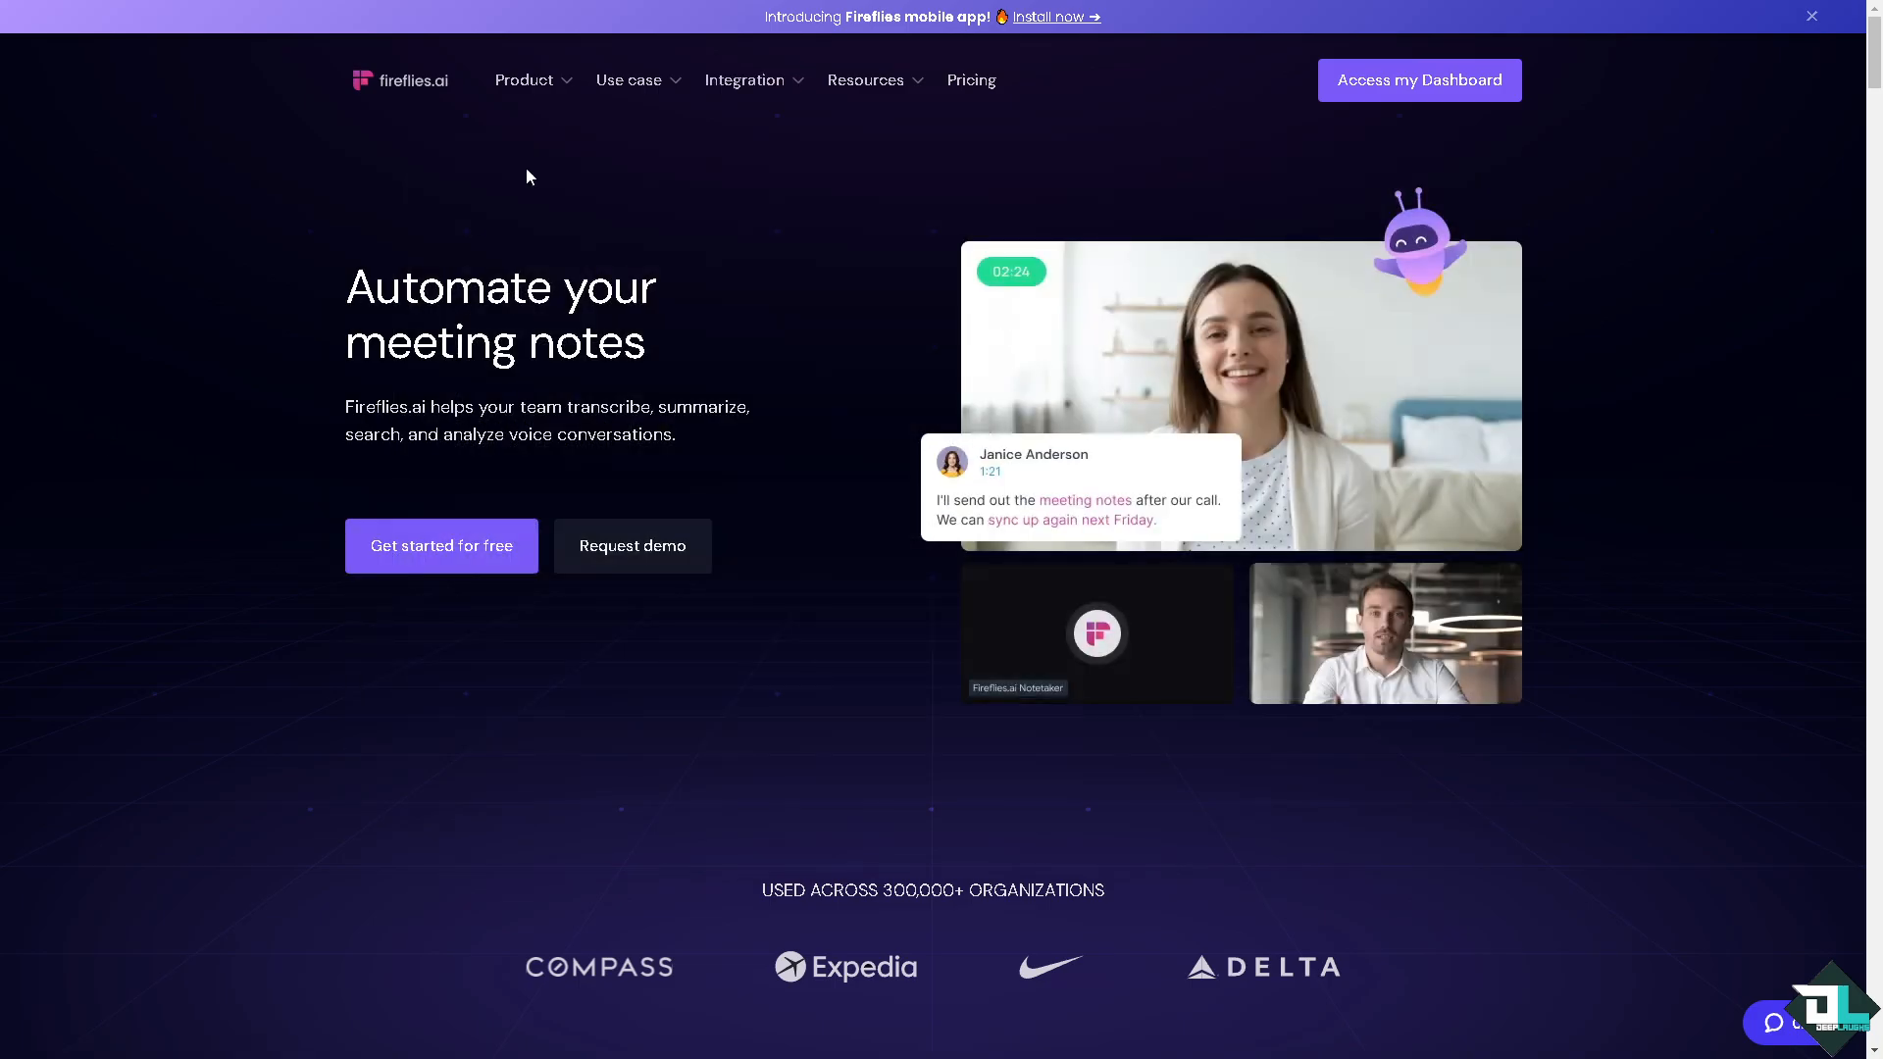
click(628, 78)
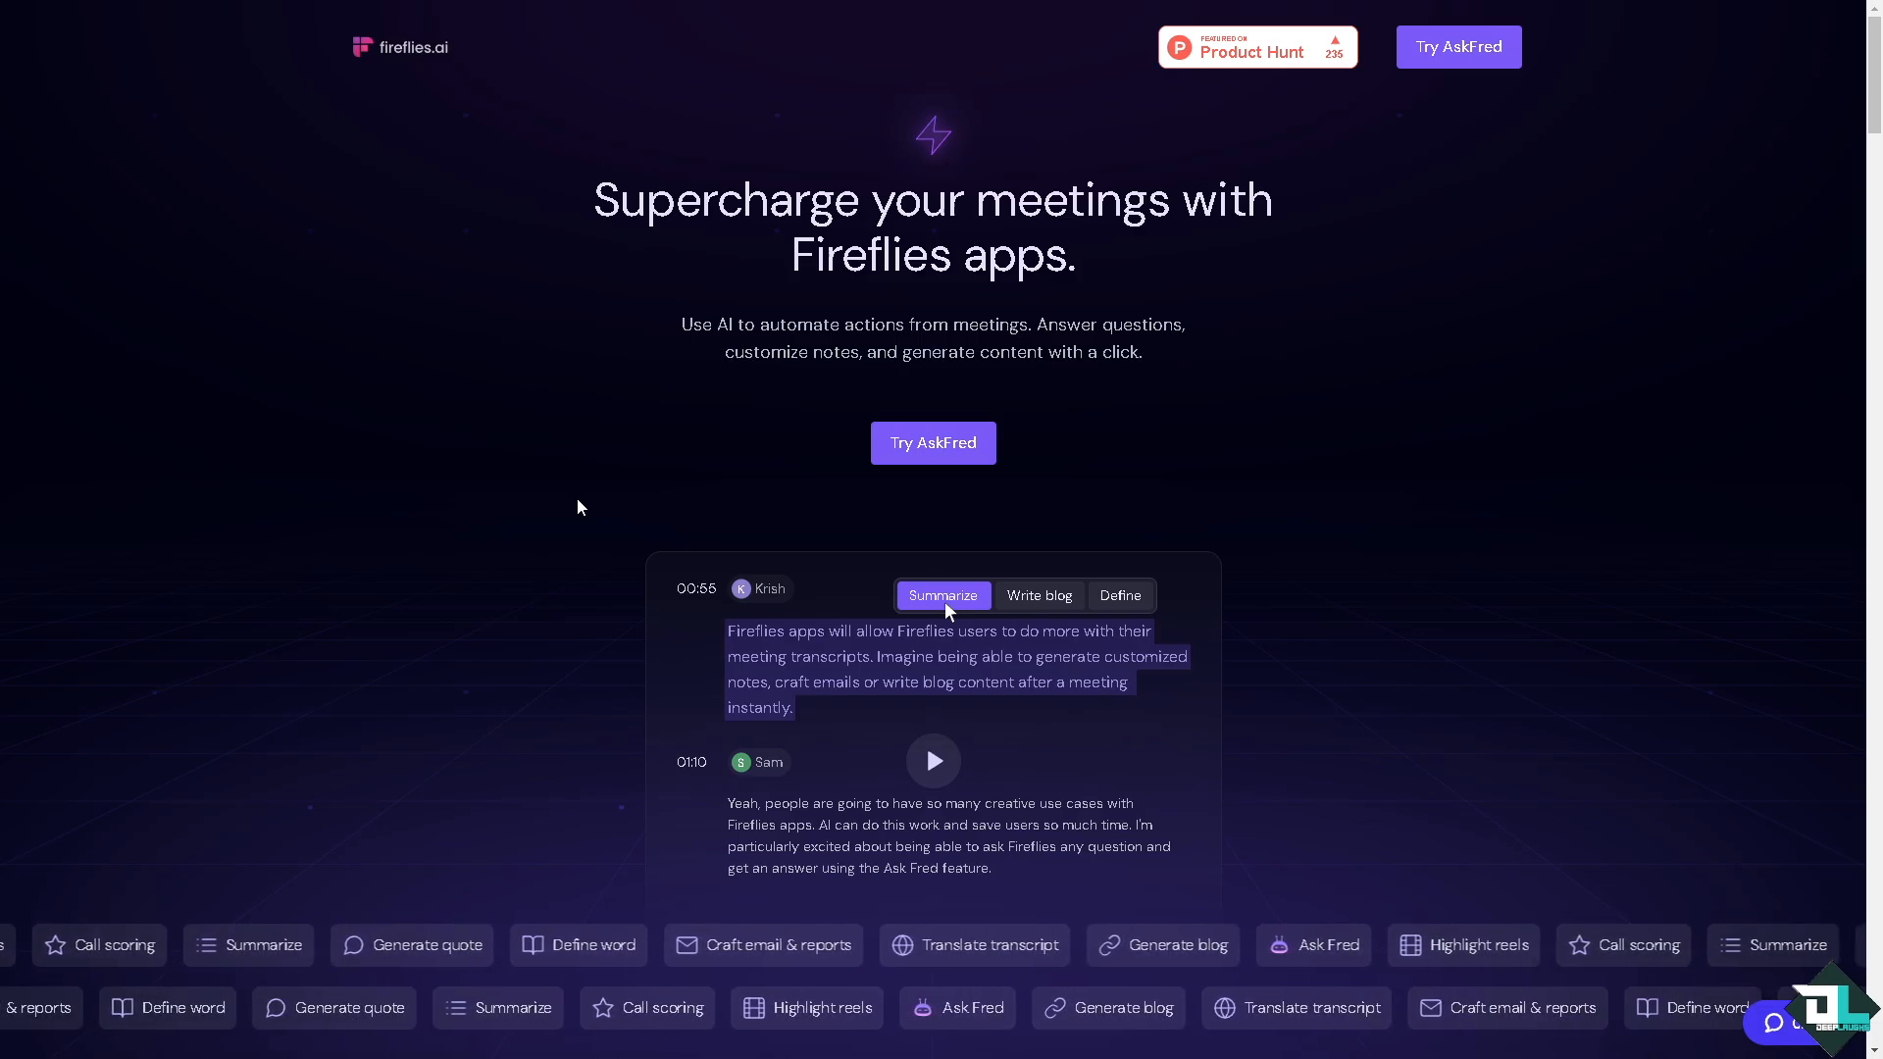
- Scroll the AskFred landing page down to the feature cards like generating quotes and looking up words
scroll(down, 3)
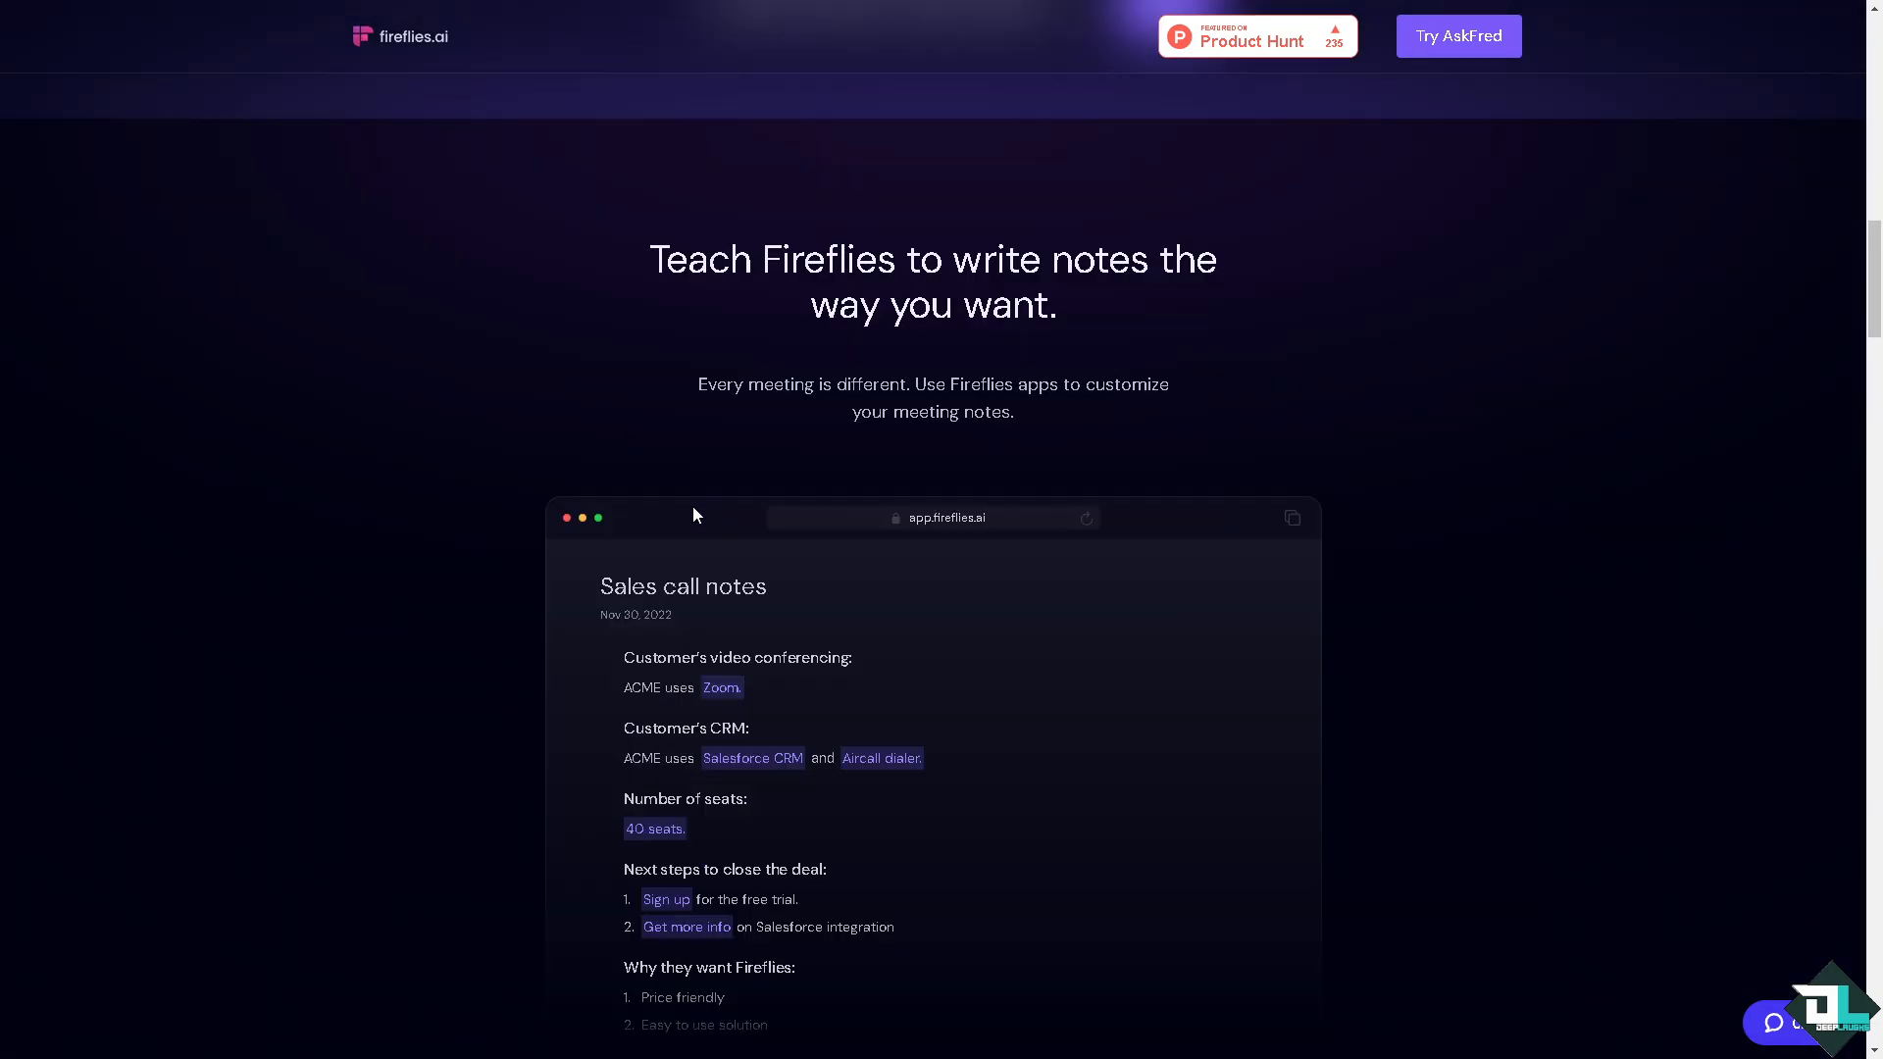
scroll(down, 3)
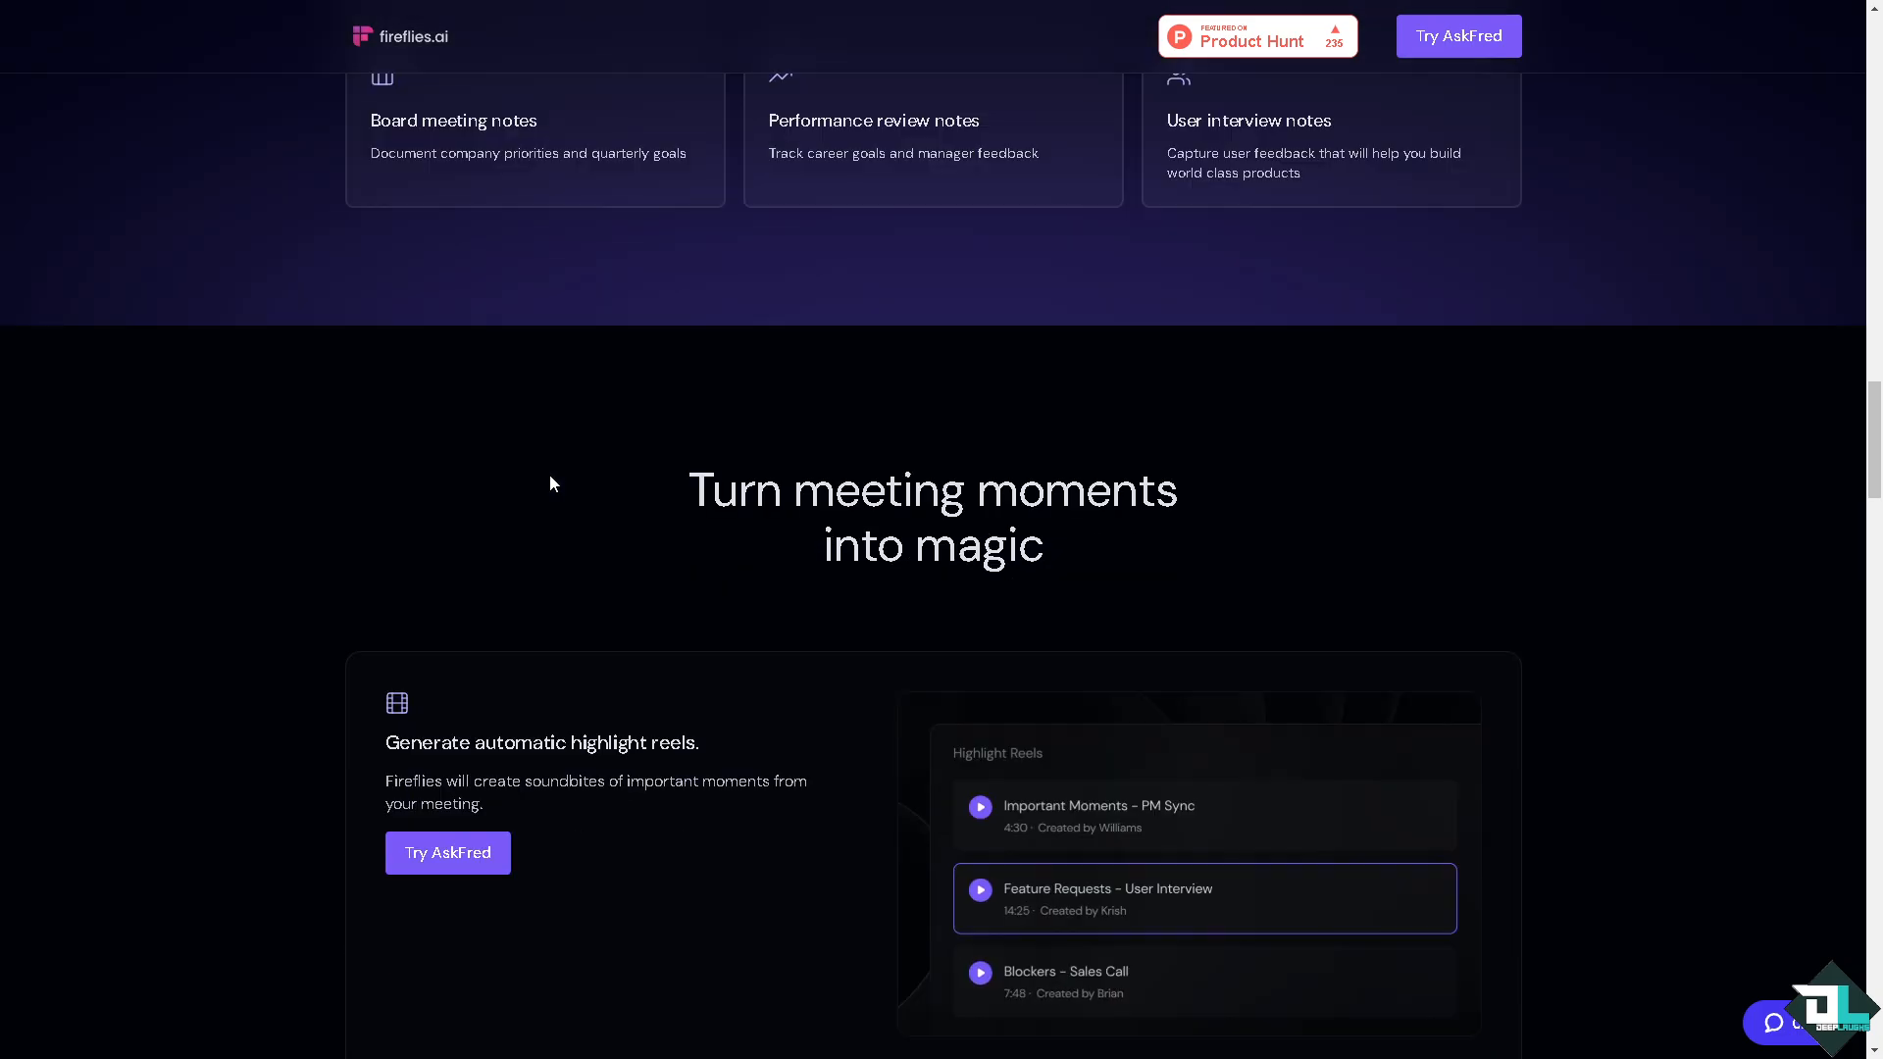
scroll(down, 3)
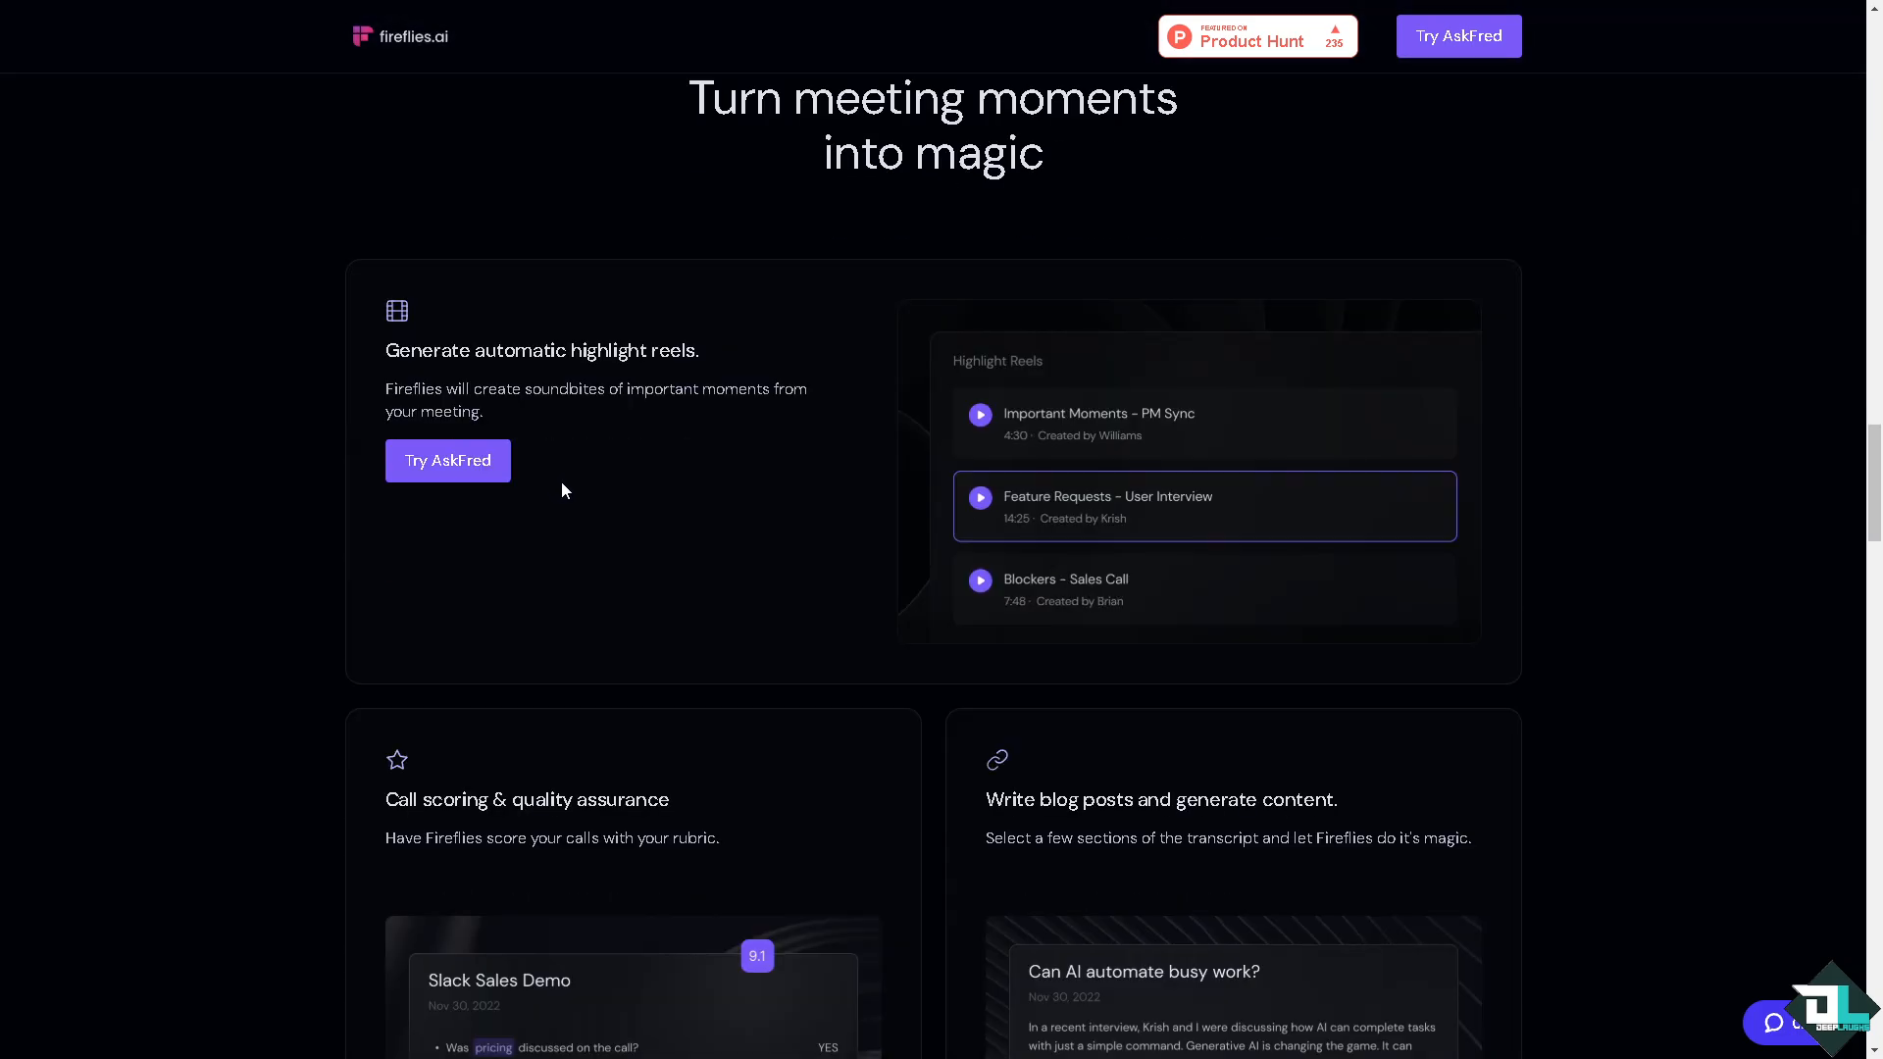
scroll(down, 3)
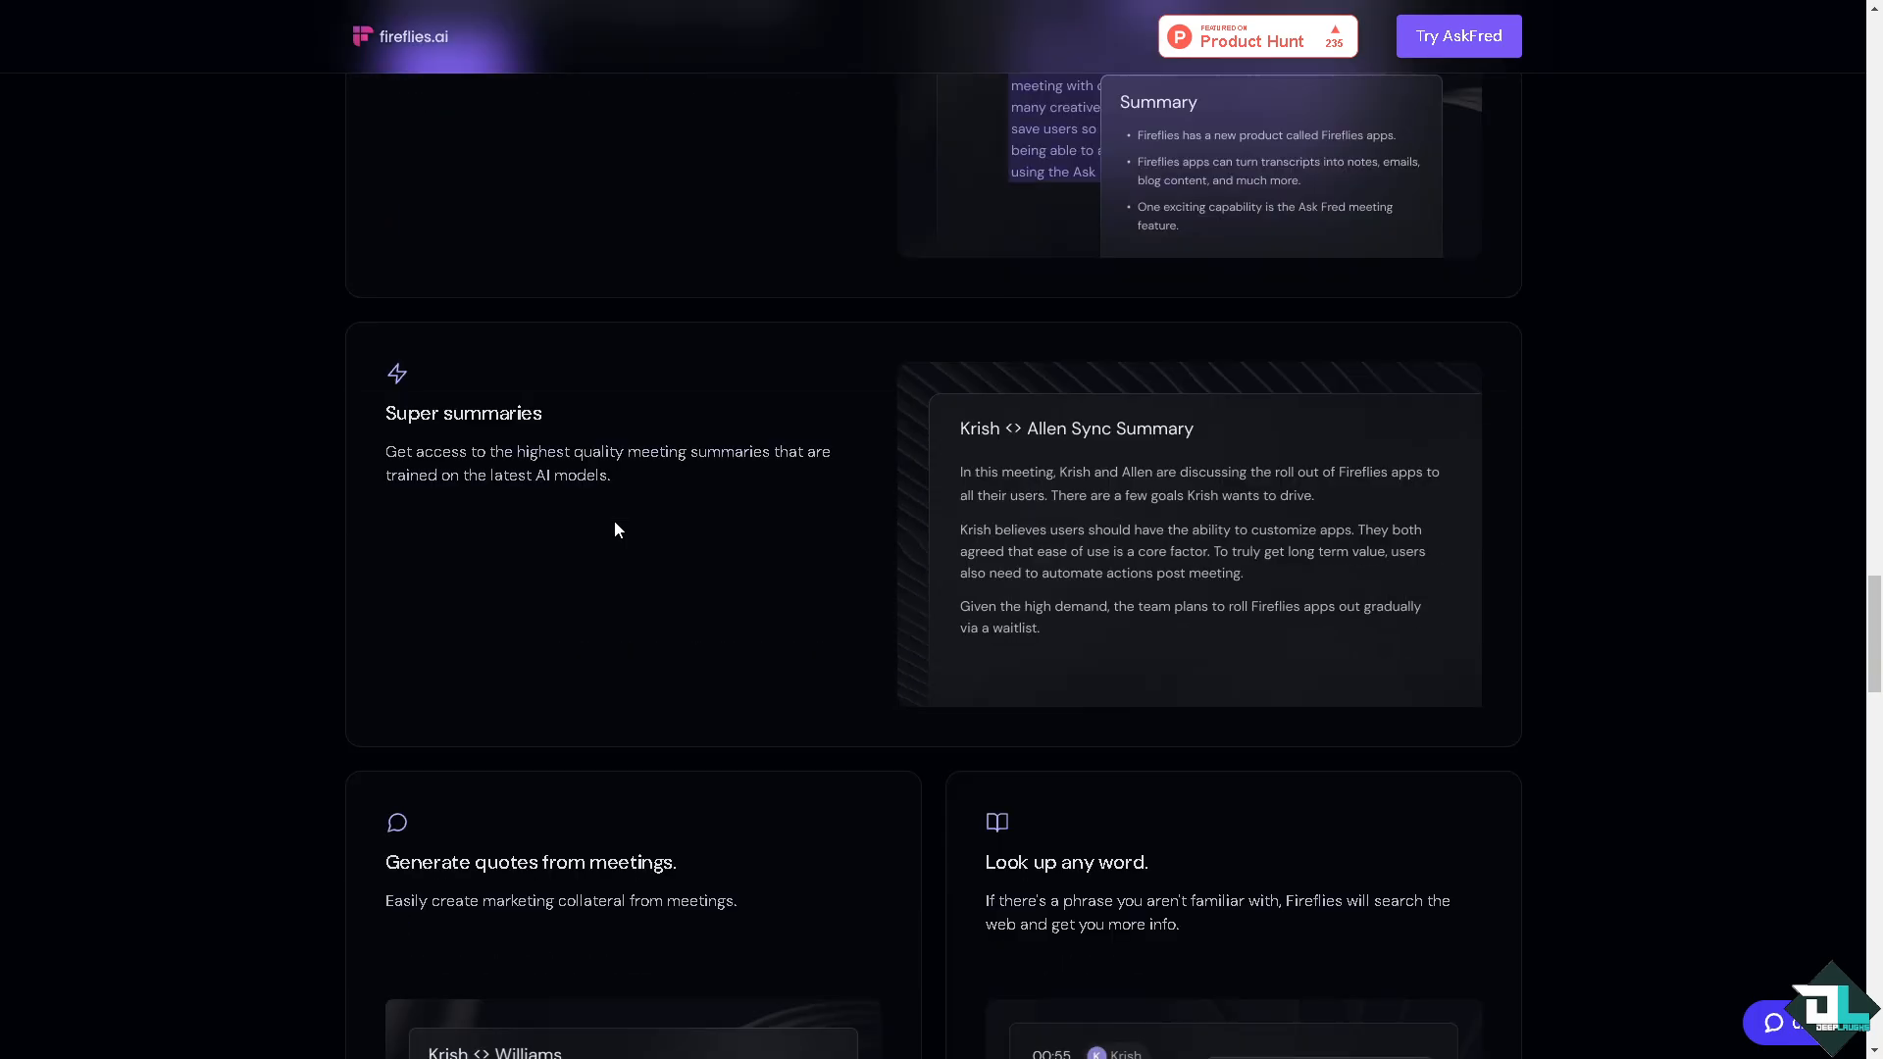
scroll(down, 3)
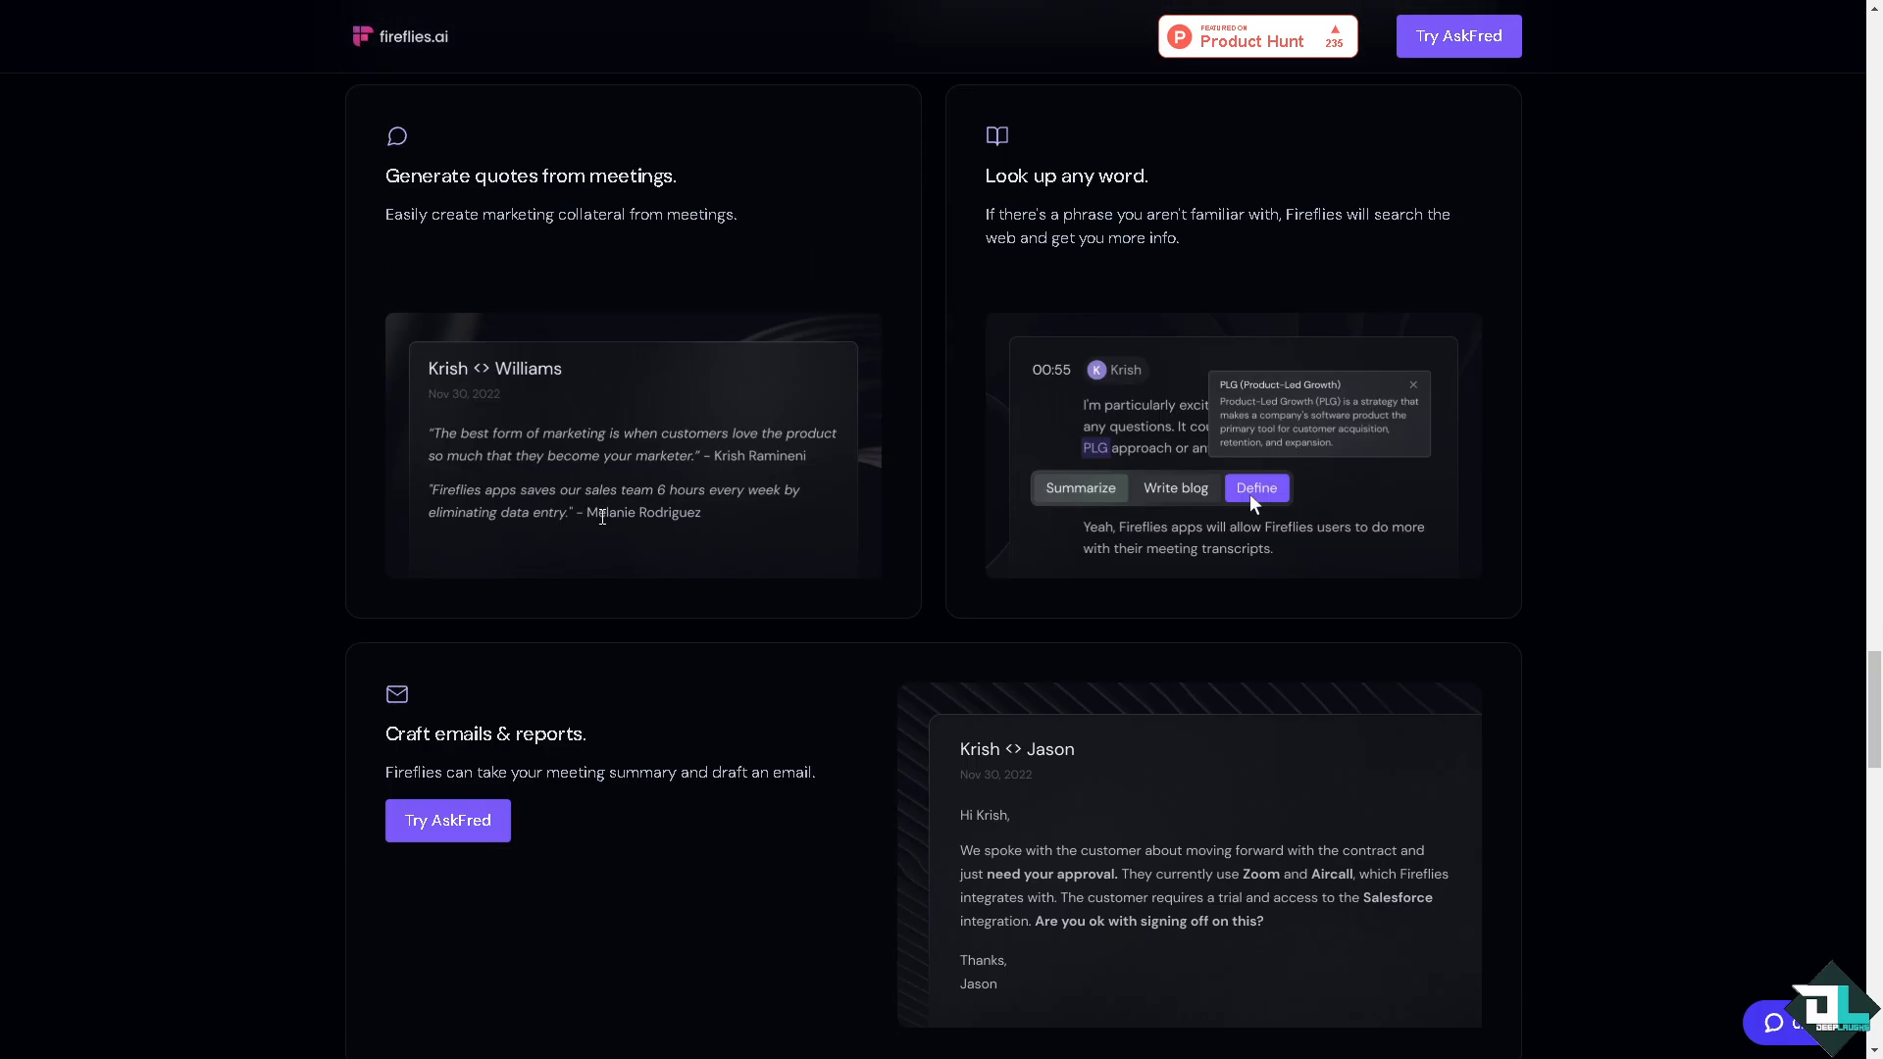
scroll(down, 3)
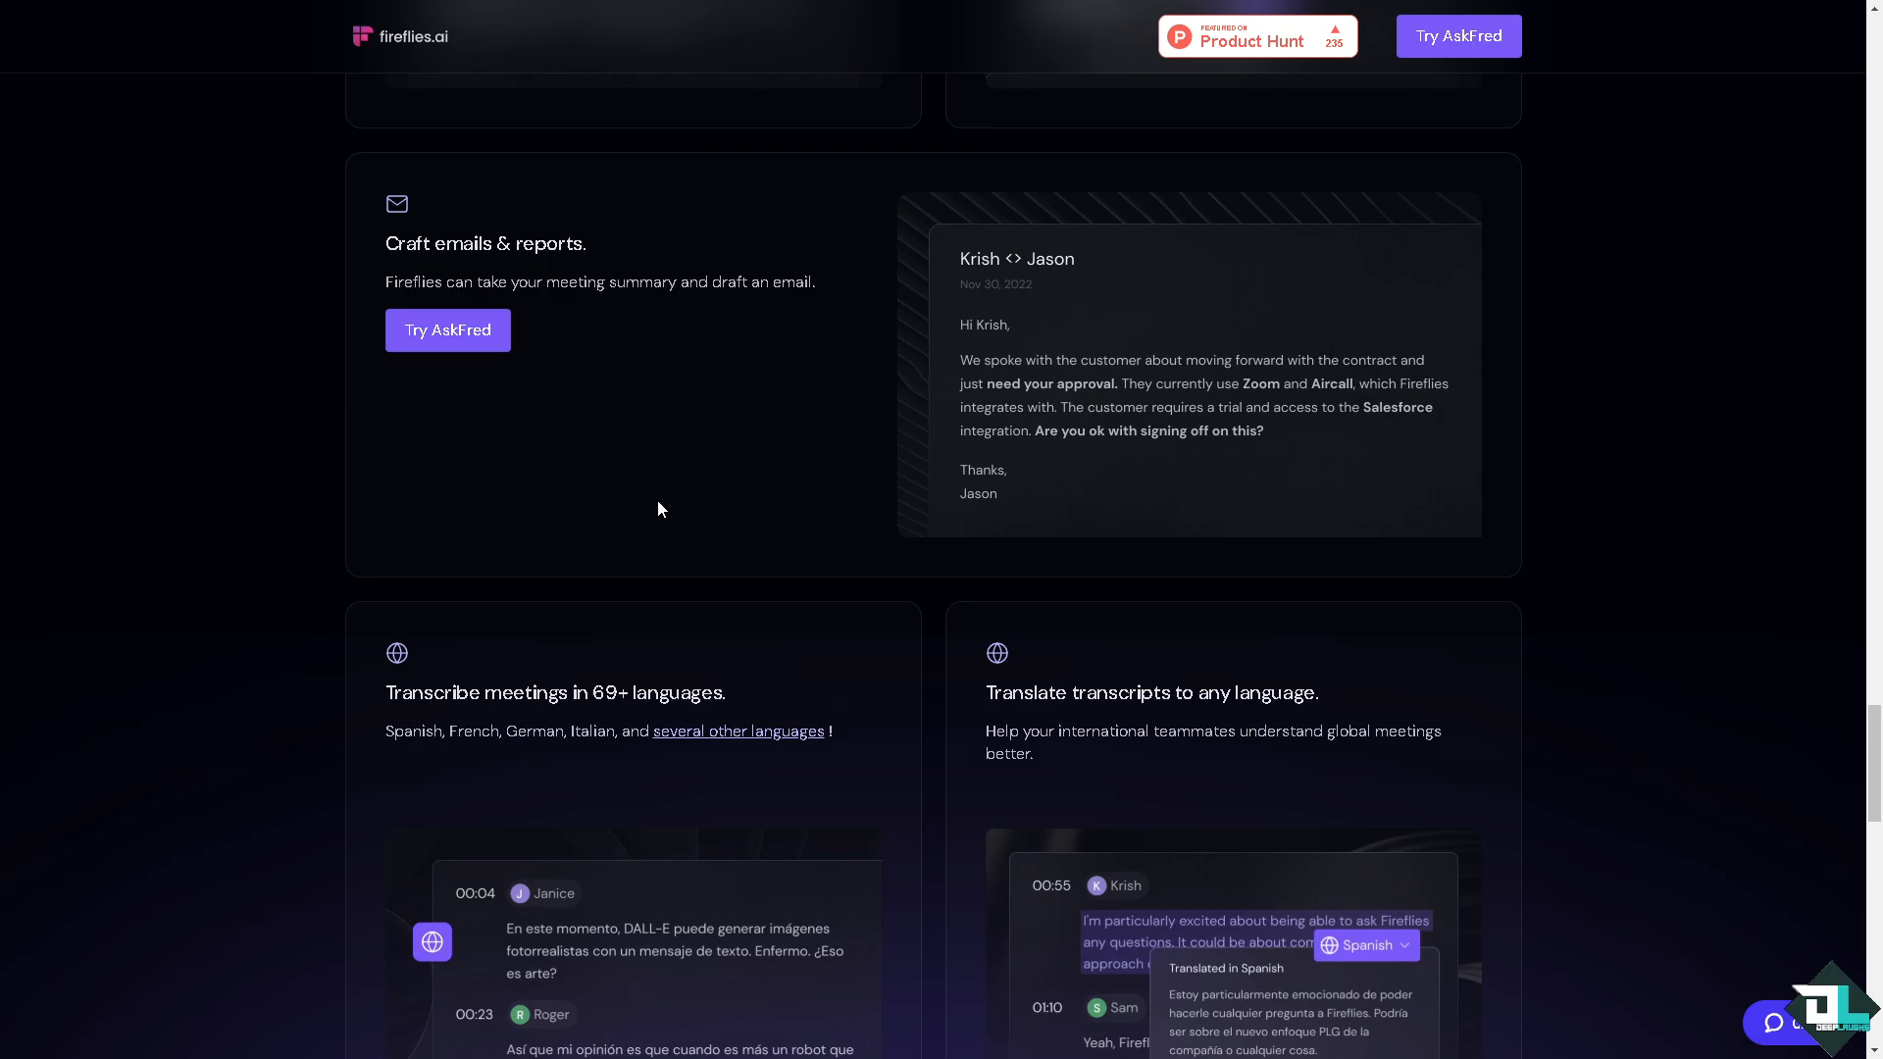
scroll(down, 3)
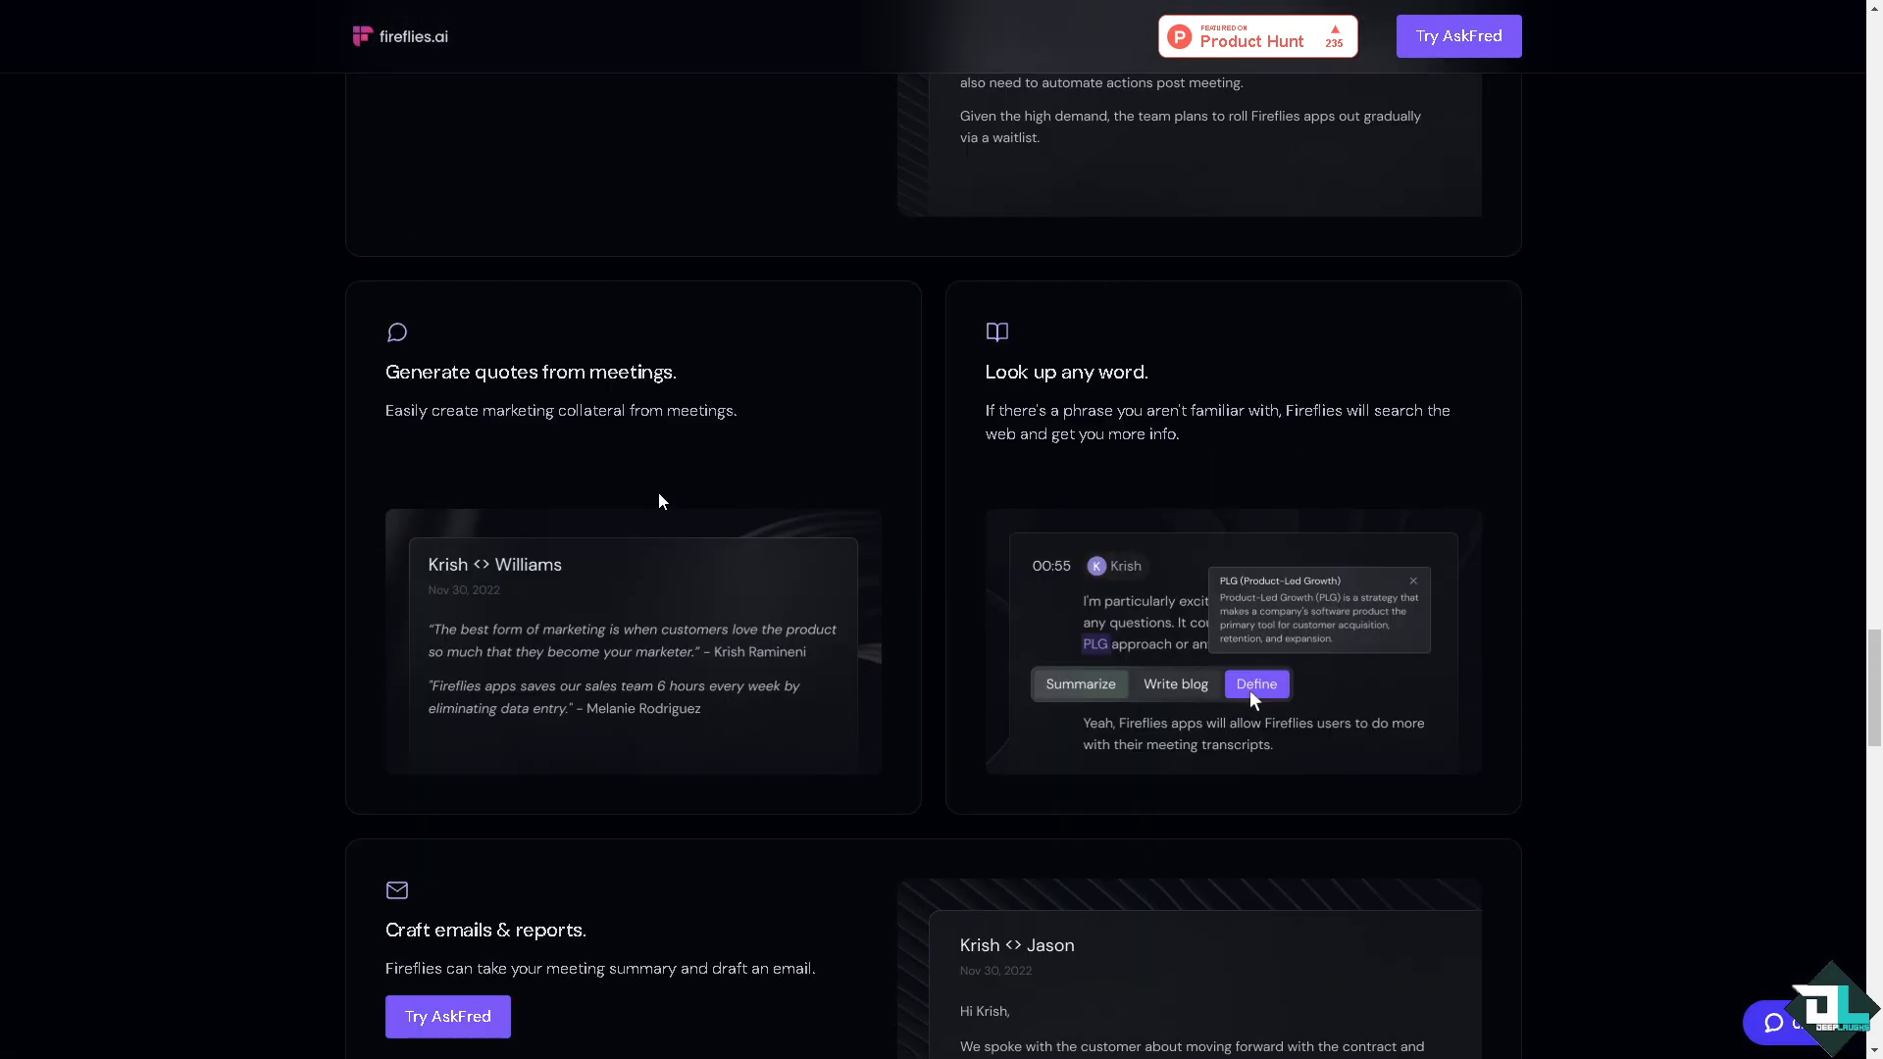
scroll(down, 3)
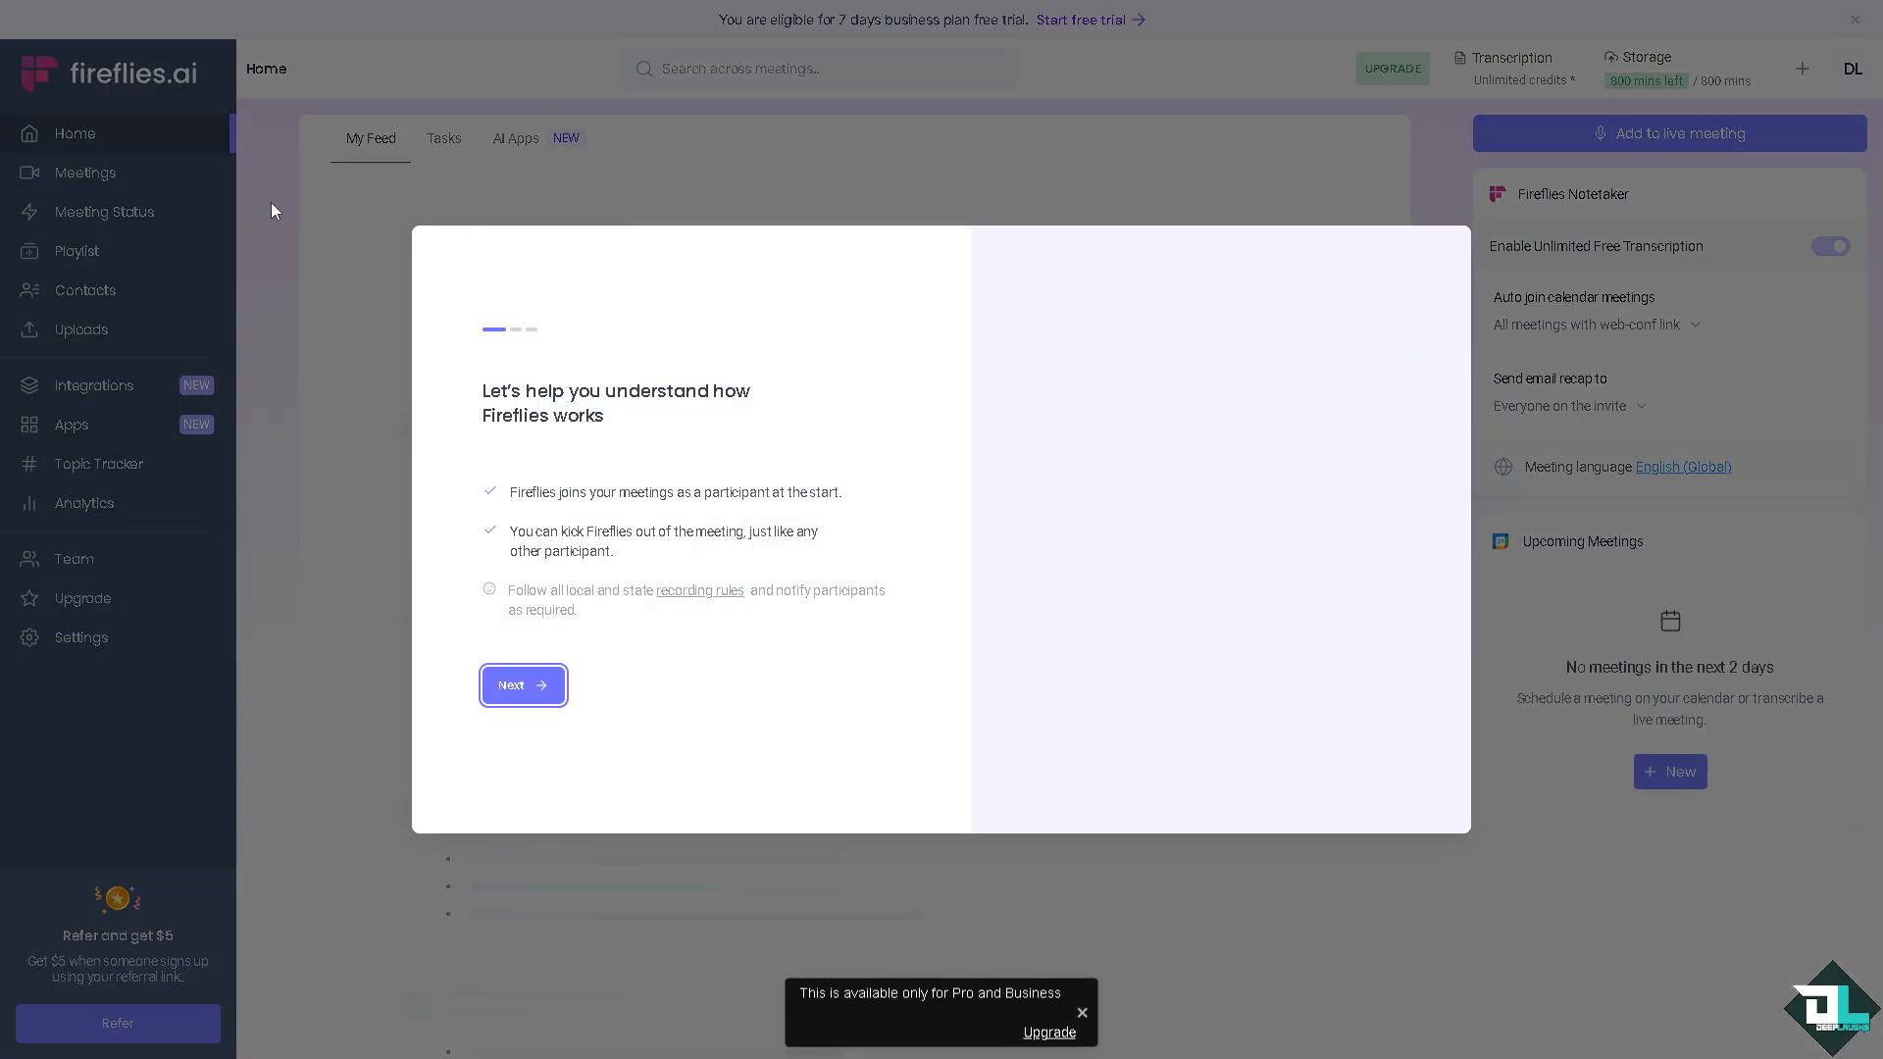
- Move past the how-Fireflies-works intro, keep English (Global) as meeting language, and open the Meetings notebook
click(522, 684)
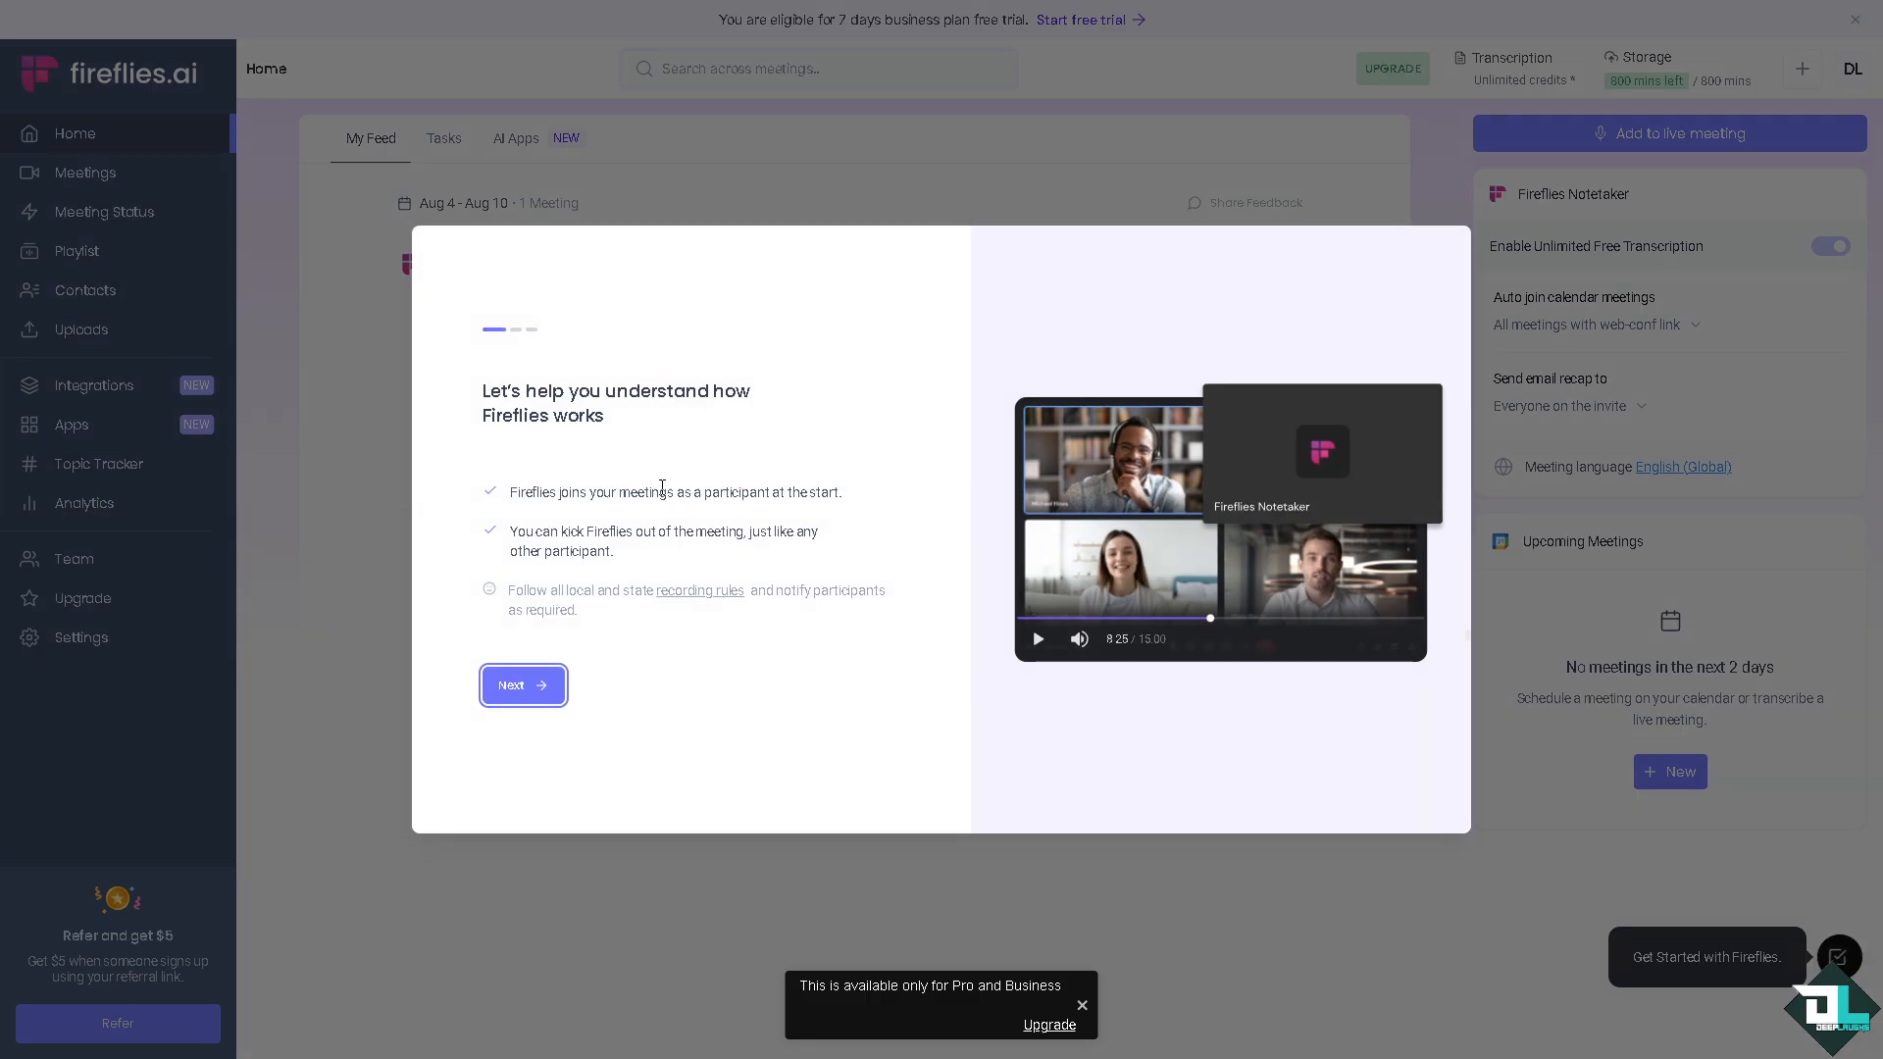
click(521, 685)
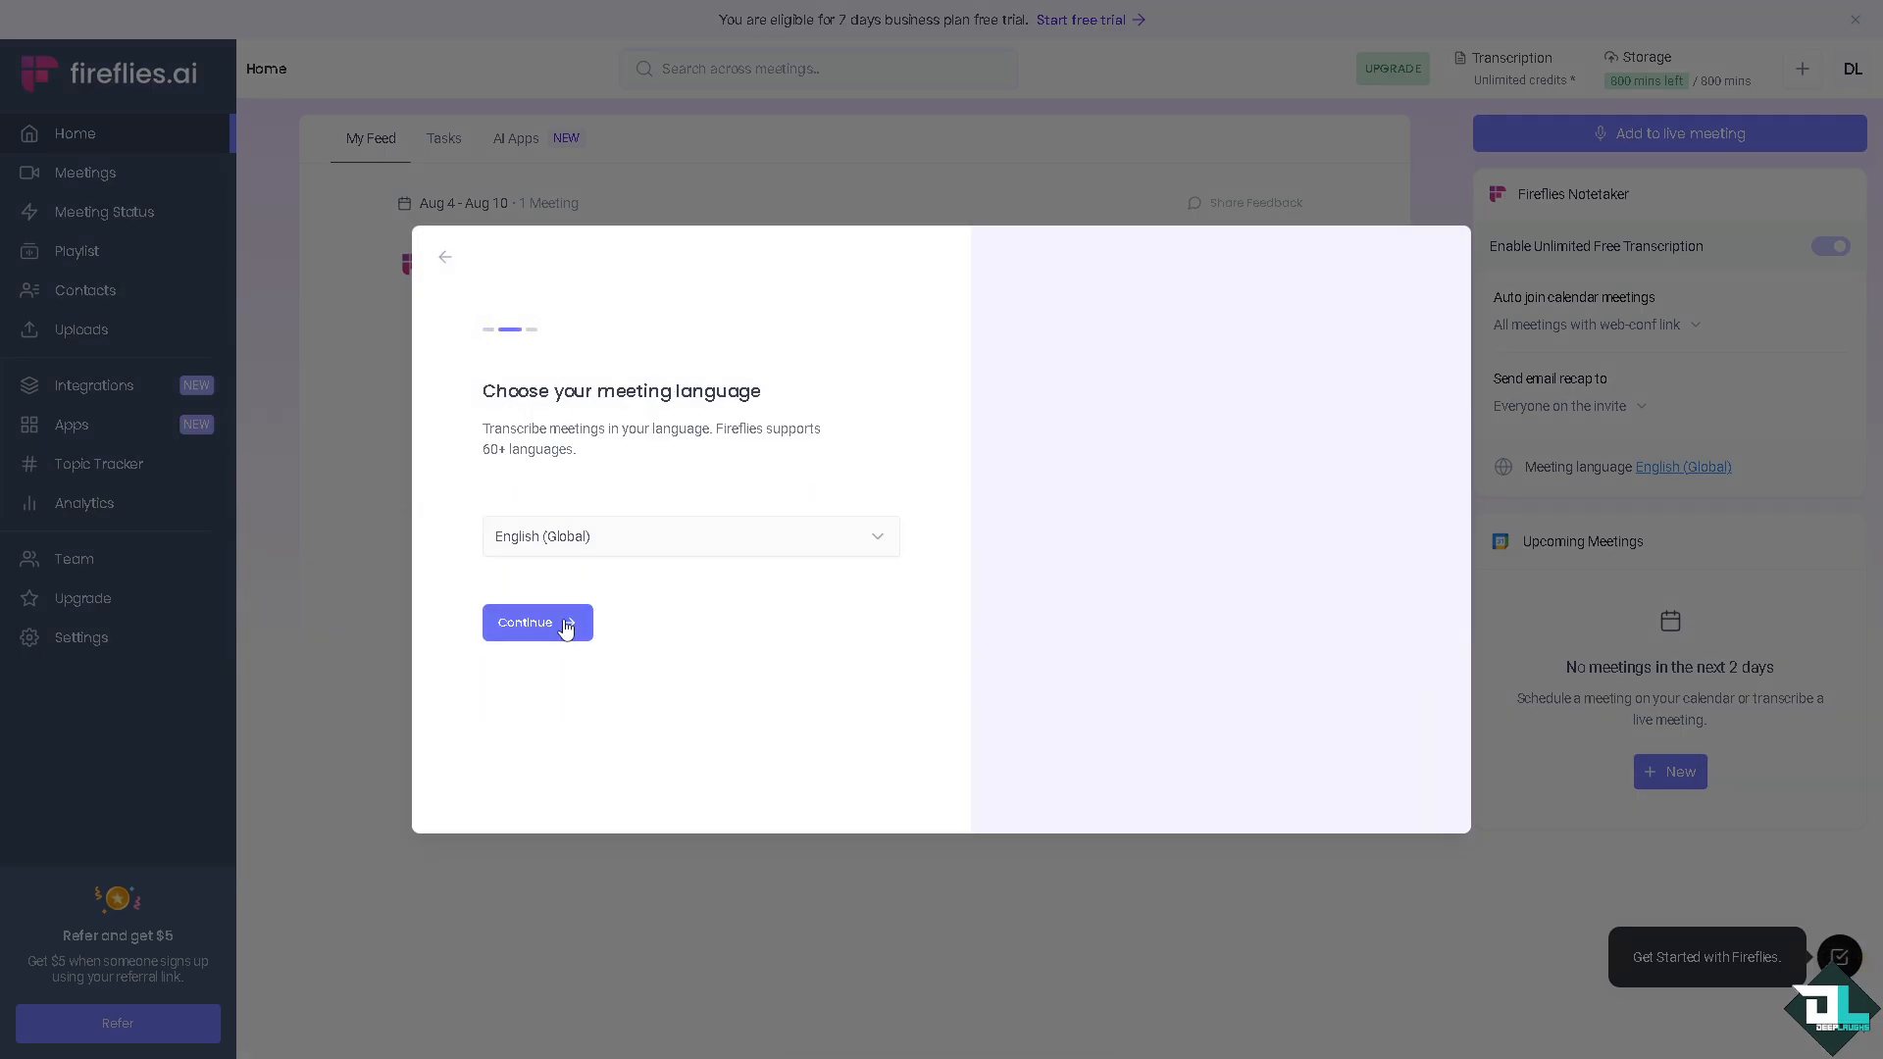
click(537, 622)
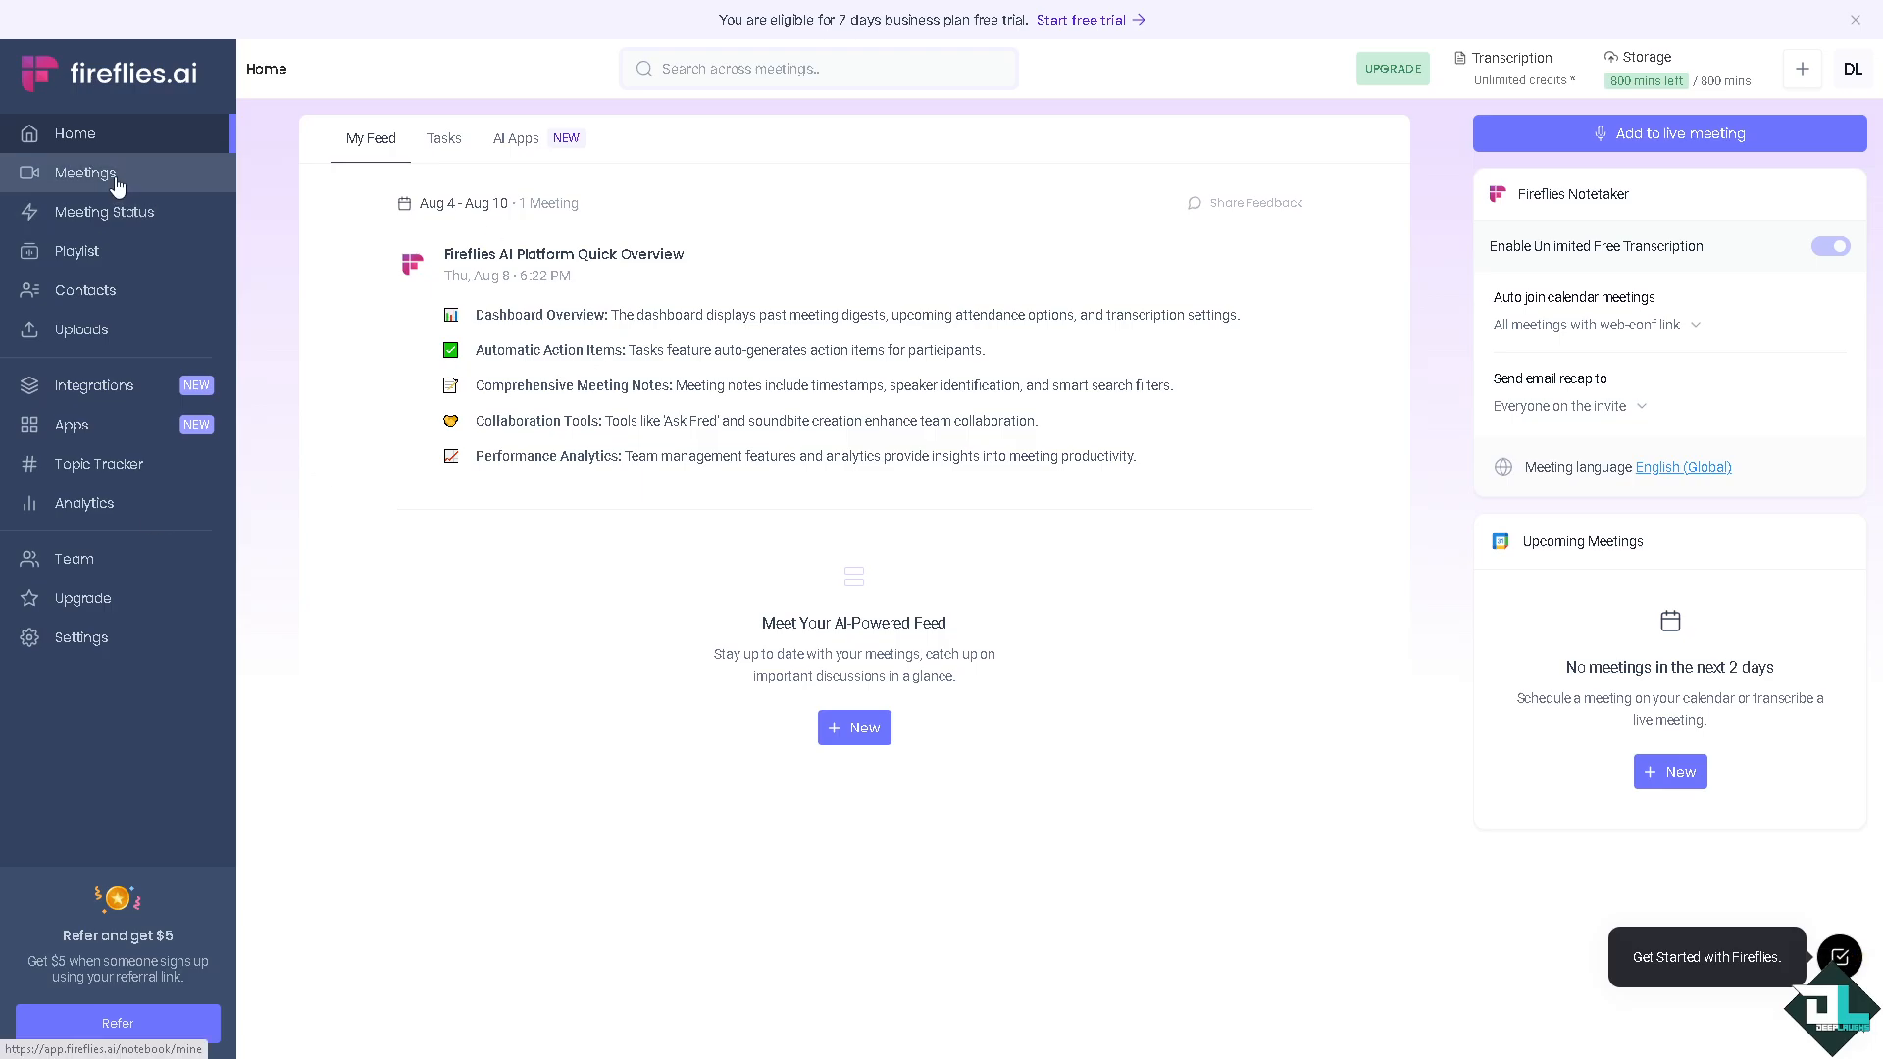
click(84, 173)
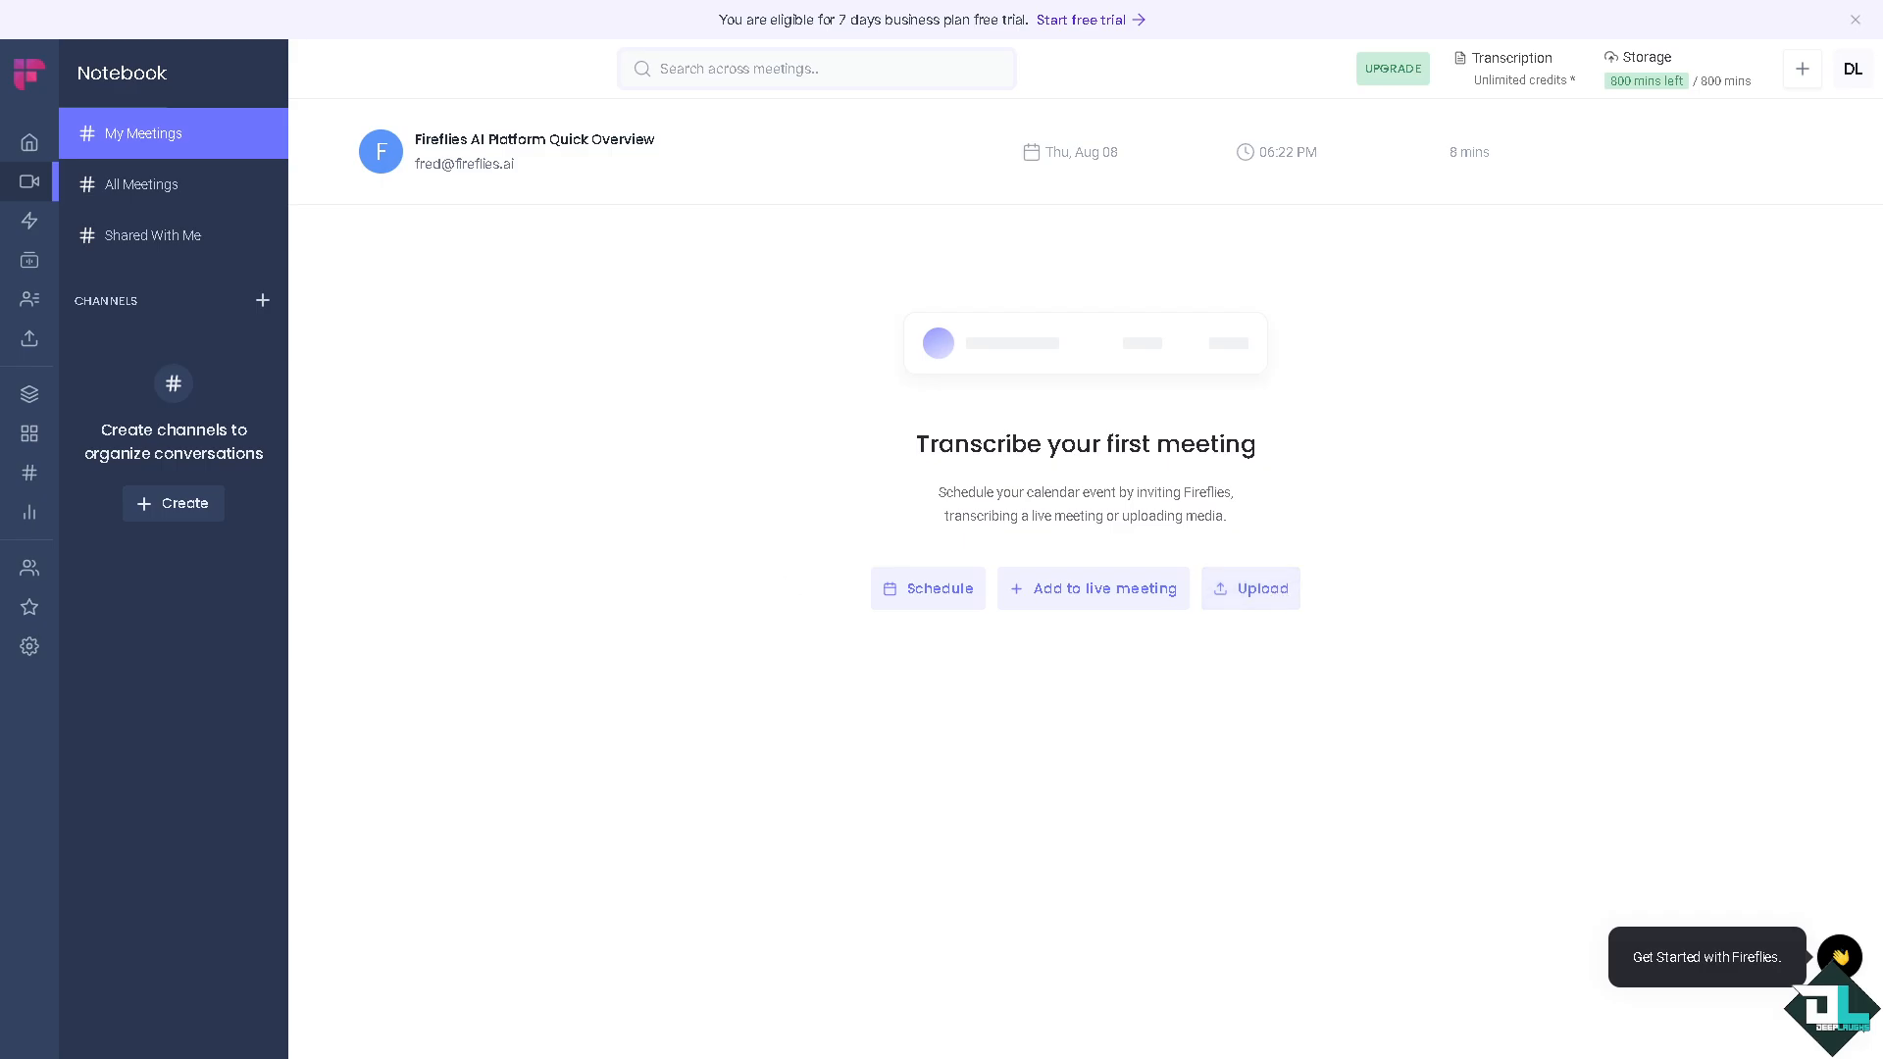
mouse_move(572, 579)
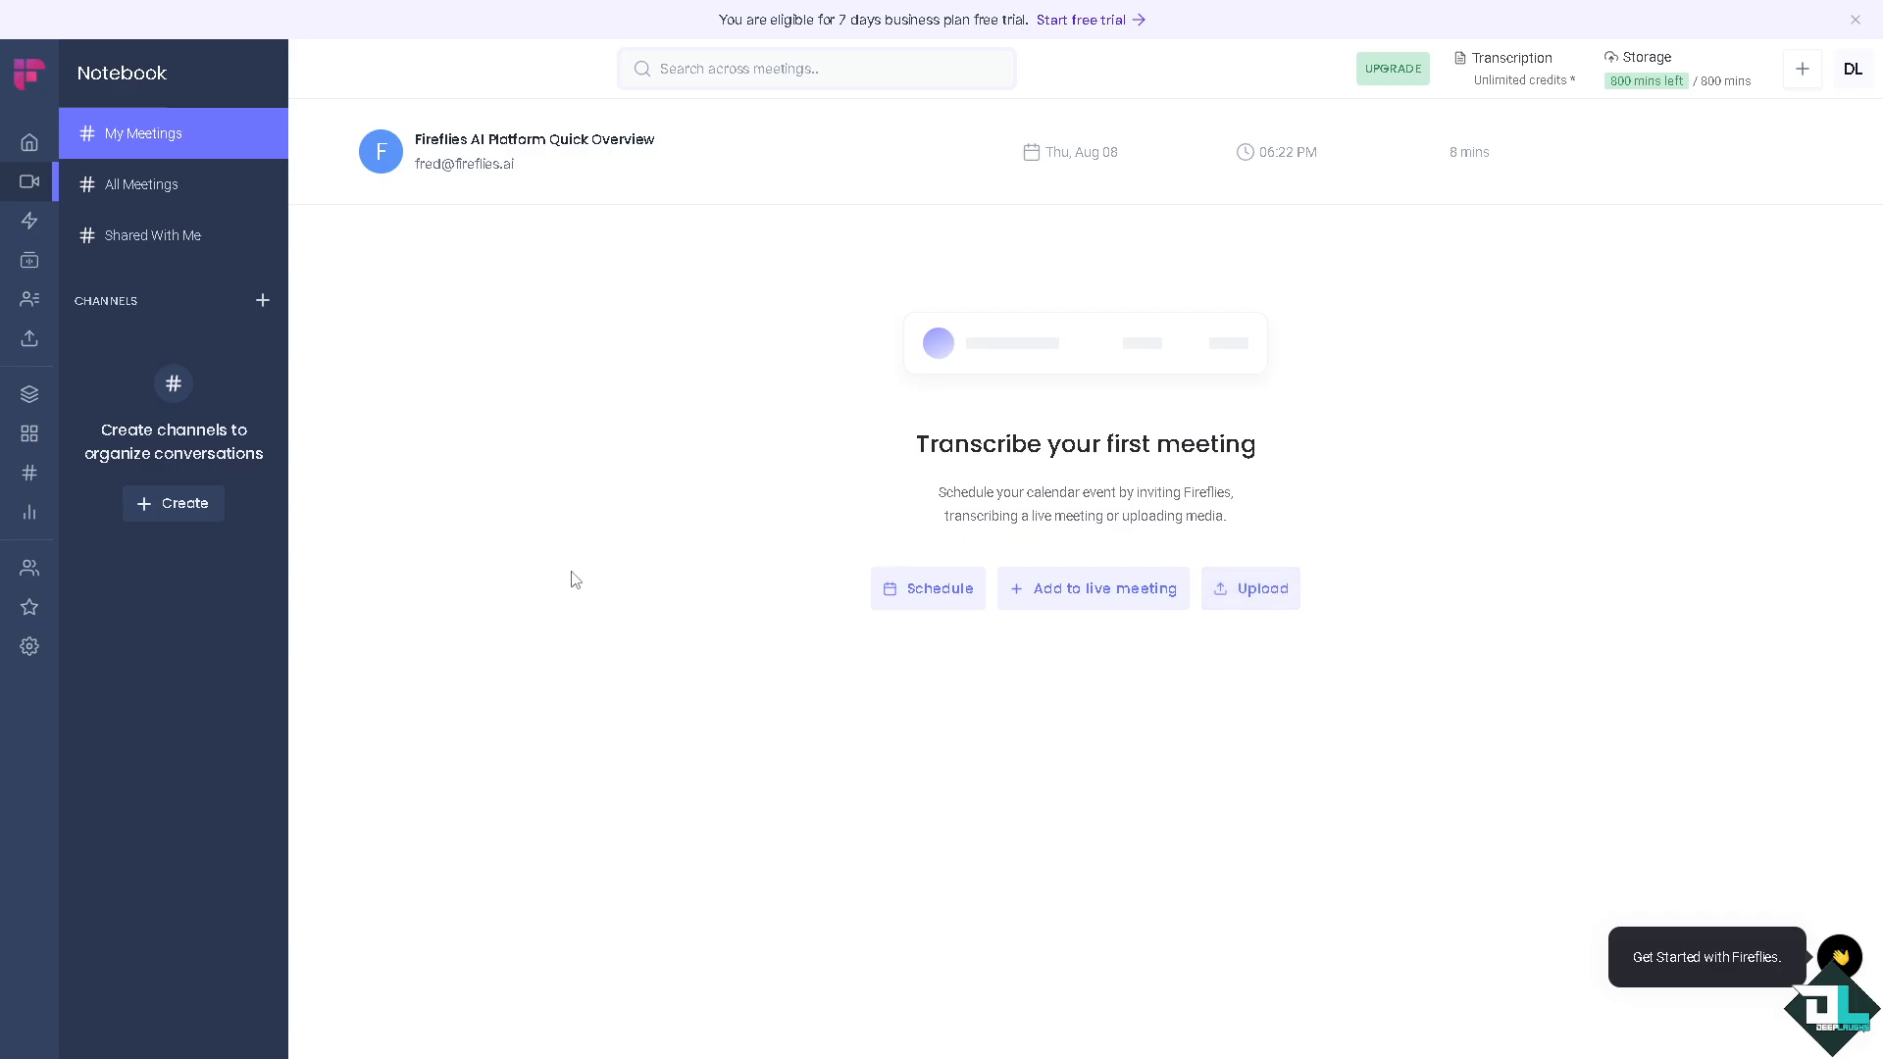
mouse_move(1057, 614)
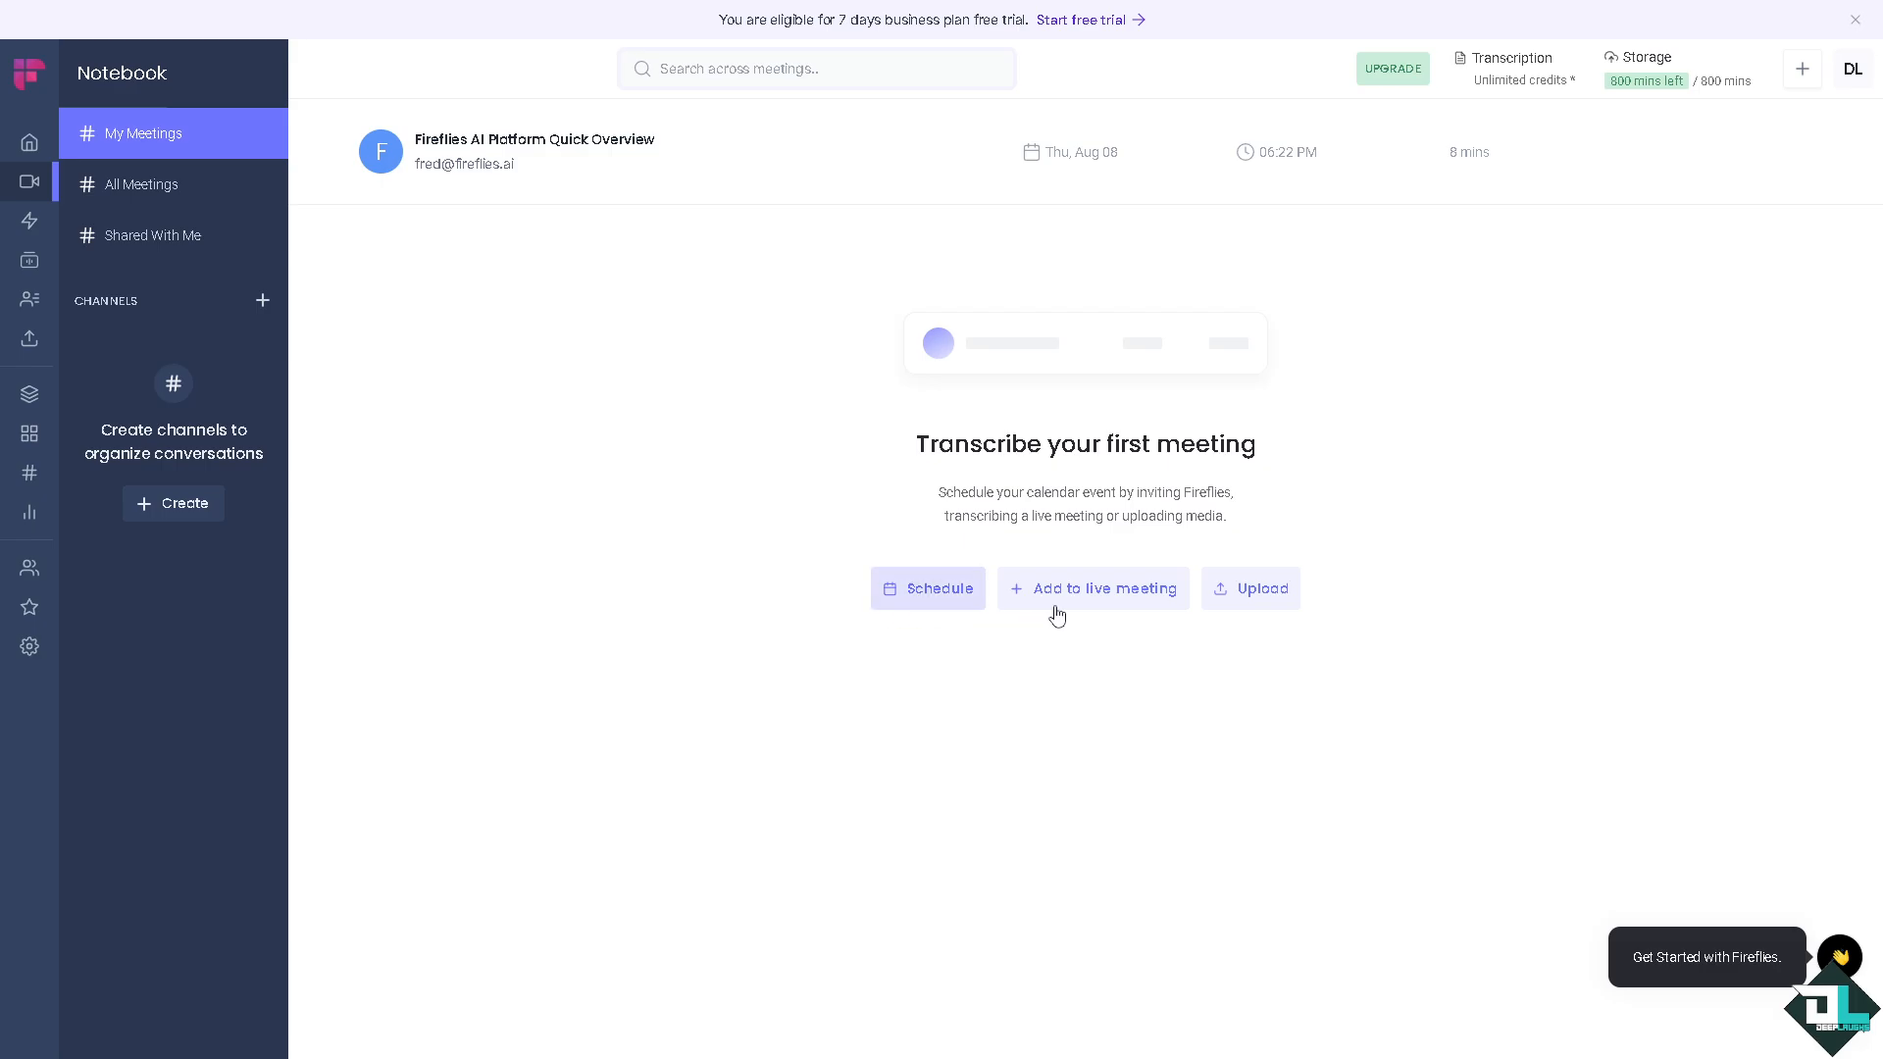
mouse_move(729, 573)
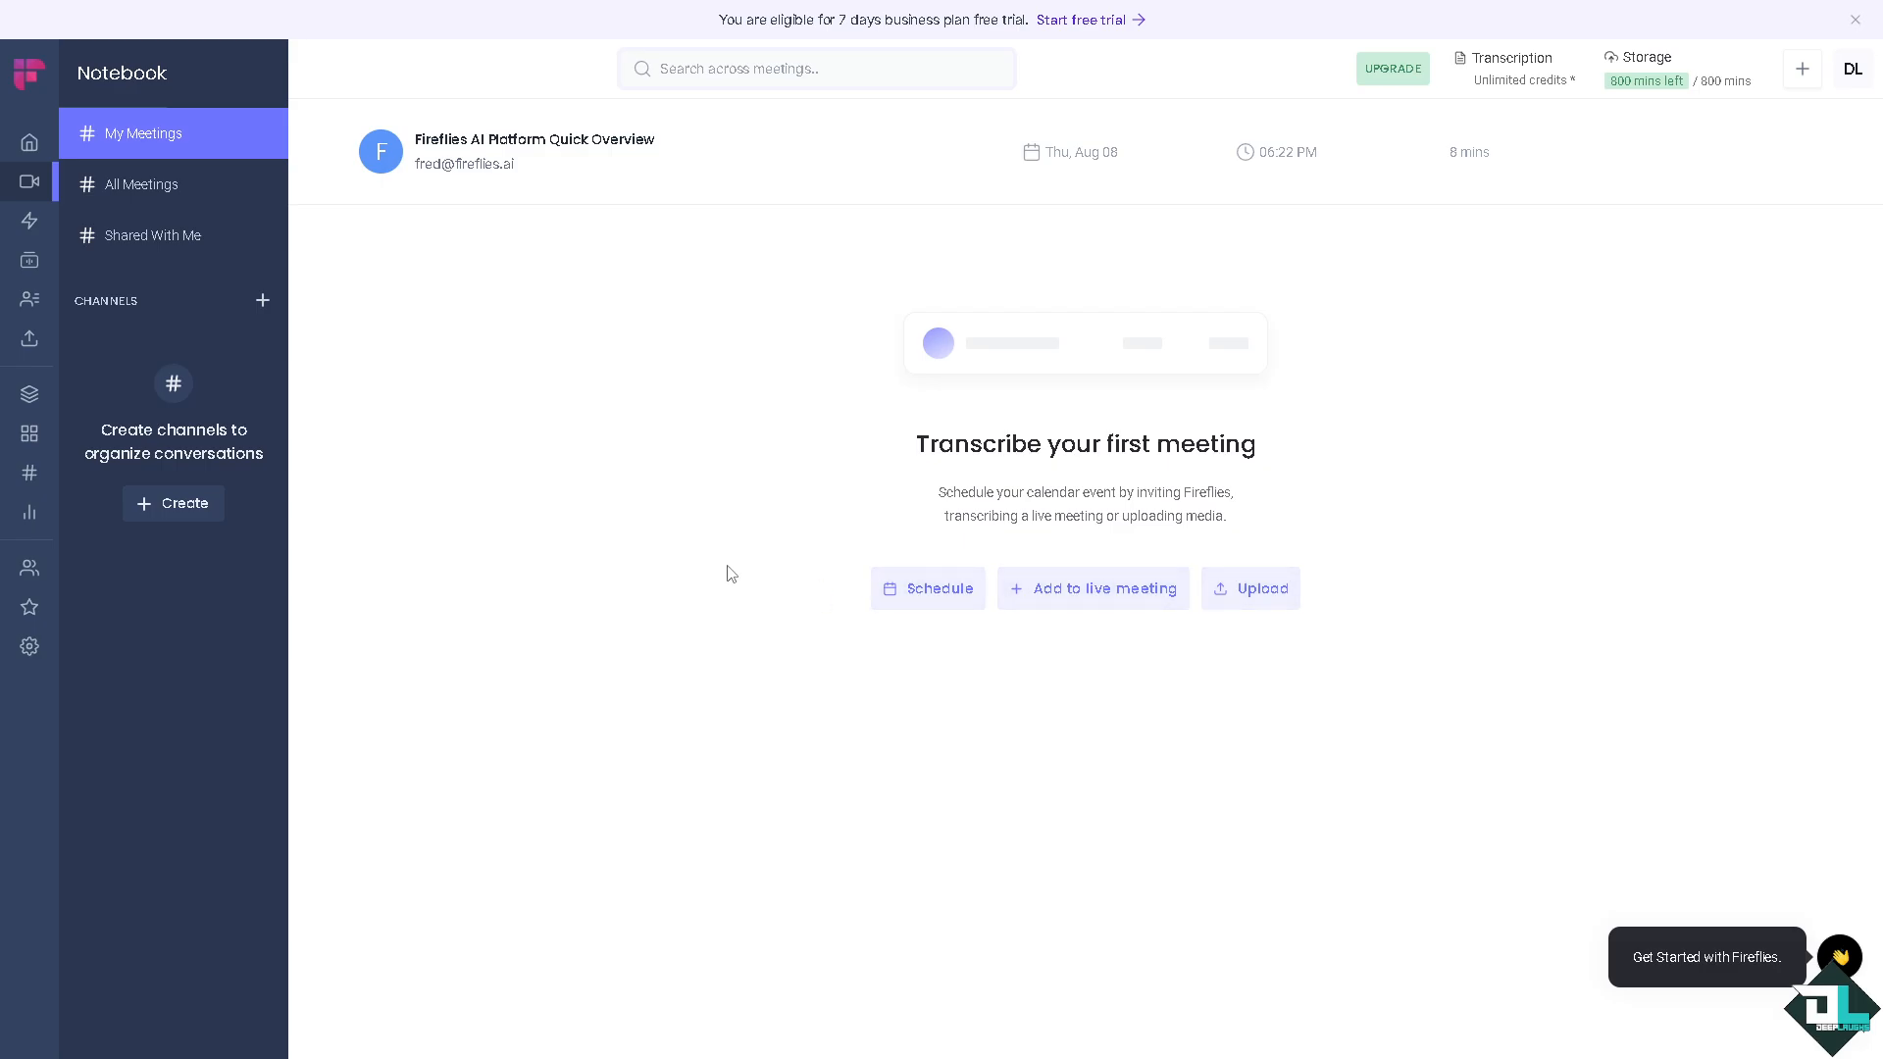
mouse_move(398, 494)
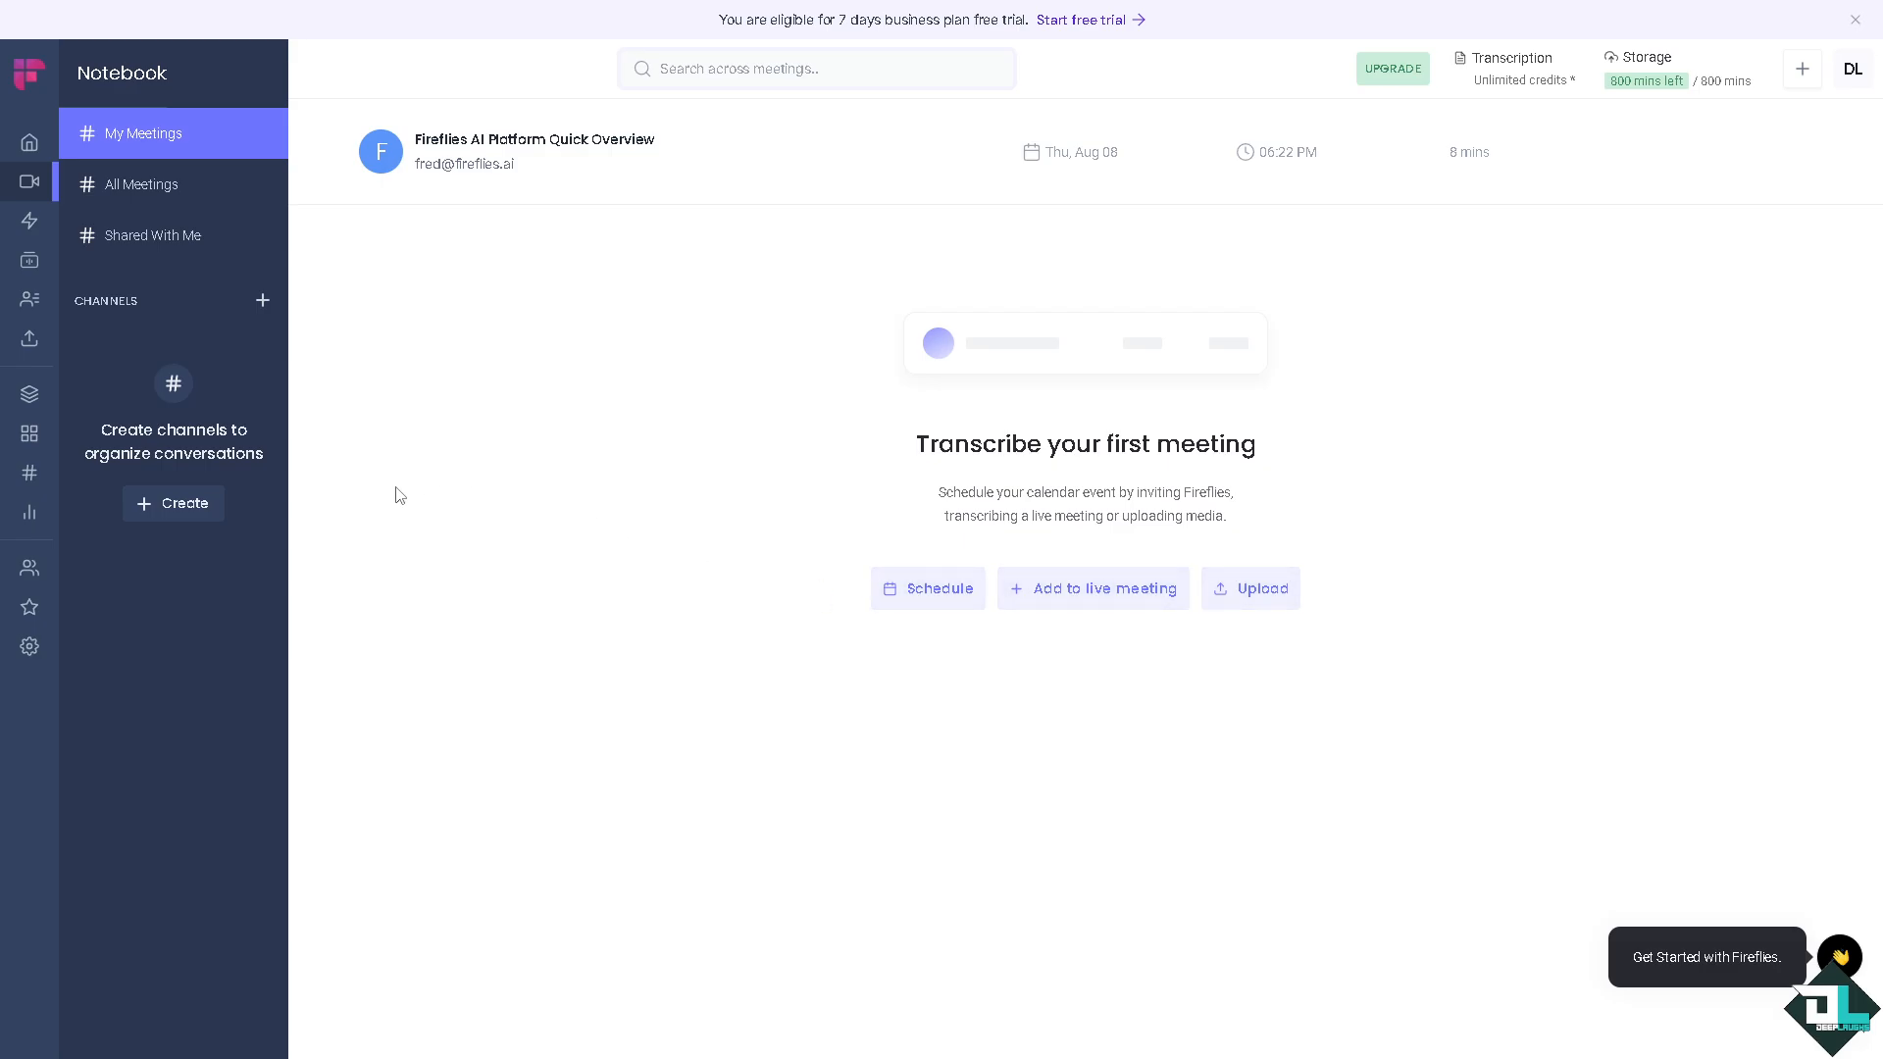
- Create a new Notebook channel named 'Deep Laughs'
click(172, 504)
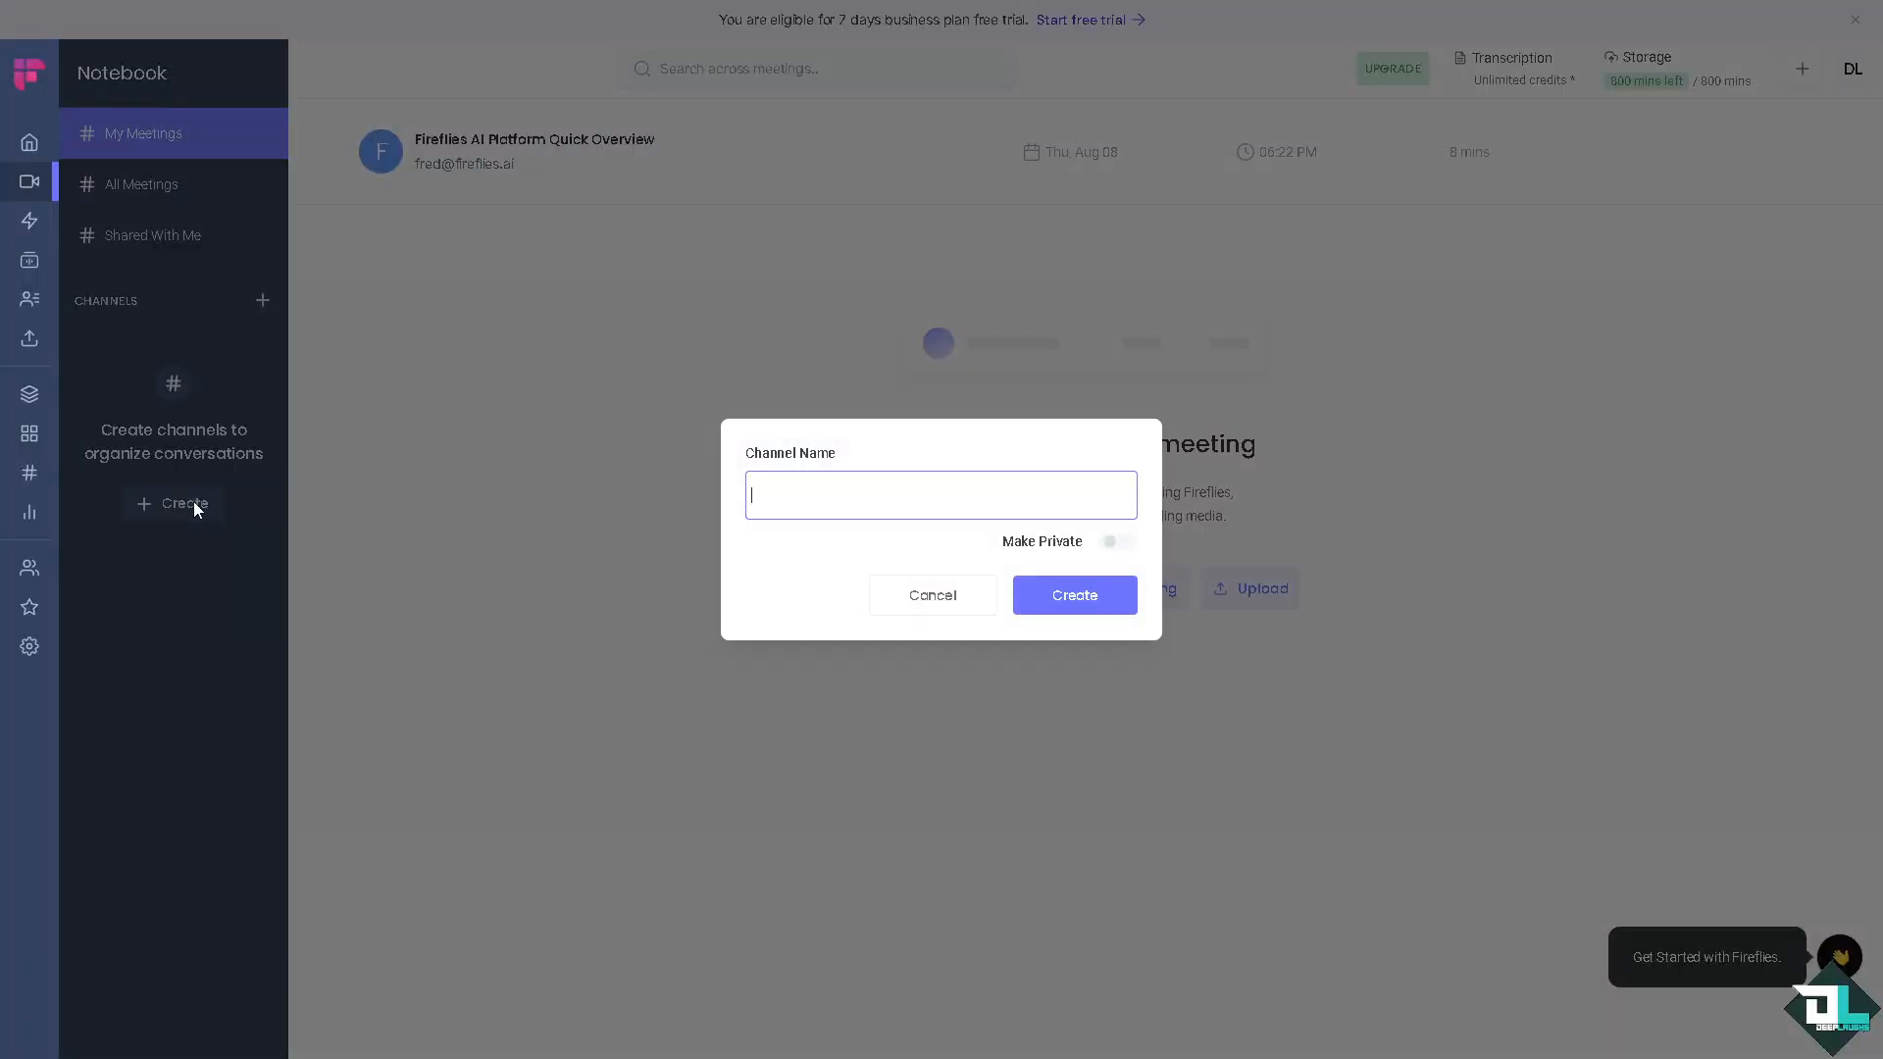
text(Deep Laughs)
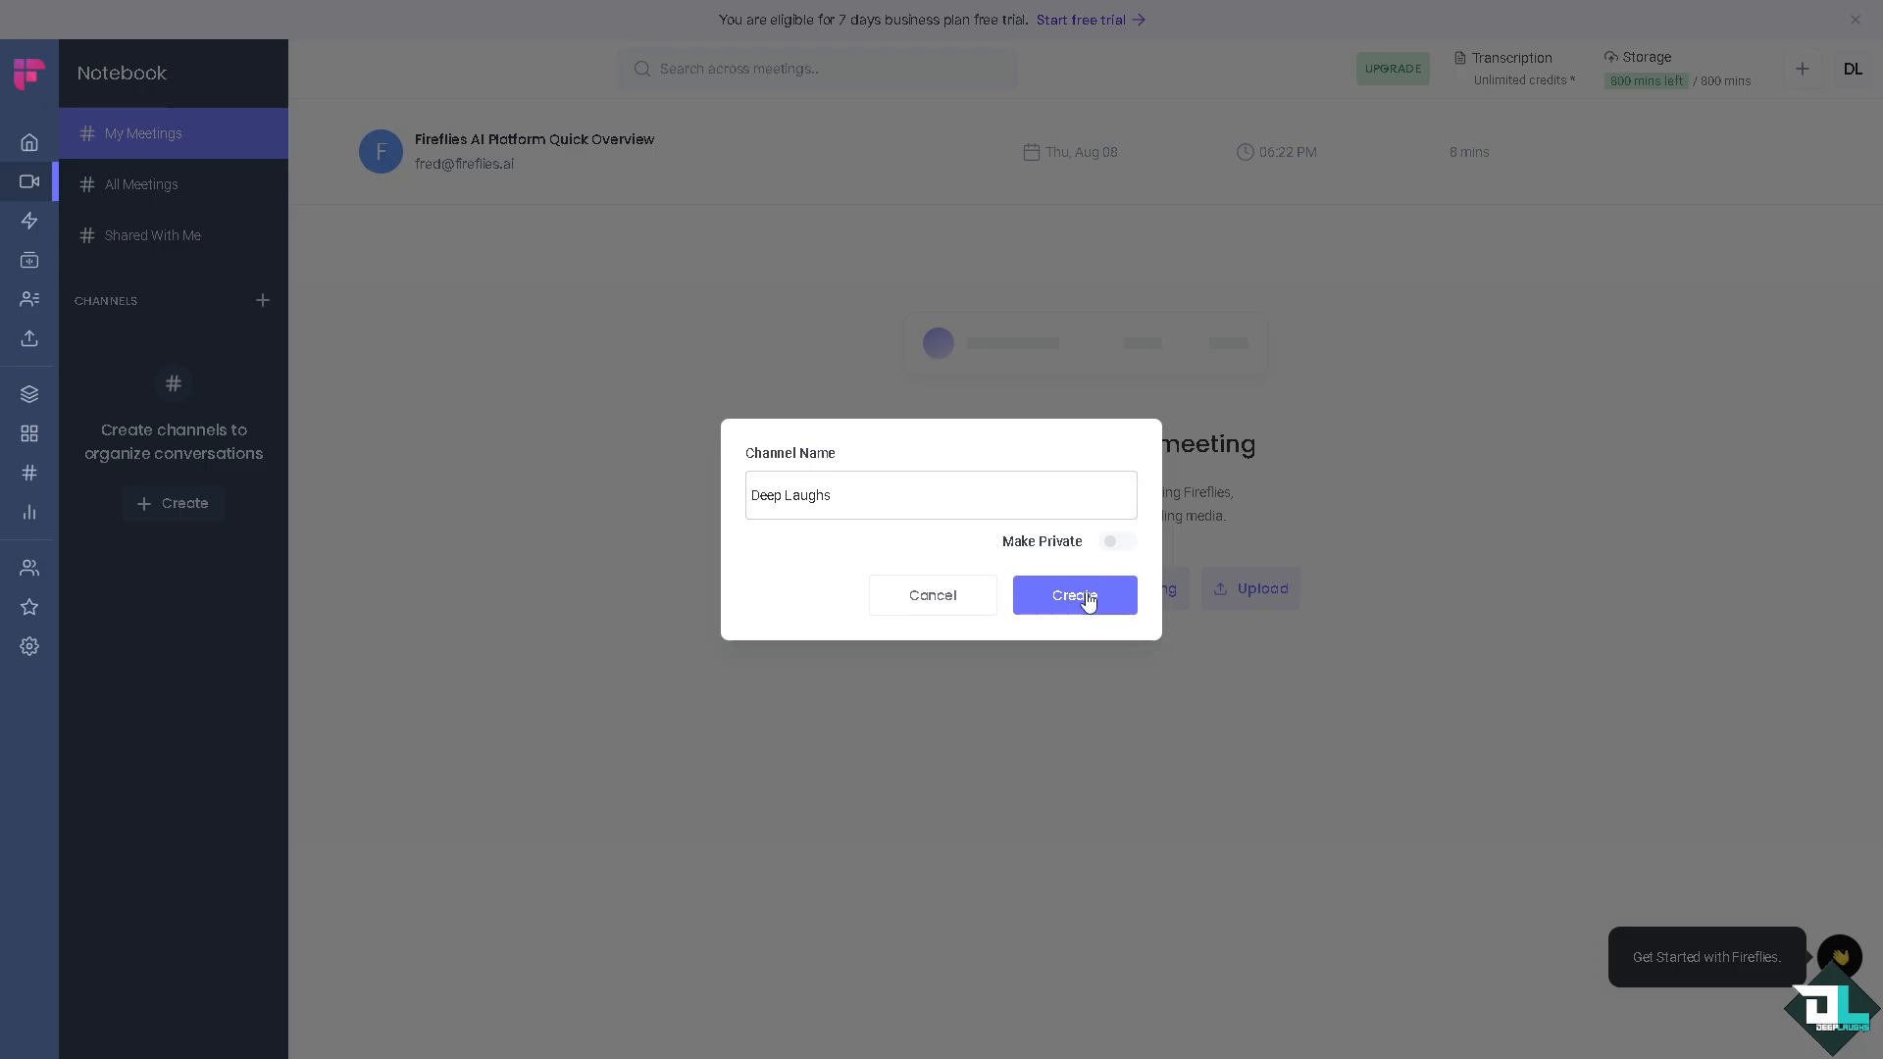
click(1071, 594)
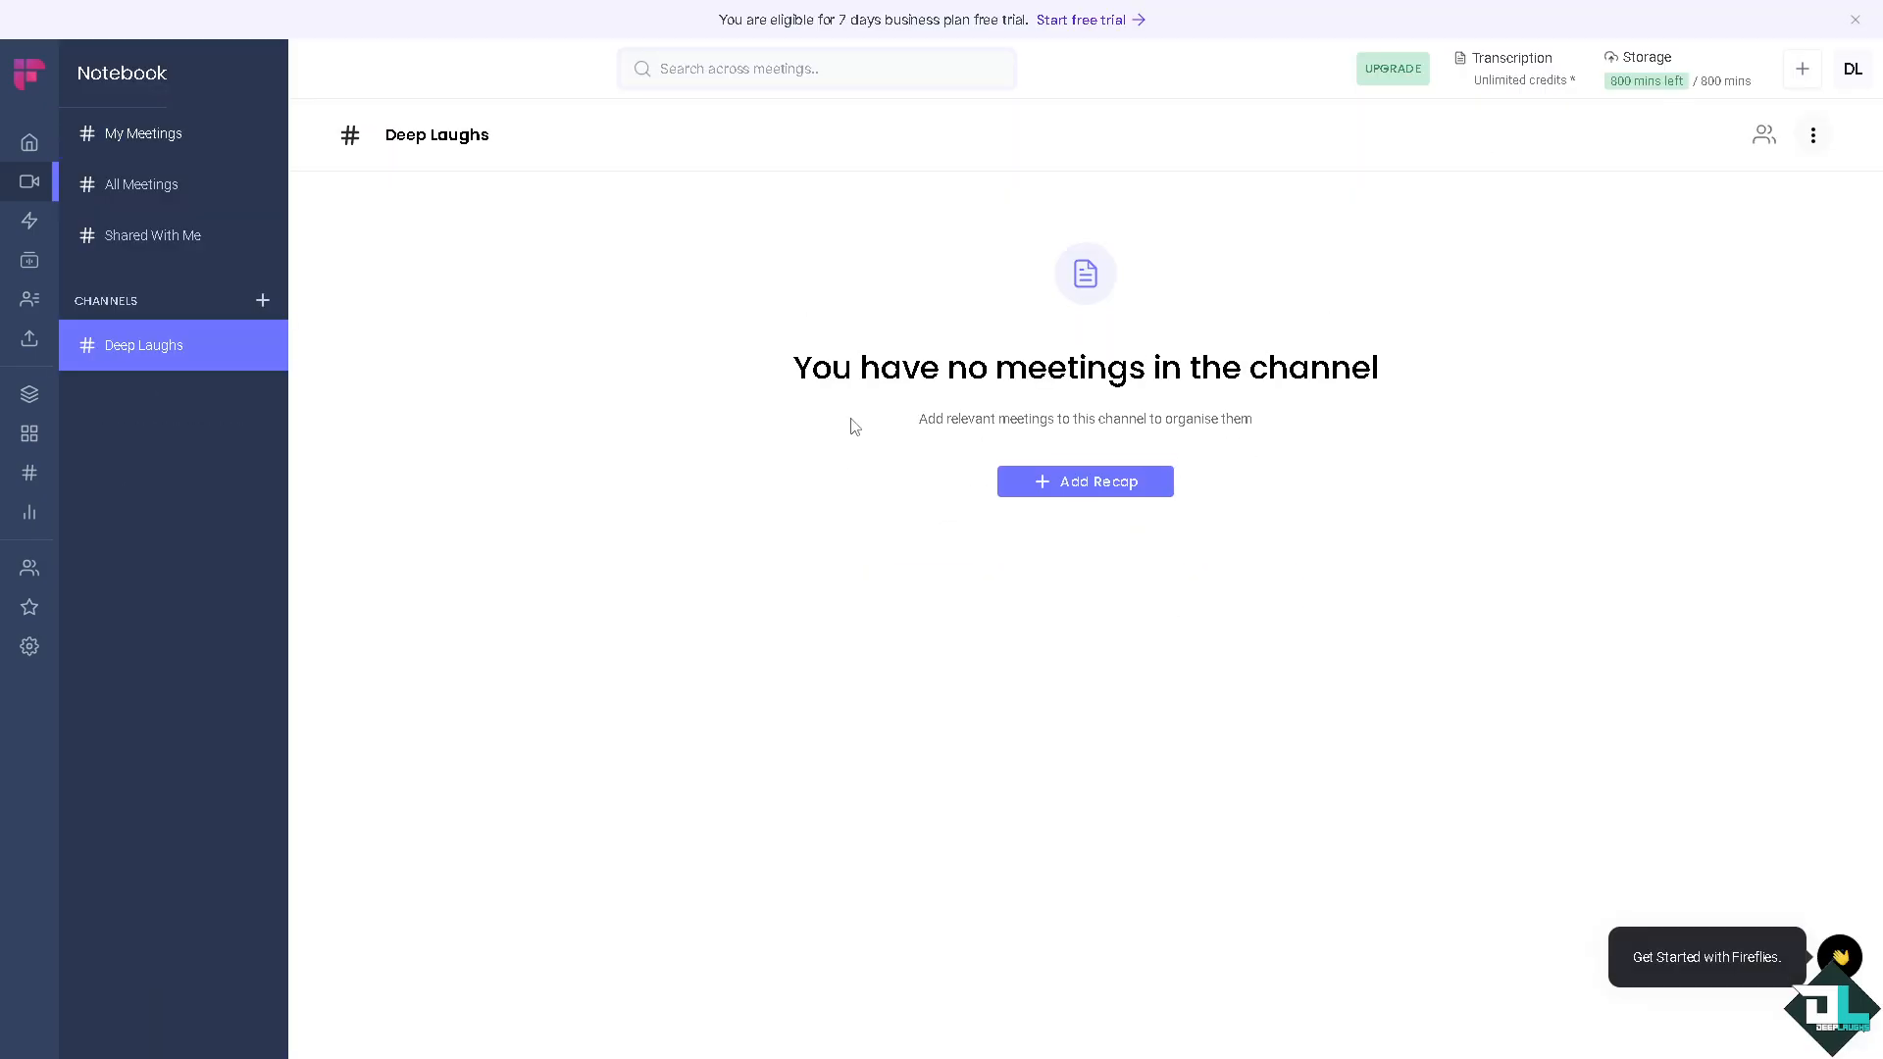
mouse_move(69, 386)
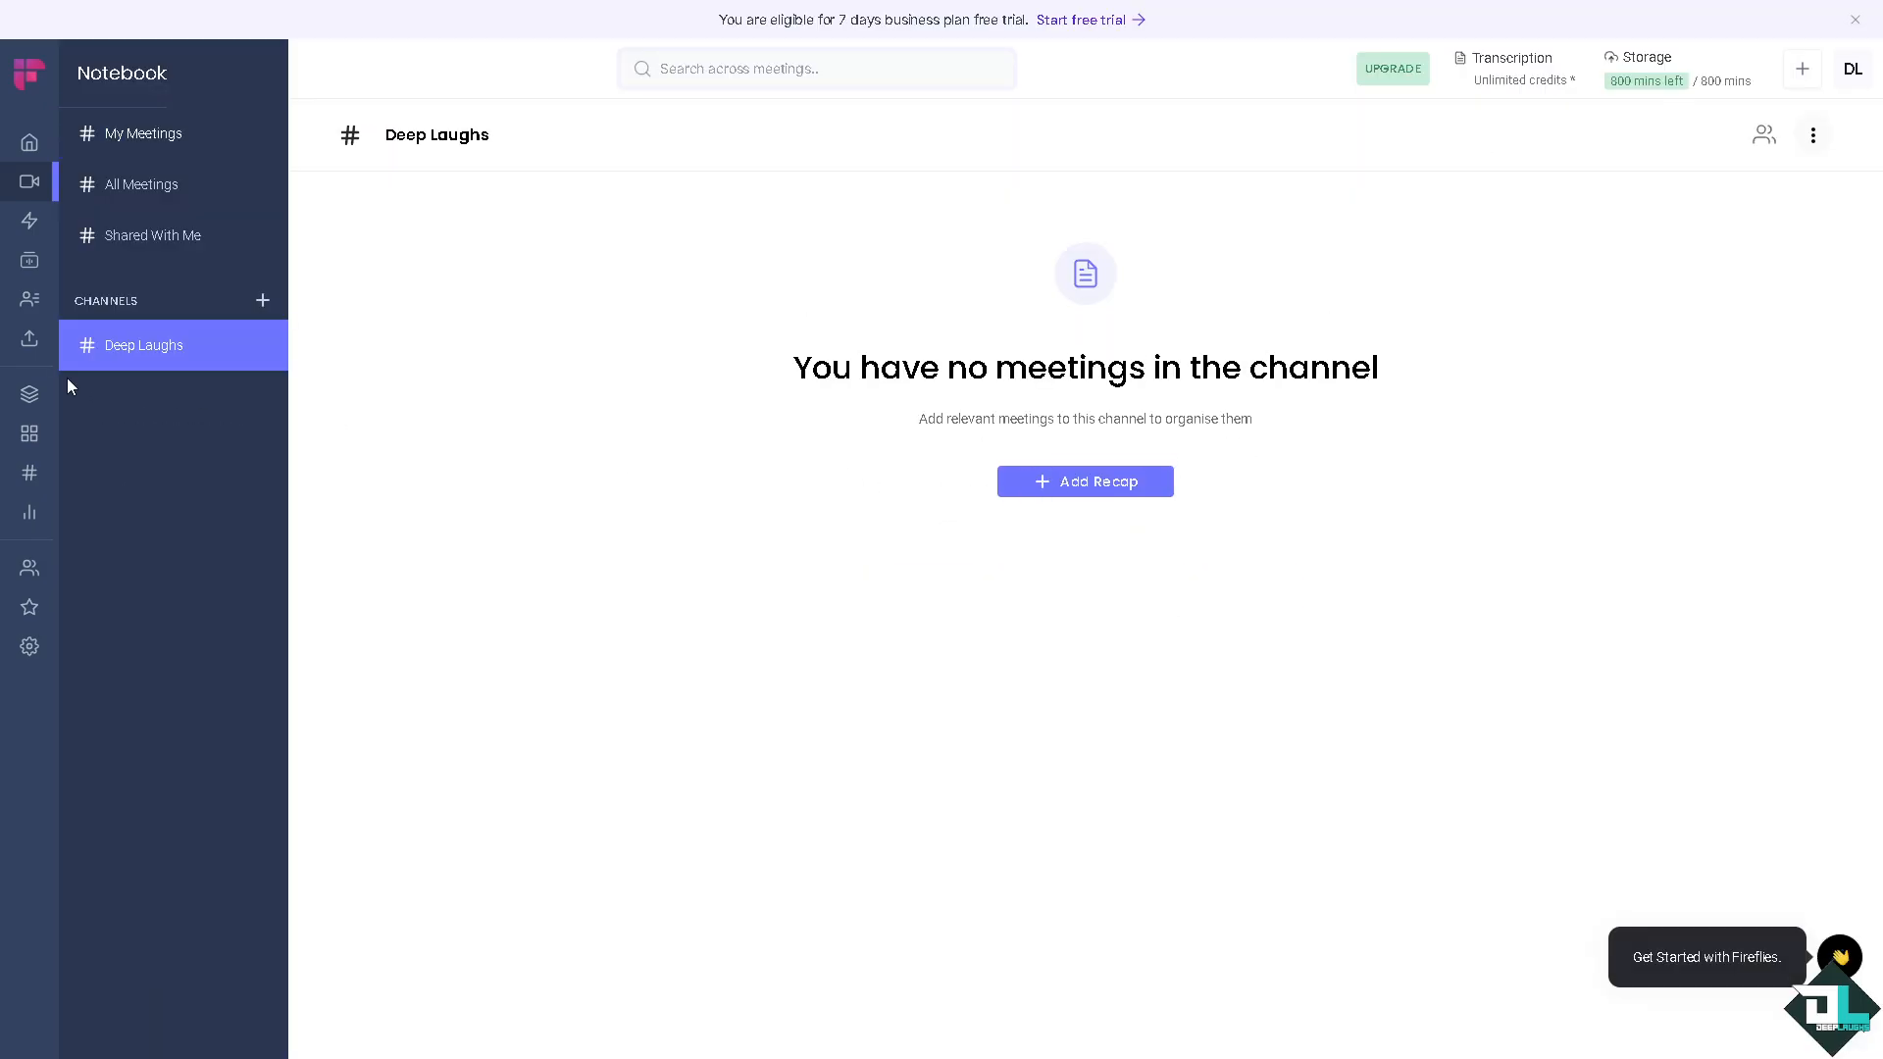
mouse_move(29, 433)
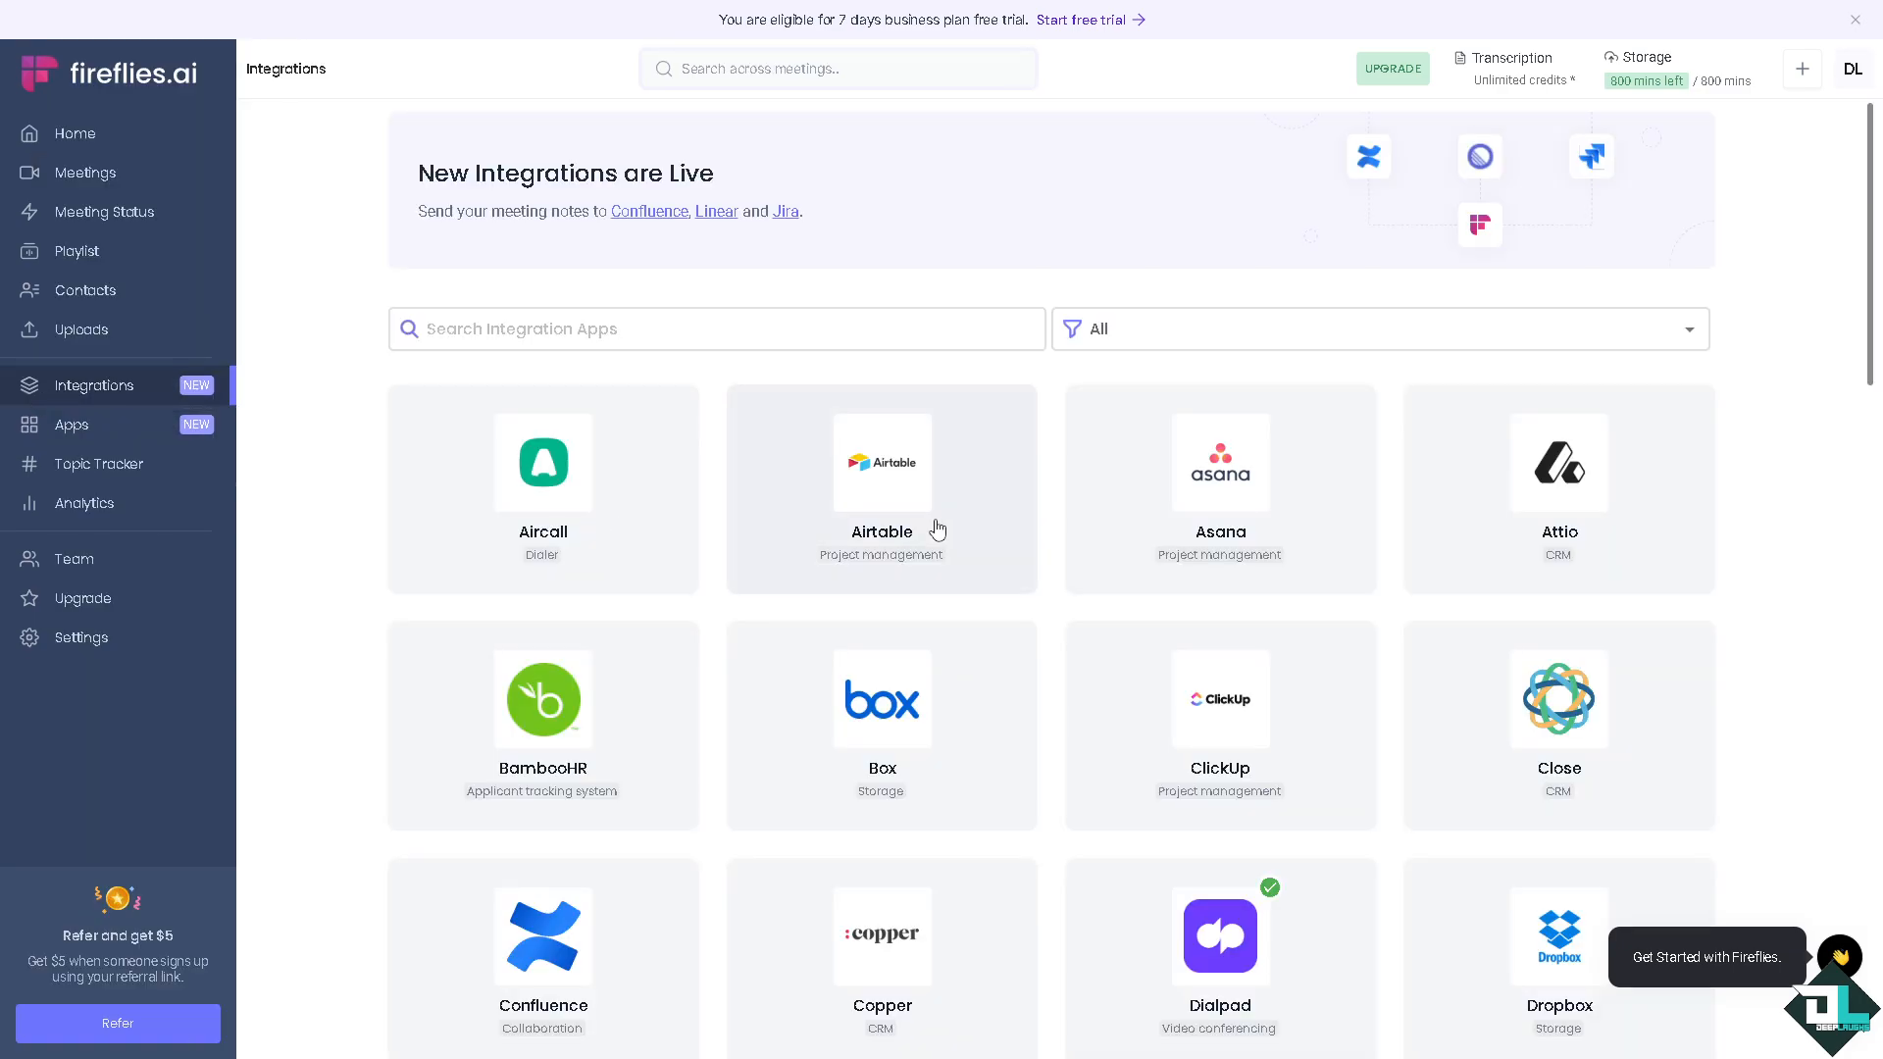
- Browse the Integrations list, then the AI Apps, Topic Tracker and Analytics pages
scroll(down, 3)
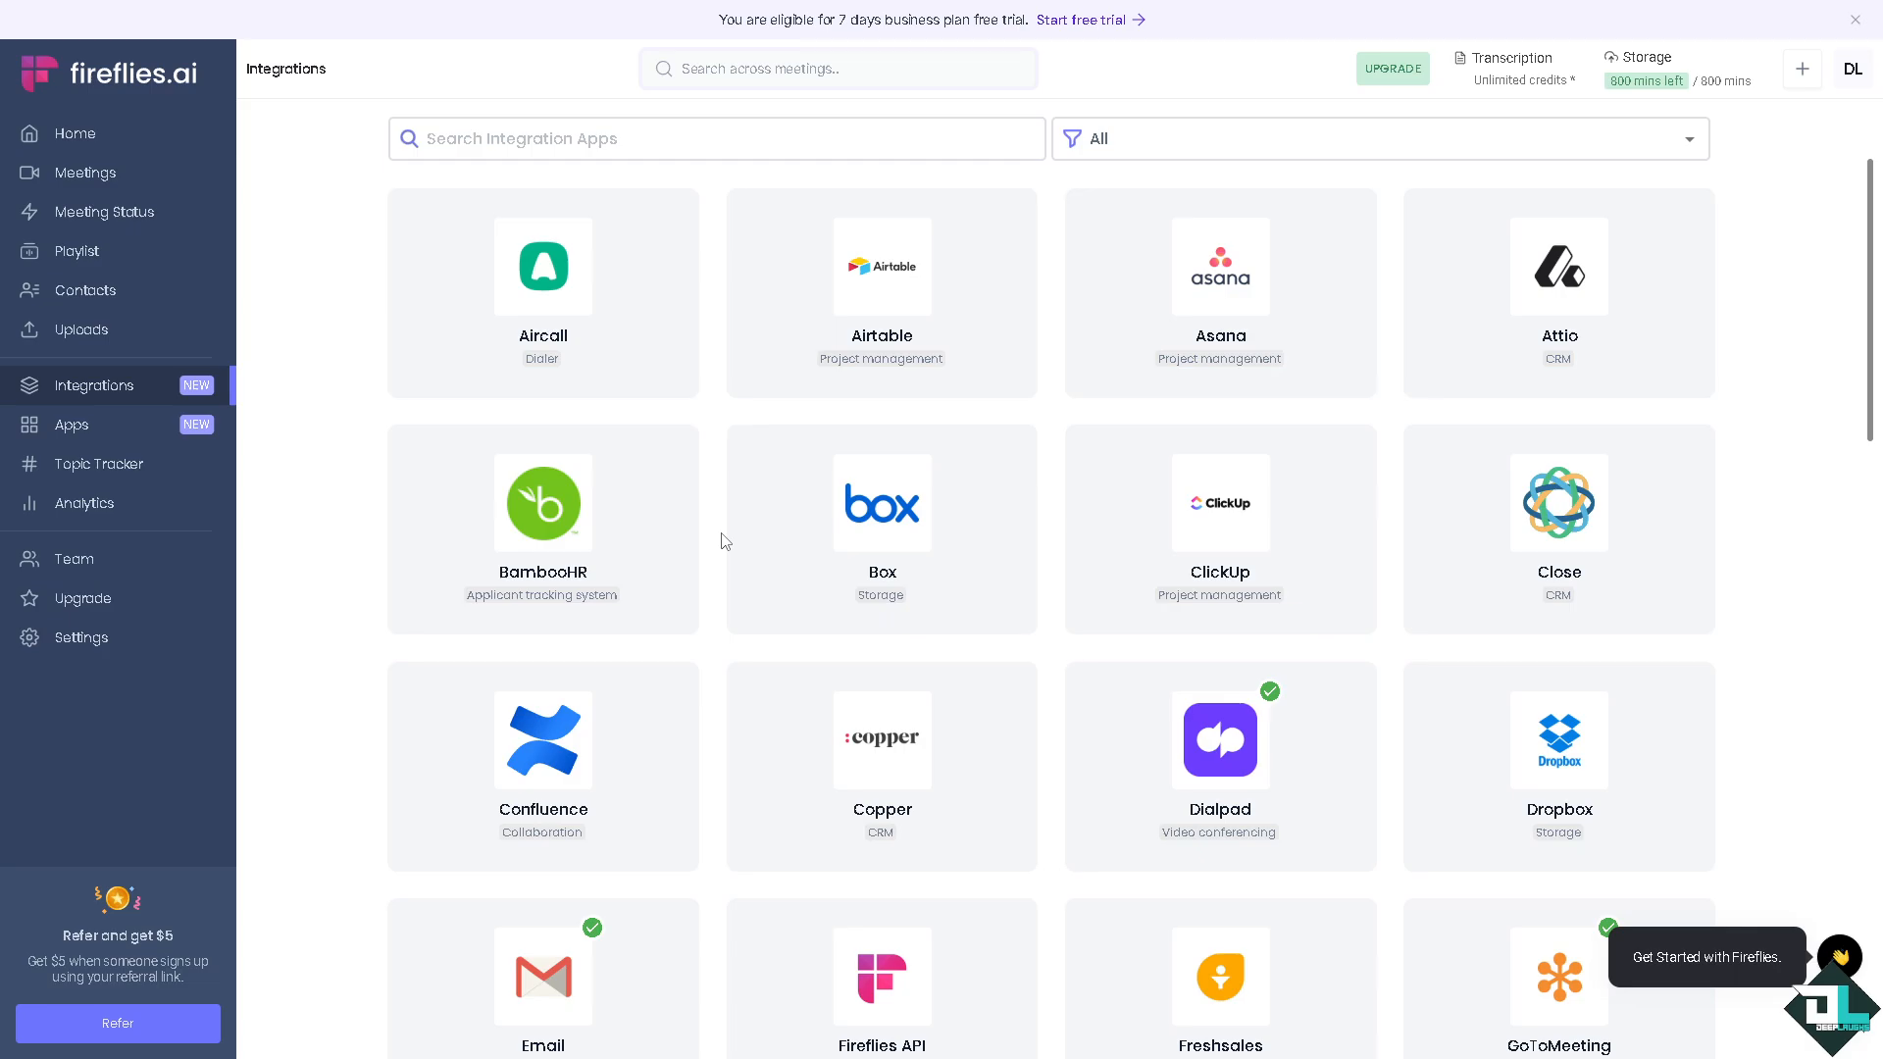
scroll(down, 3)
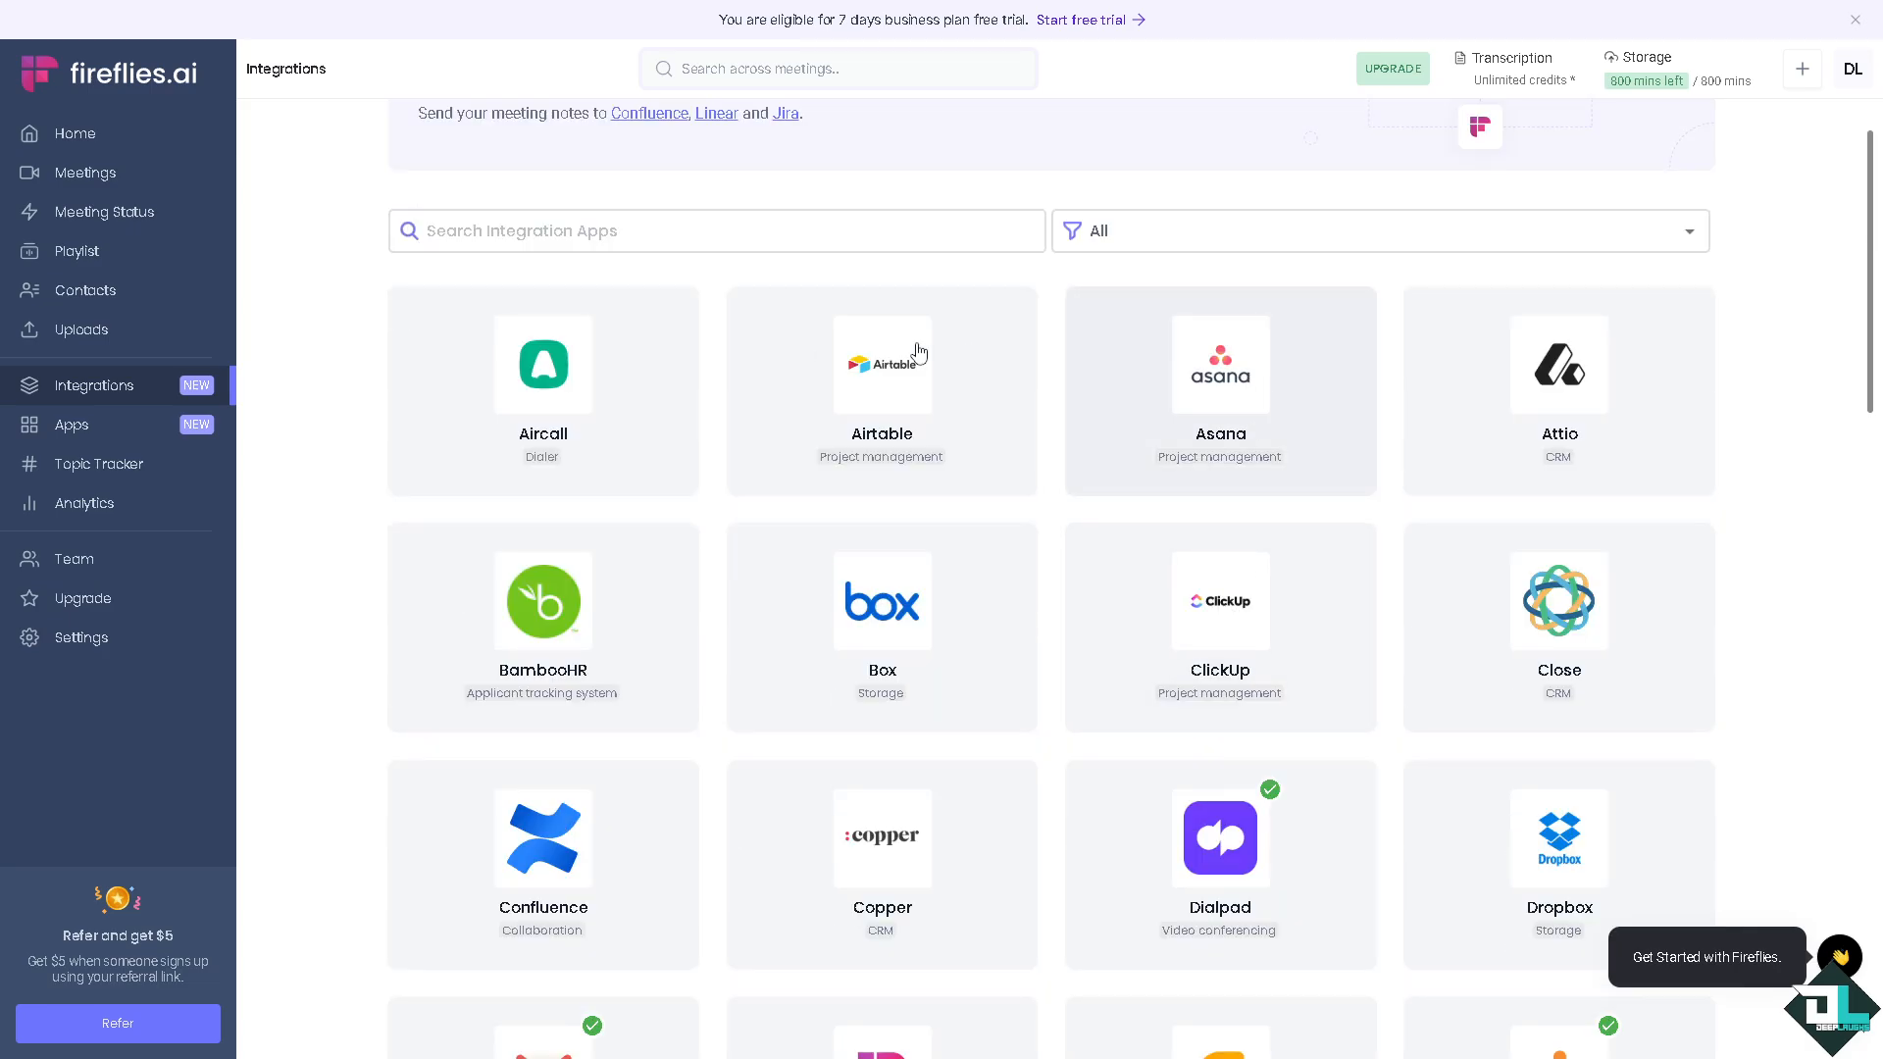
scroll(down, 3)
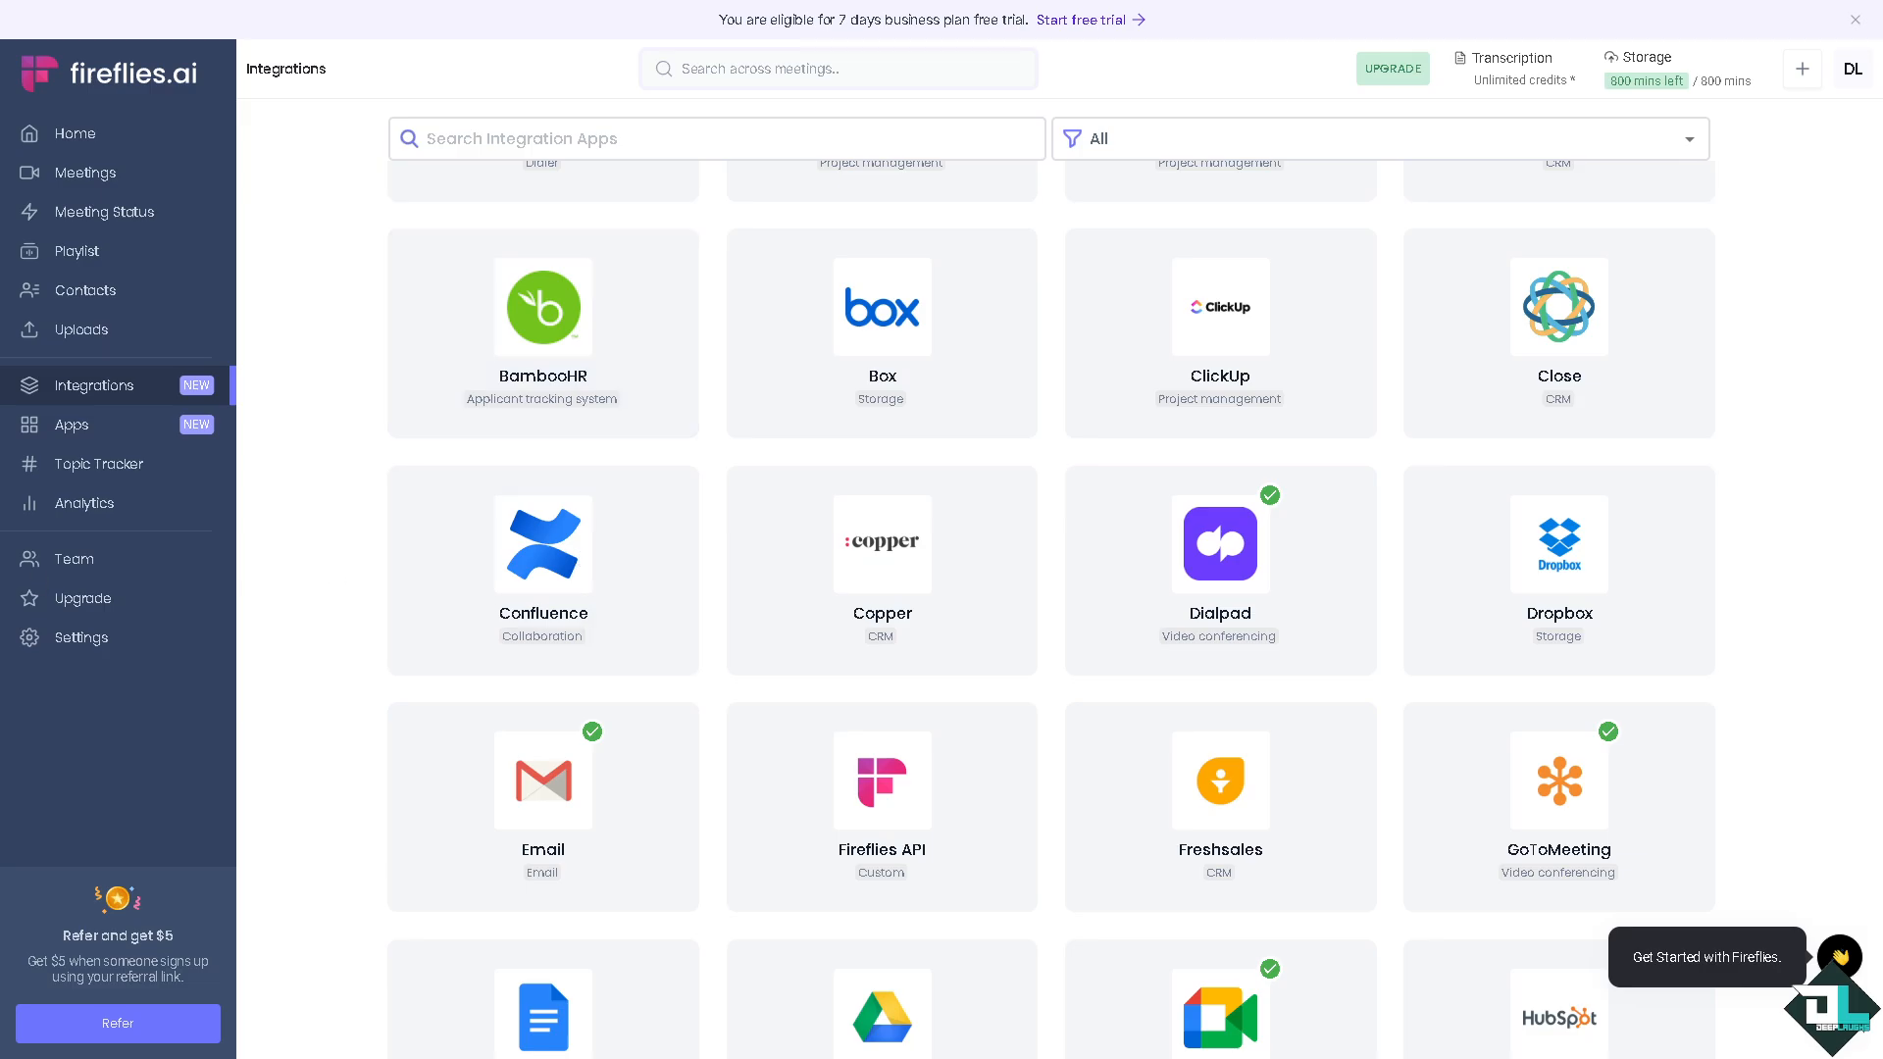
mouse_move(161, 486)
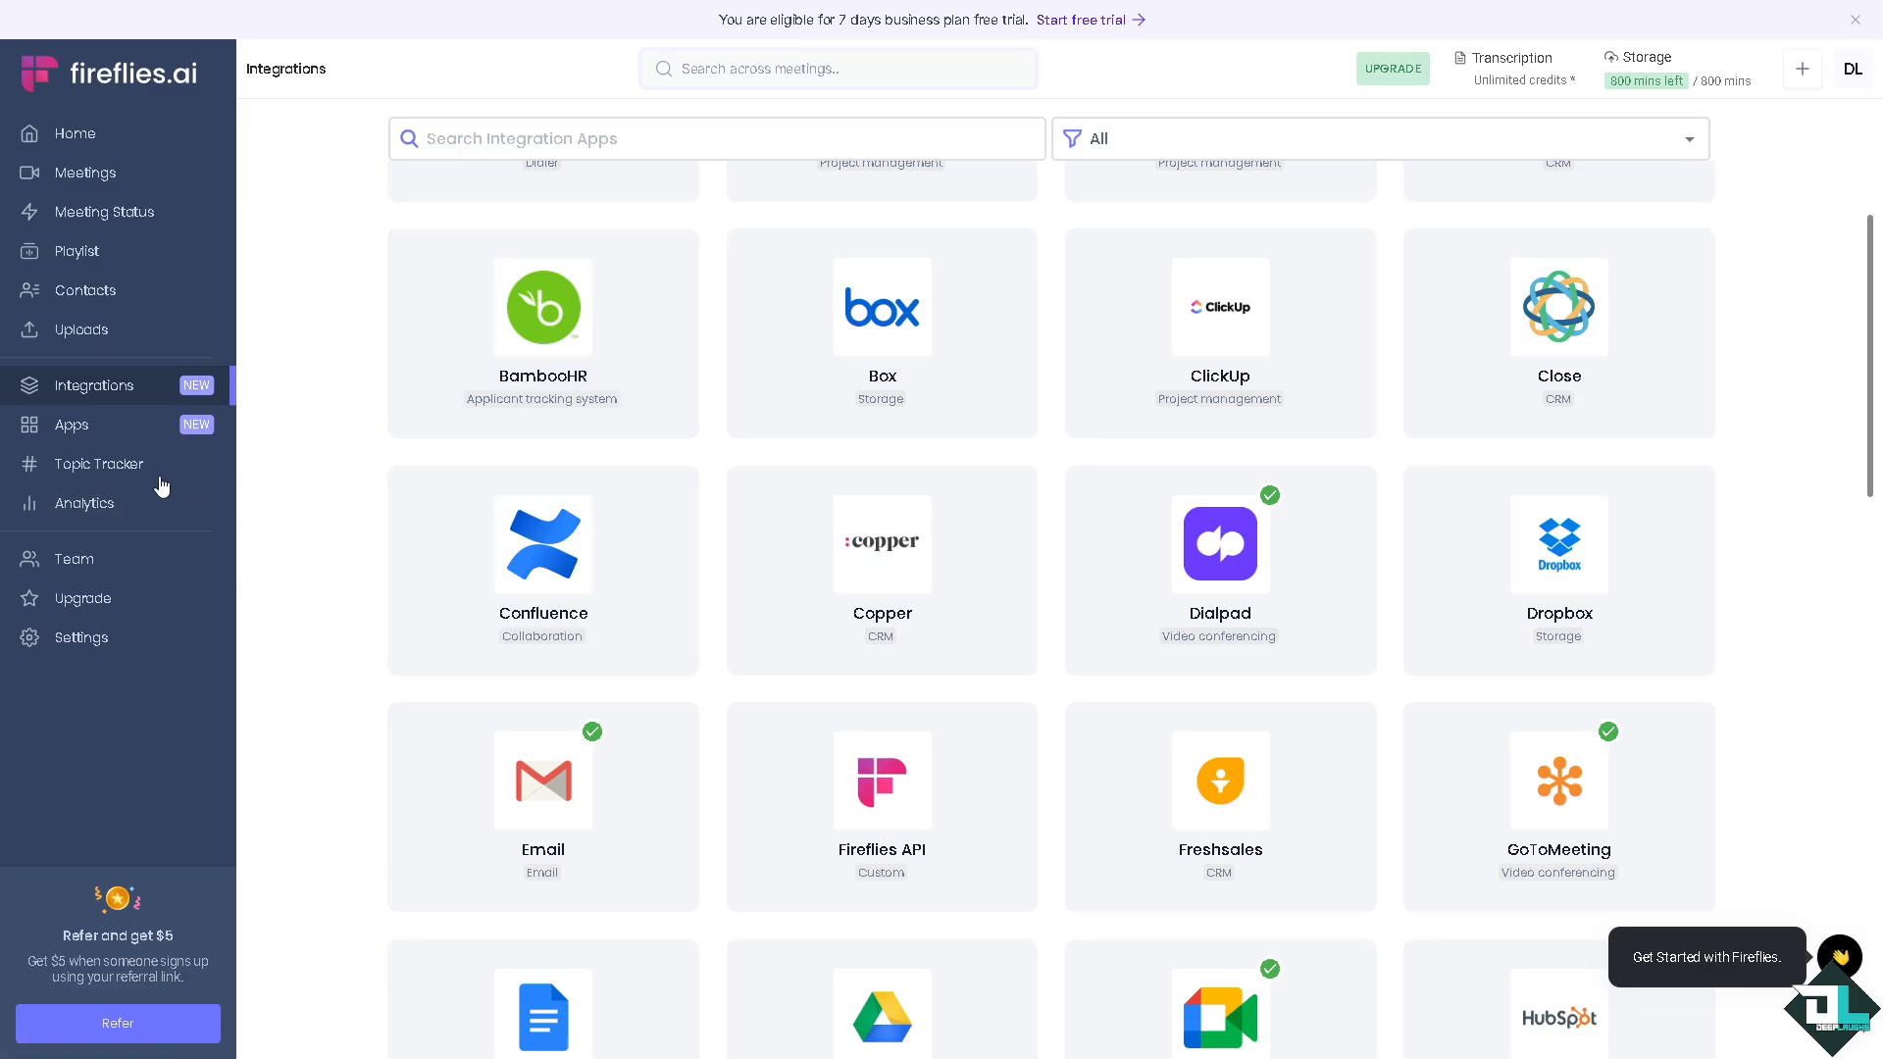
click(73, 426)
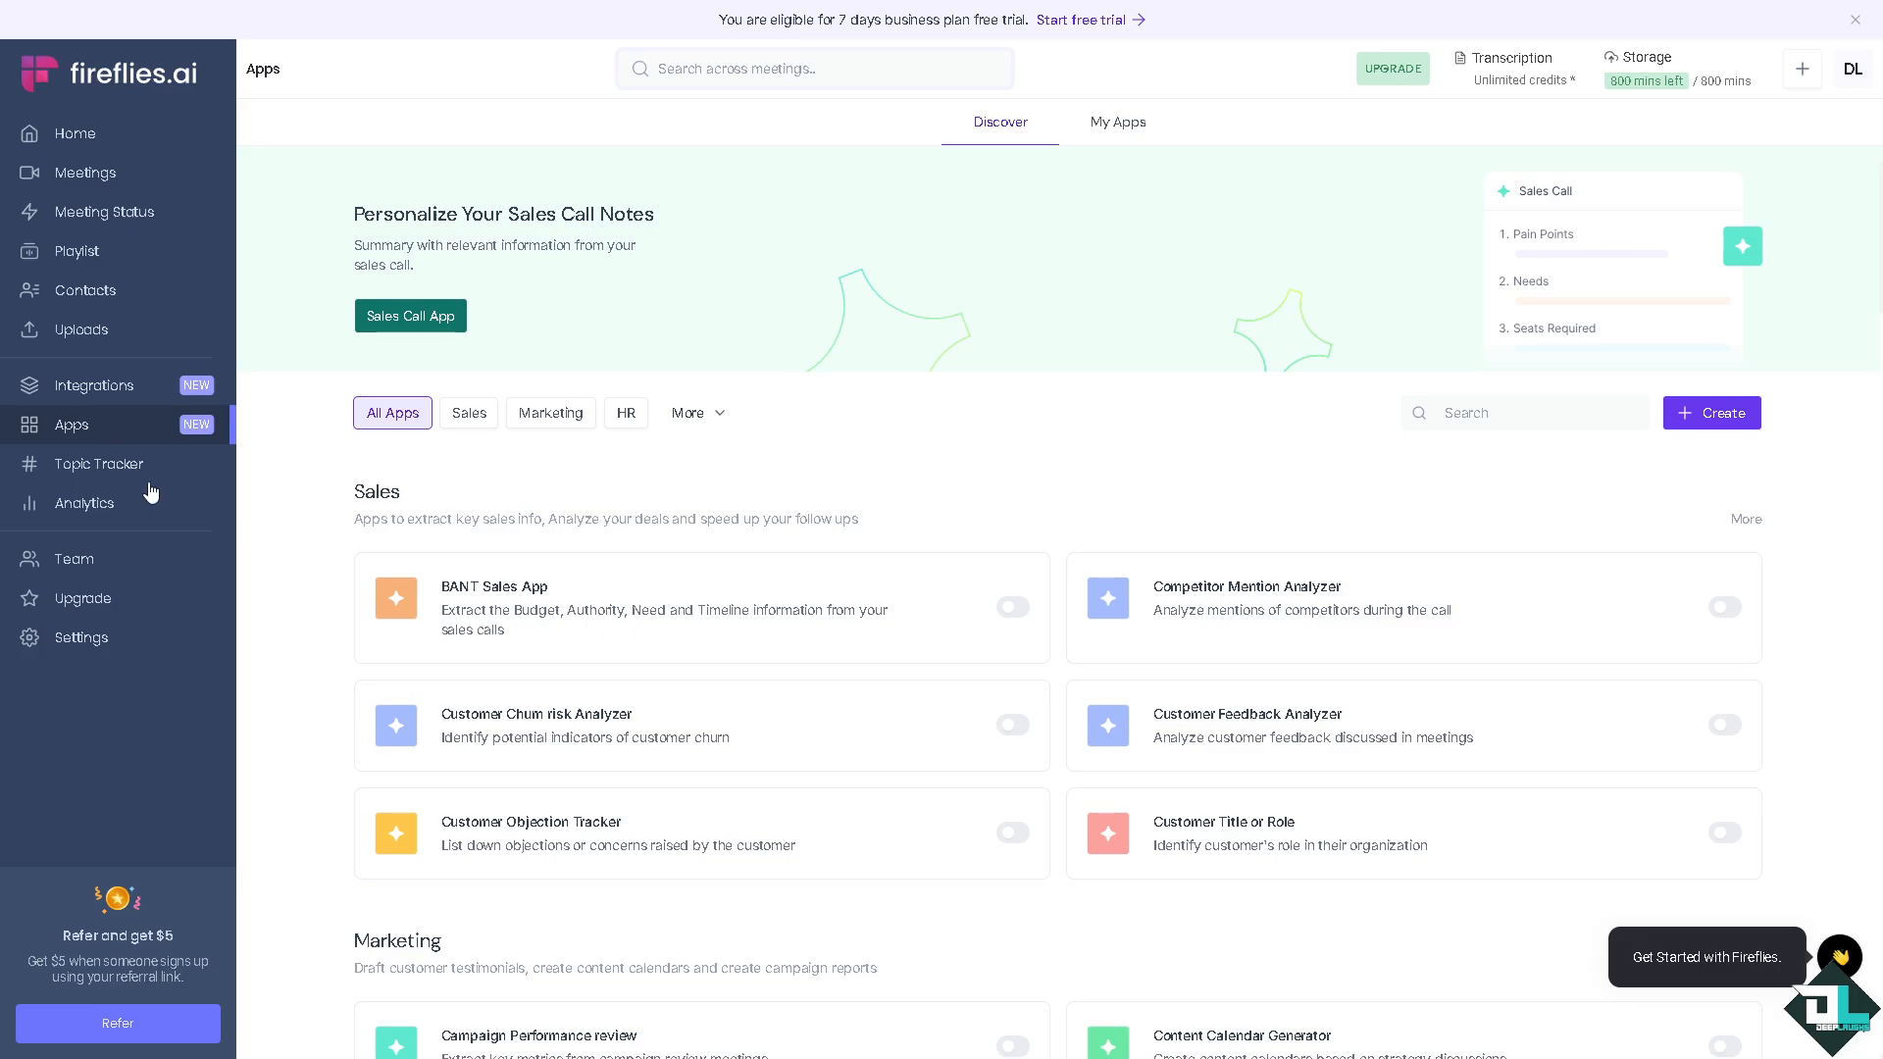
click(100, 463)
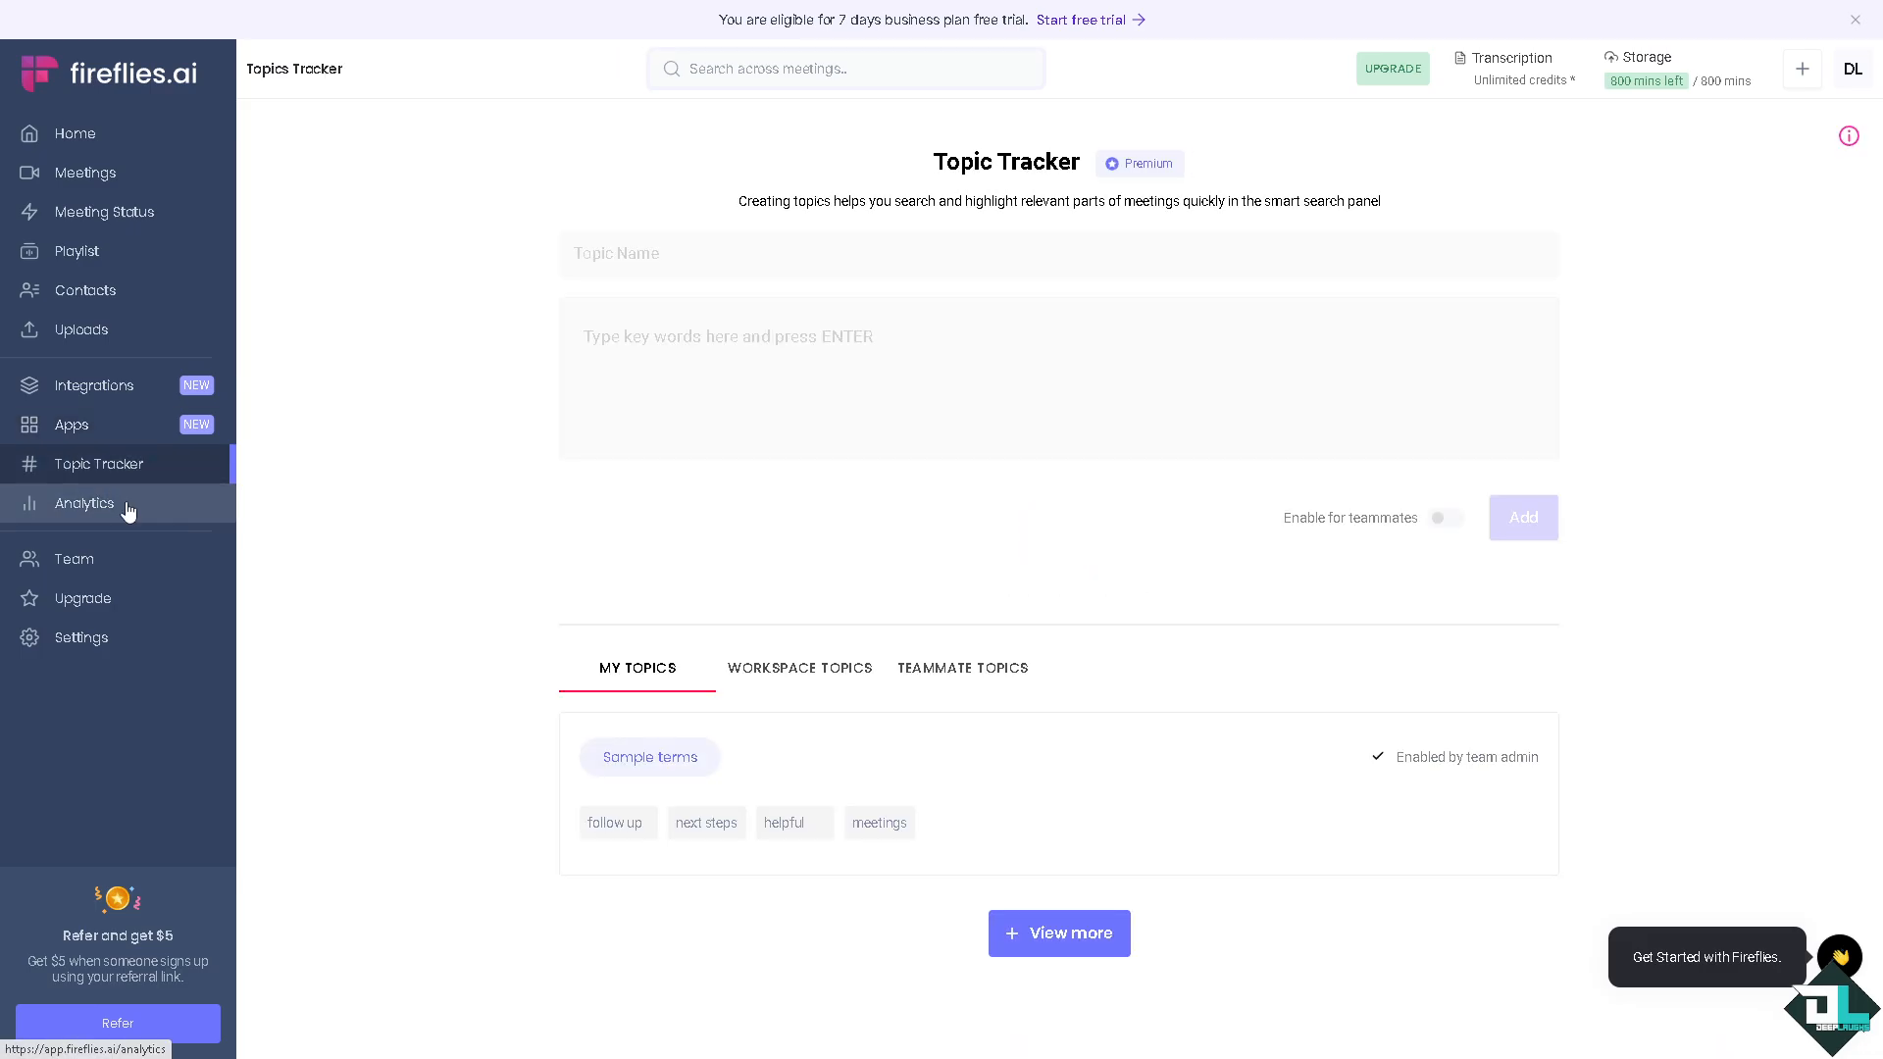
click(85, 504)
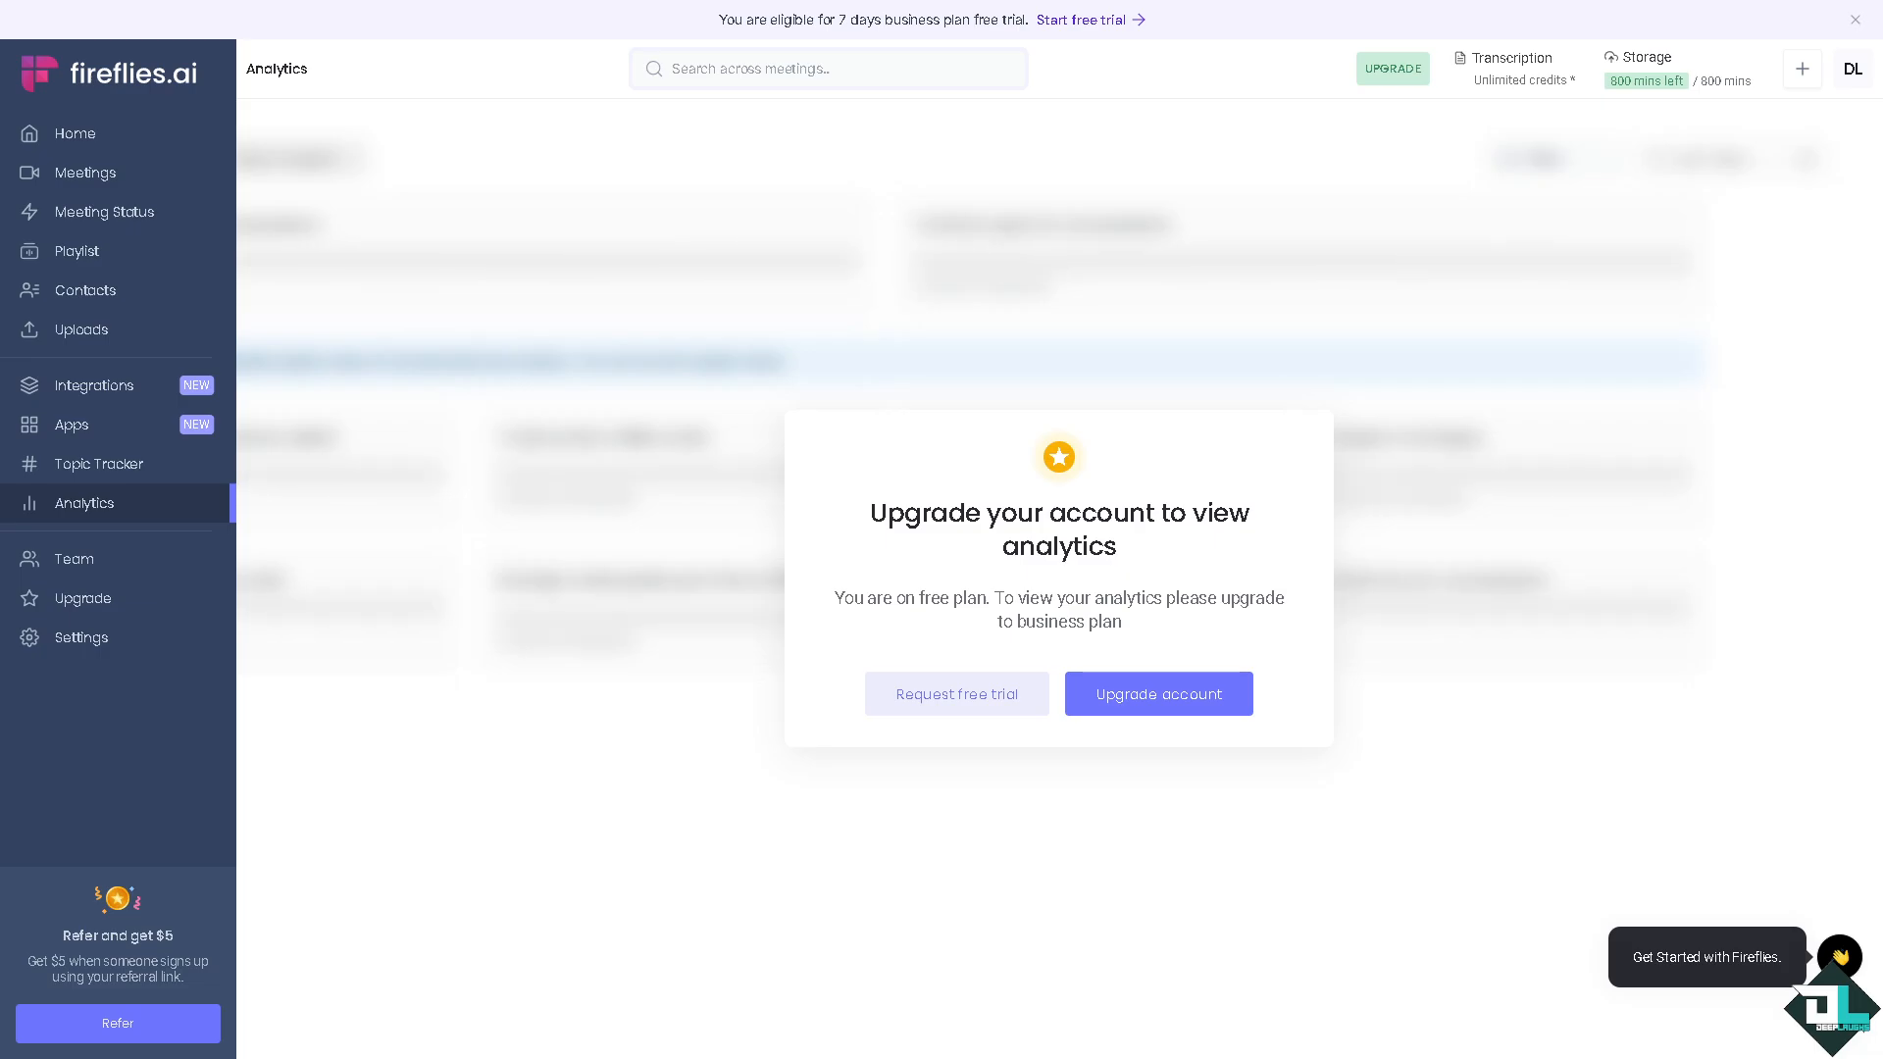
- Return to the Integrations list and switch over to the Fathom tab
click(90, 384)
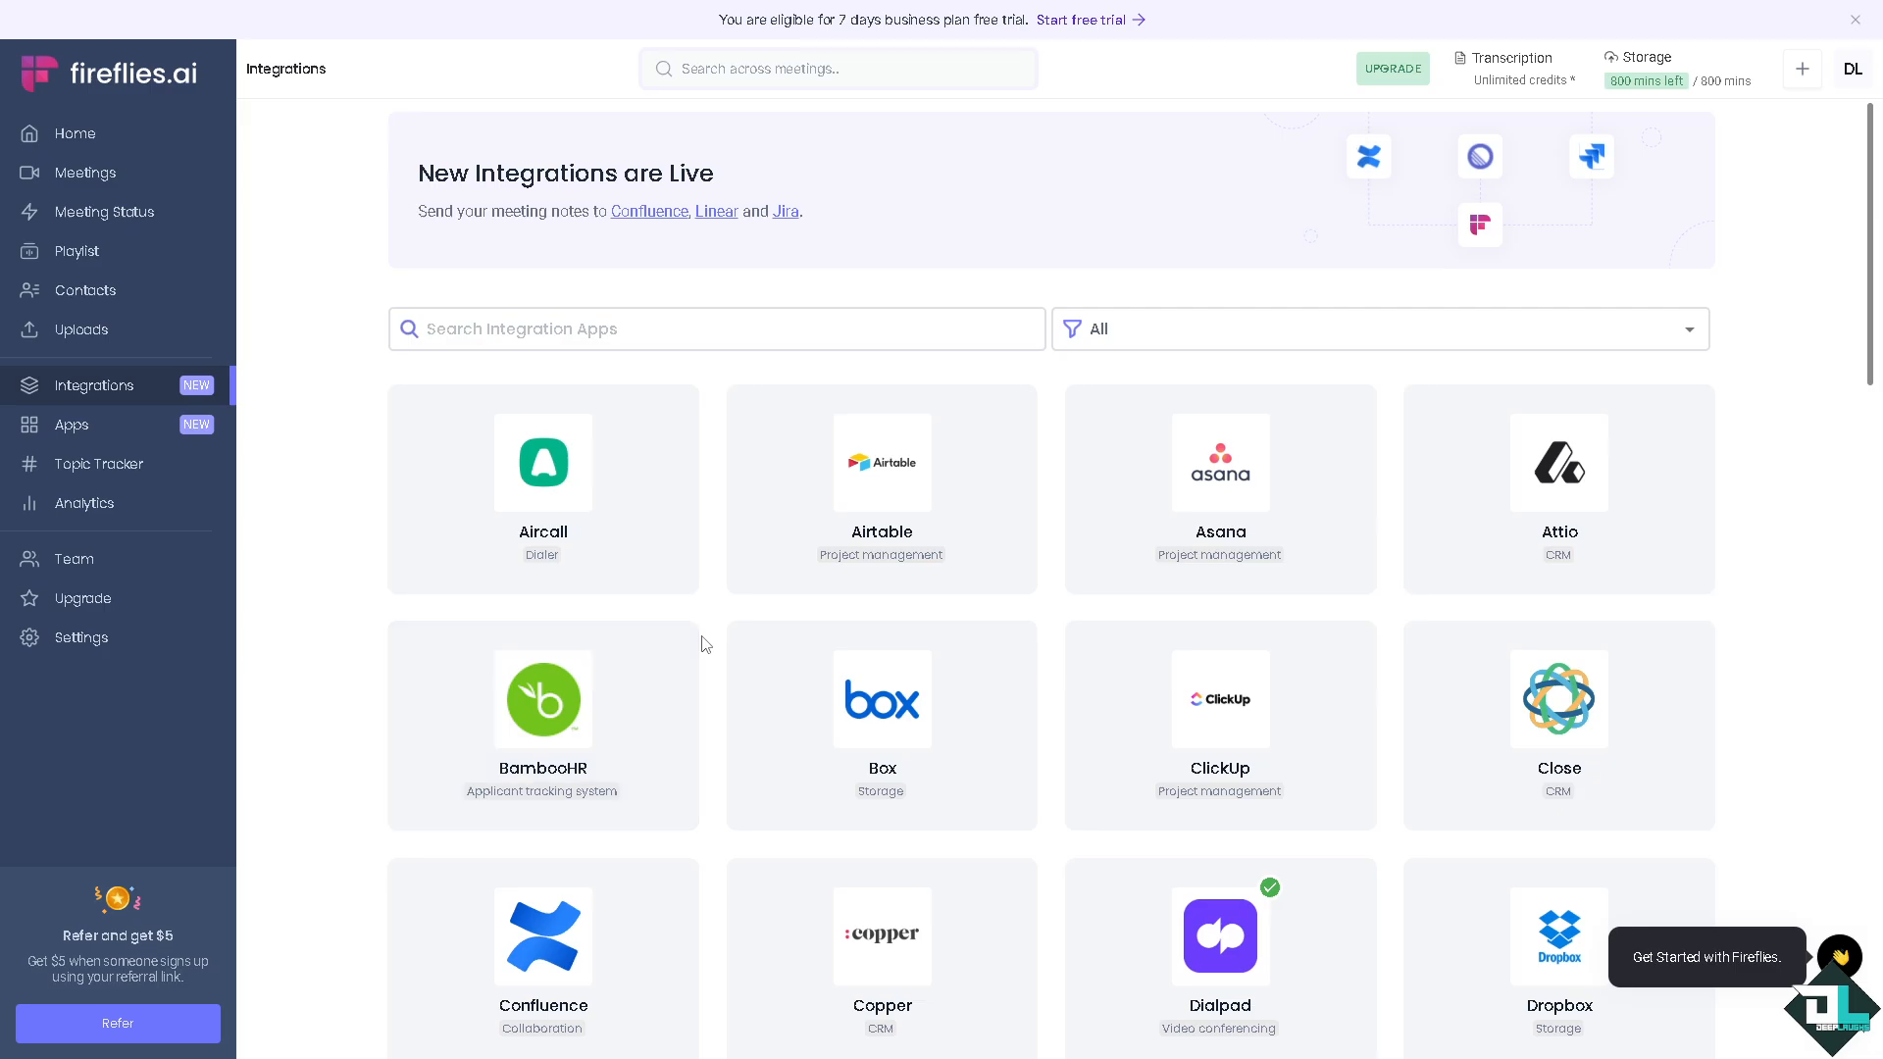
scroll(down, 3)
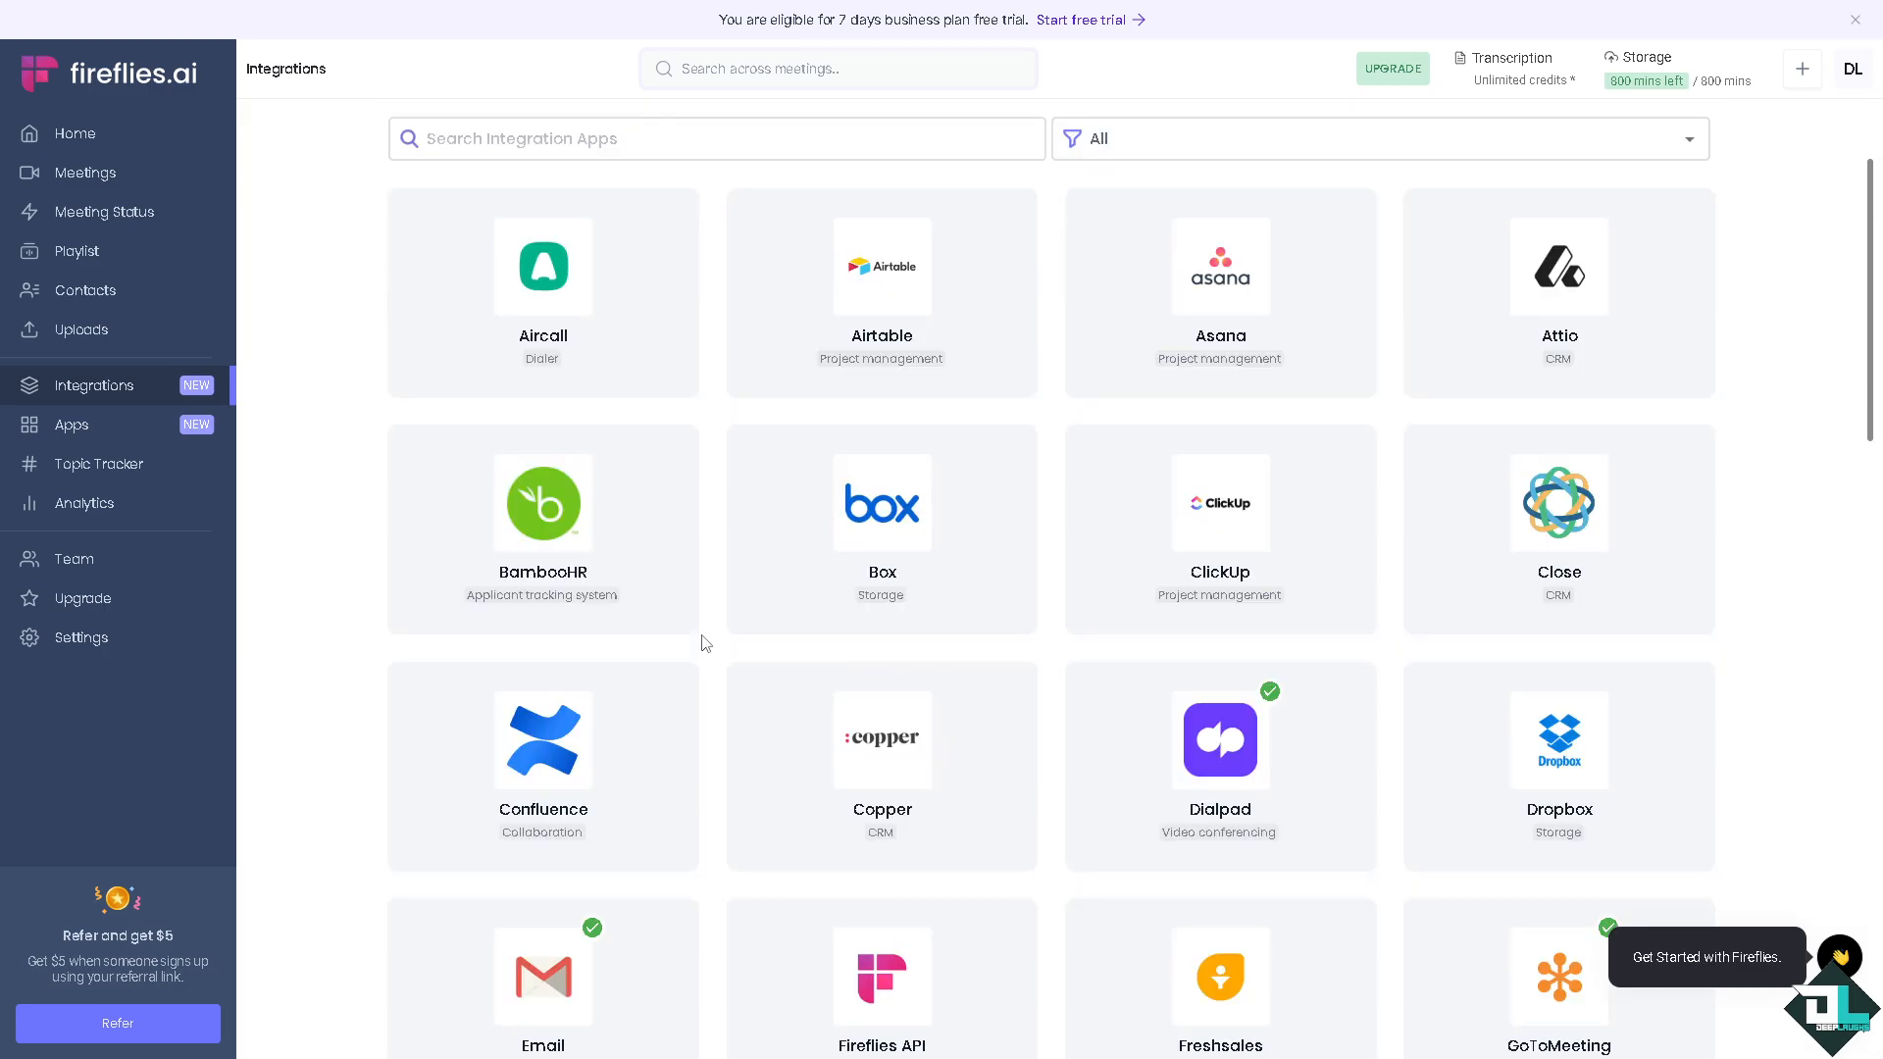
click(73, 423)
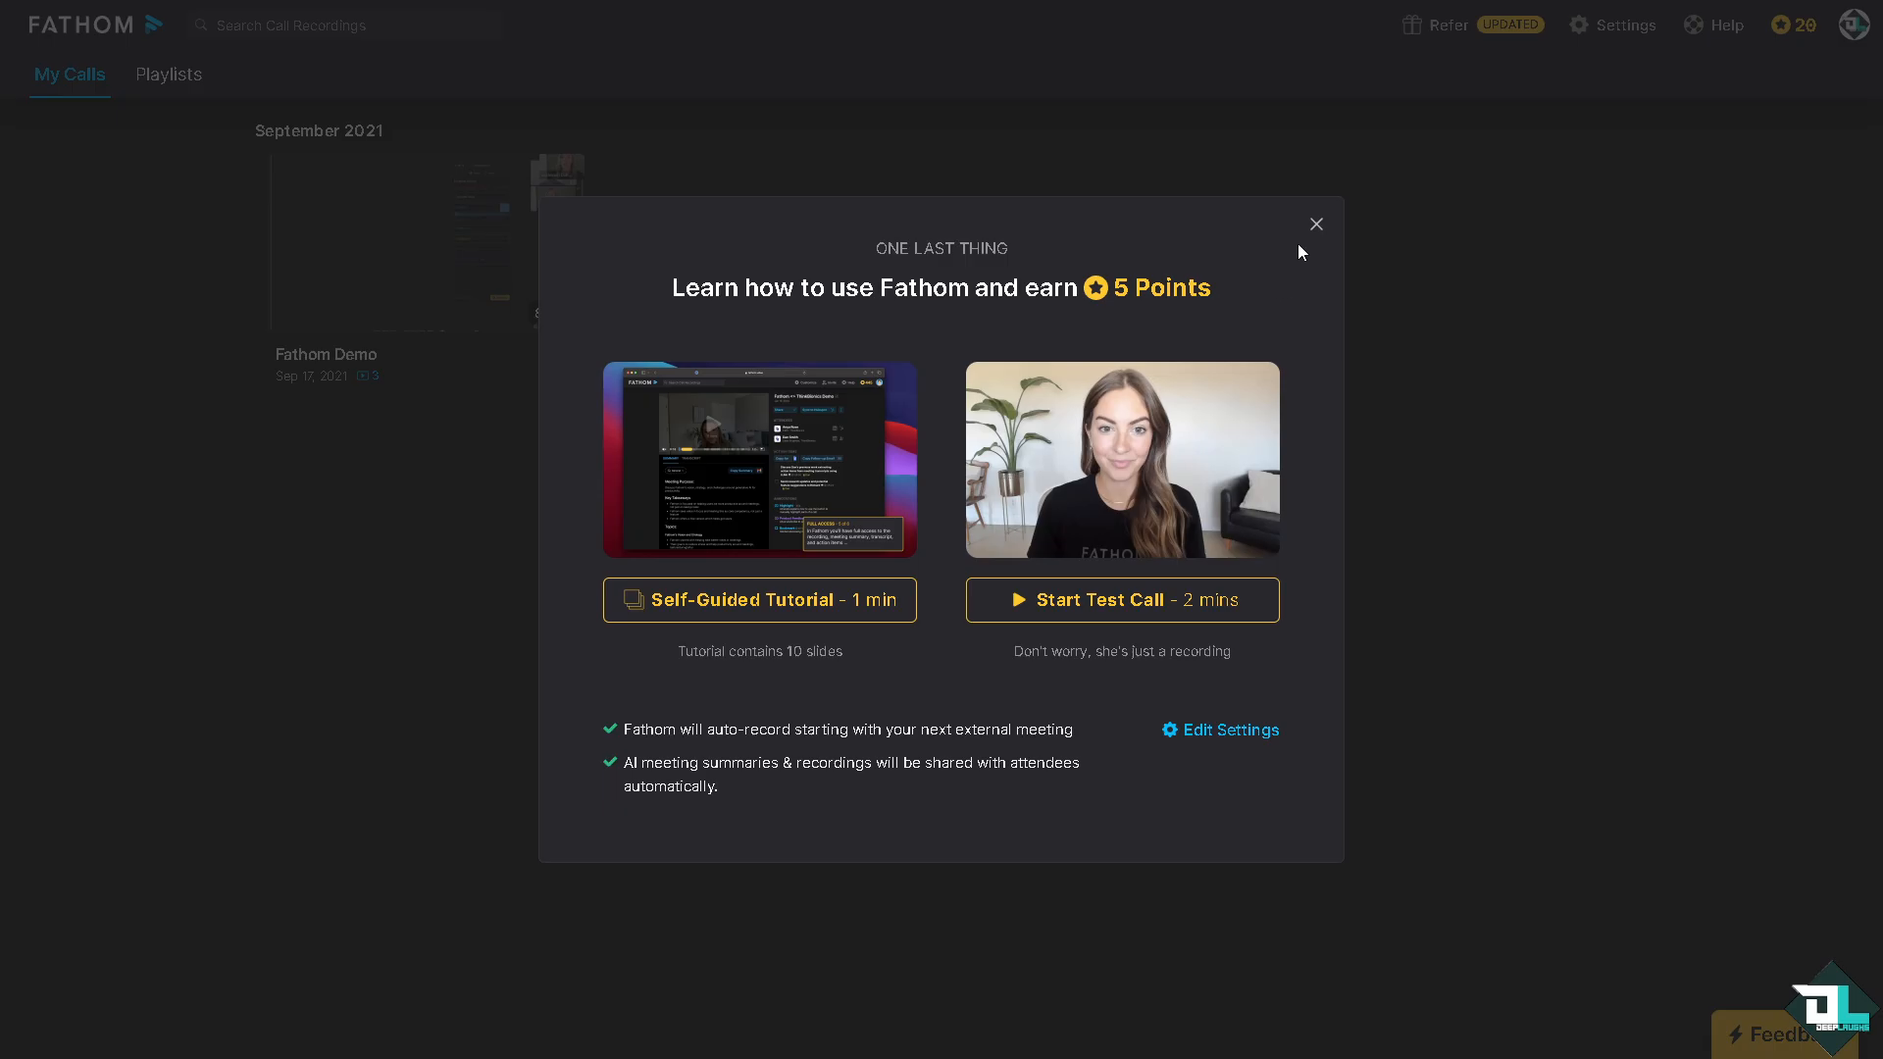
- Dismiss the 'One Last Thing' tutorial prompt and show the Playlists page
click(1314, 223)
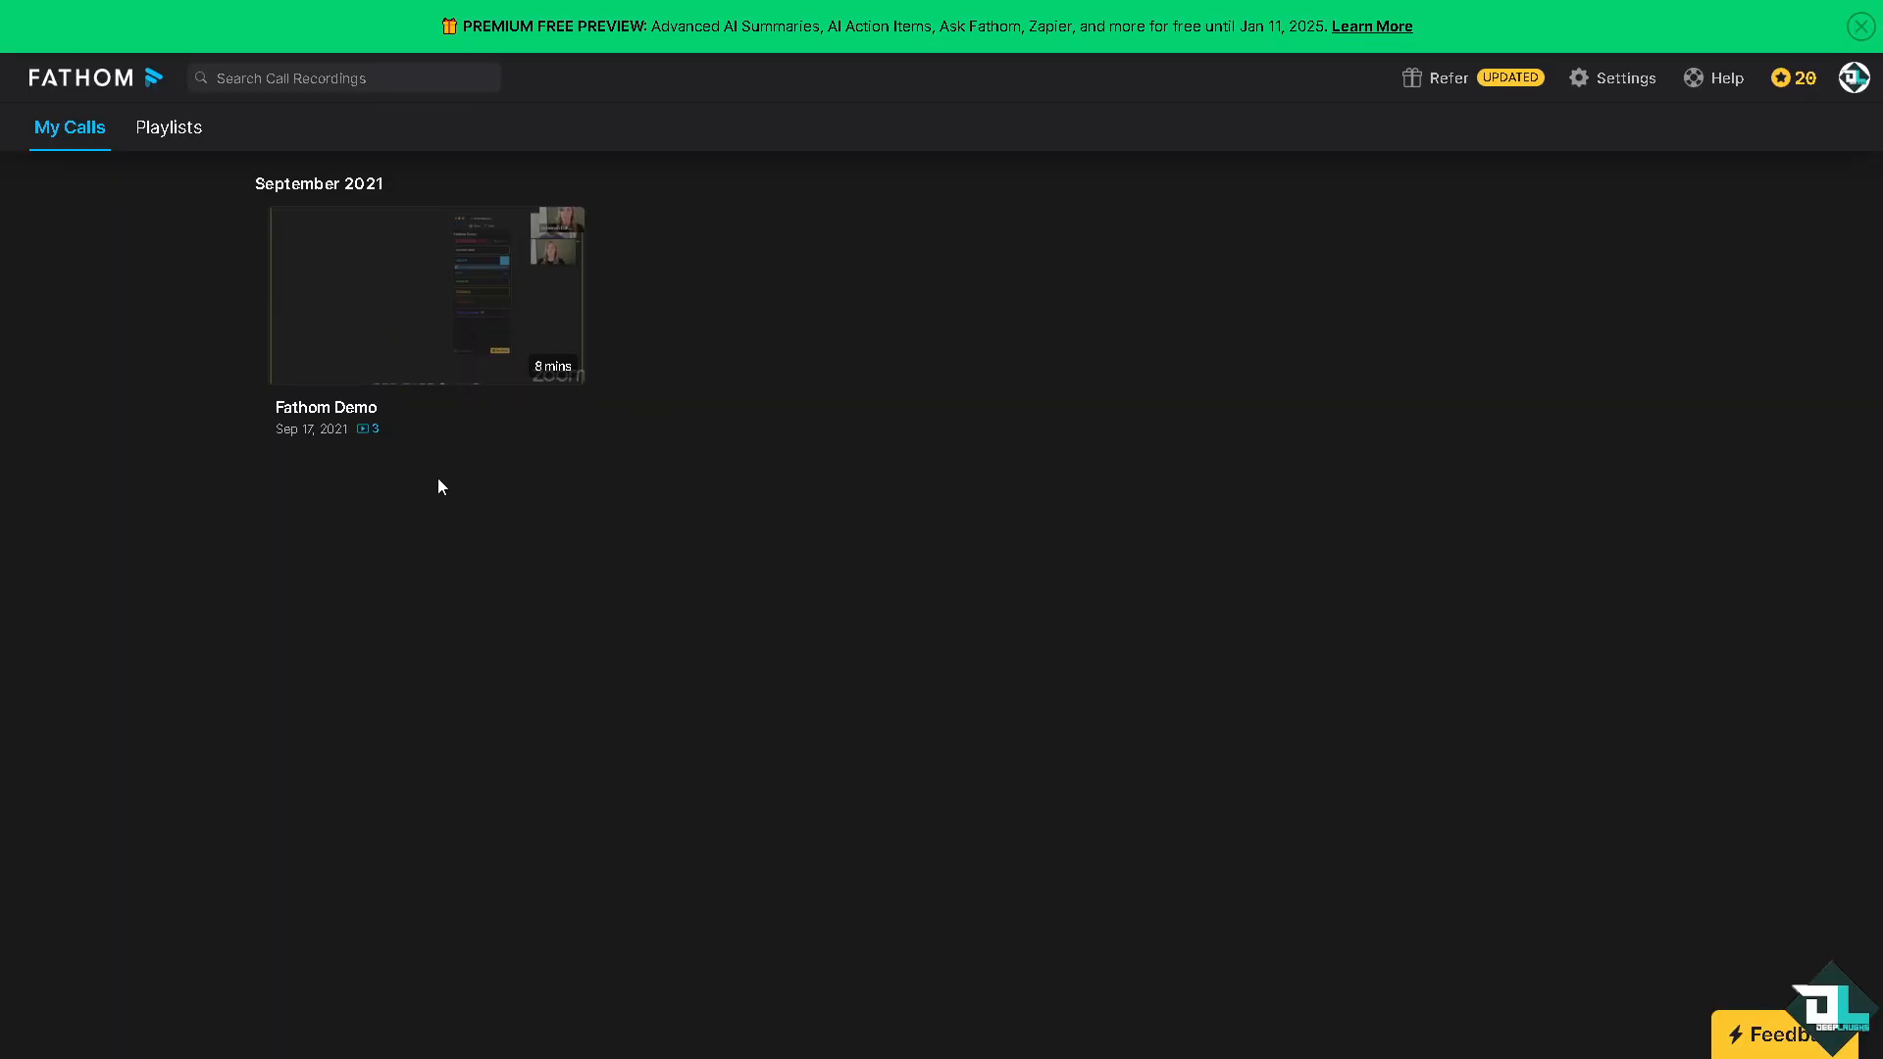
mouse_move(445, 637)
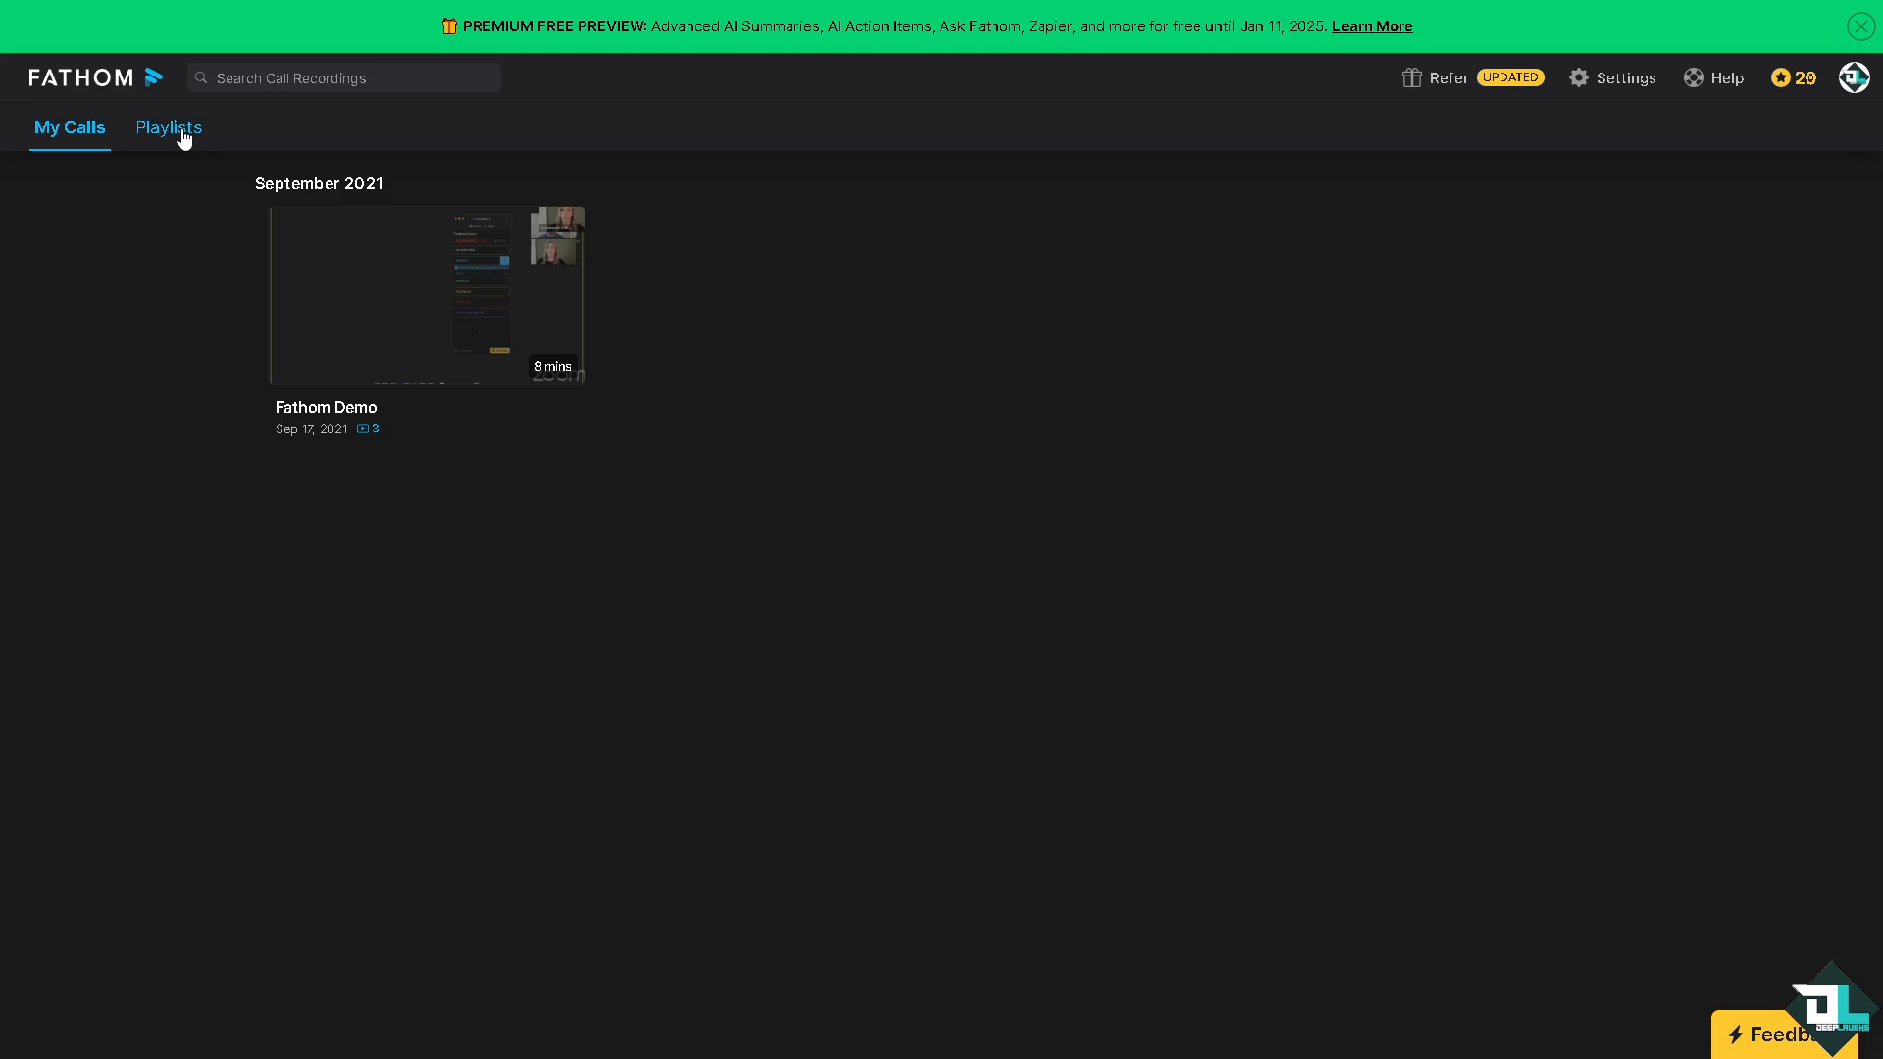
click(168, 127)
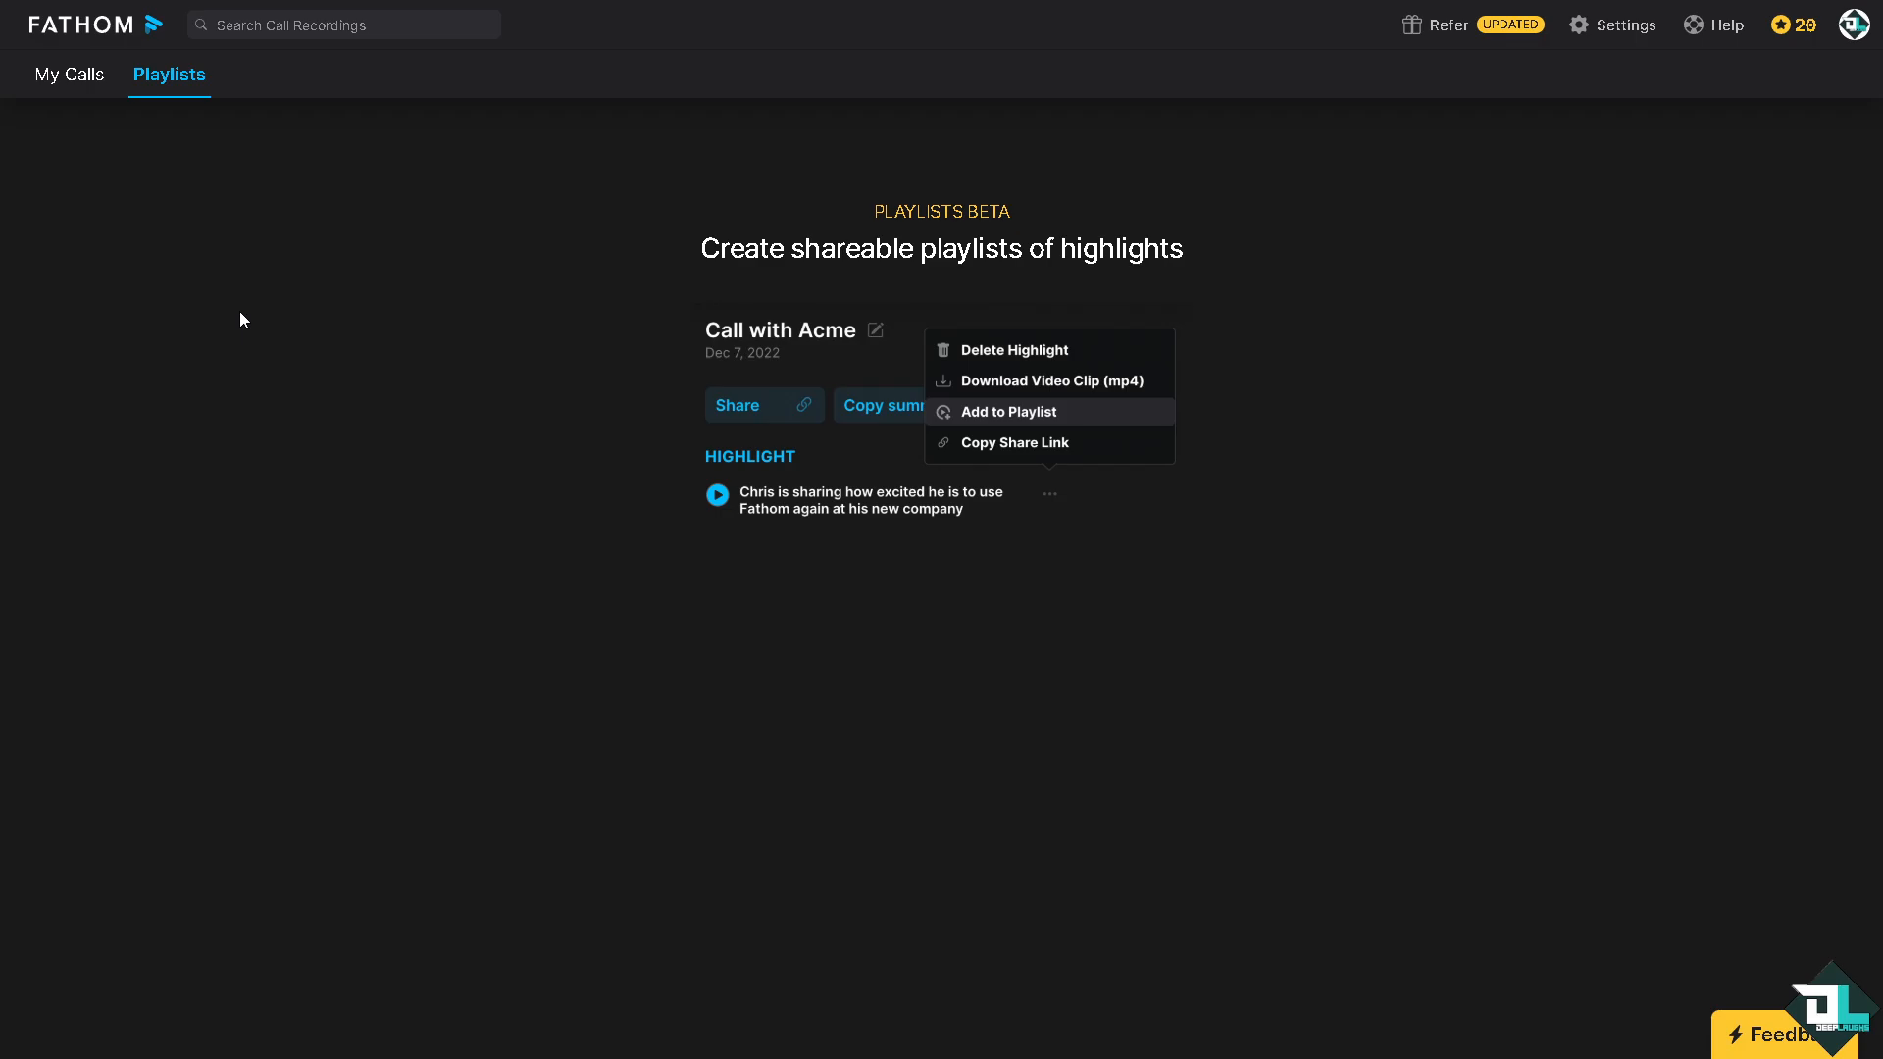
mouse_move(62, 373)
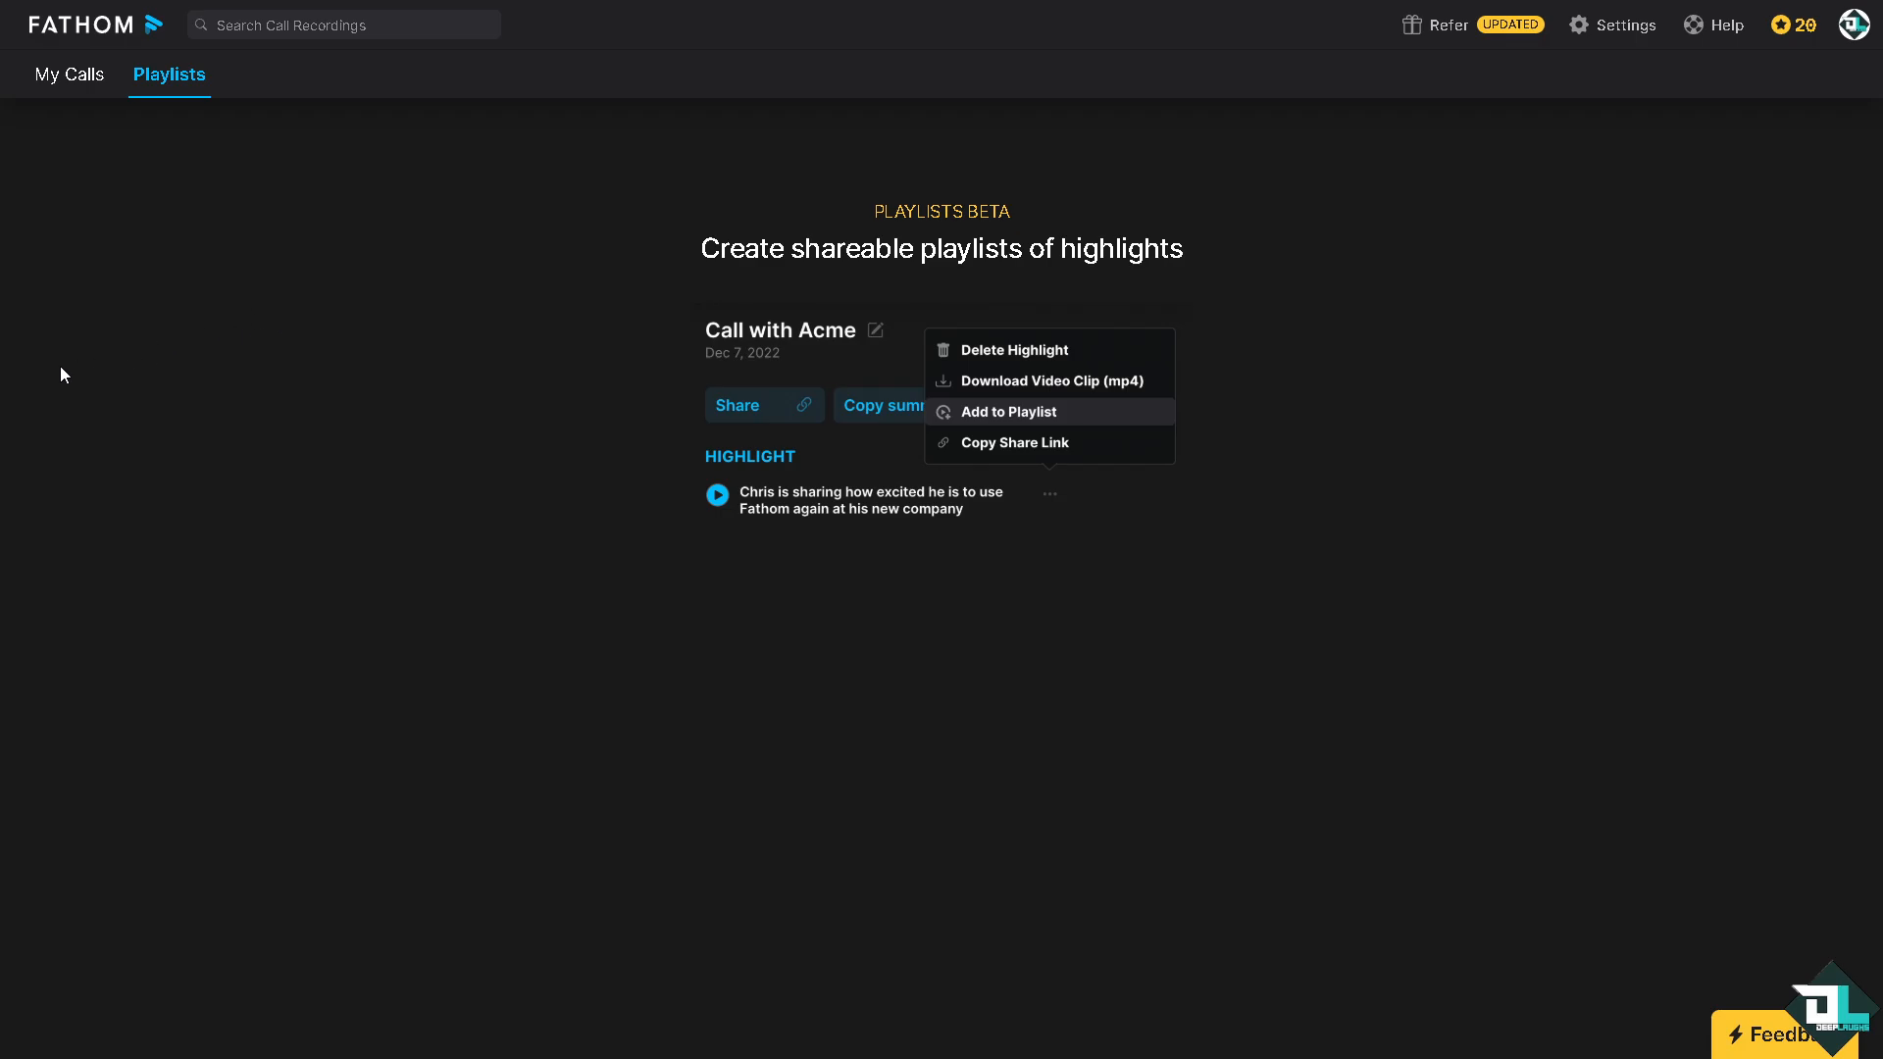